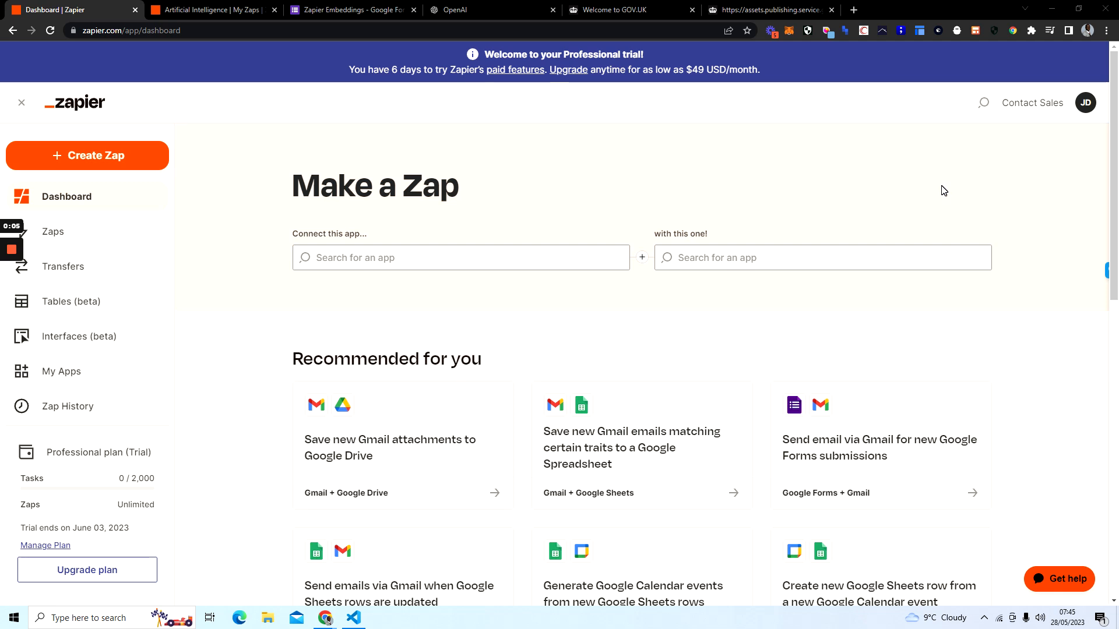
pyautogui.moveTo(918, 179)
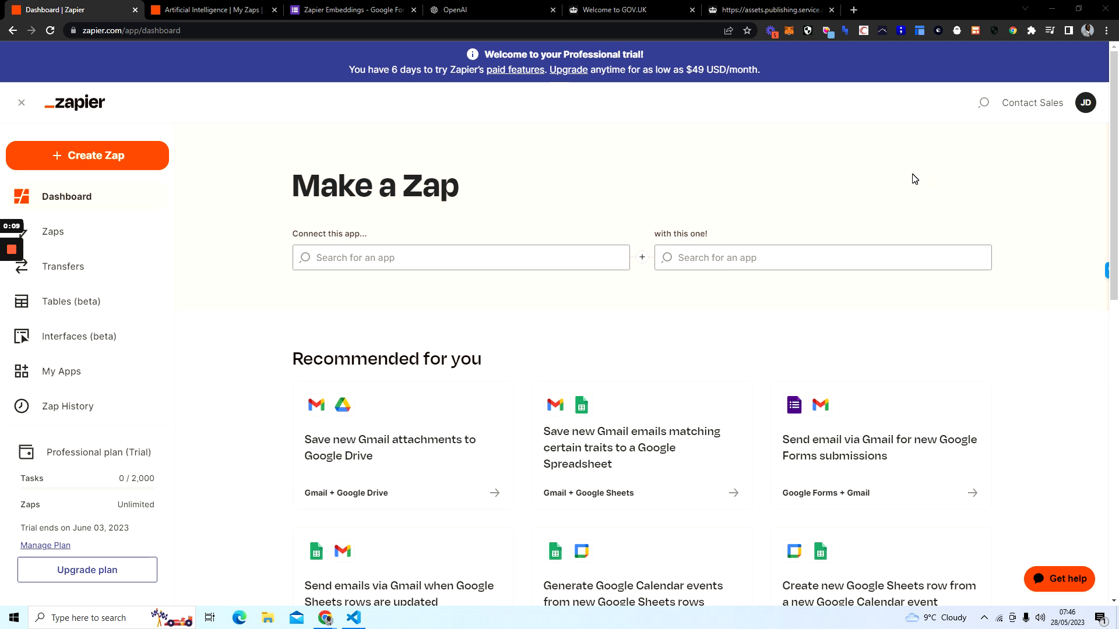
pyautogui.moveTo(909, 175)
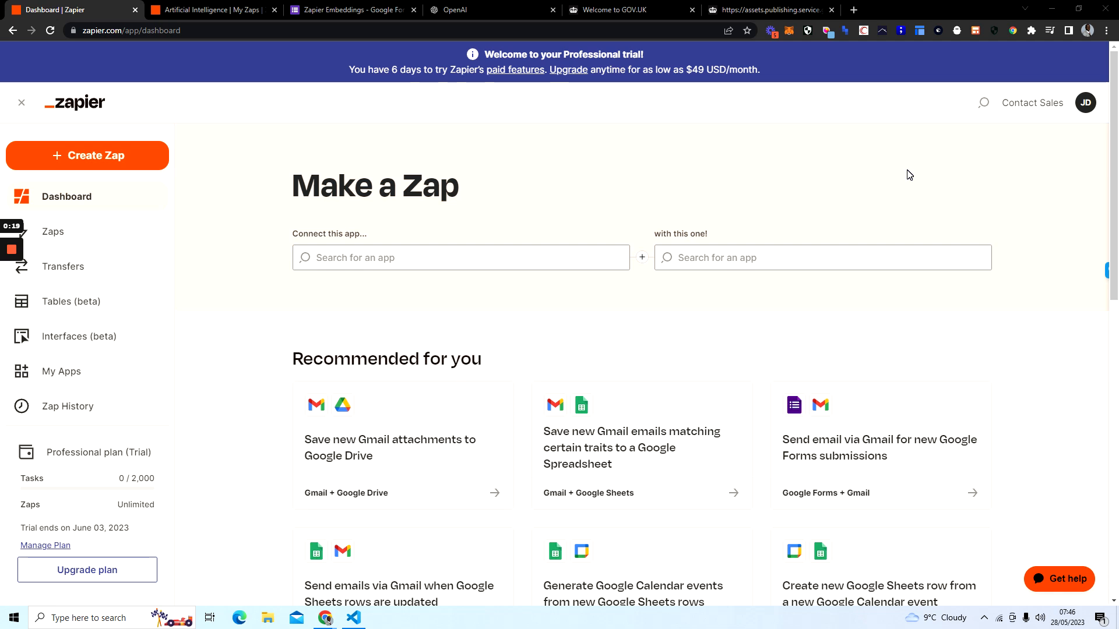
pyautogui.moveTo(858, 156)
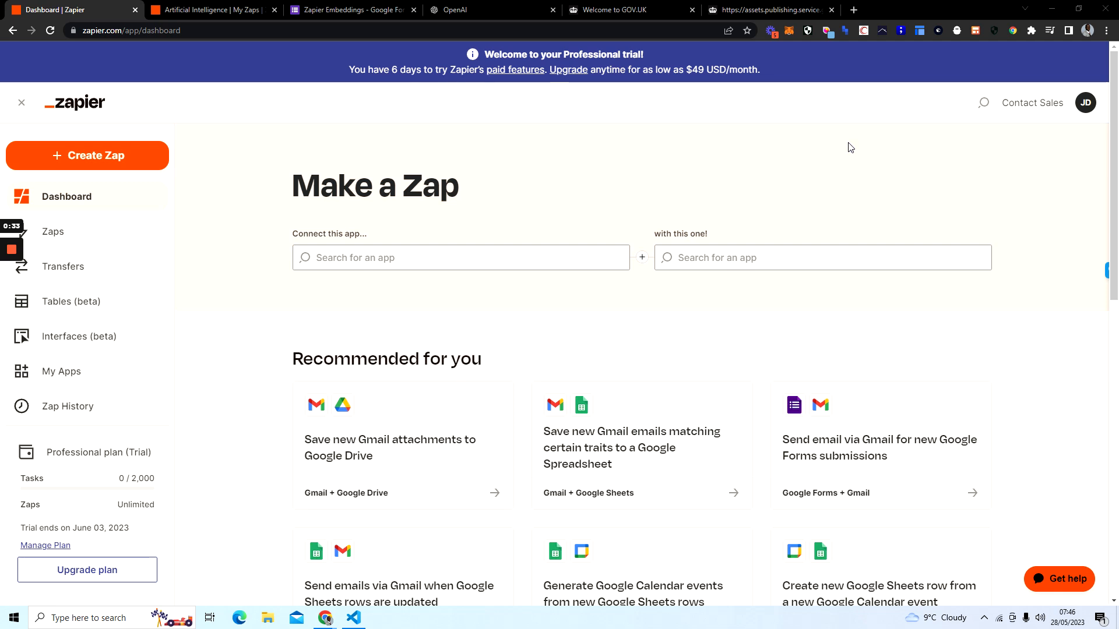
pyautogui.moveTo(738, 162)
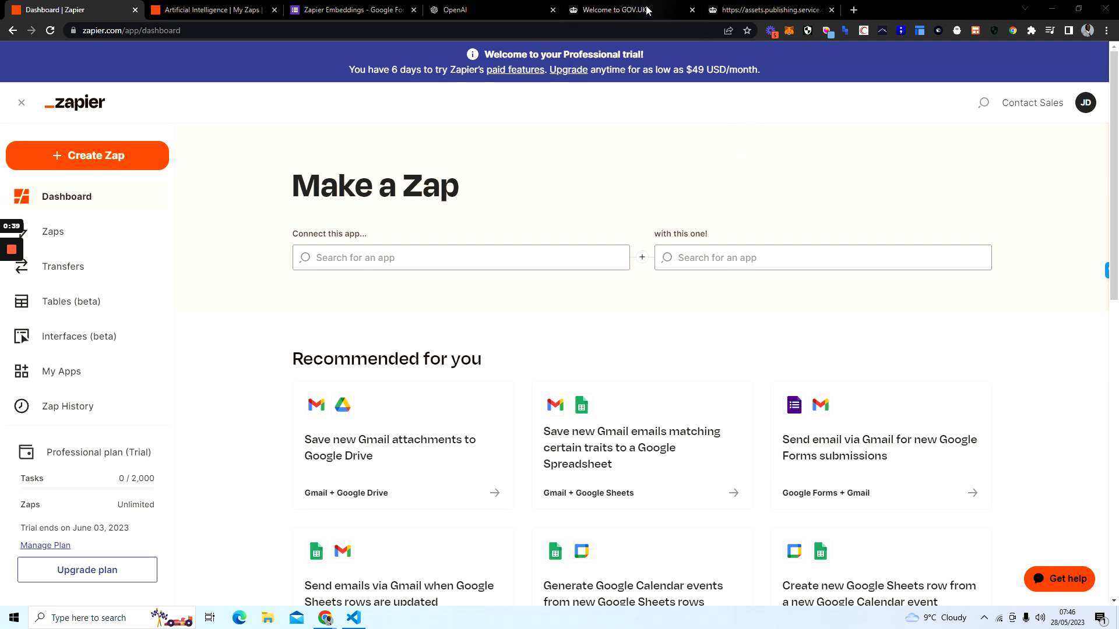
# - Return to the GOV.UK home page and open Research and statistics under Government activity
pyautogui.click(612, 9)
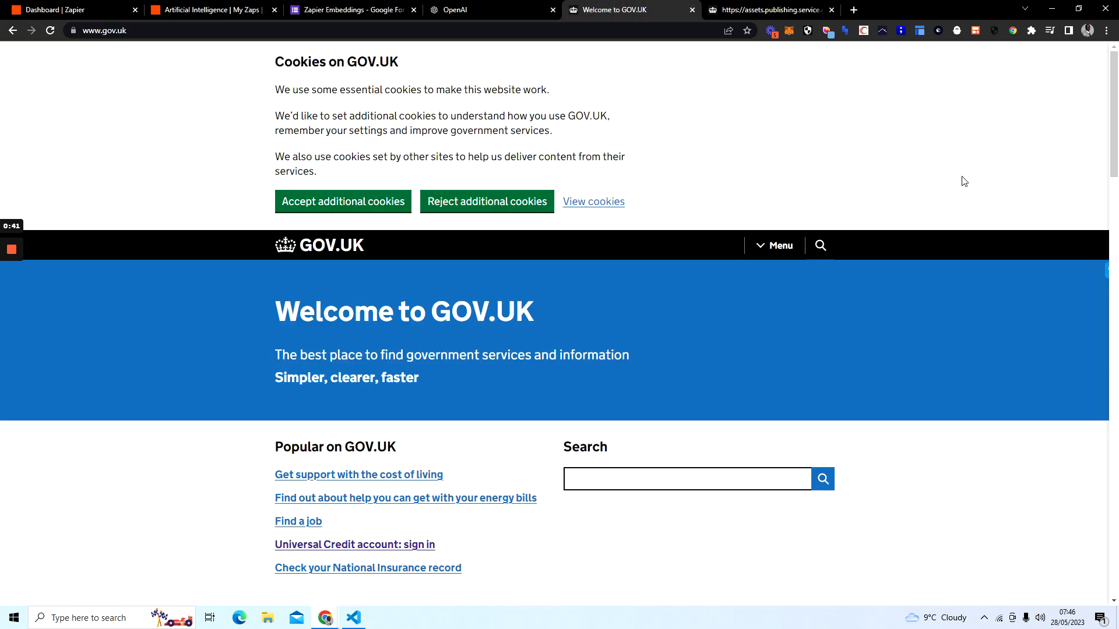
pyautogui.scroll(-3)
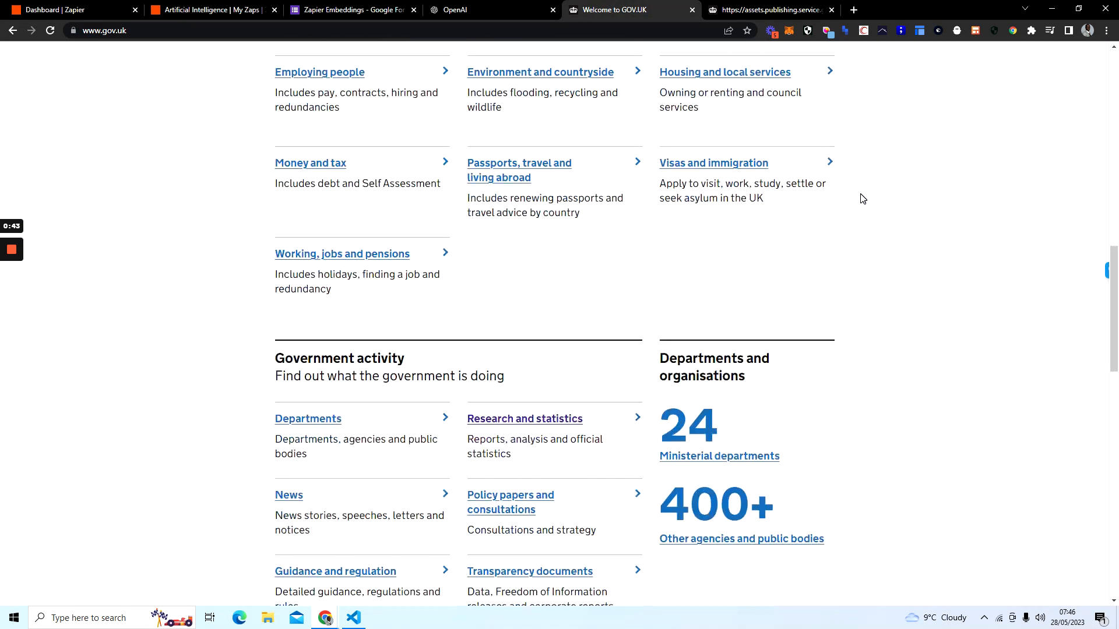
pyautogui.scroll(3)
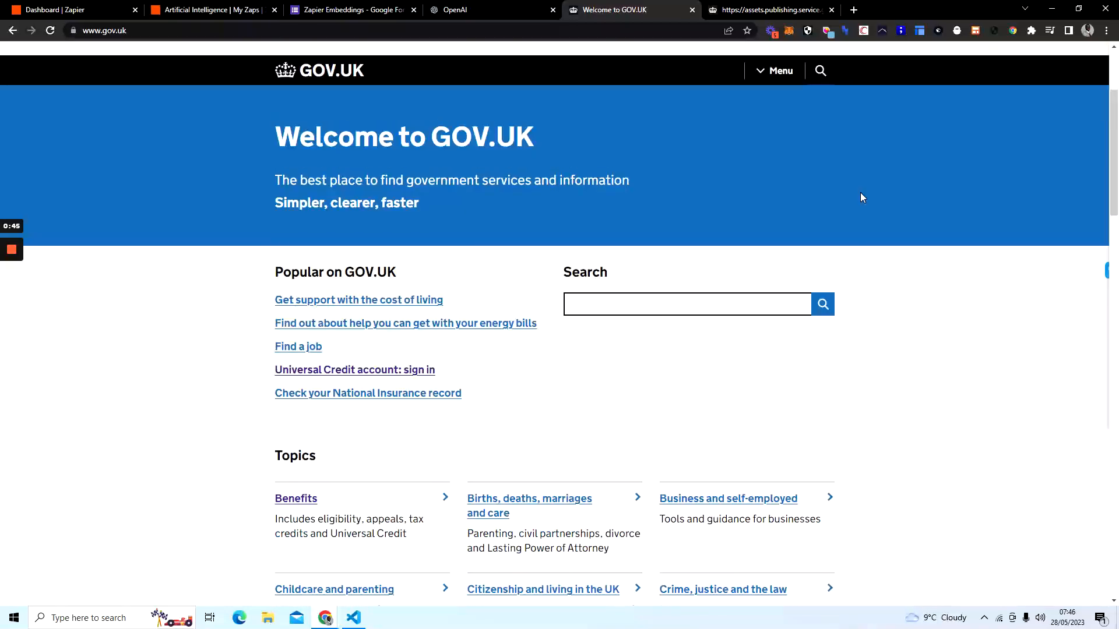
pyautogui.scroll(-3)
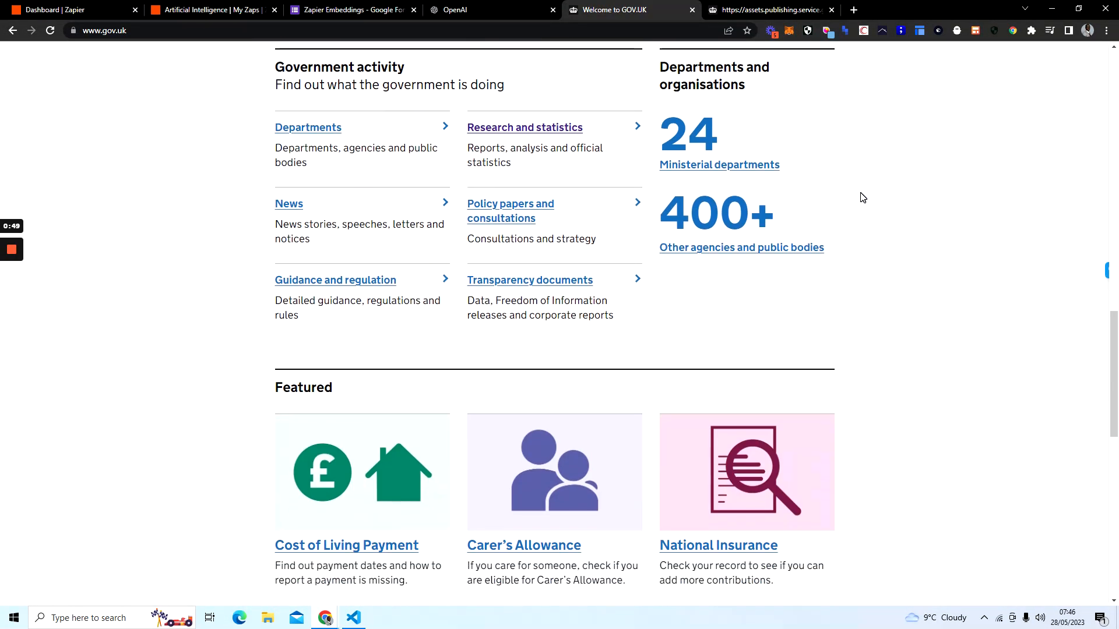
pyautogui.scroll(3)
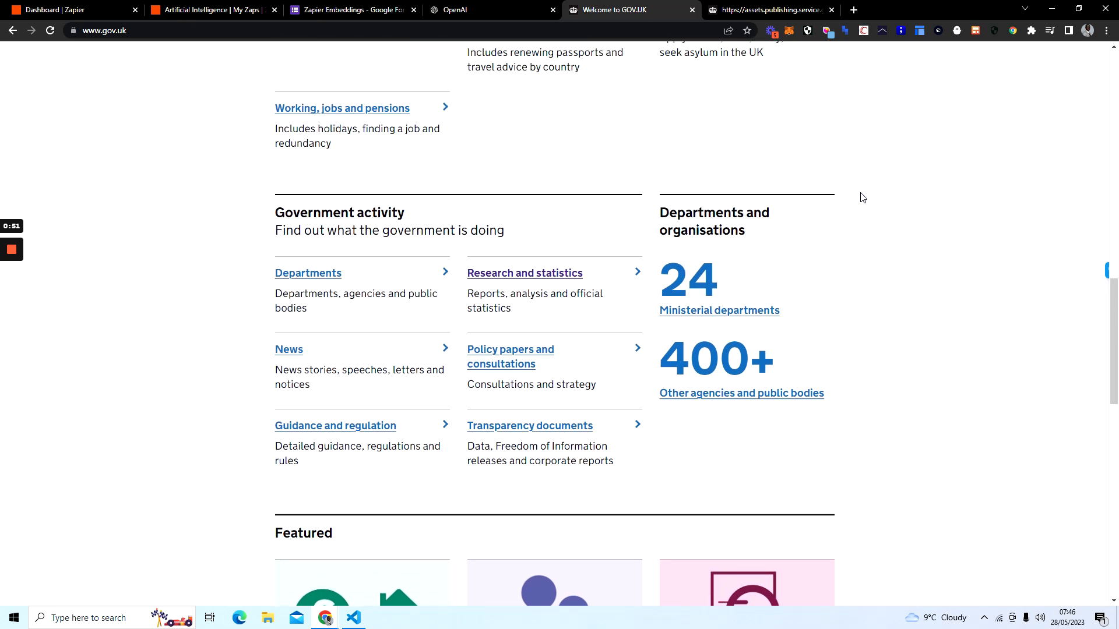
pyautogui.scroll(3)
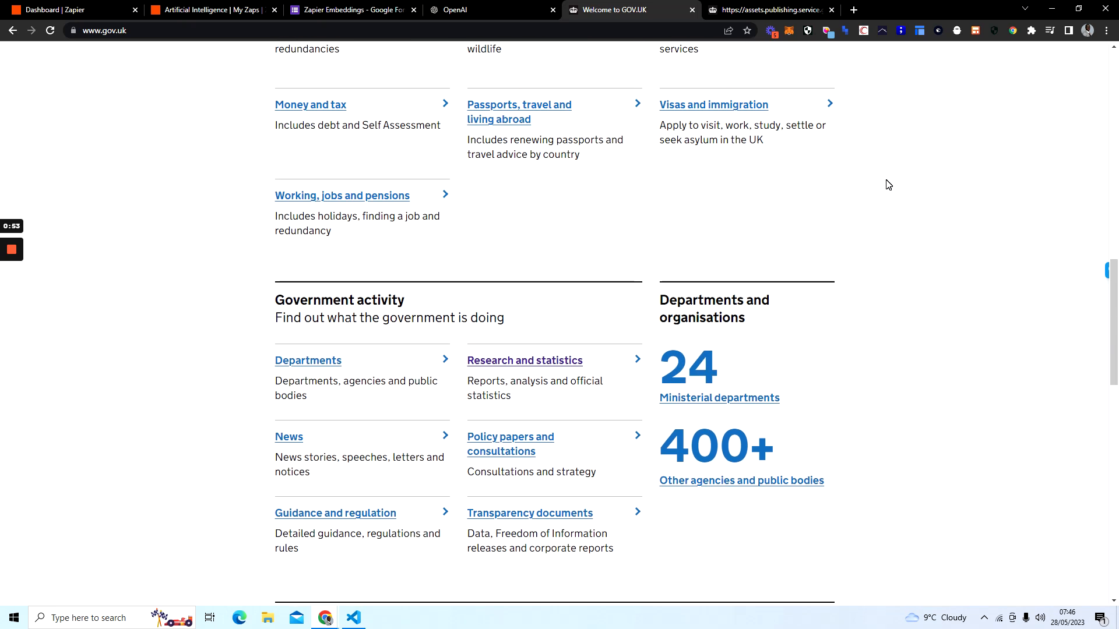
pyautogui.moveTo(529, 349)
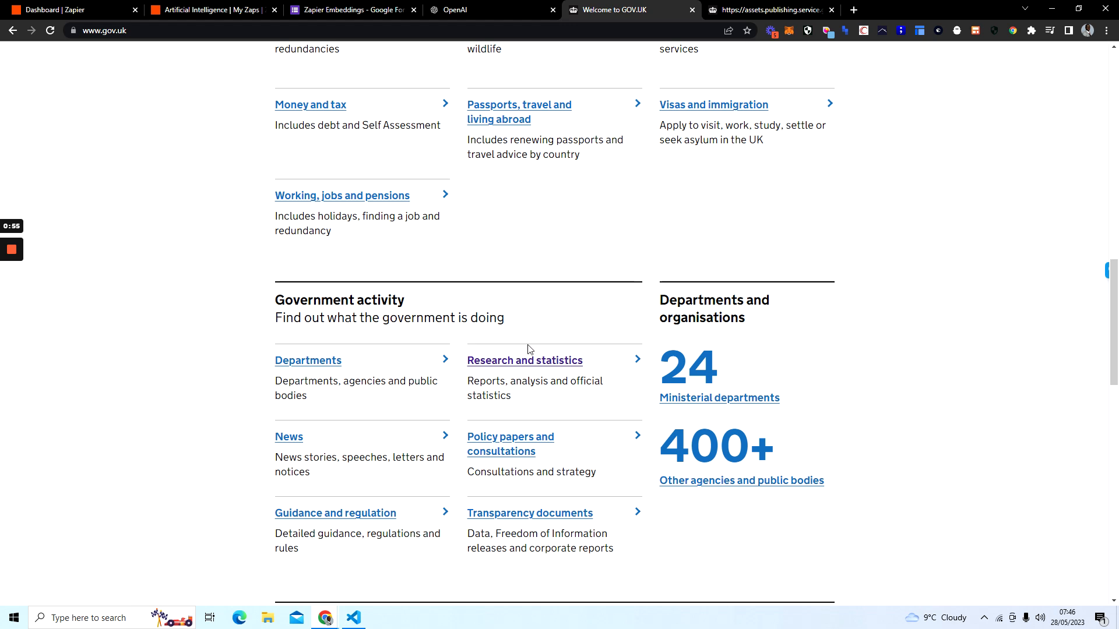
pyautogui.click(524, 360)
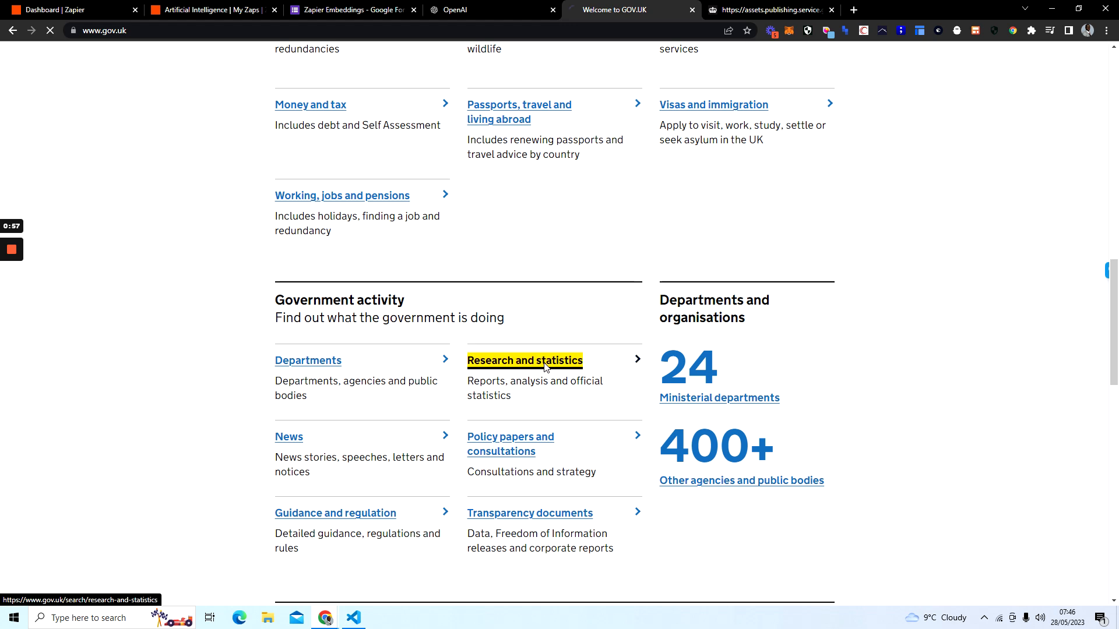
pyautogui.click(524, 360)
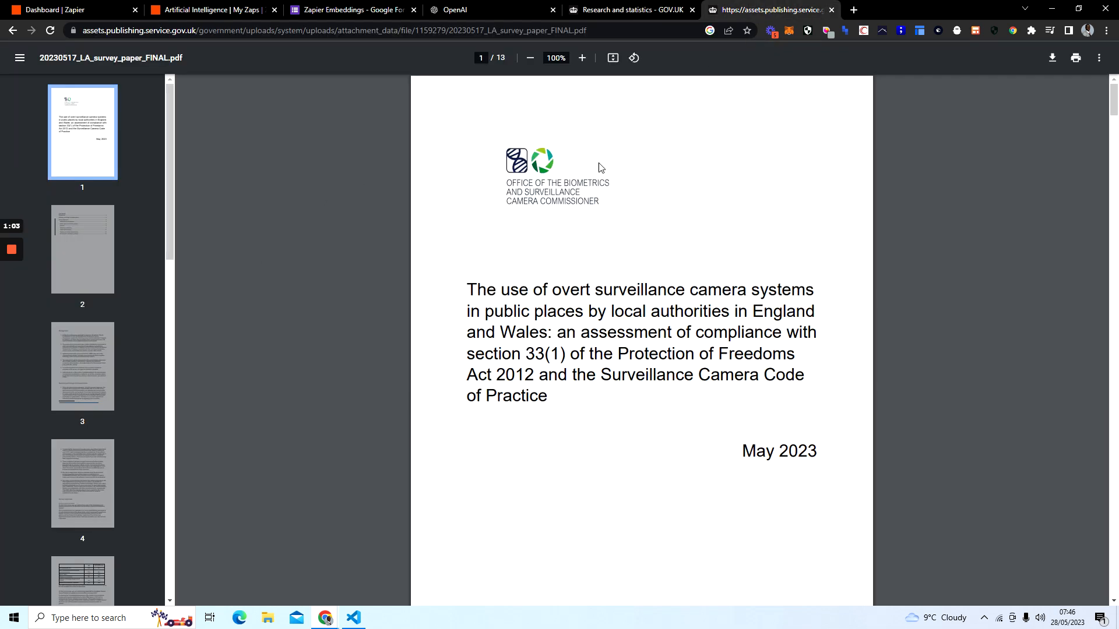
pyautogui.scroll(-3)
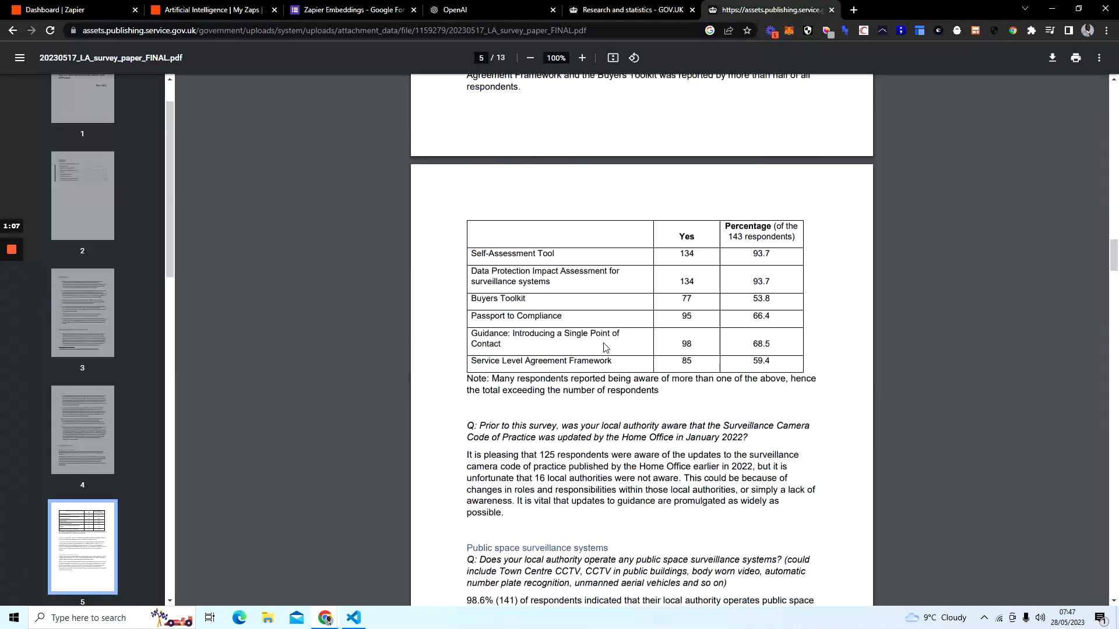
pyautogui.scroll(-3)
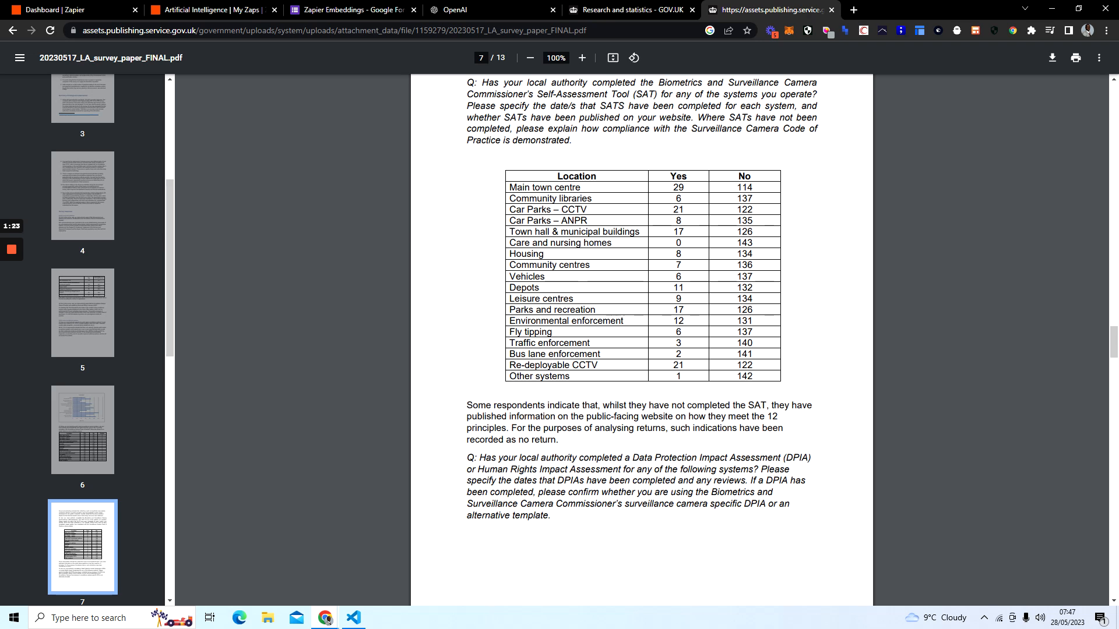
pyautogui.scroll(3)
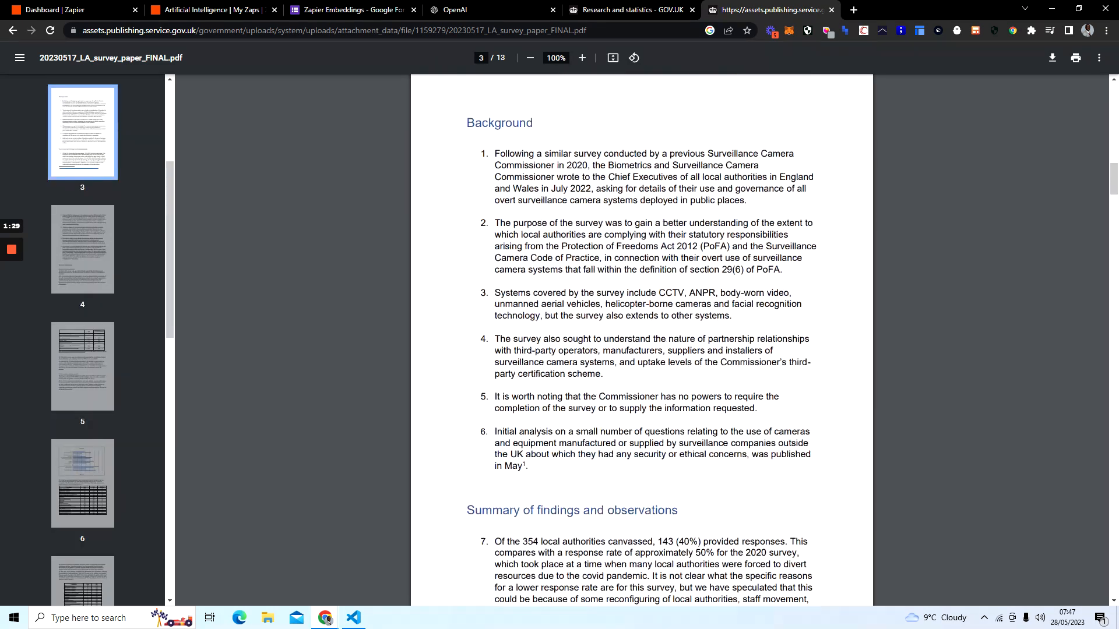
pyautogui.scroll(3)
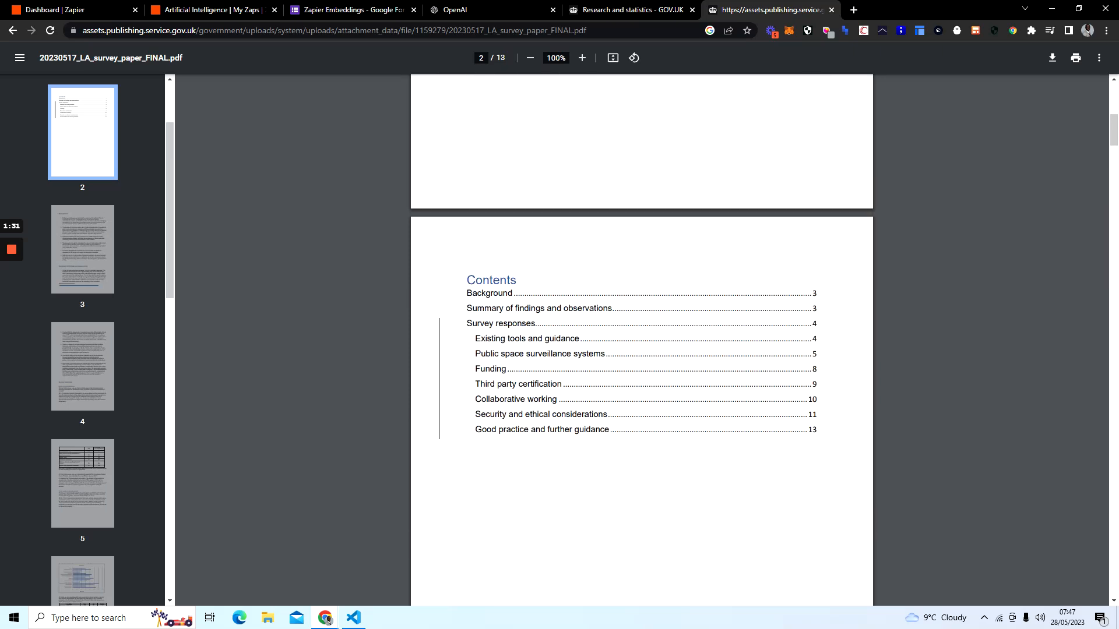
pyautogui.scroll(3)
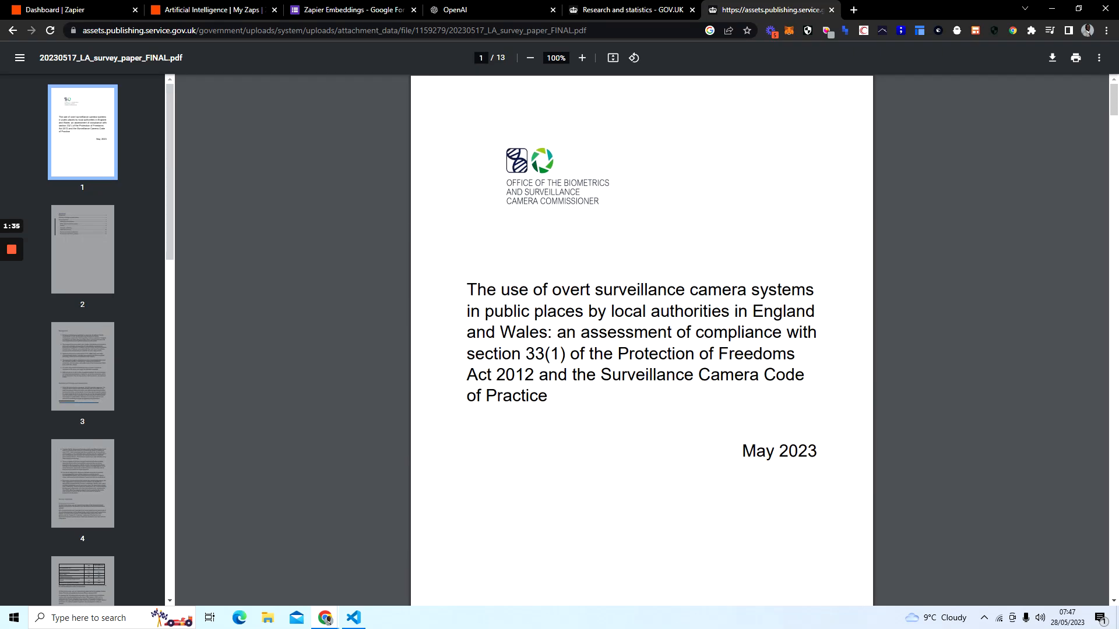
pyautogui.moveTo(1, 143)
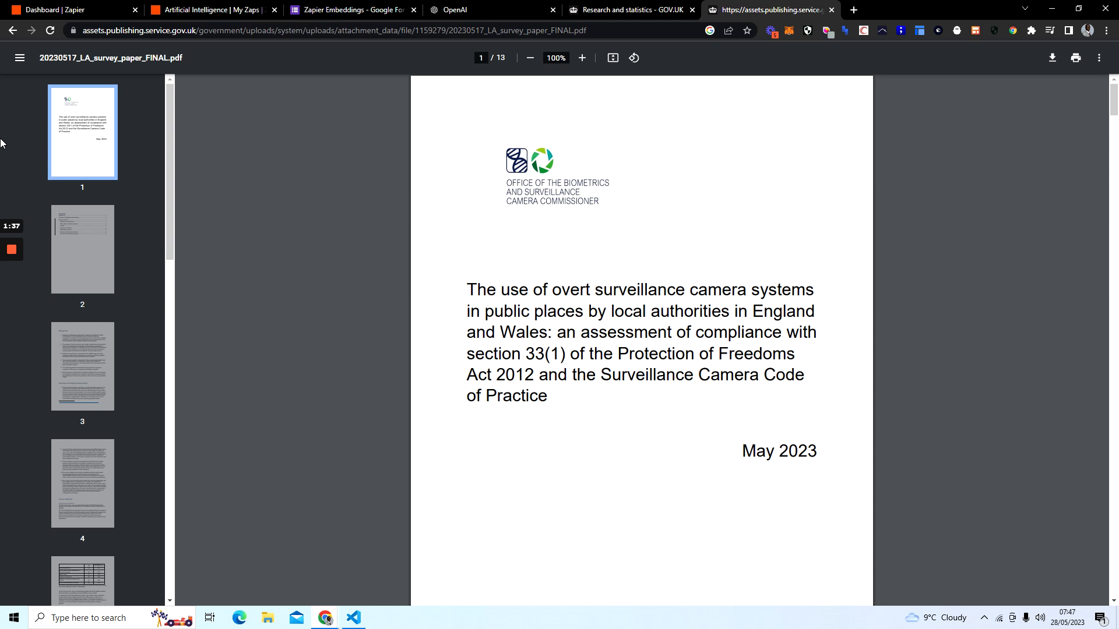
pyautogui.click(71, 10)
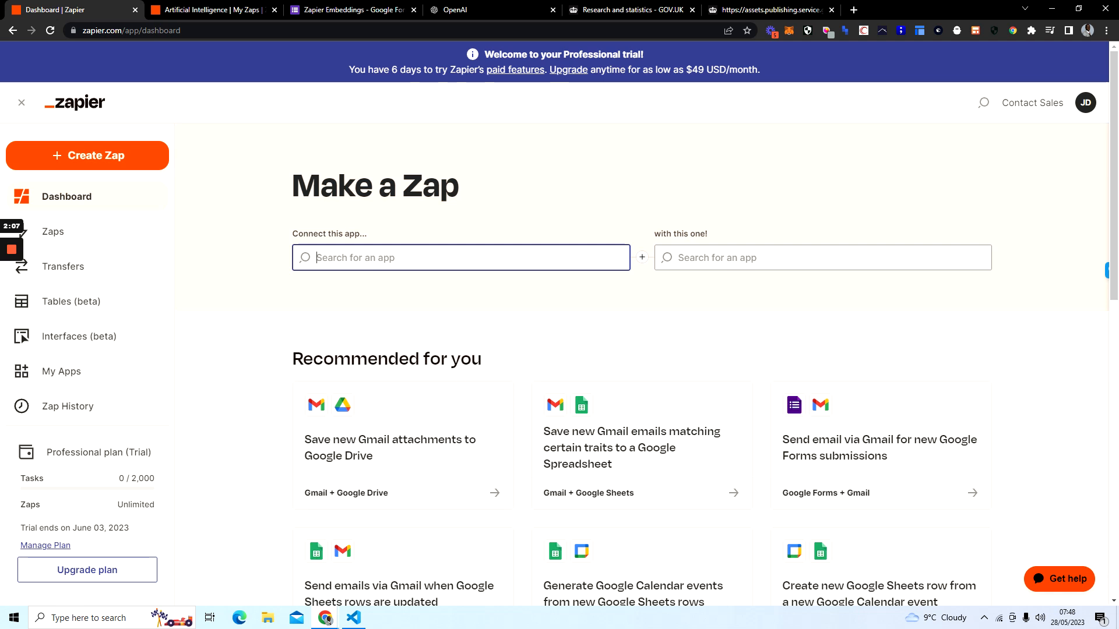
# - Pair Google Forms with OpenAI (GPT-3, DALL·E, Whisper) in Make a Zap
pyautogui.write('google form')
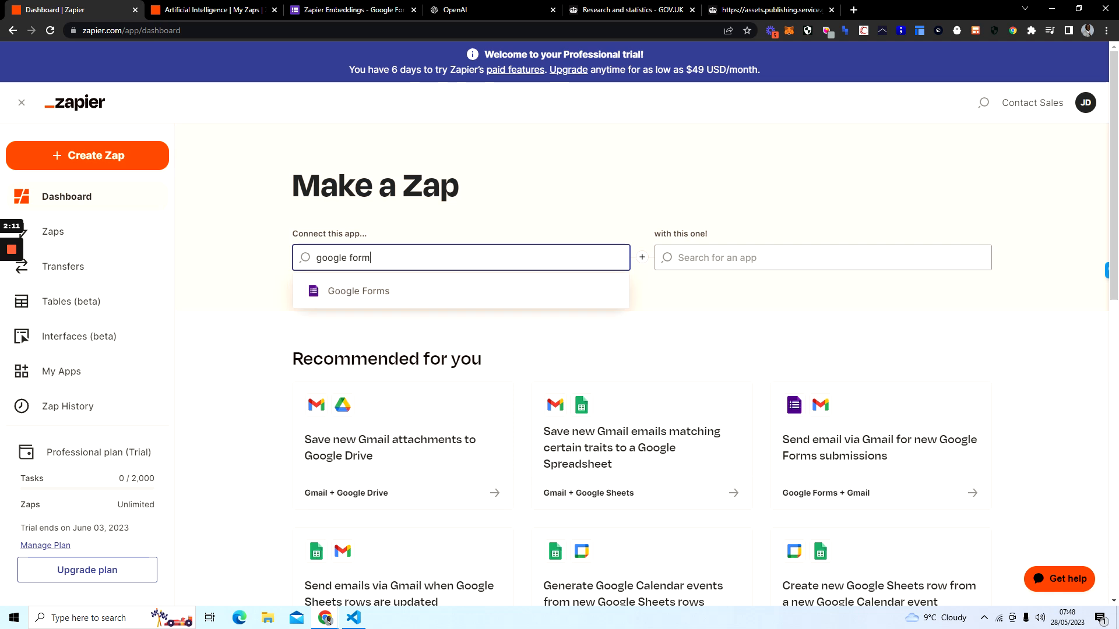
pyautogui.click(358, 291)
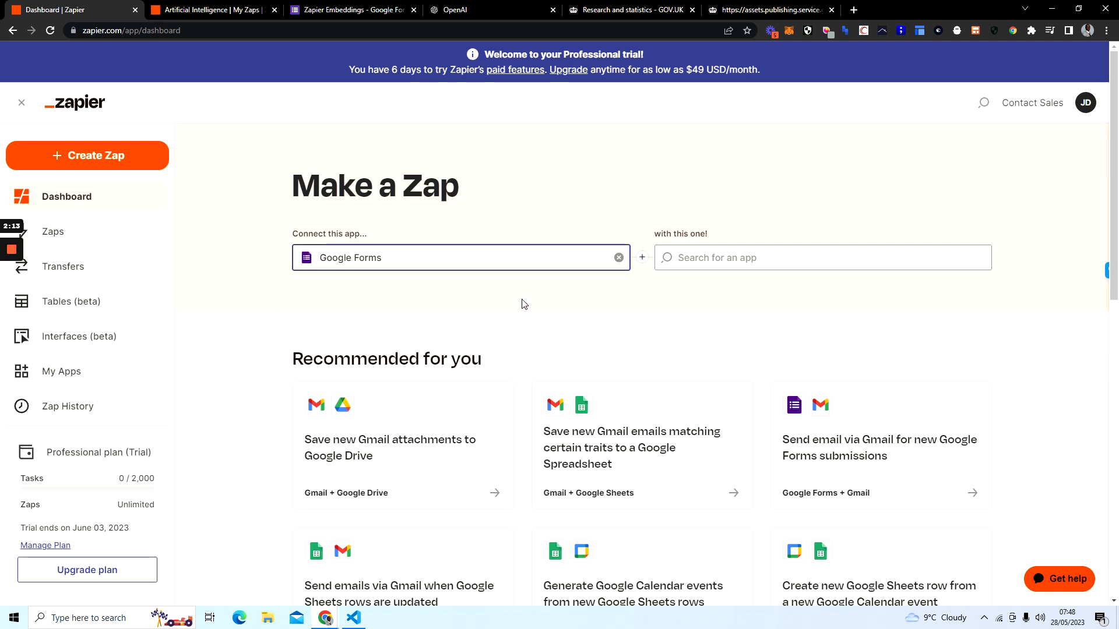
pyautogui.click(821, 257)
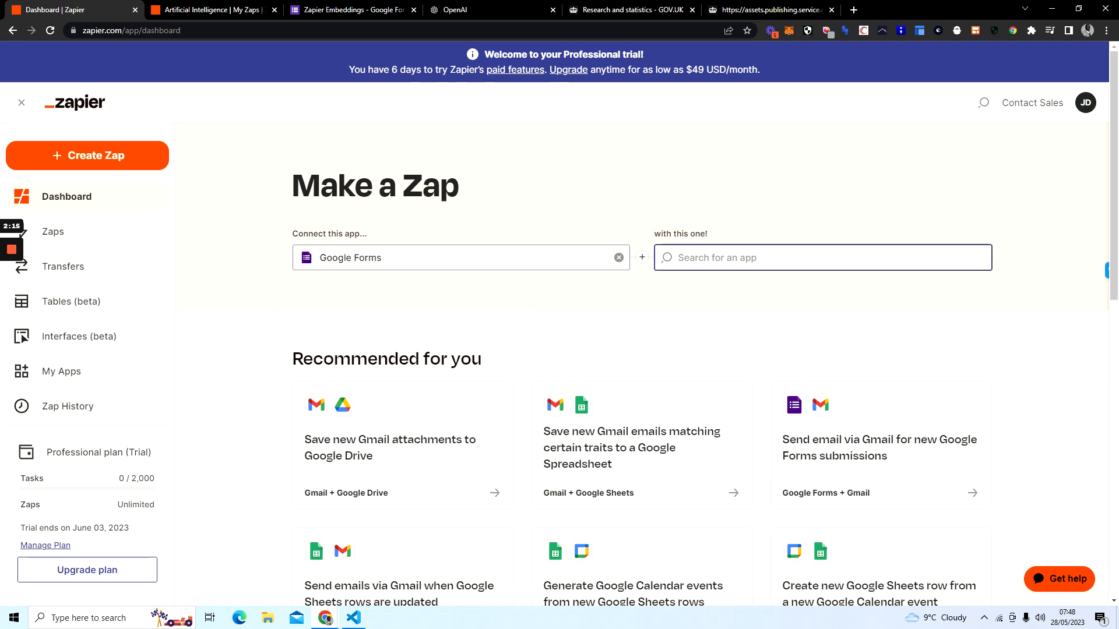
pyautogui.write('openai')
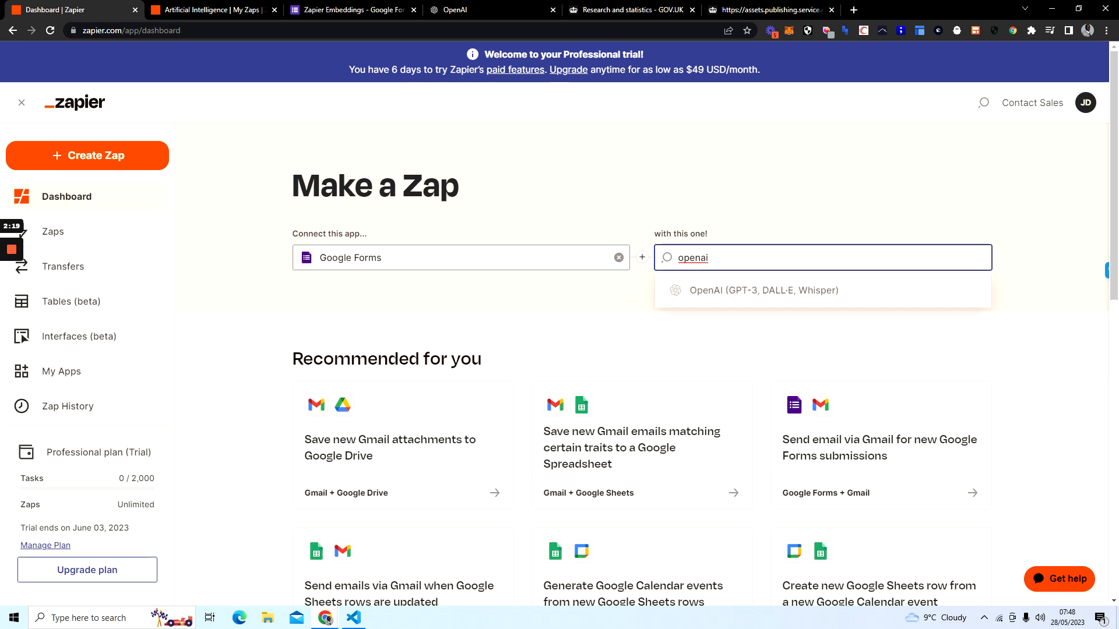
pyautogui.click(763, 290)
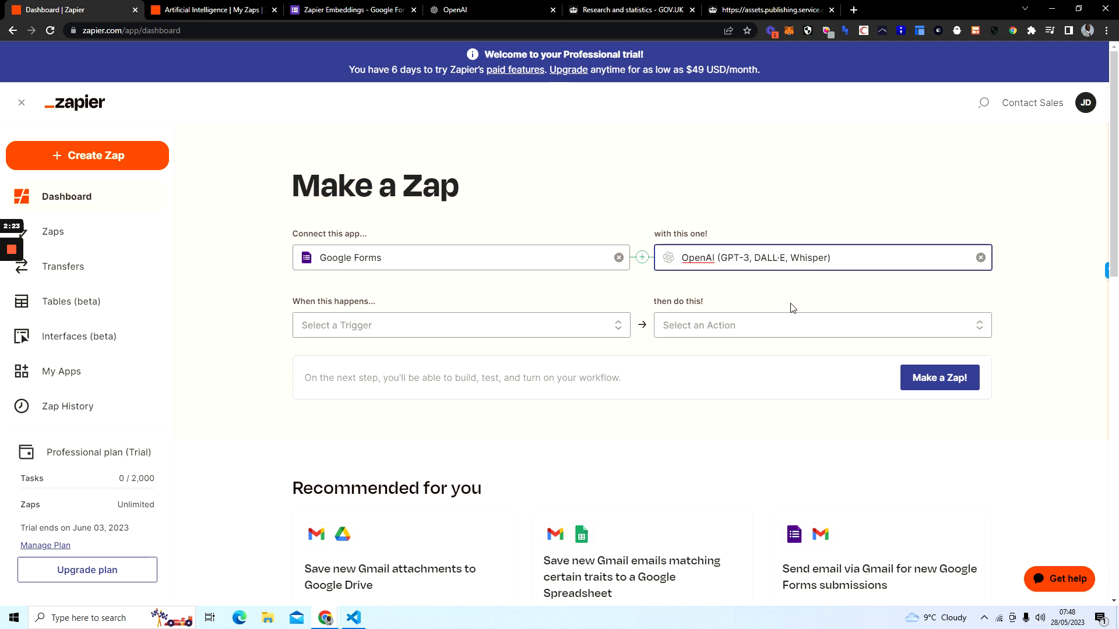
pyautogui.click(939, 378)
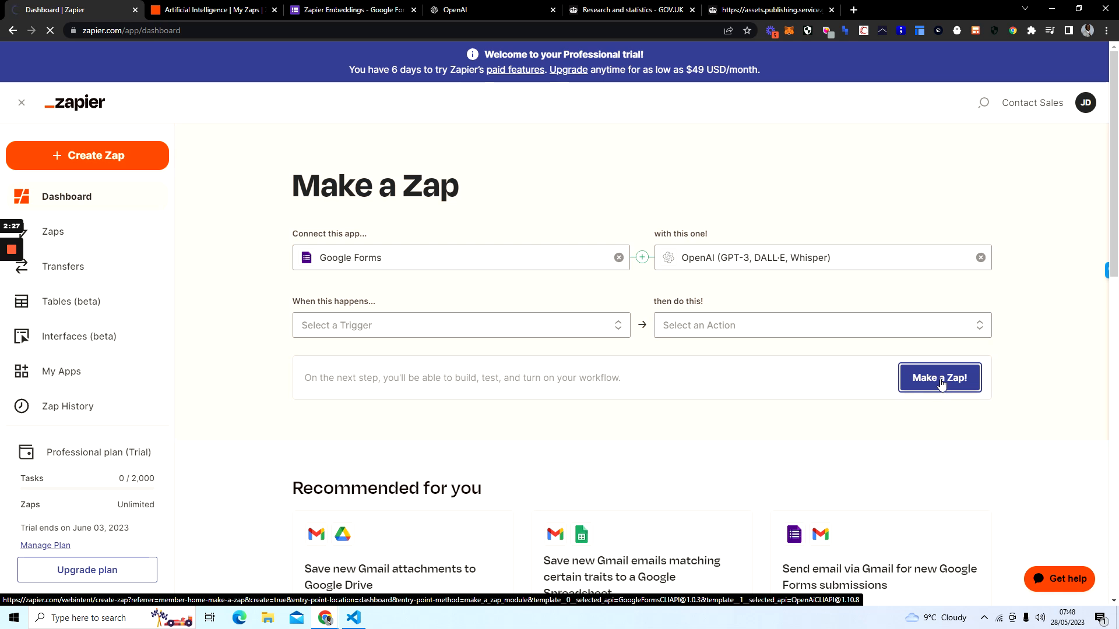
# - Create the draft zap and set its Google Forms trigger event to New Form Response
pyautogui.click(939, 378)
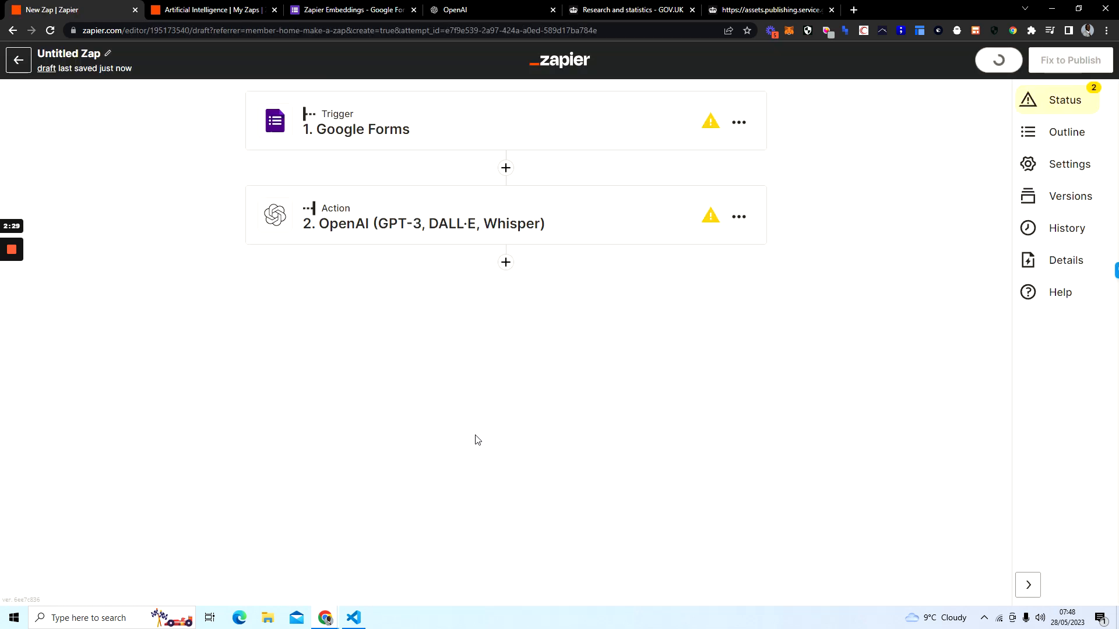
pyautogui.click(998, 60)
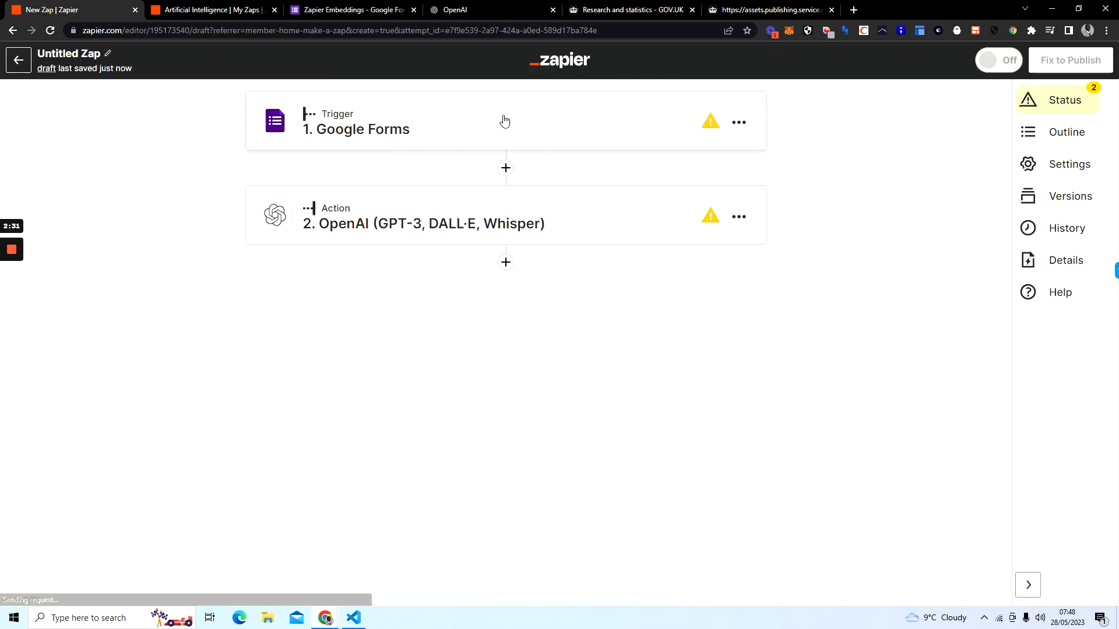
pyautogui.moveTo(366, 225)
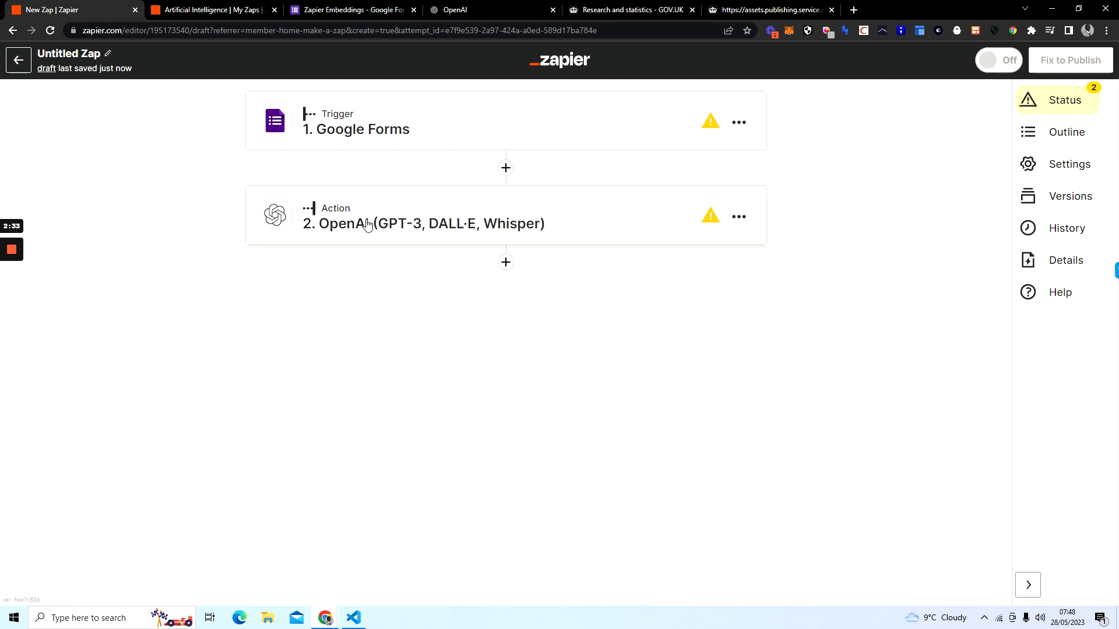
pyautogui.click(356, 129)
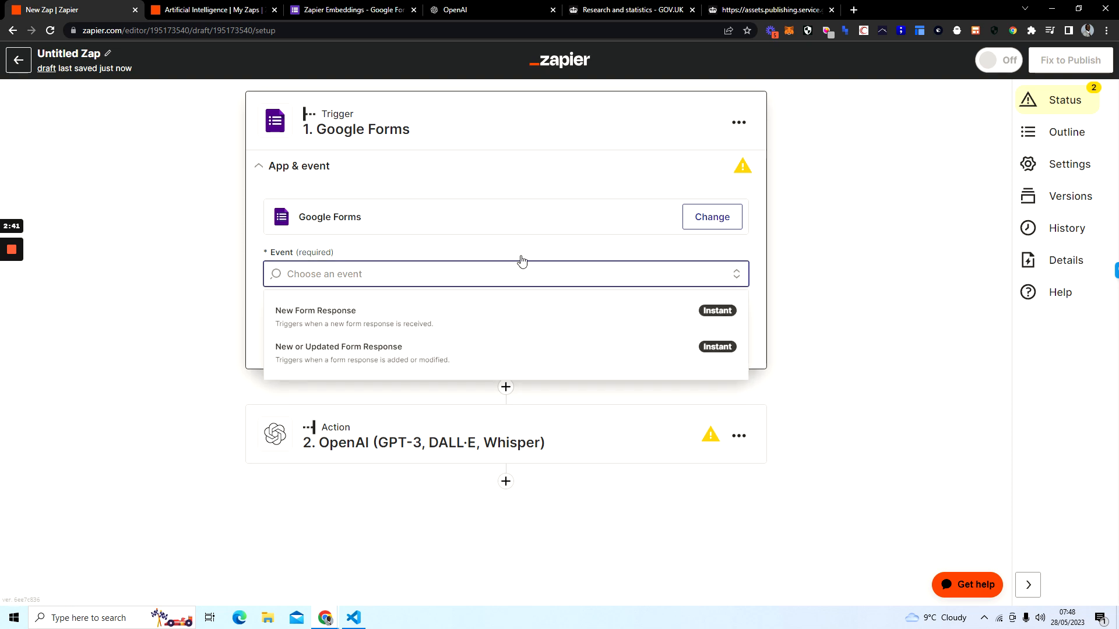
pyautogui.click(315, 311)
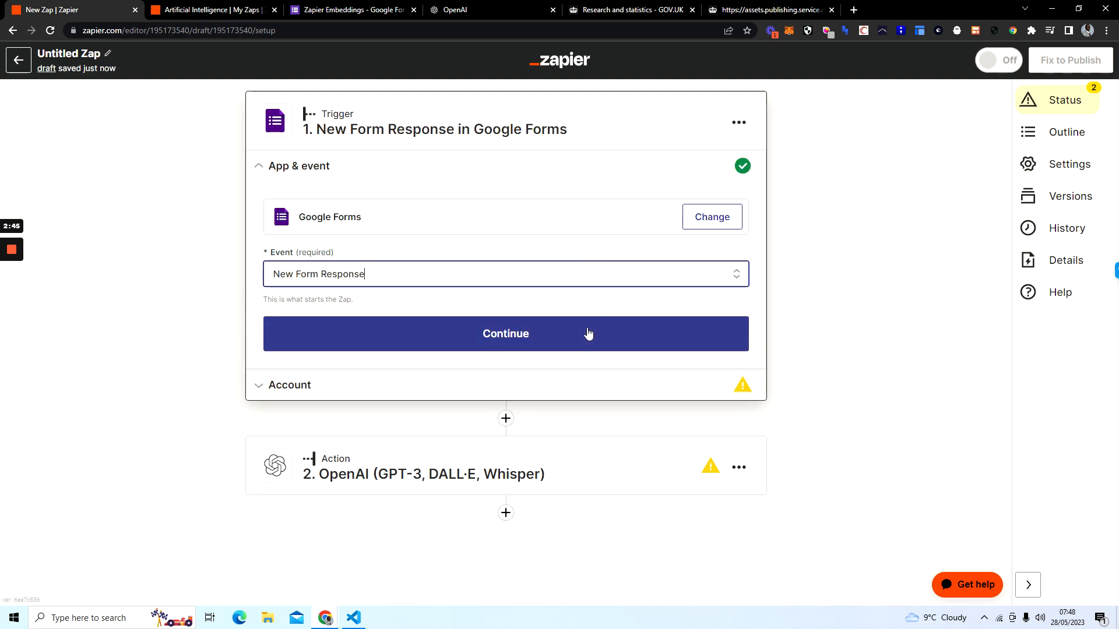
pyautogui.click(505, 334)
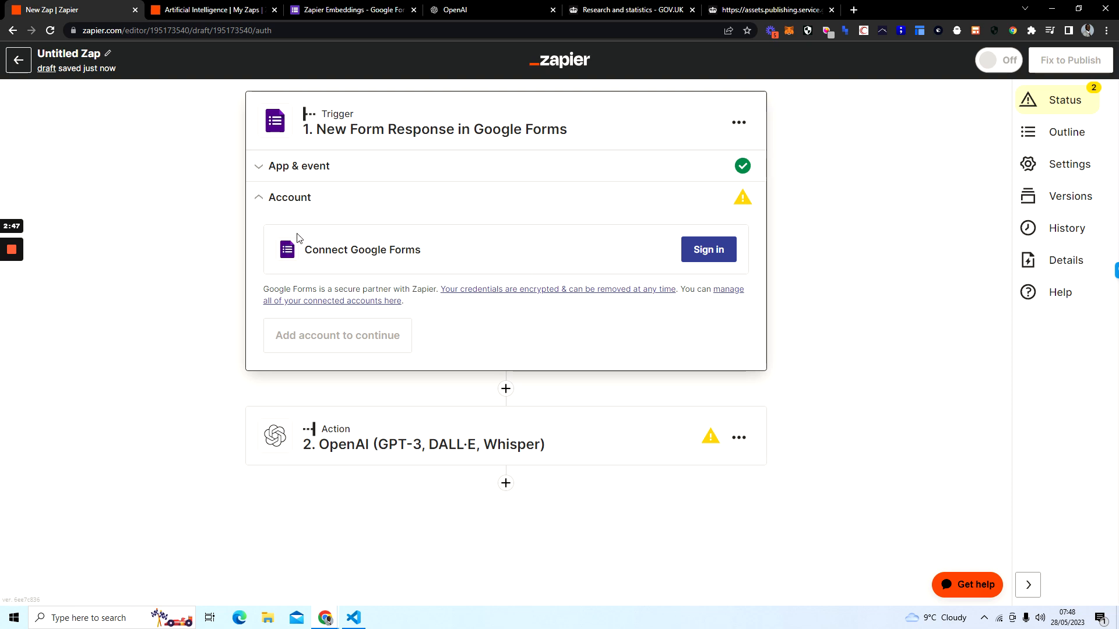
pyautogui.moveTo(333, 246)
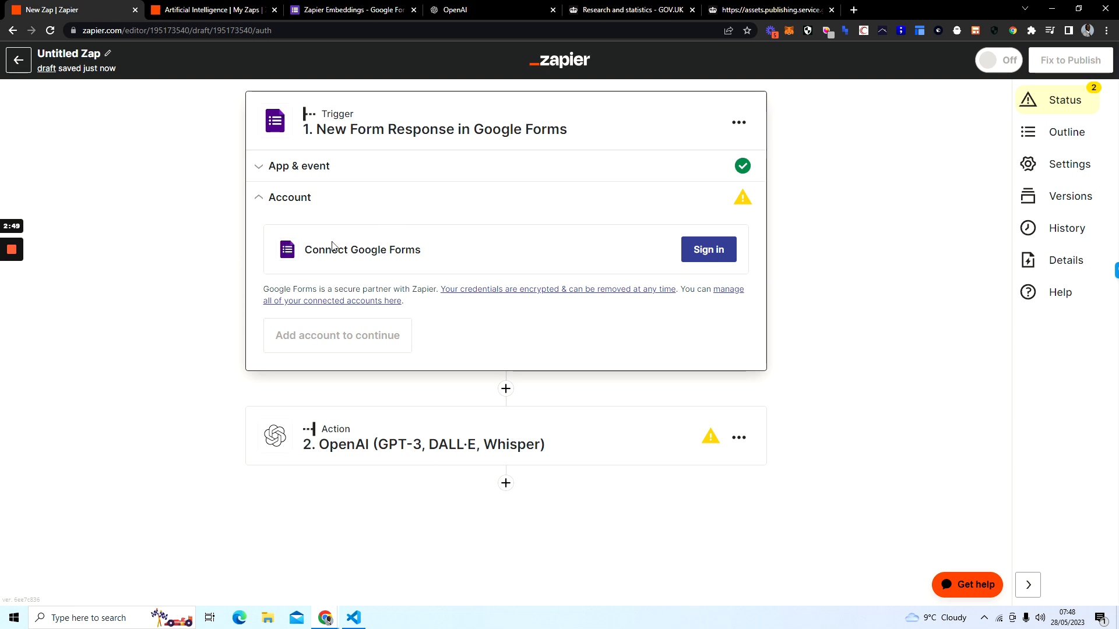
pyautogui.moveTo(708, 250)
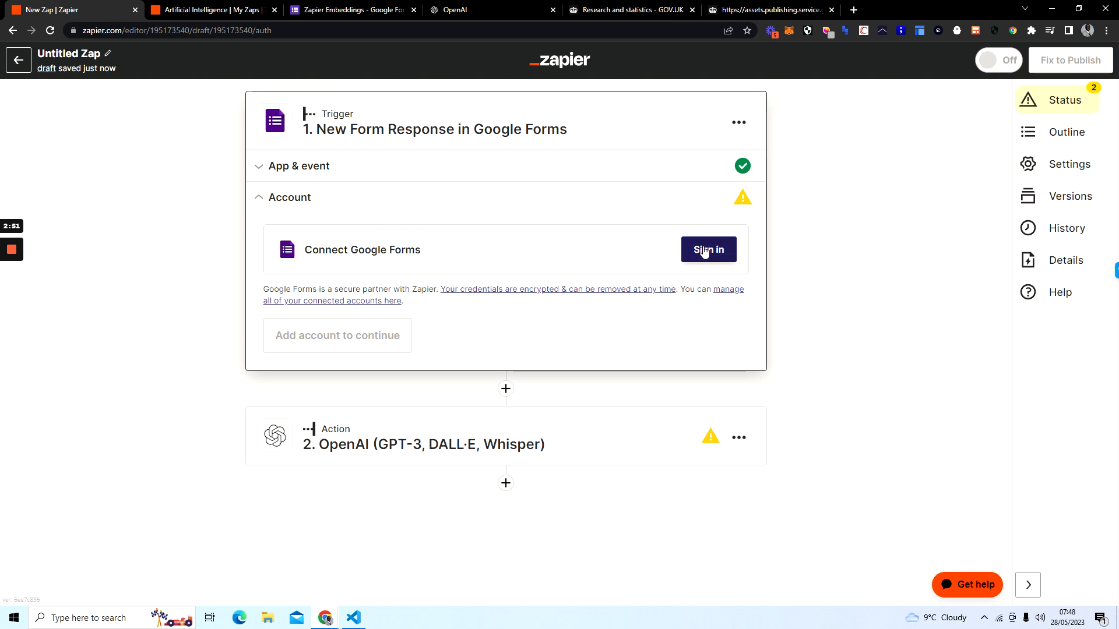
# - Sign in with the Google account and allow Zapier access for the Google Forms trigger
pyautogui.click(707, 249)
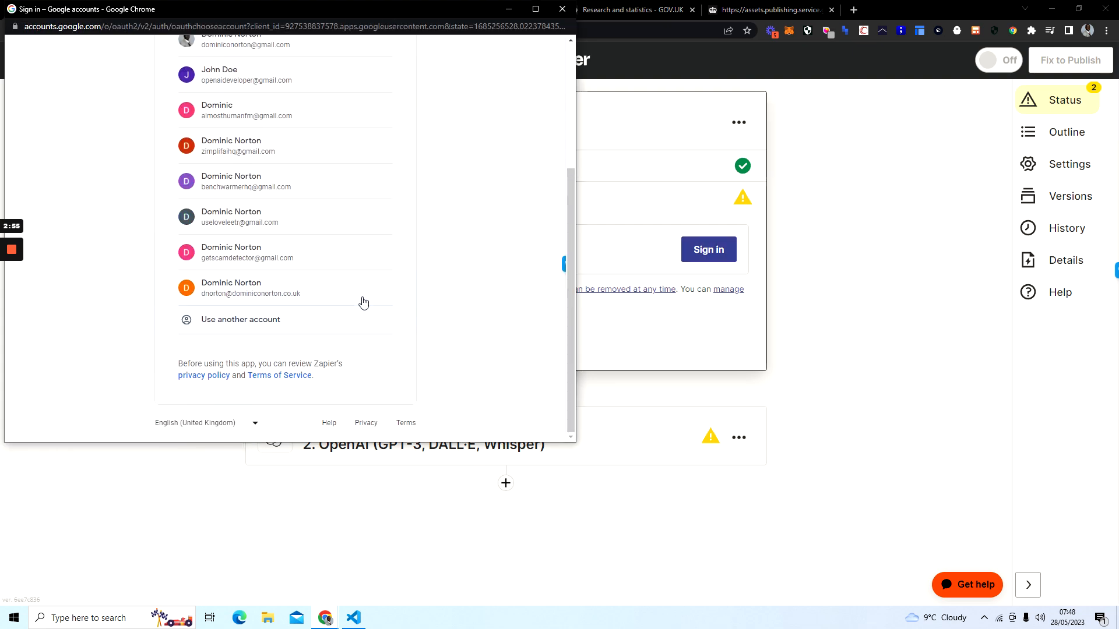
pyautogui.click(250, 289)
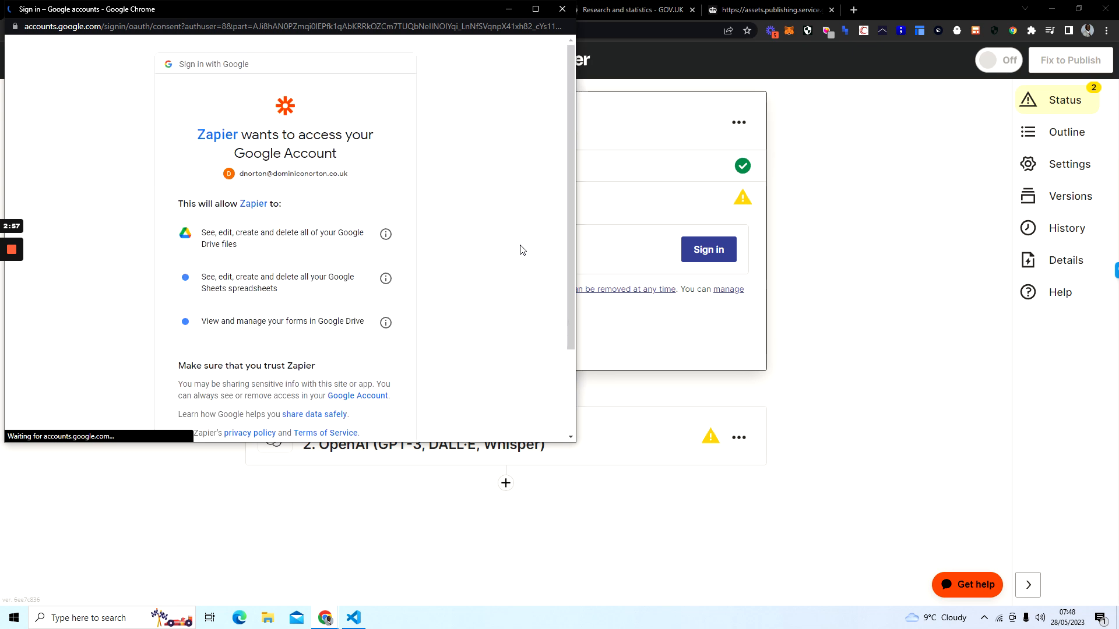
pyautogui.scroll(-3)
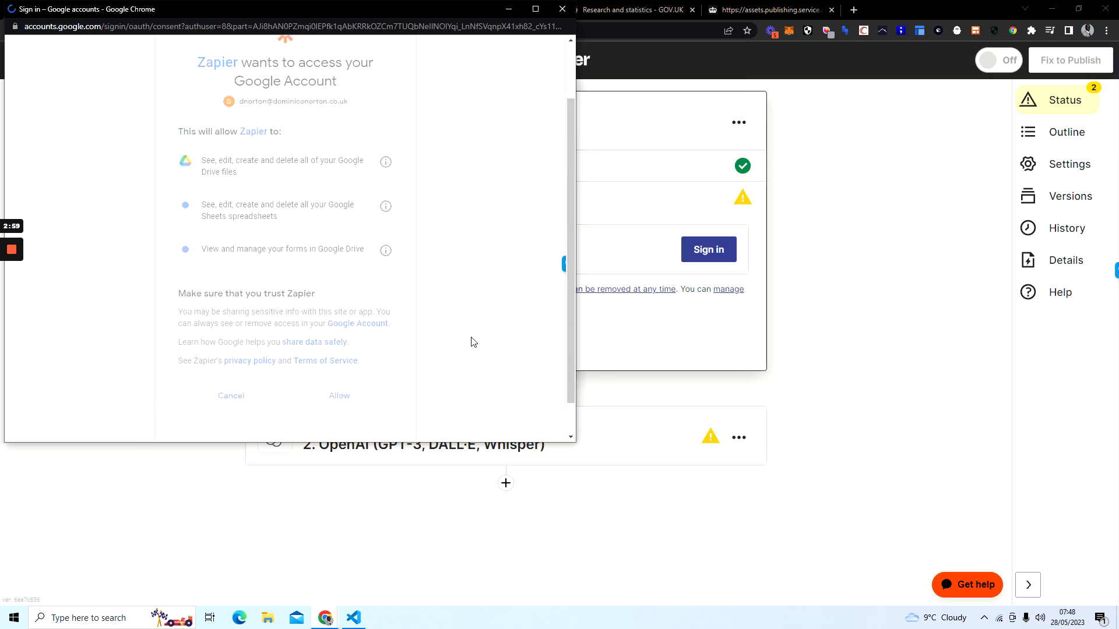
pyautogui.click(339, 395)
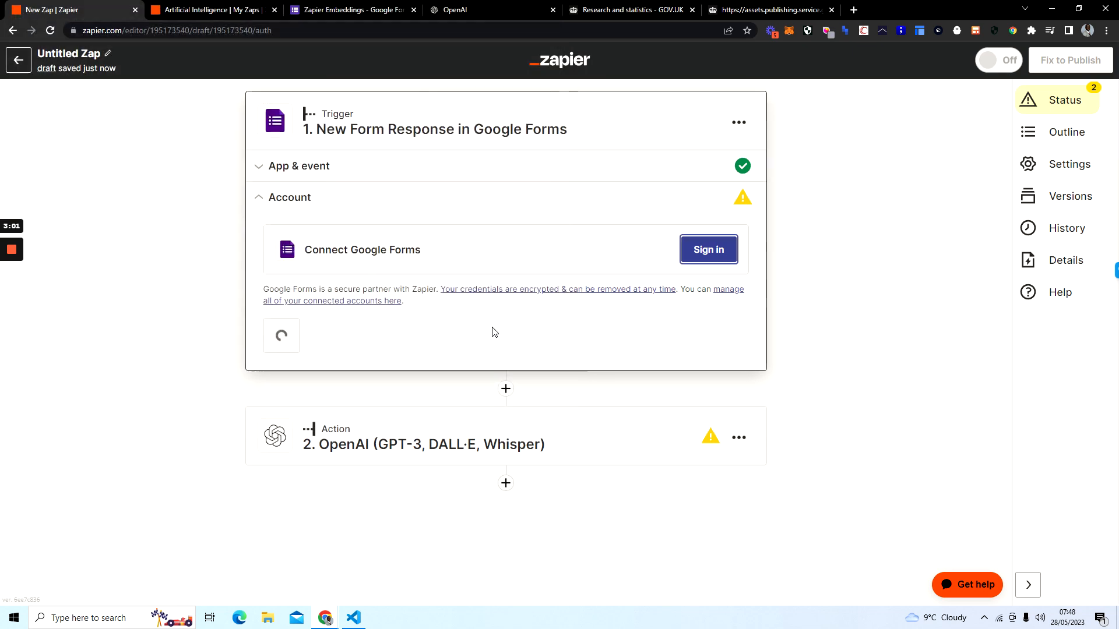
pyautogui.click(709, 249)
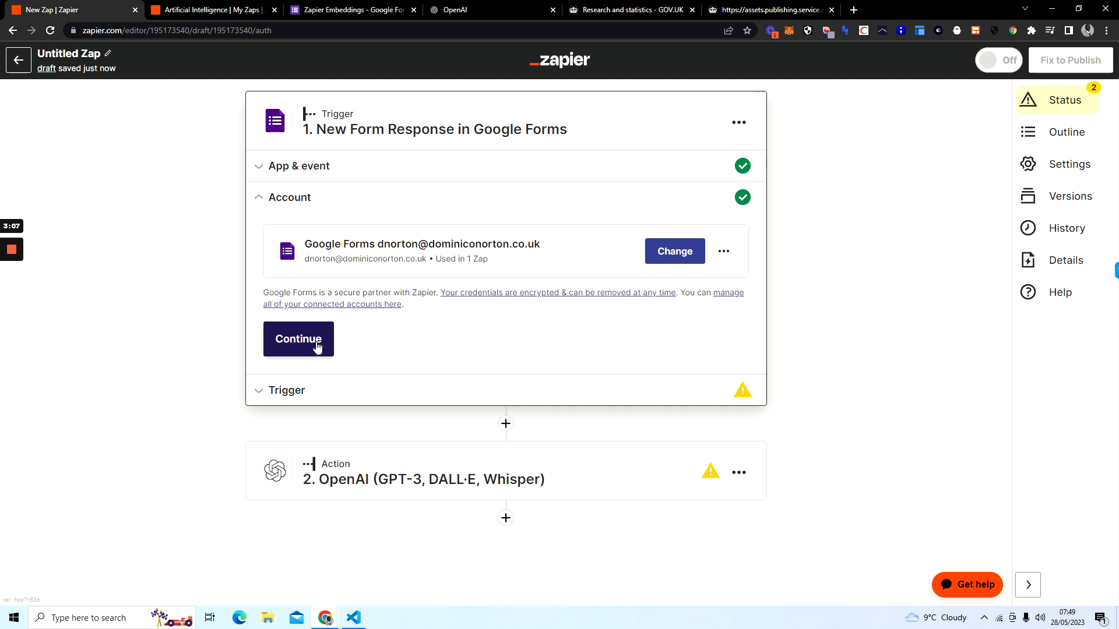
pyautogui.click(299, 339)
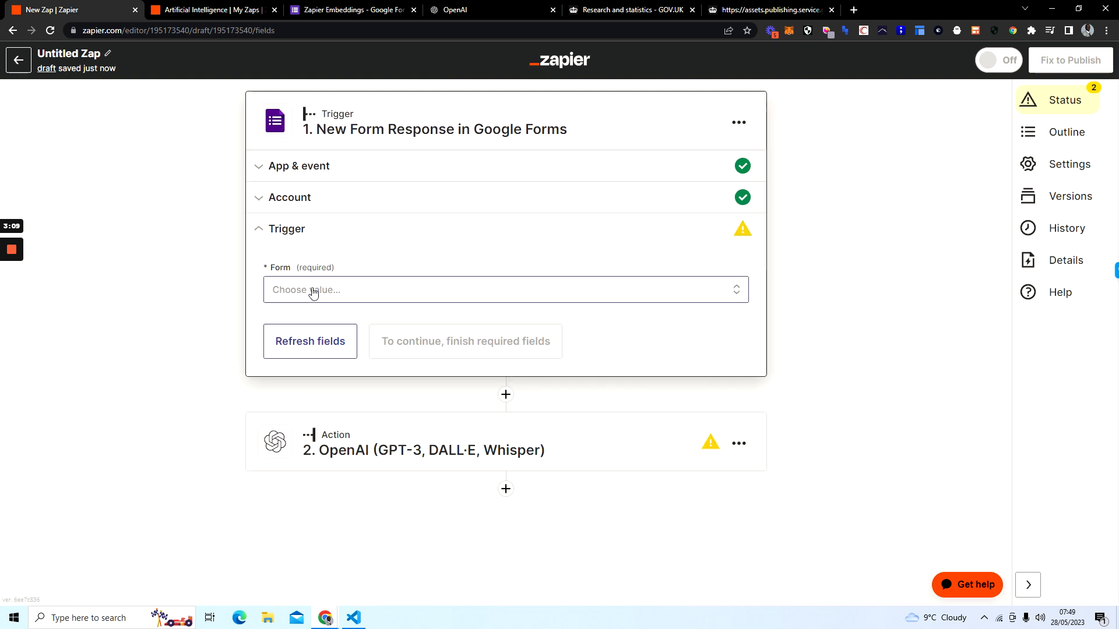
pyautogui.click(350, 9)
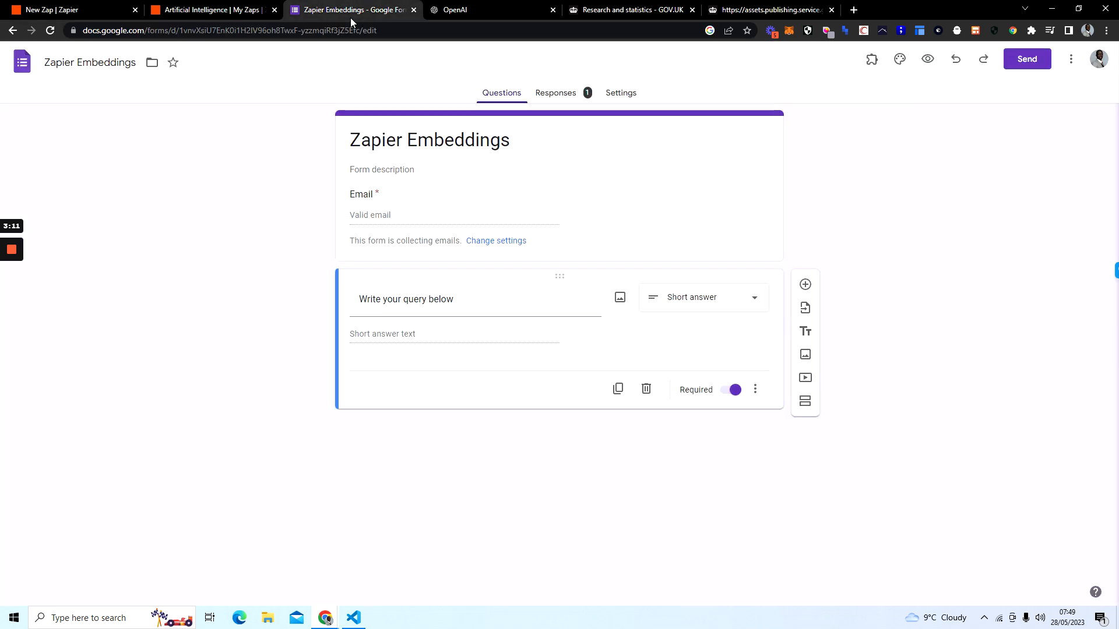
pyautogui.moveTo(979, 317)
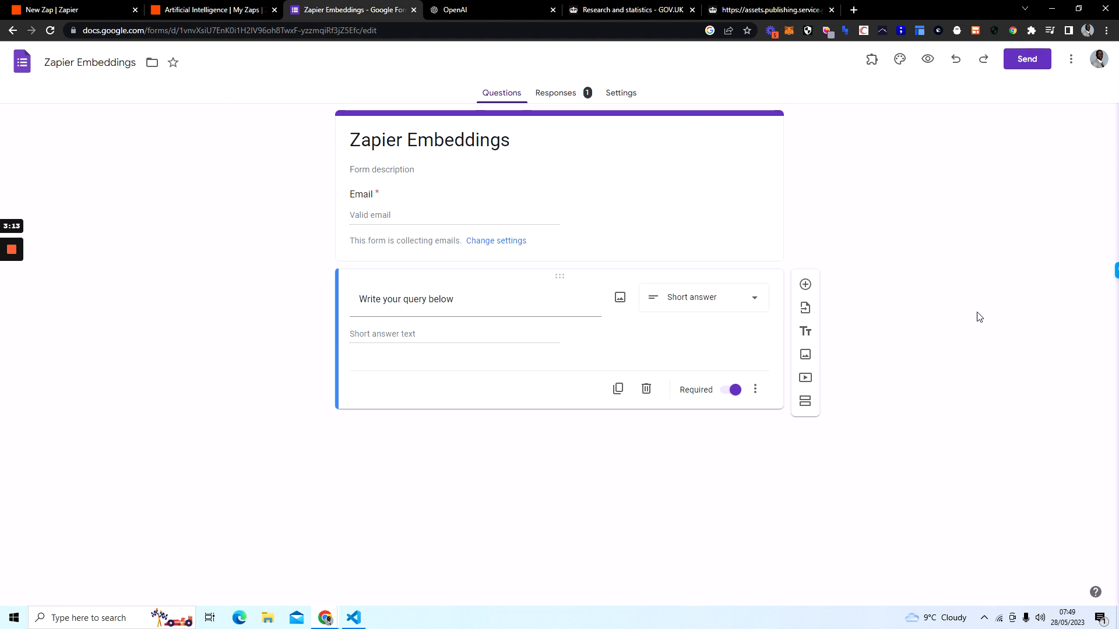
pyautogui.moveTo(344, 188)
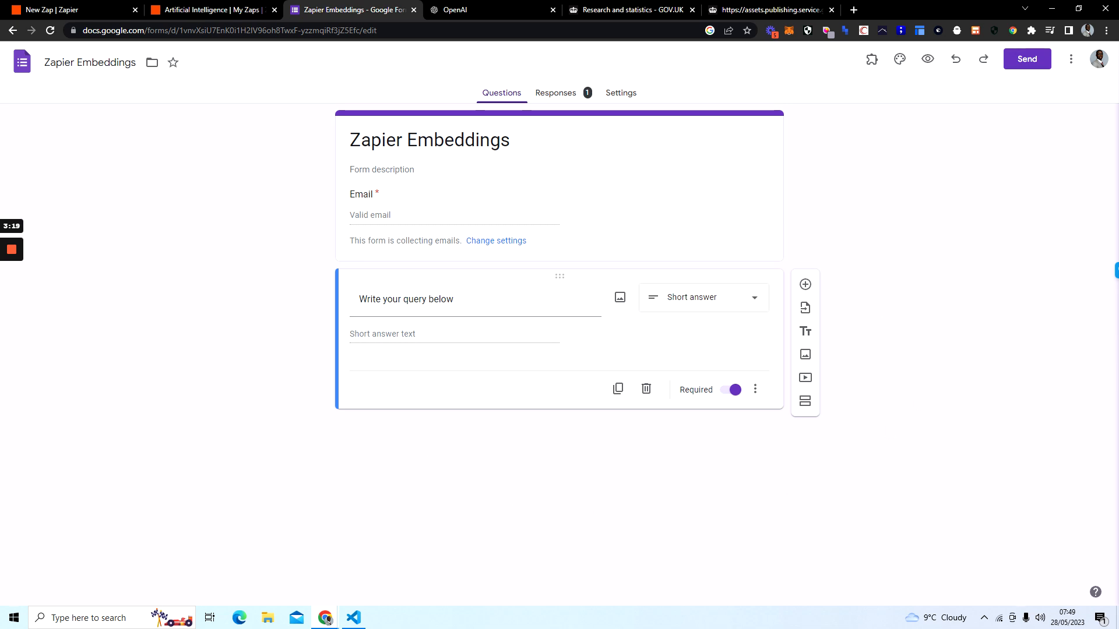
pyautogui.click(71, 9)
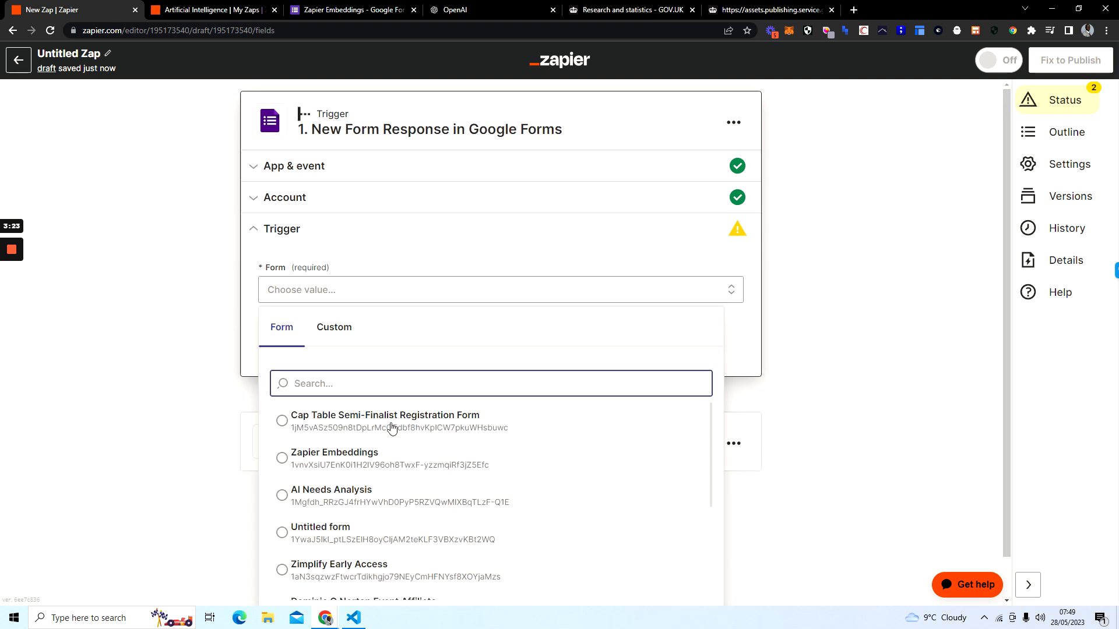
# - Select the Zapier Embeddings form, test the trigger, and accept the found sample response
pyautogui.click(334, 458)
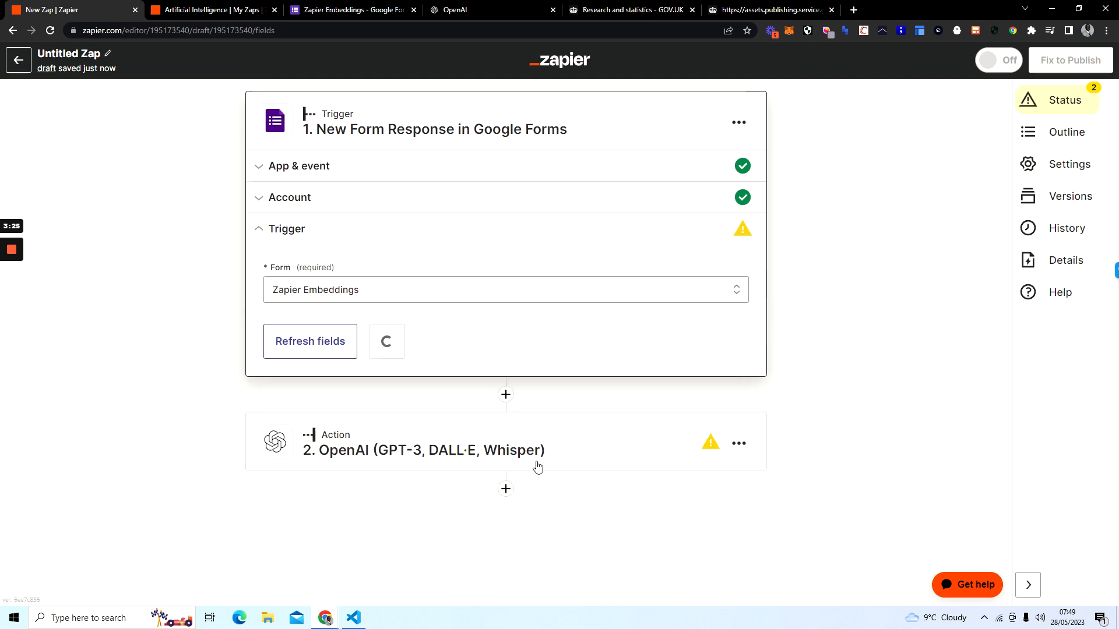
pyautogui.click(403, 341)
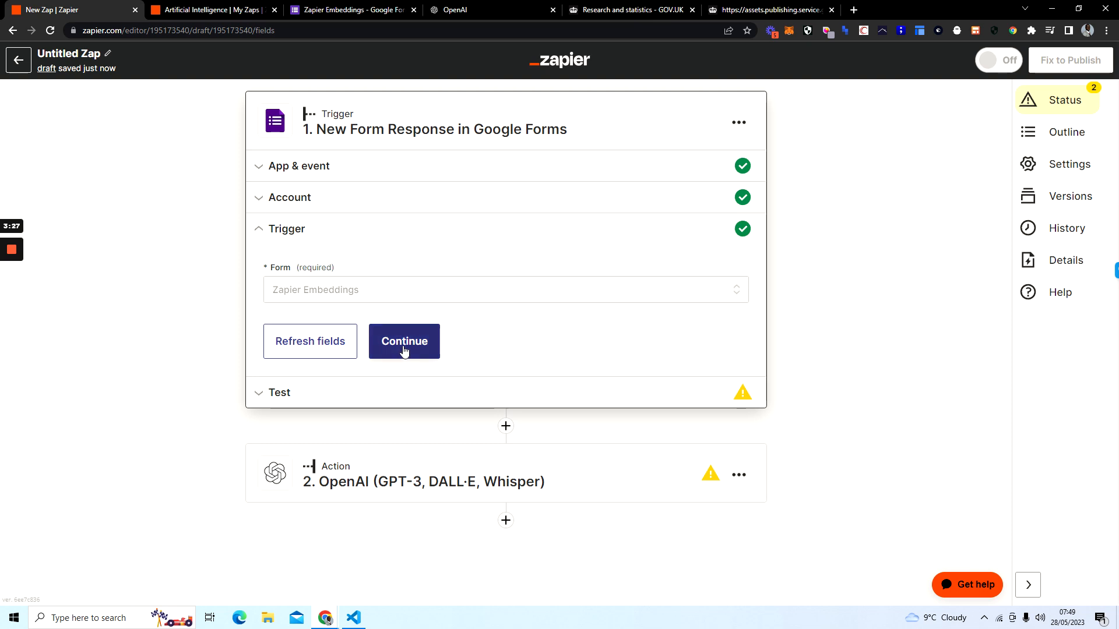
pyautogui.click(404, 341)
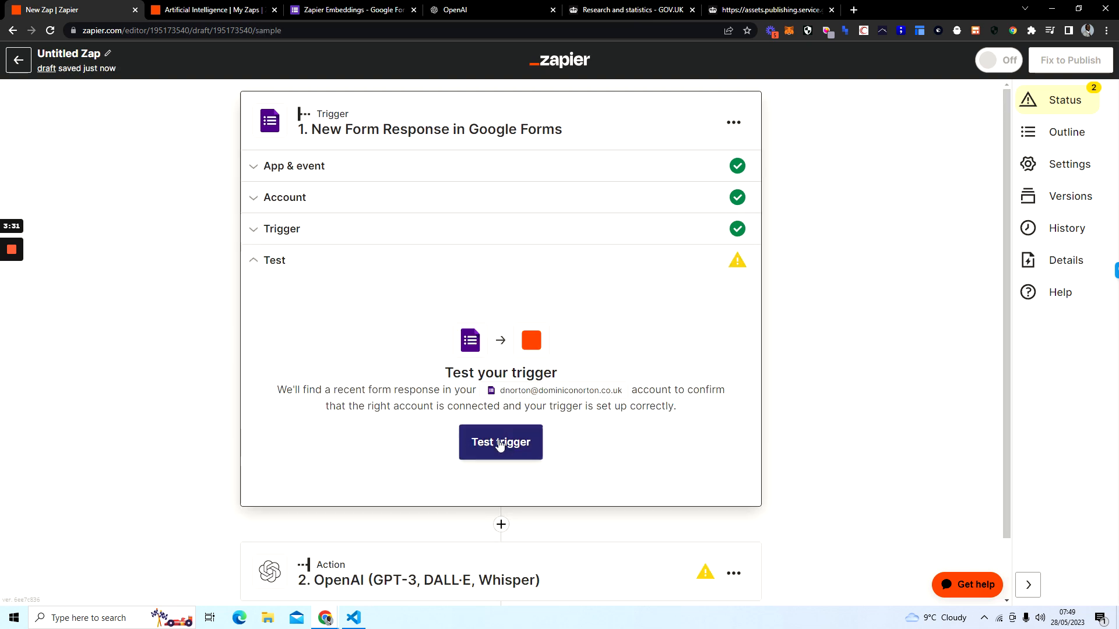
pyautogui.click(500, 442)
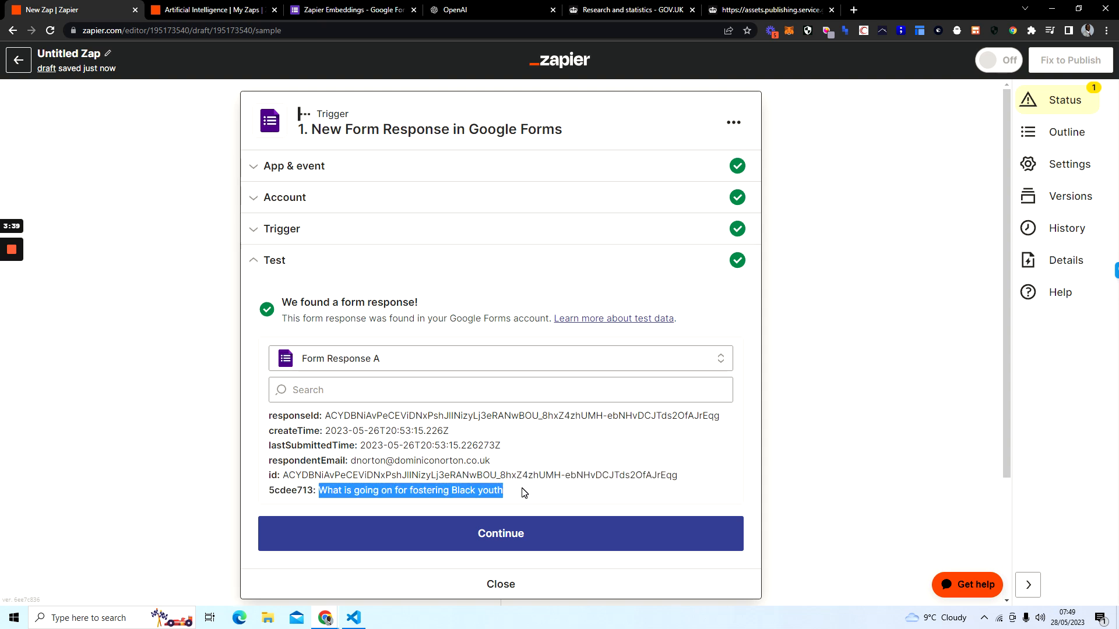
pyautogui.moveTo(571, 442)
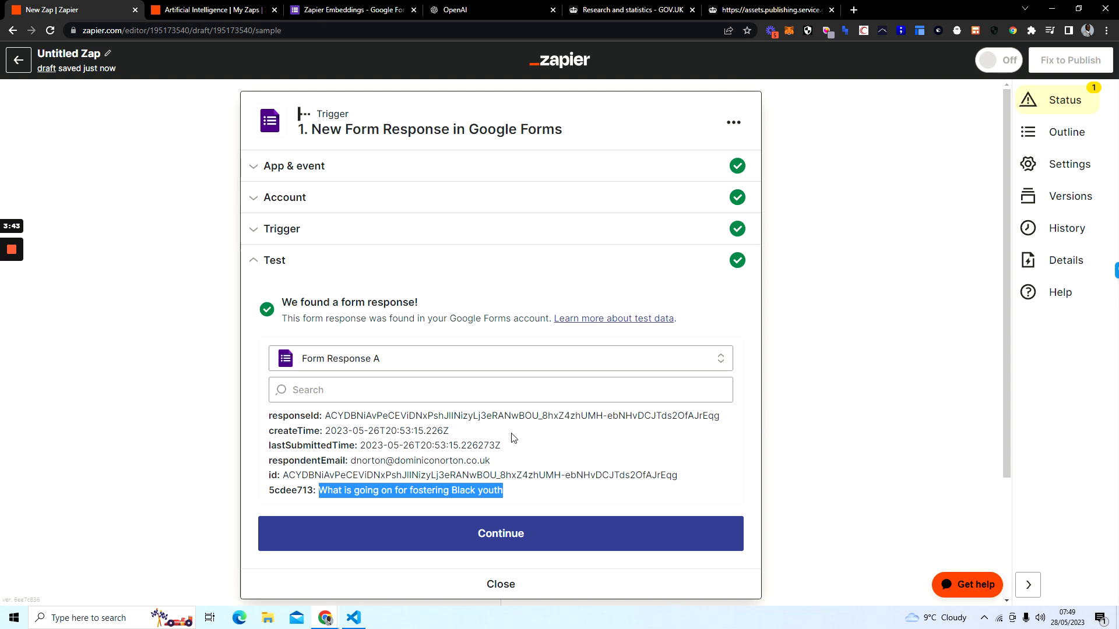
pyautogui.moveTo(391, 488)
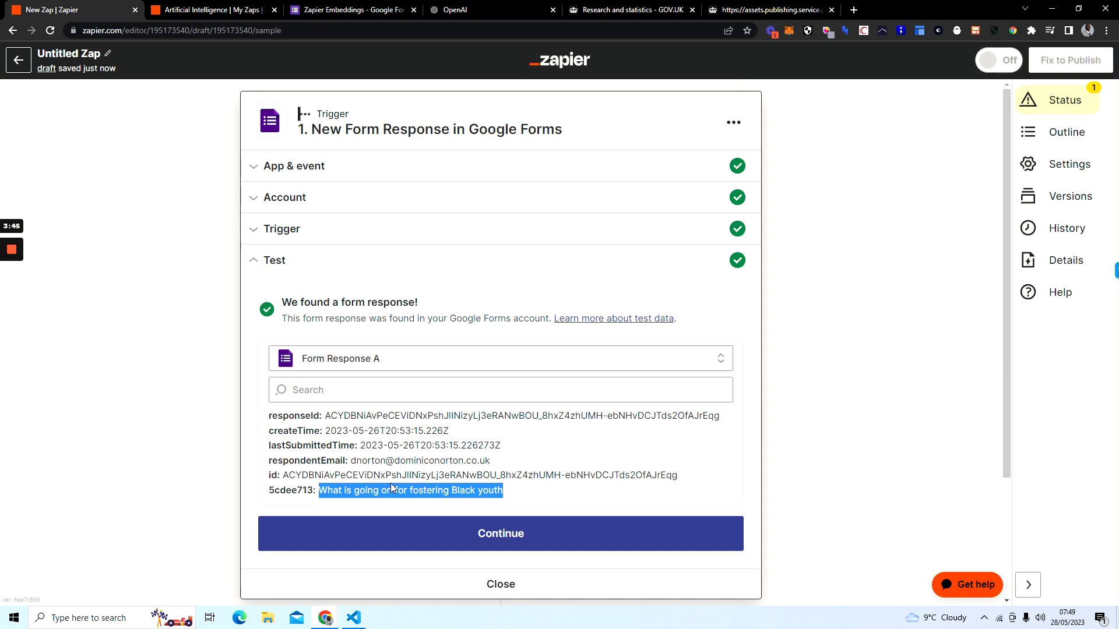
pyautogui.moveTo(854, 345)
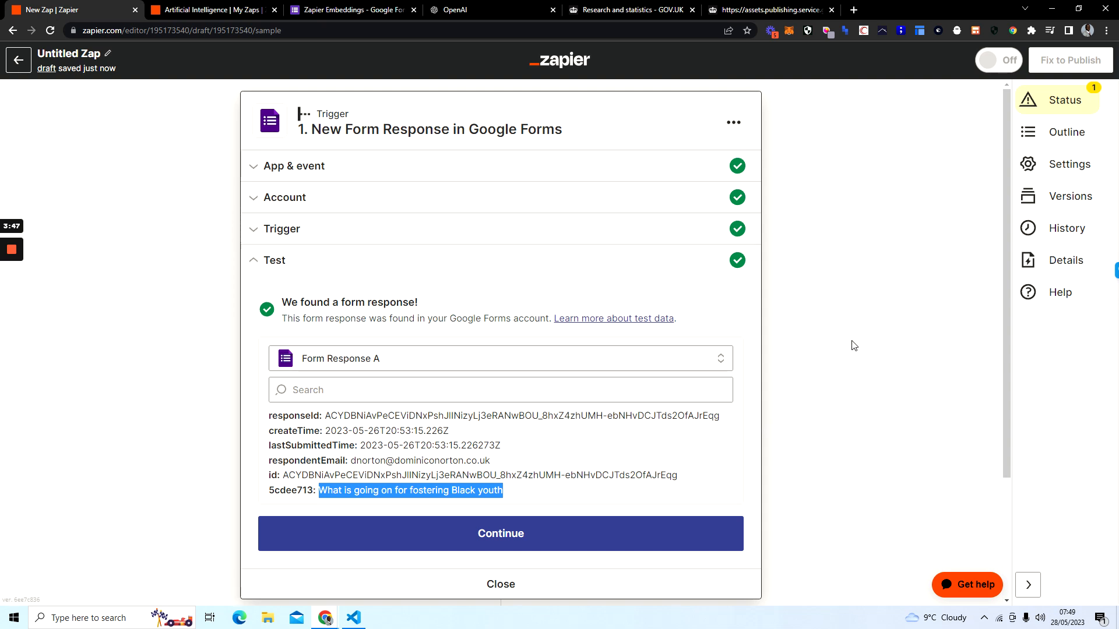
pyautogui.click(500, 533)
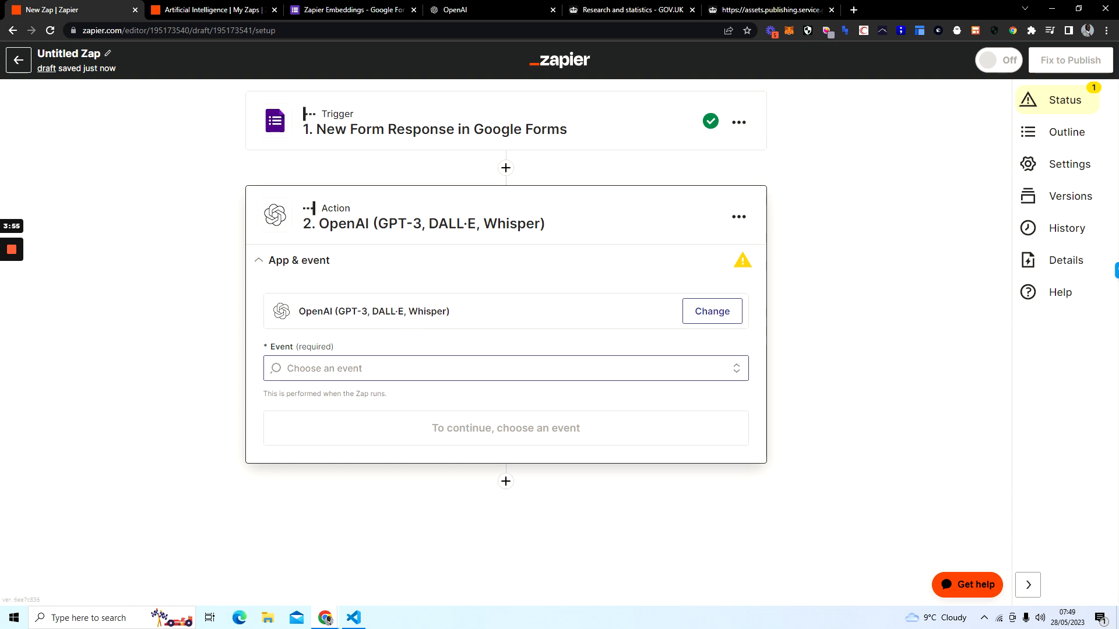
# - Choose Search Embeddings as the OpenAI action's event
pyautogui.click(505, 368)
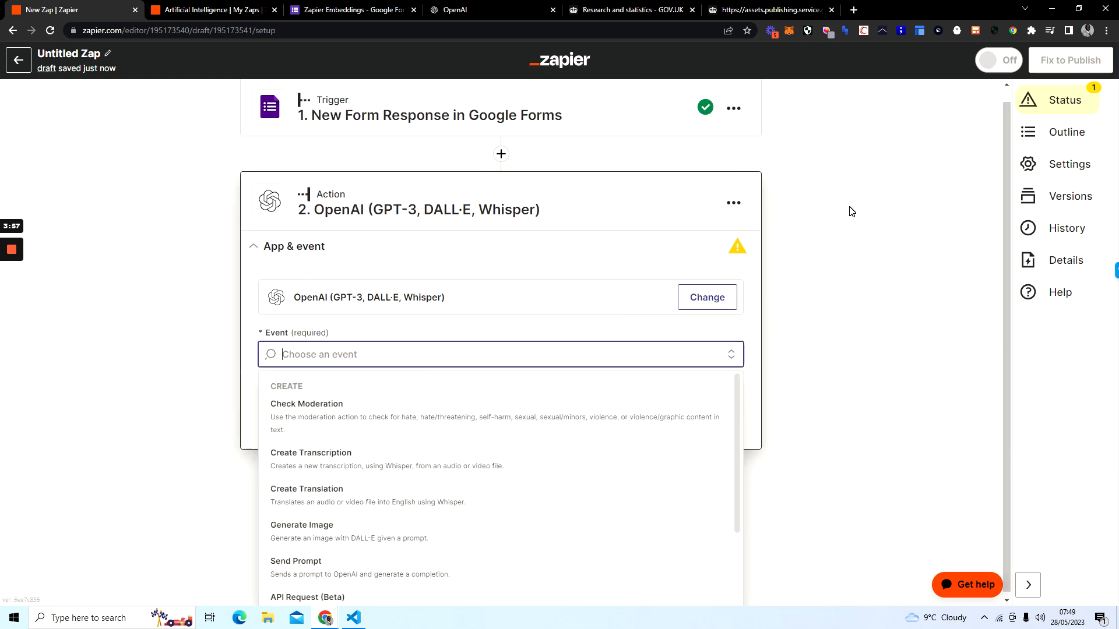
pyautogui.scroll(-3)
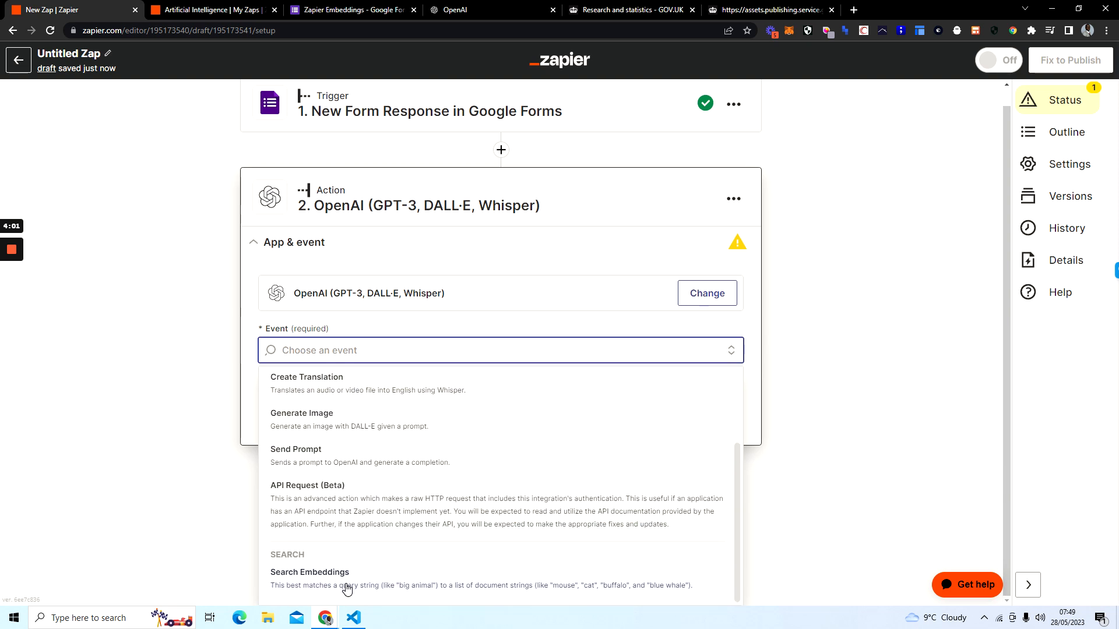
pyautogui.click(310, 571)
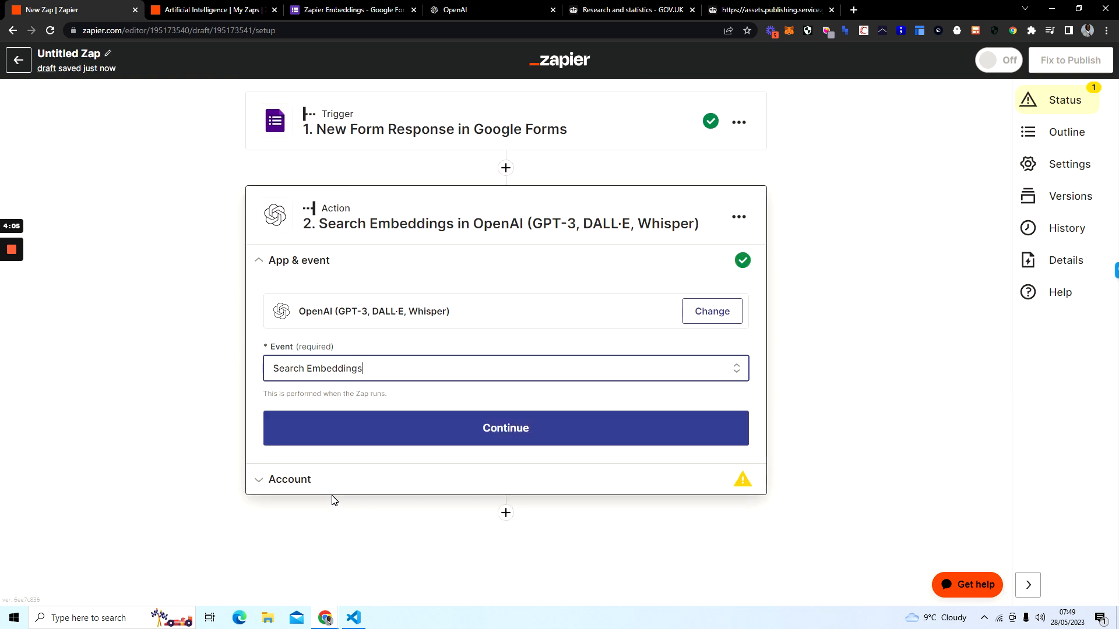
pyautogui.moveTo(402, 428)
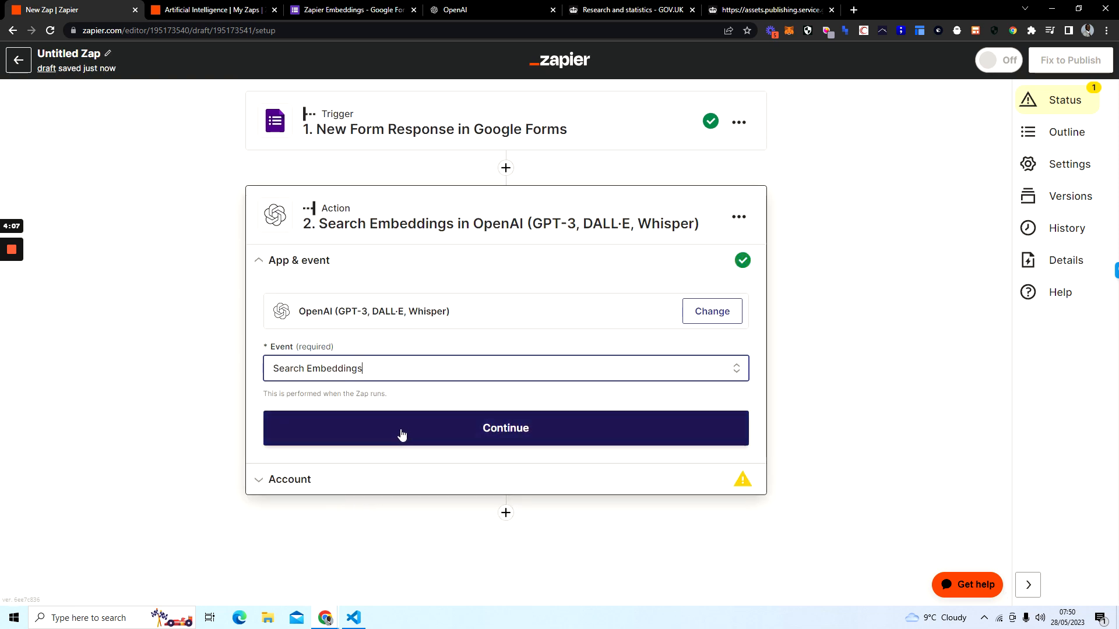
pyautogui.click(505, 428)
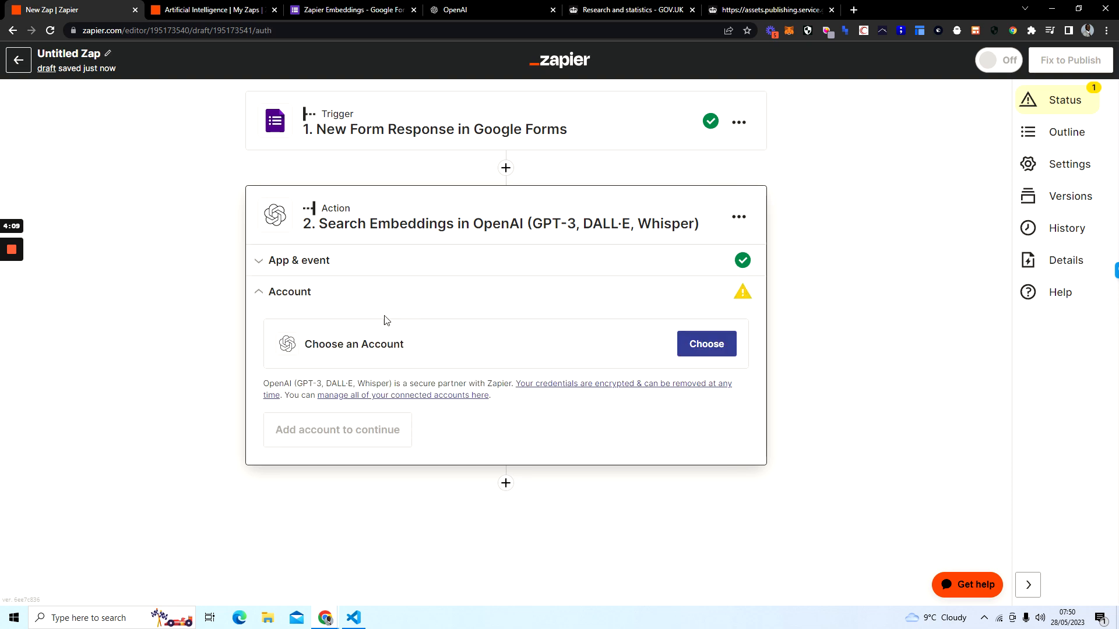
pyautogui.moveTo(706, 350)
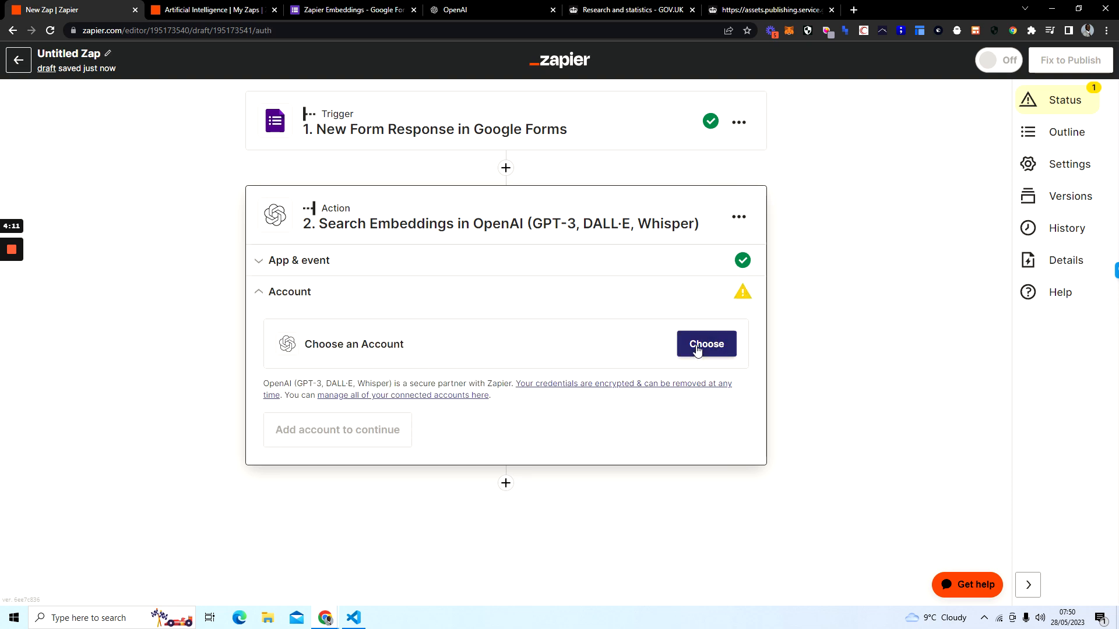
pyautogui.click(706, 343)
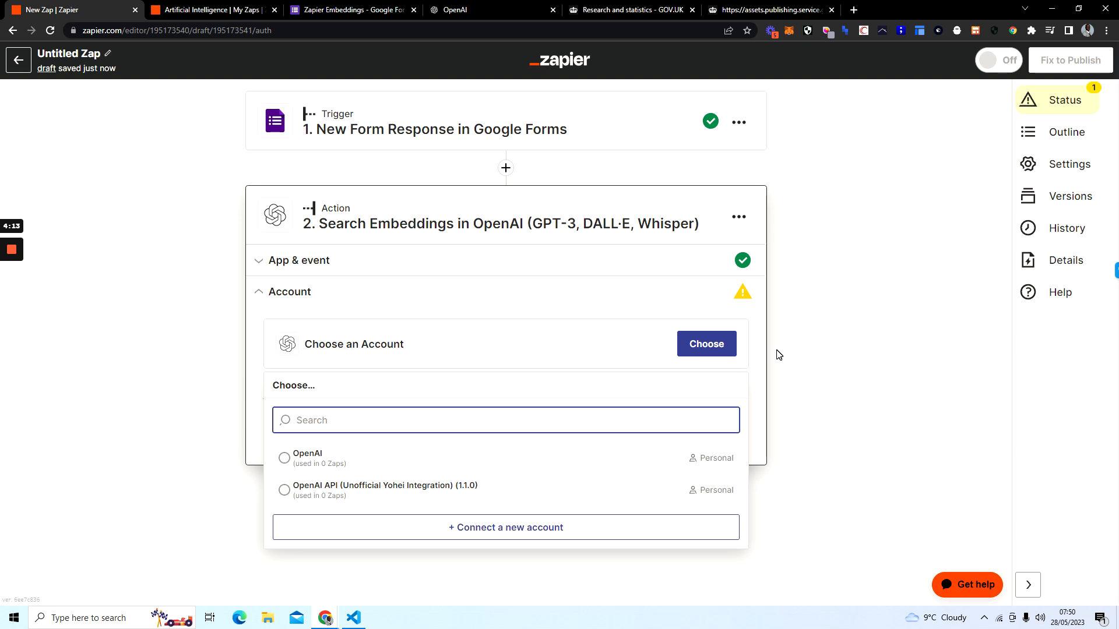
pyautogui.moveTo(657, 393)
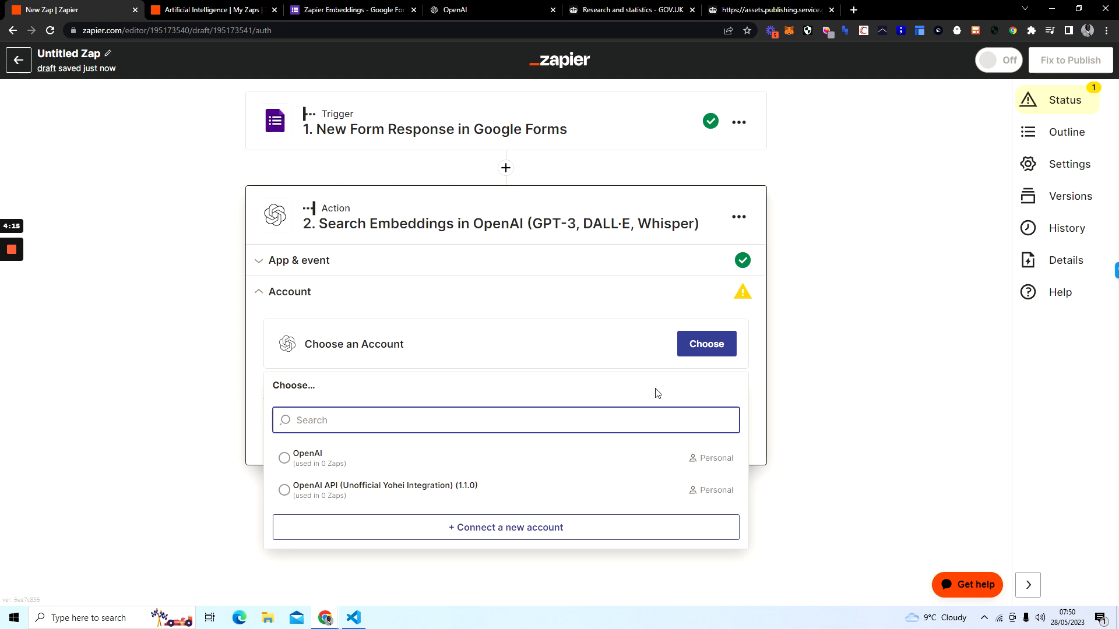
pyautogui.moveTo(550, 451)
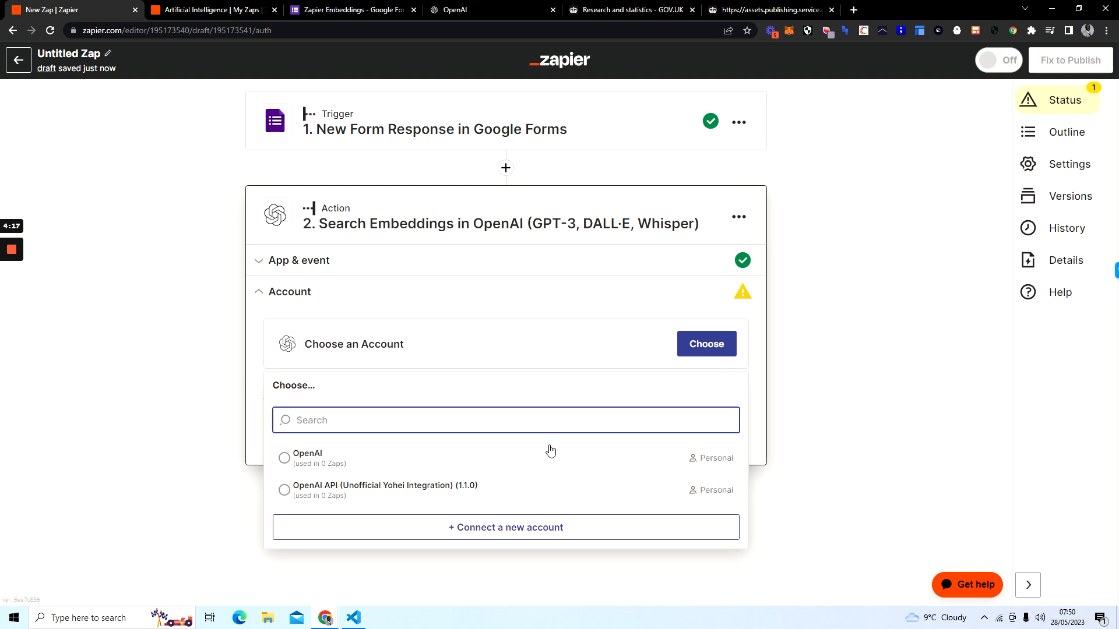
pyautogui.moveTo(541, 469)
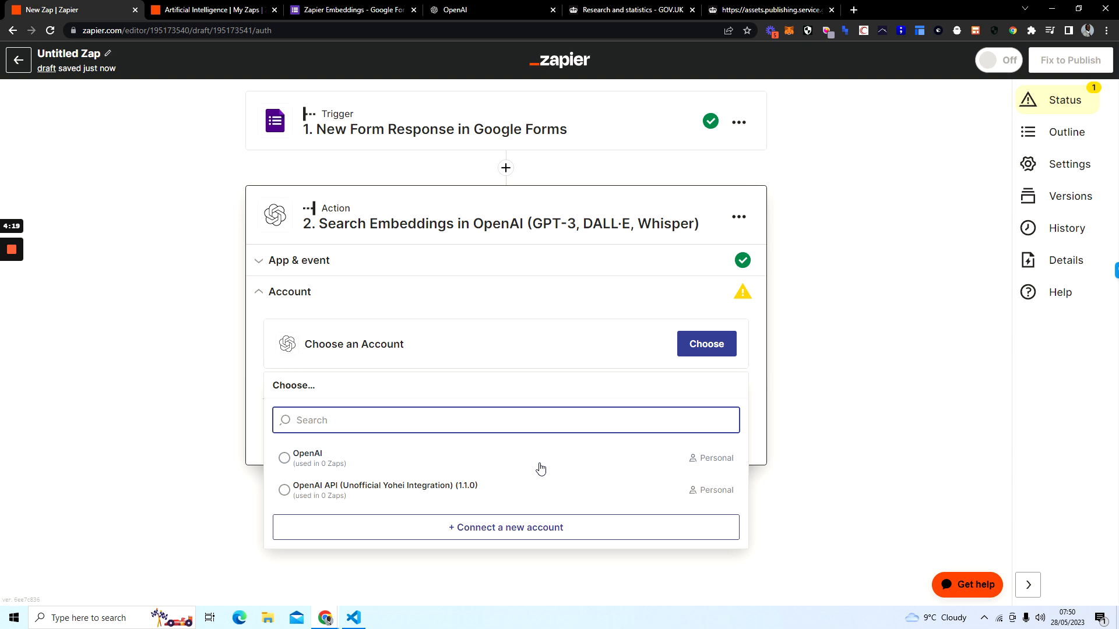
pyautogui.click(307, 458)
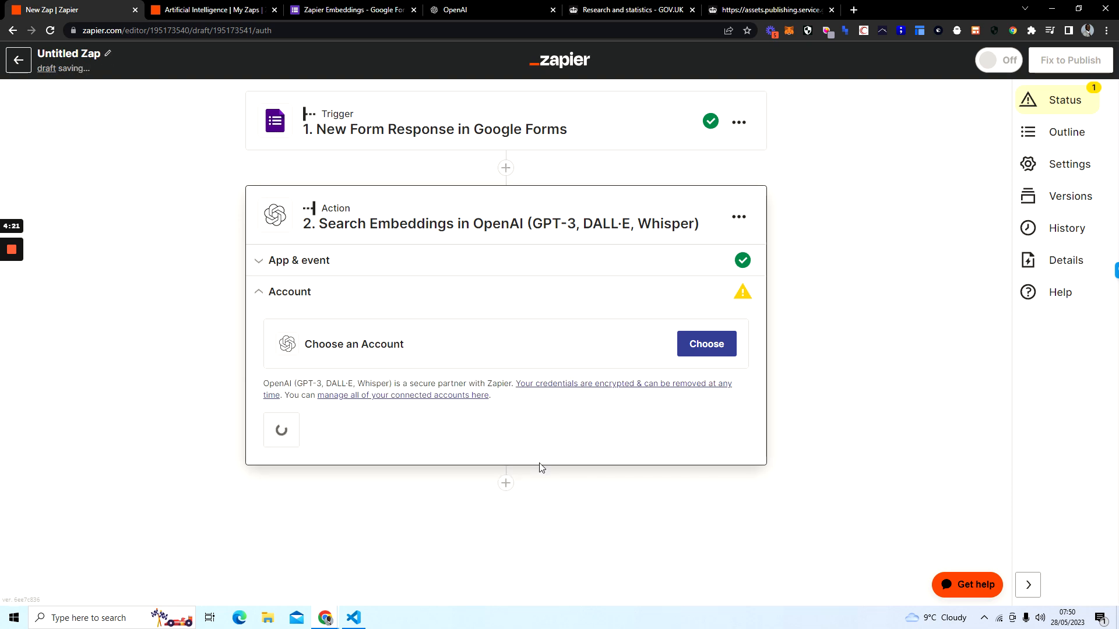
pyautogui.click(706, 343)
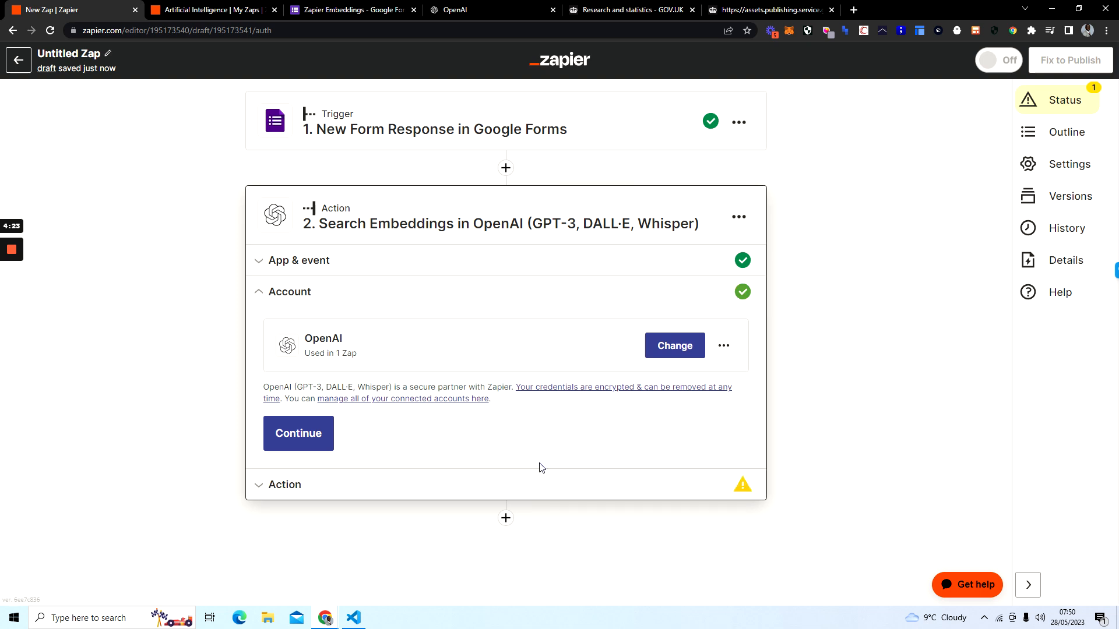
pyautogui.moveTo(747, 277)
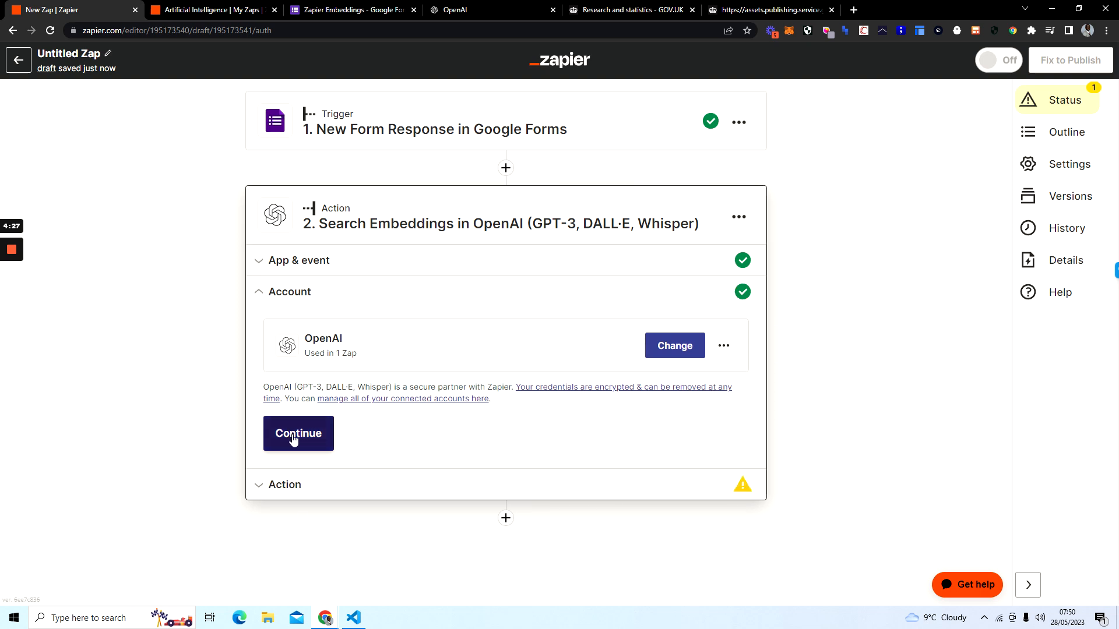
pyautogui.moveTo(289, 372)
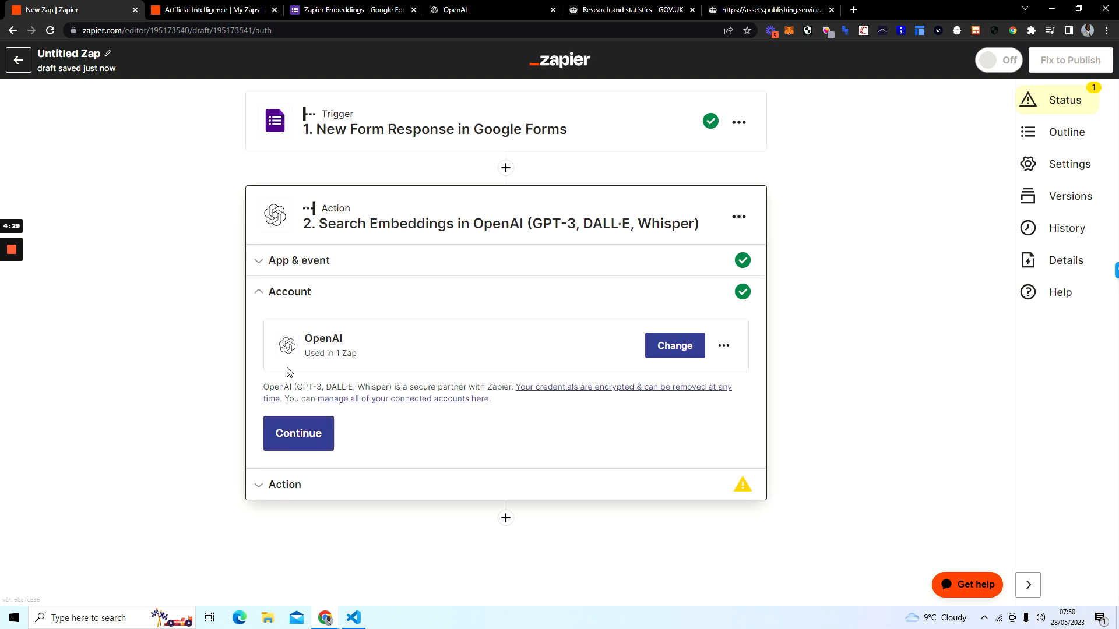
pyautogui.moveTo(392, 420)
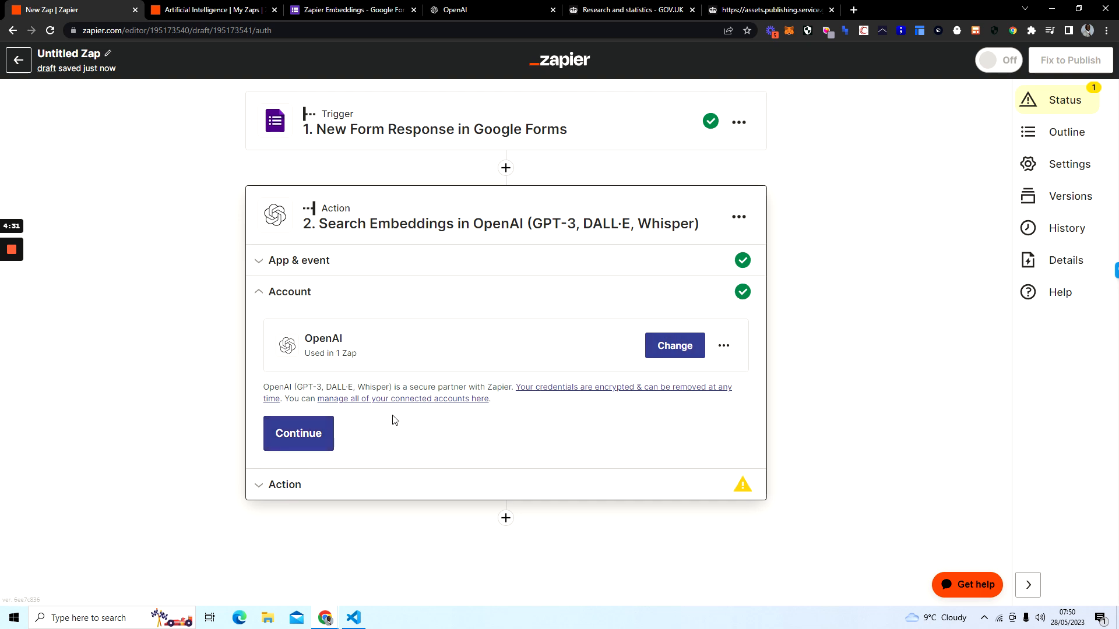
# - Log in to OpenAI Platform with the saved email and view the account's API keys
pyautogui.click(455, 9)
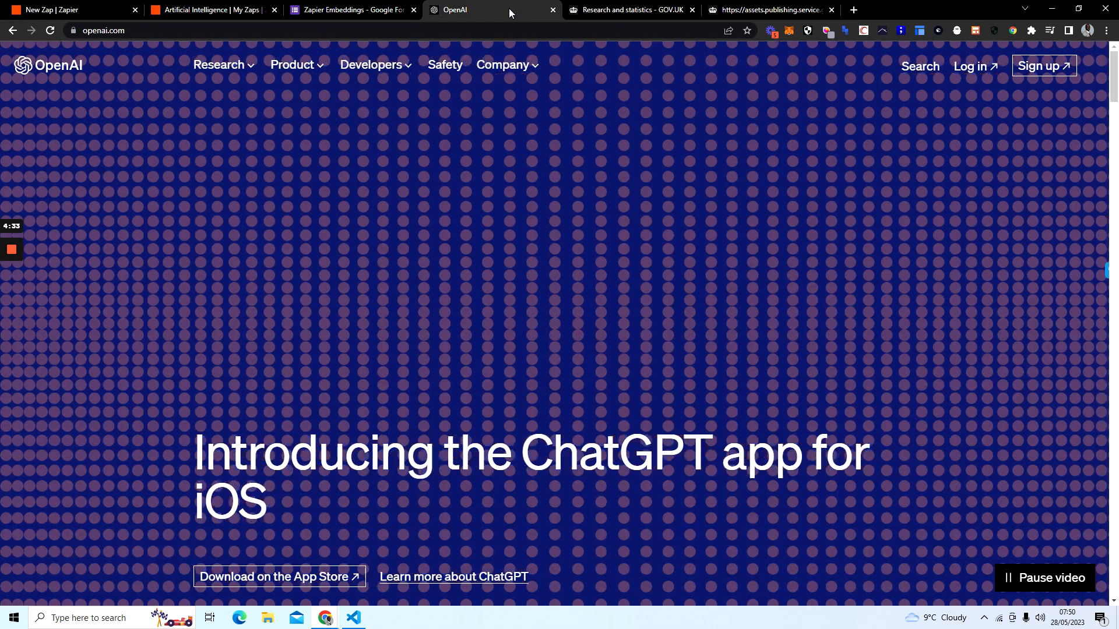
pyautogui.moveTo(971, 66)
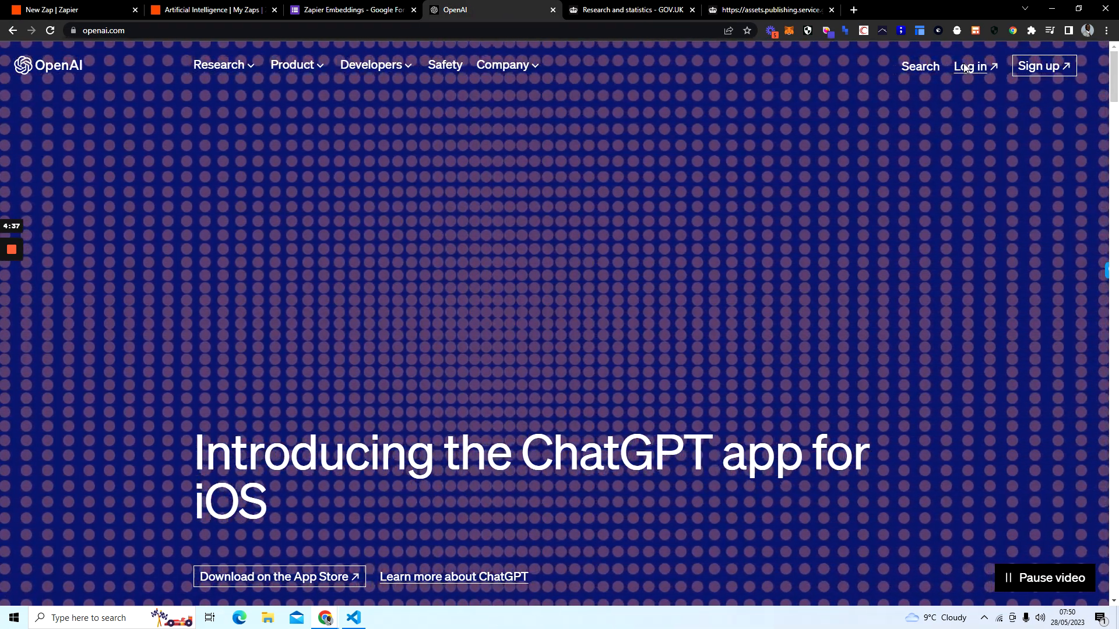
pyautogui.click(970, 66)
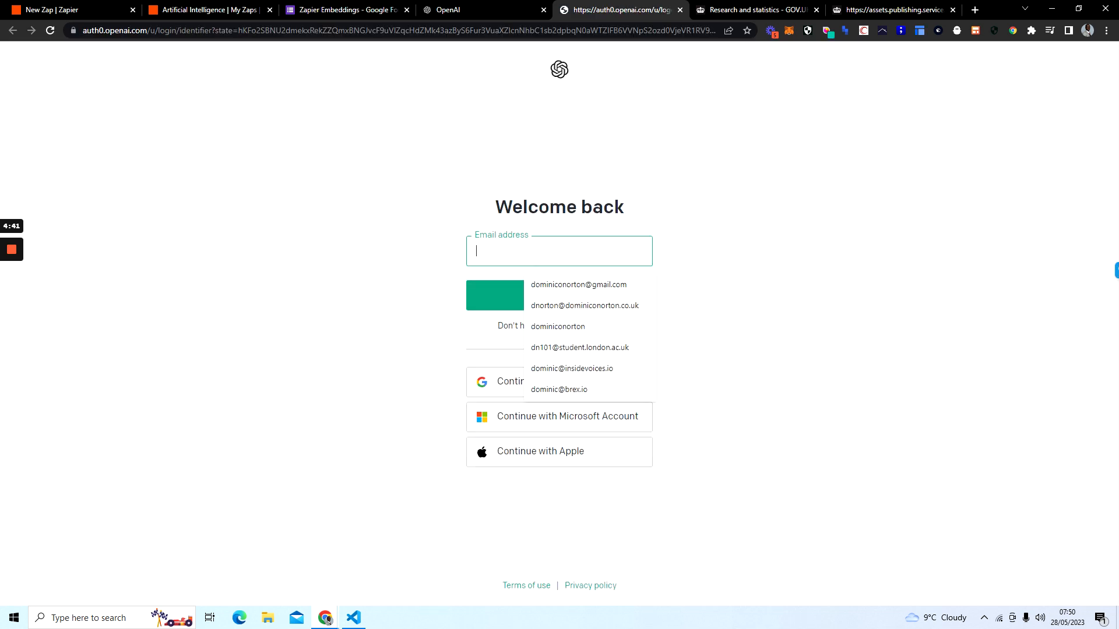
pyautogui.click(579, 284)
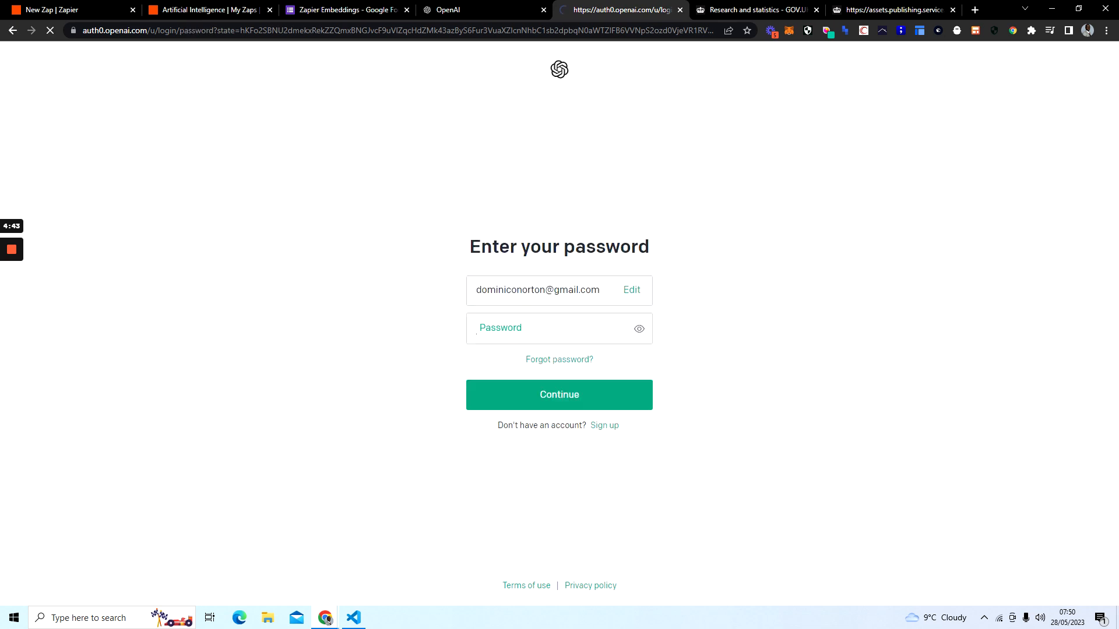
pyautogui.write('password')
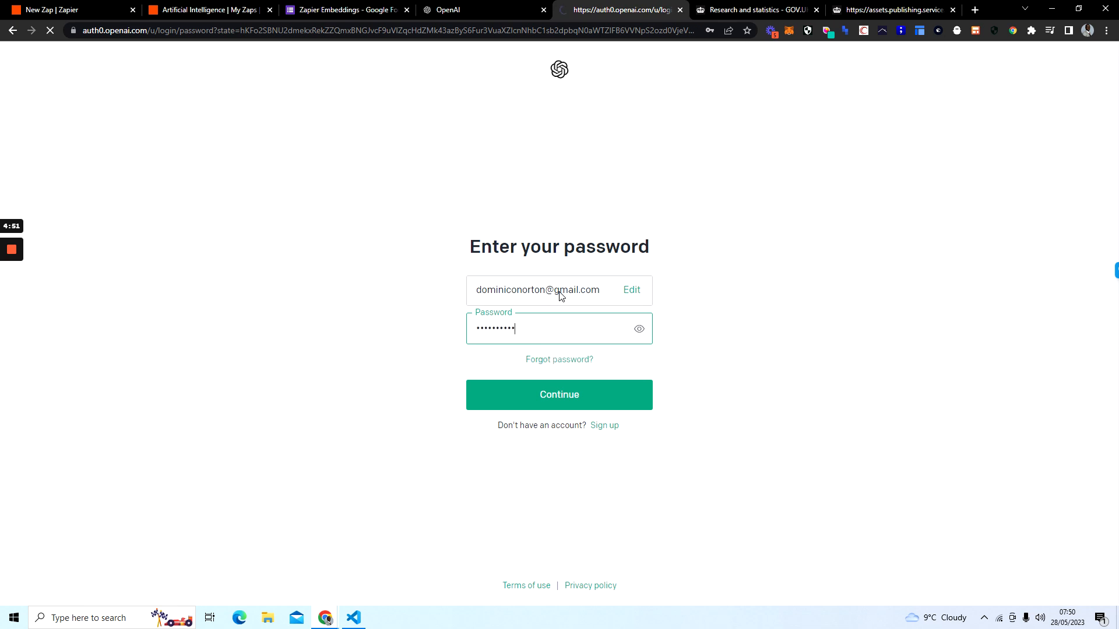
pyautogui.click(558, 394)
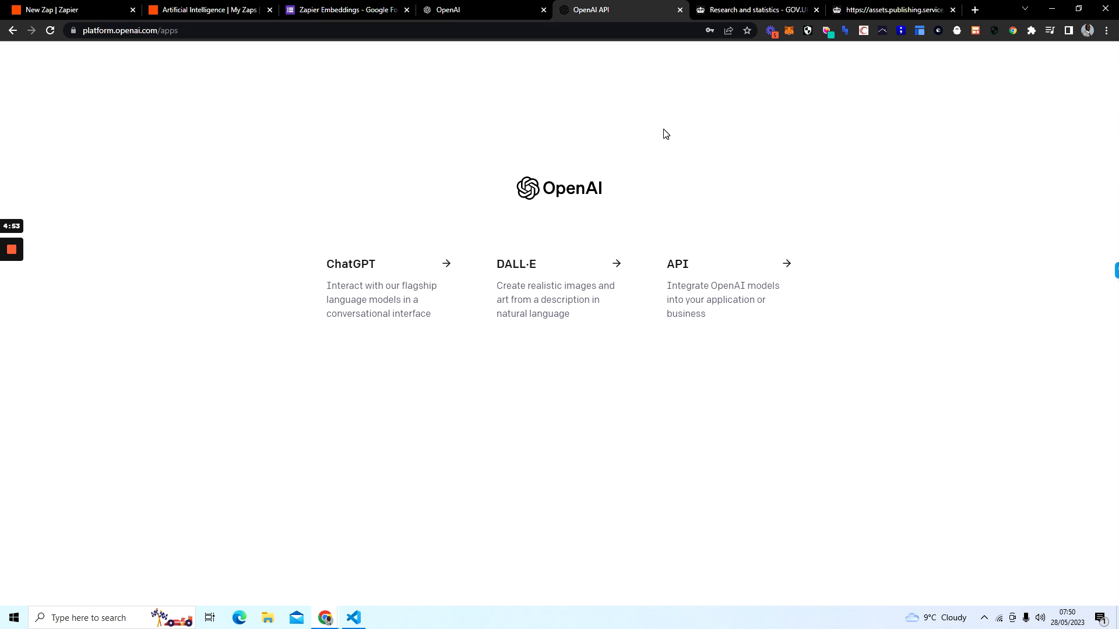
pyautogui.moveTo(669, 381)
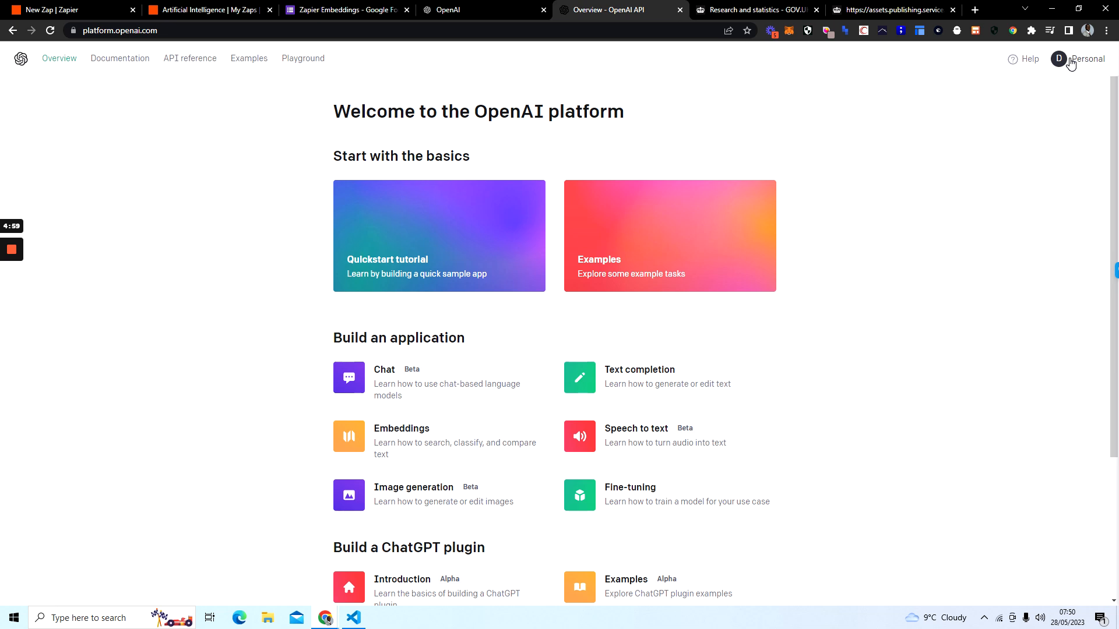
pyautogui.click(1081, 58)
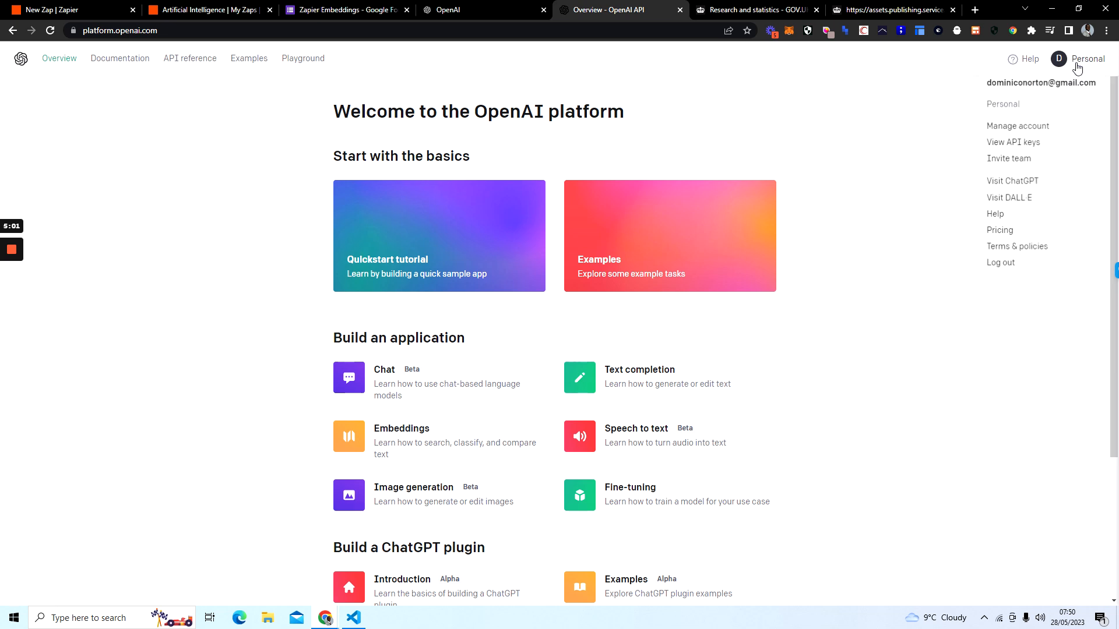
pyautogui.click(1013, 143)
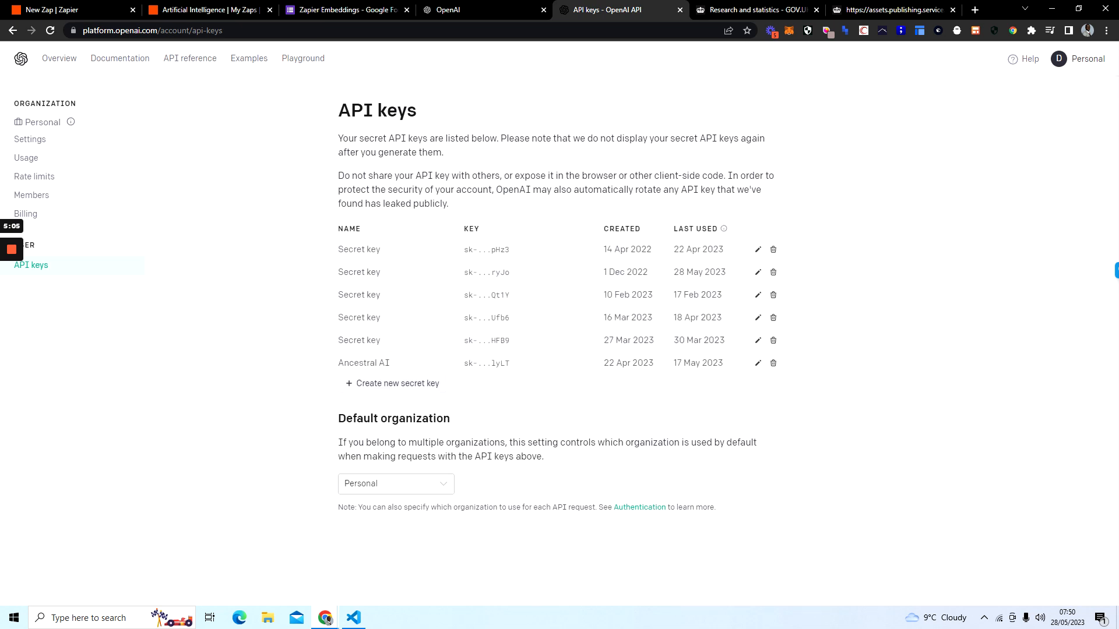
pyautogui.moveTo(612, 56)
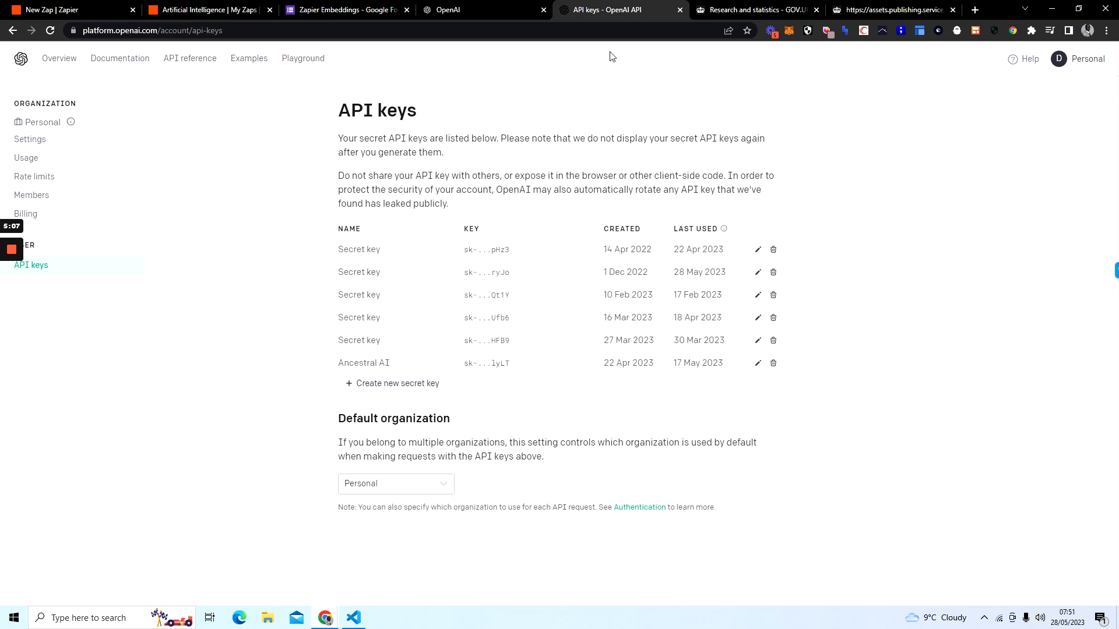
# - Map the Google Forms 'Write your query below' answer into the Search Embeddings Query field
pyautogui.click(67, 10)
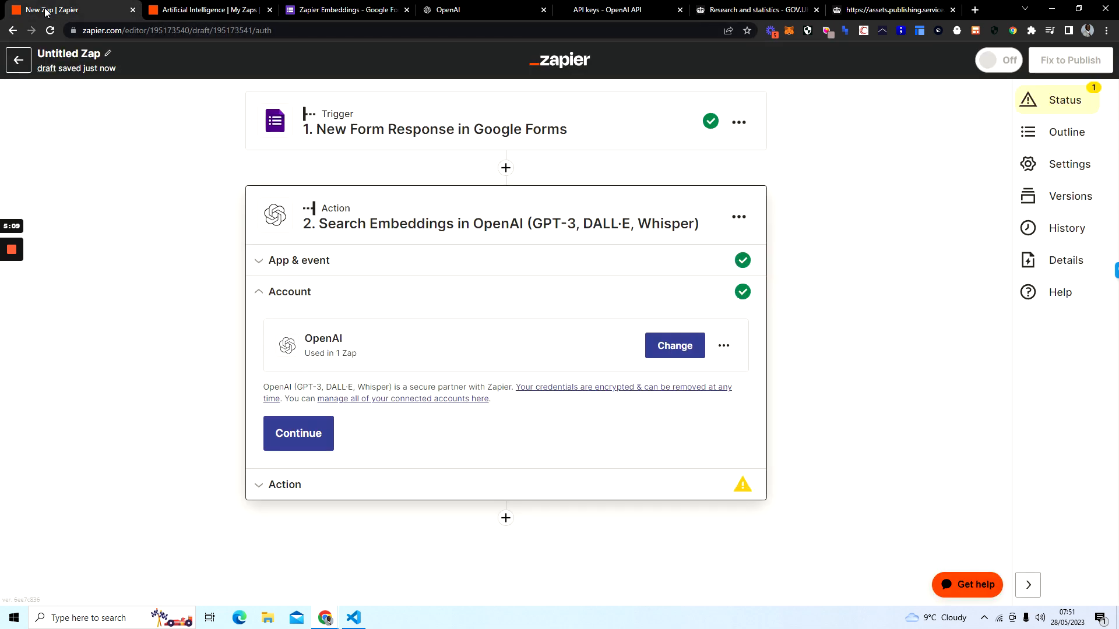
pyautogui.click(298, 433)
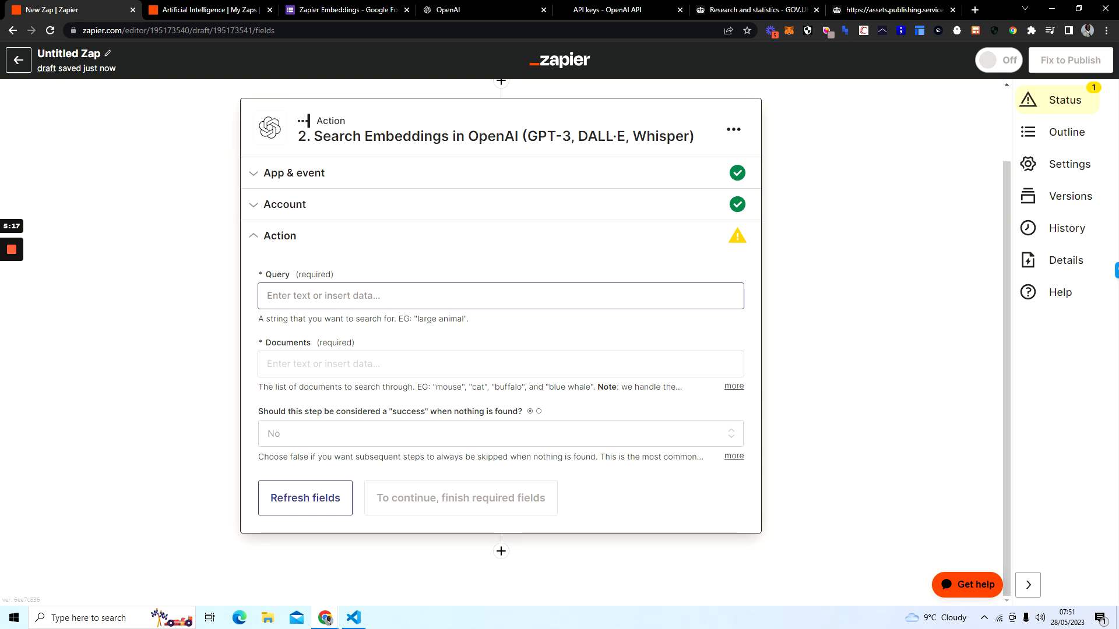
pyautogui.moveTo(330, 331)
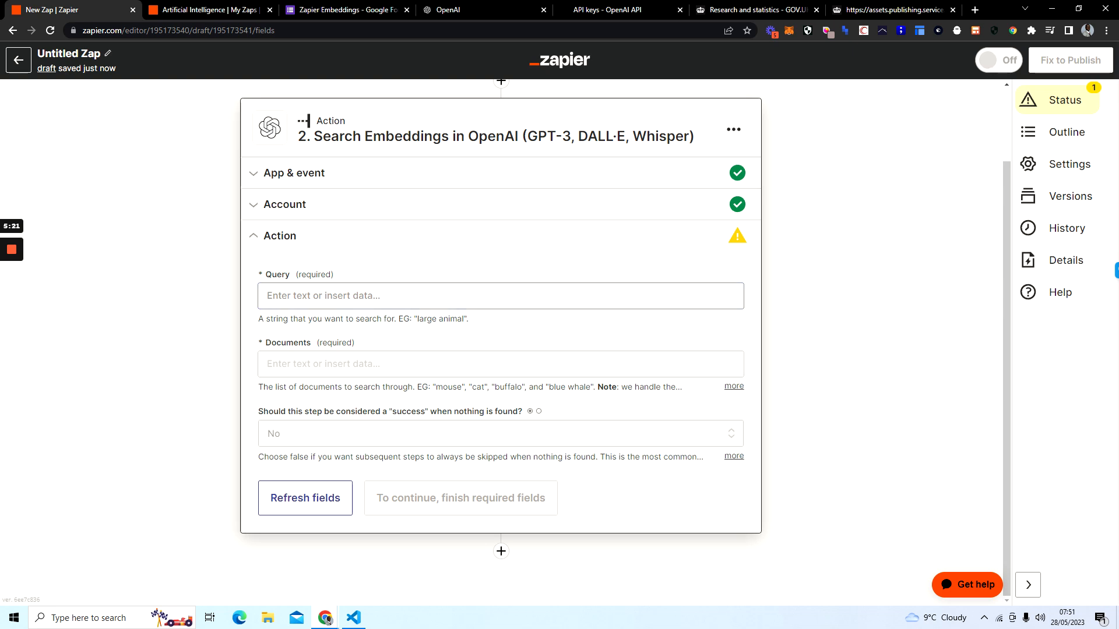
pyautogui.click(500, 295)
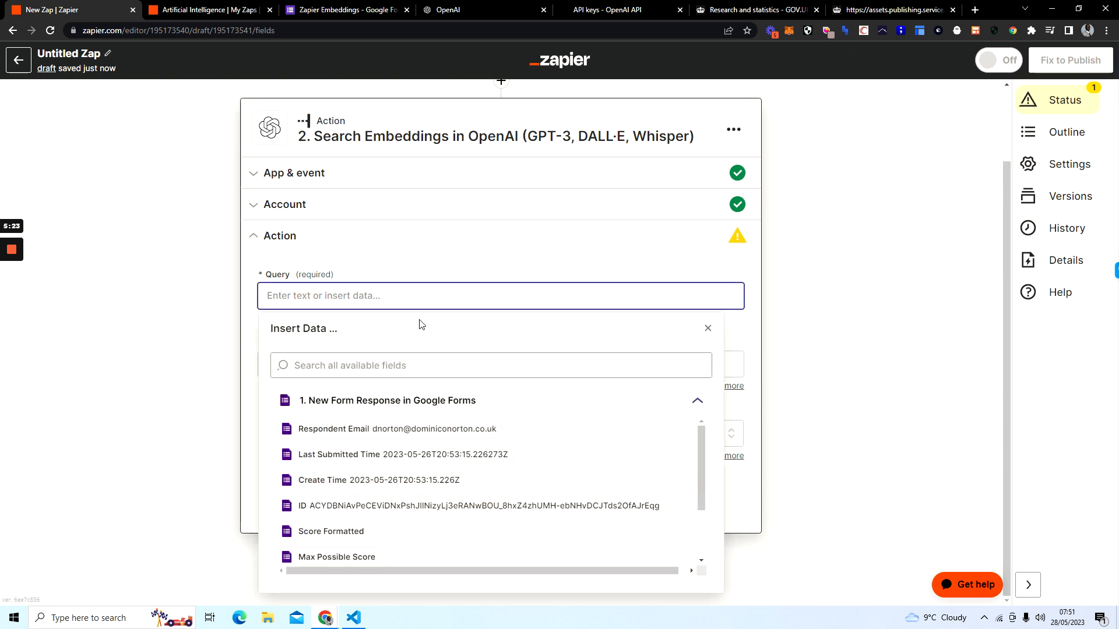
pyautogui.scroll(-3)
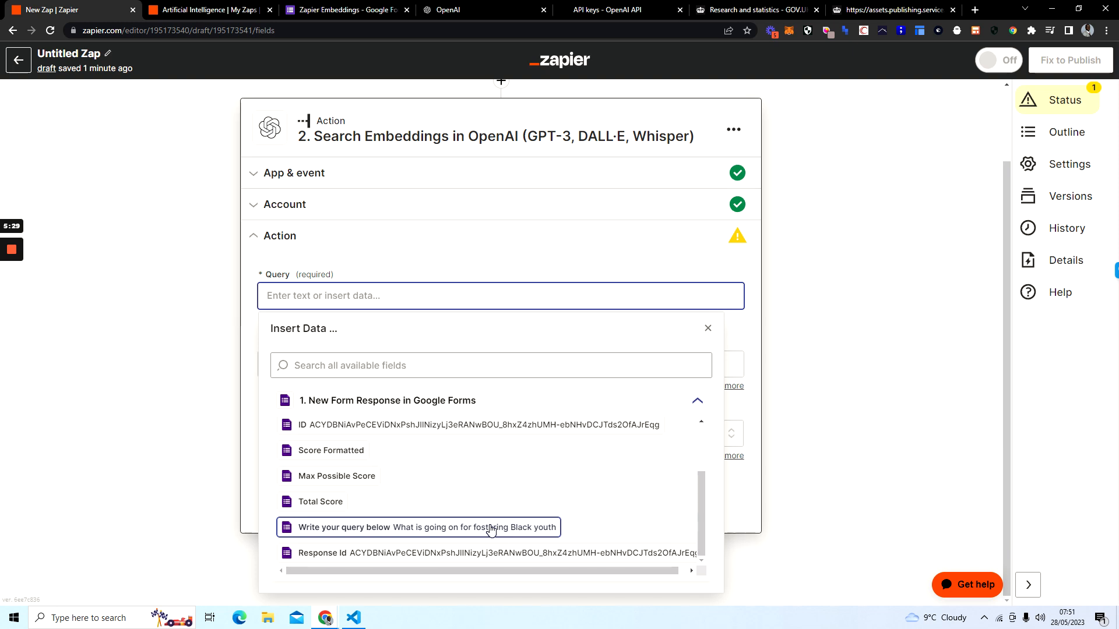
pyautogui.click(418, 527)
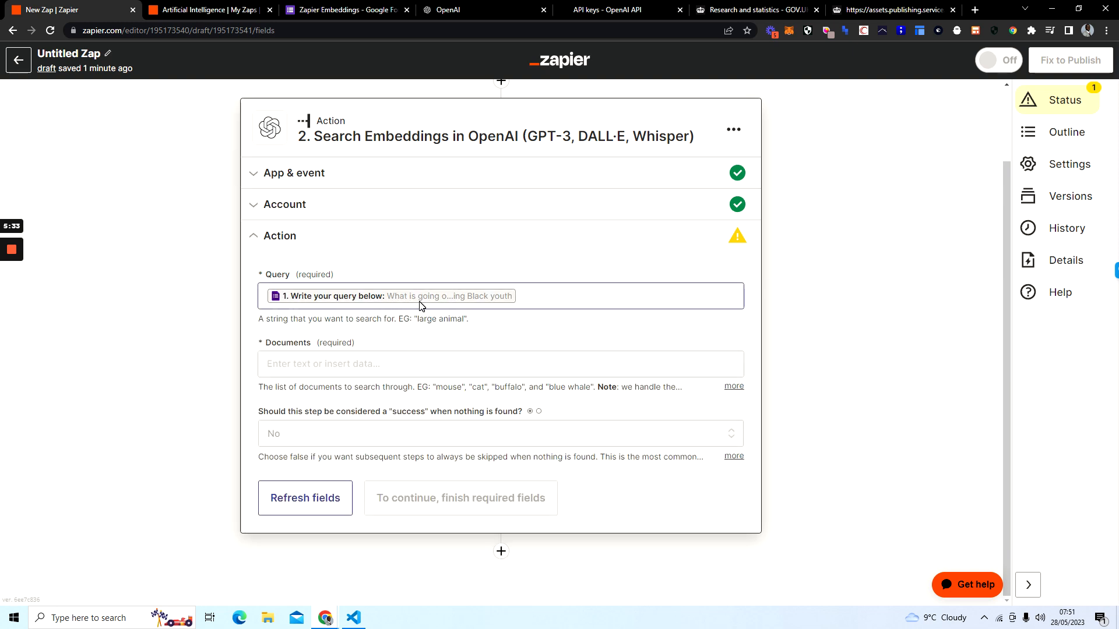
pyautogui.click(499, 295)
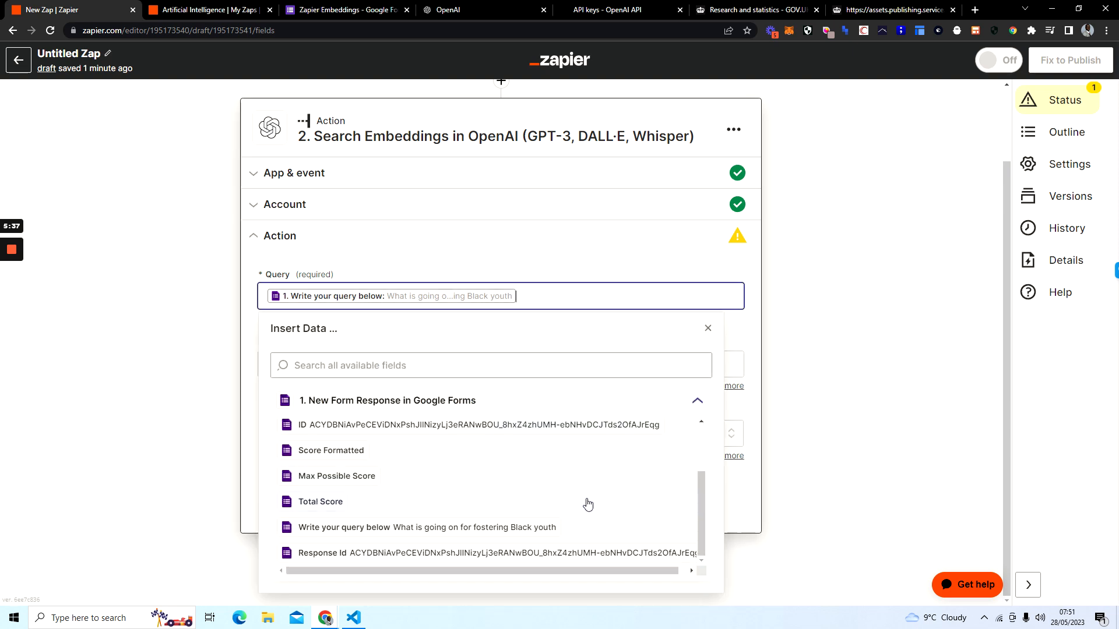
pyautogui.scroll(3)
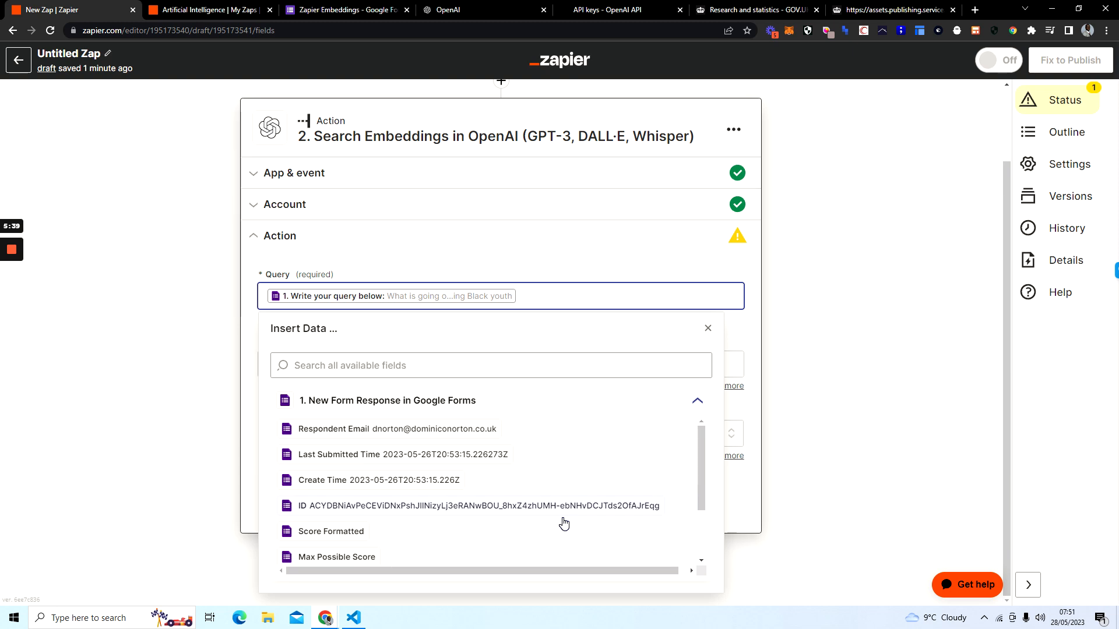
pyautogui.click(707, 328)
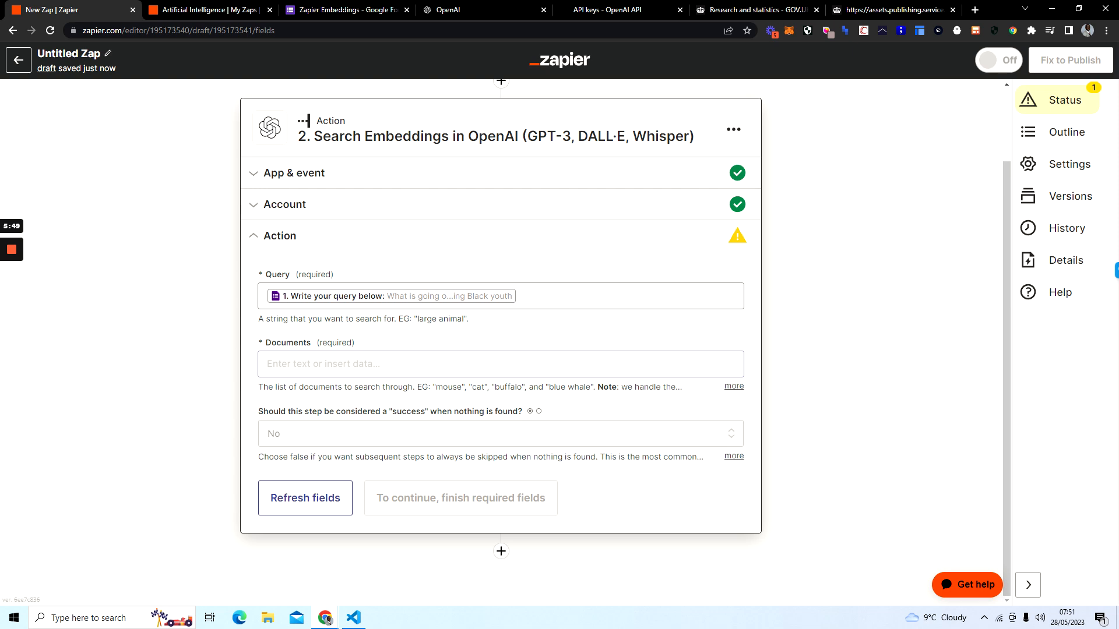
# - Scroll through all 13 pages of the surveillance camera survey PDF to the end
pyautogui.click(888, 9)
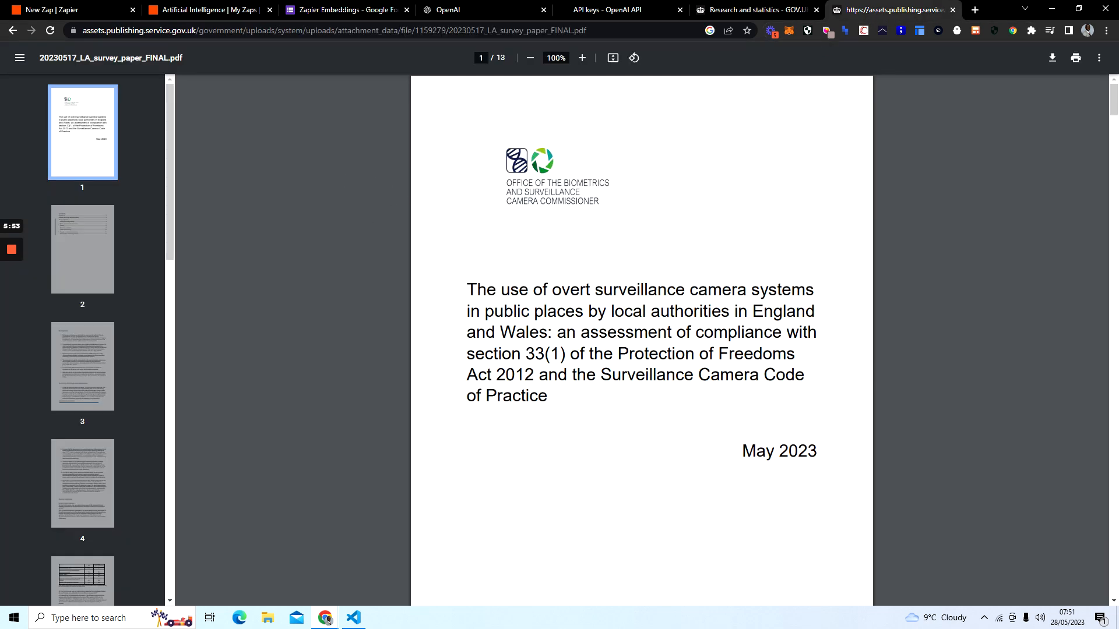
pyautogui.scroll(-3)
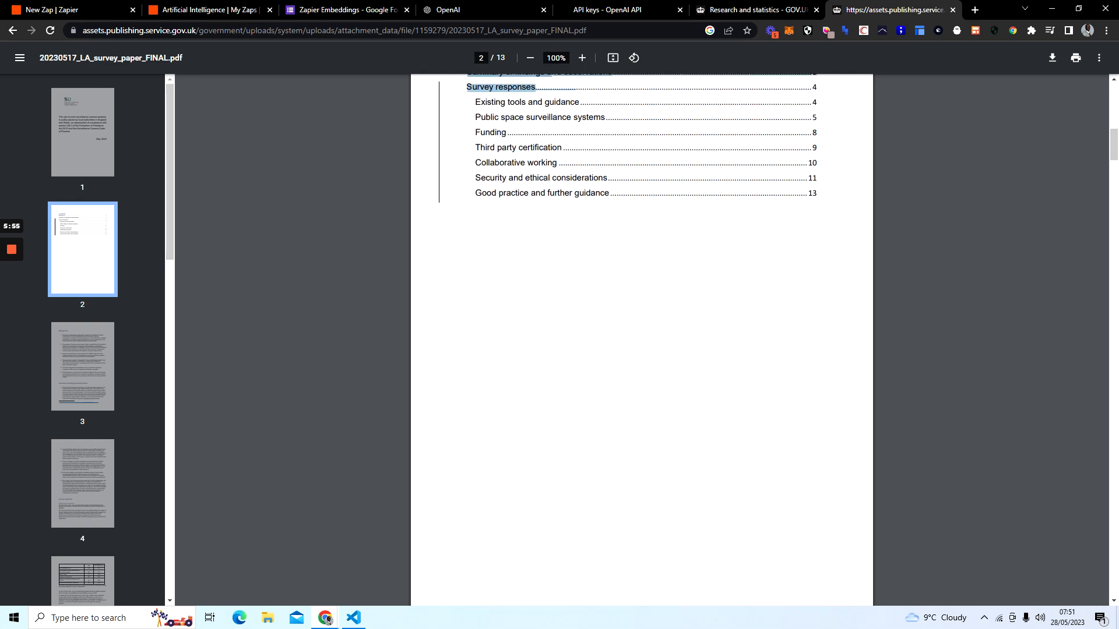
pyautogui.scroll(-3)
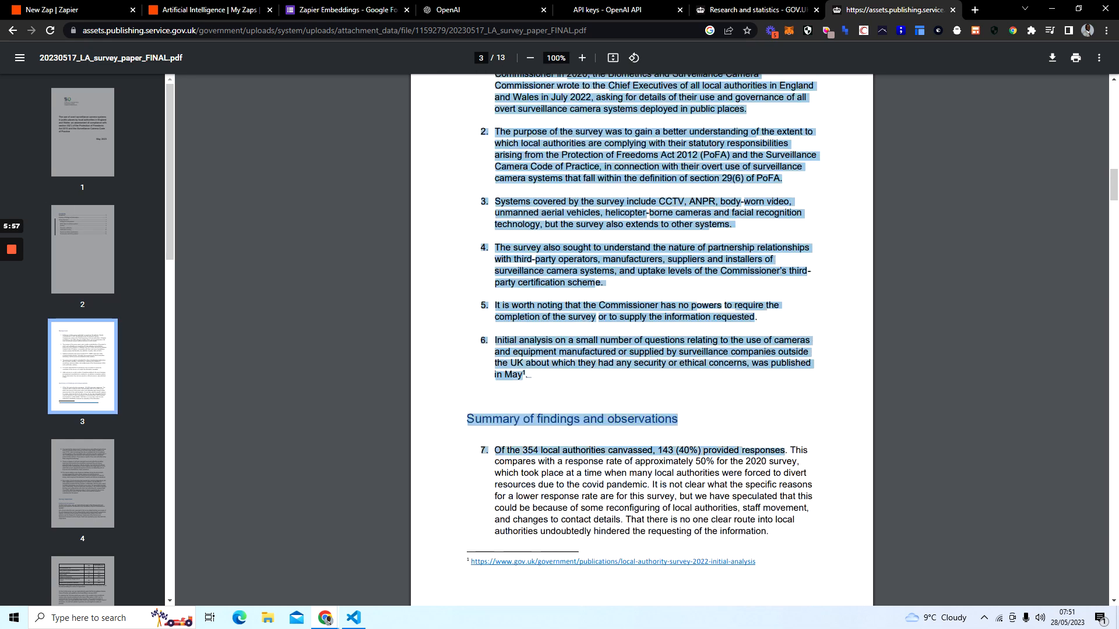
pyautogui.scroll(3)
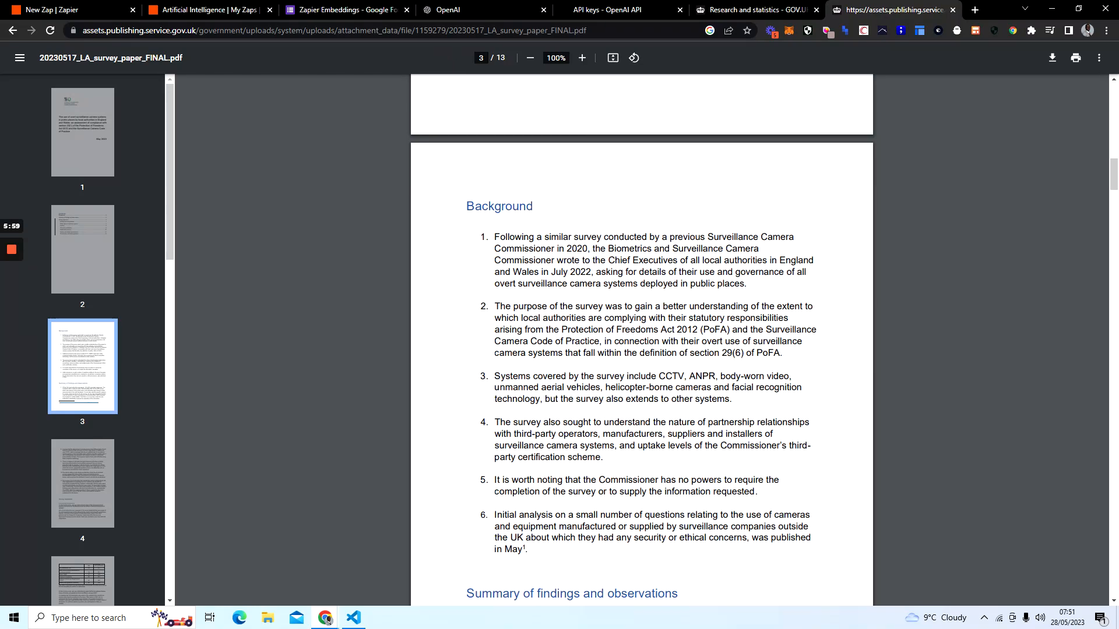
pyautogui.scroll(-3)
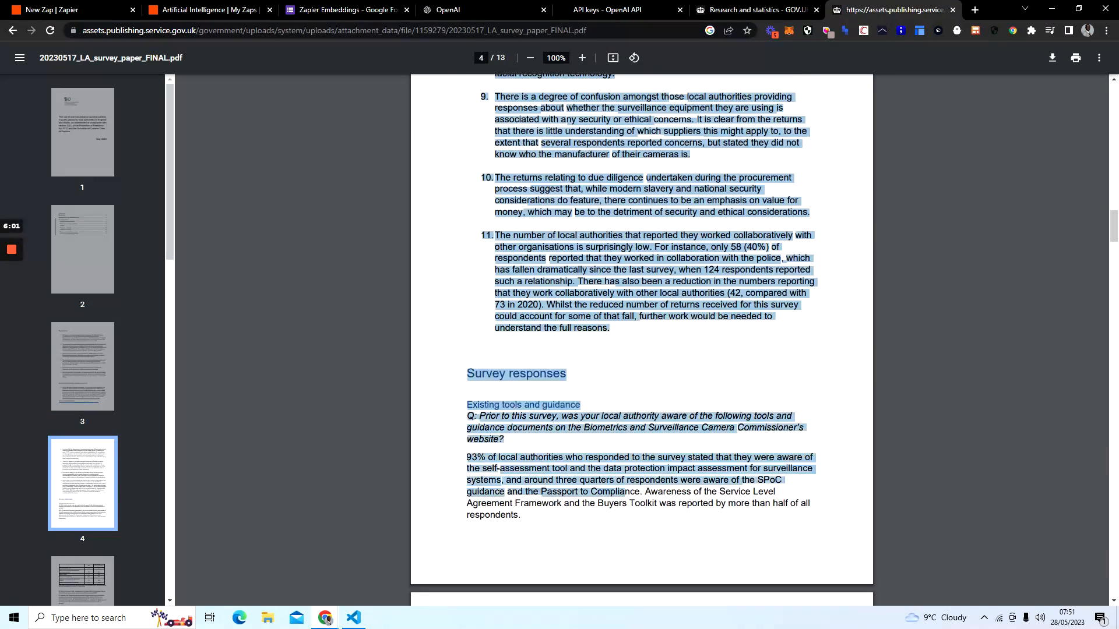
pyautogui.scroll(-3)
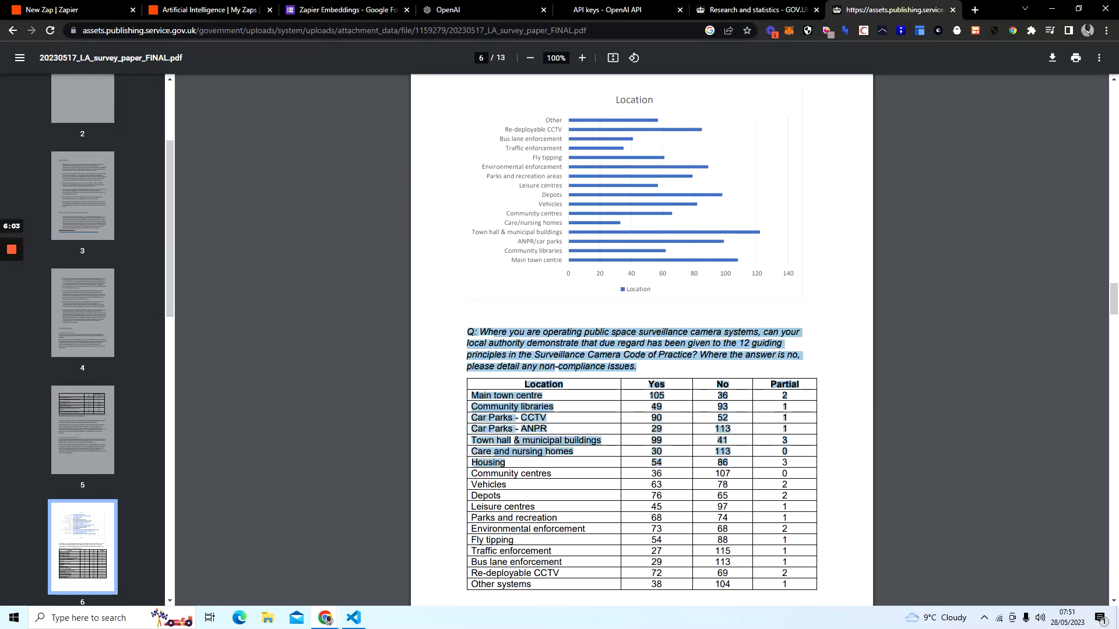
pyautogui.scroll(-3)
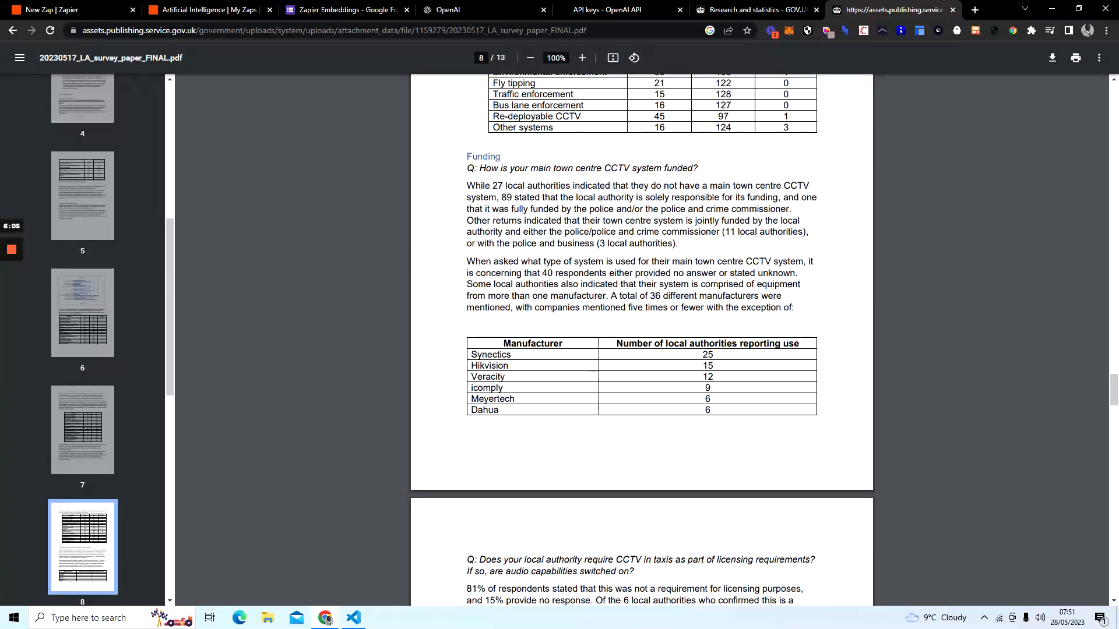
pyautogui.scroll(-3)
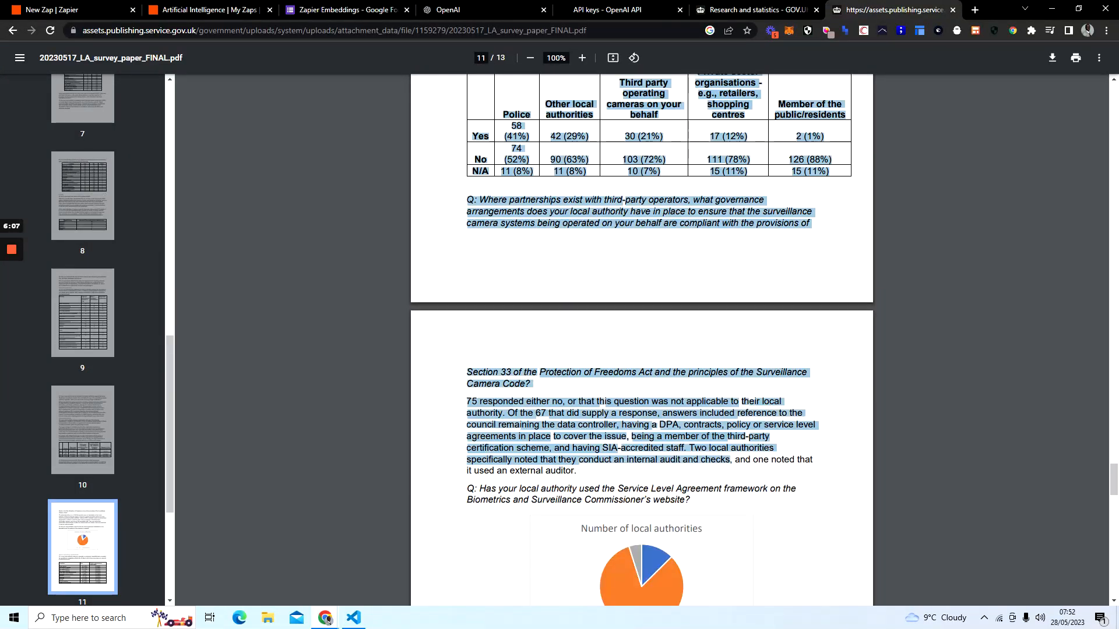
pyautogui.scroll(-3)
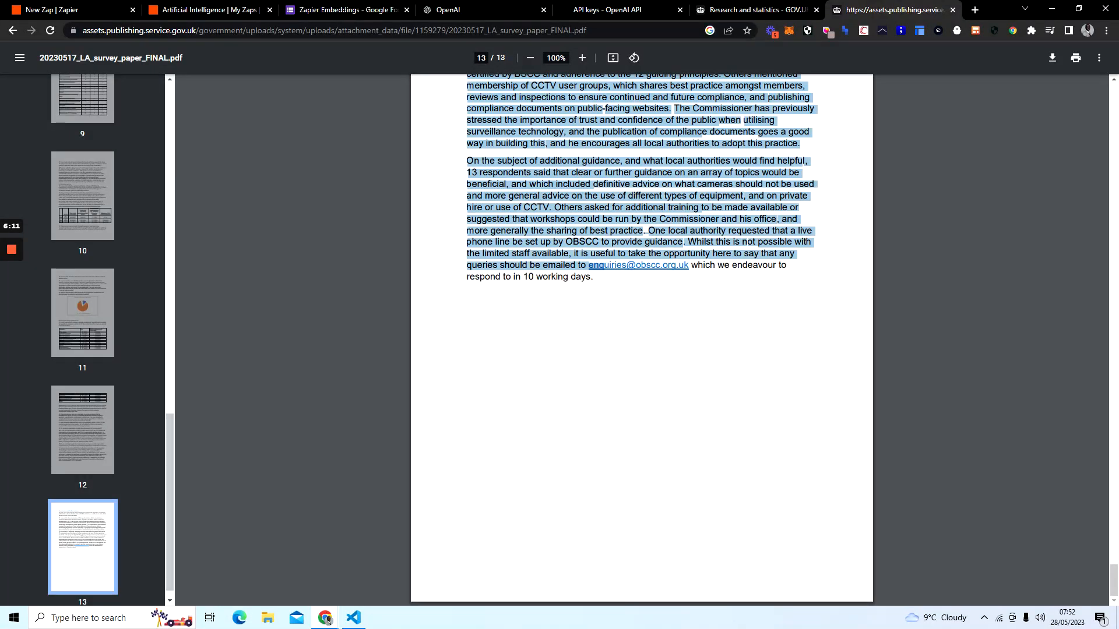
pyautogui.scroll(3)
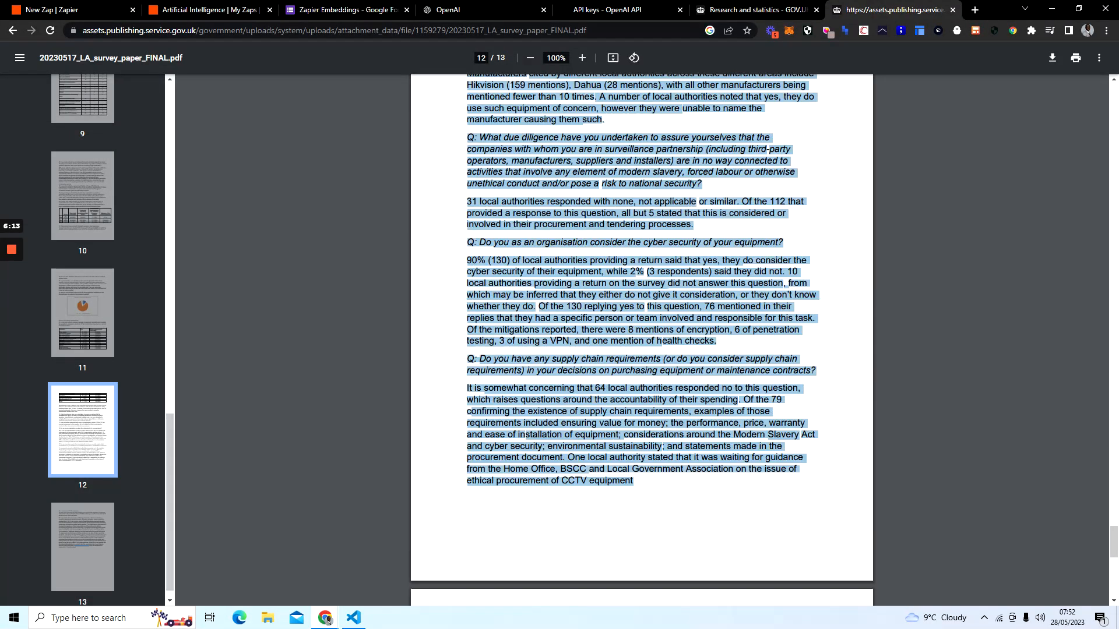
pyautogui.scroll(-3)
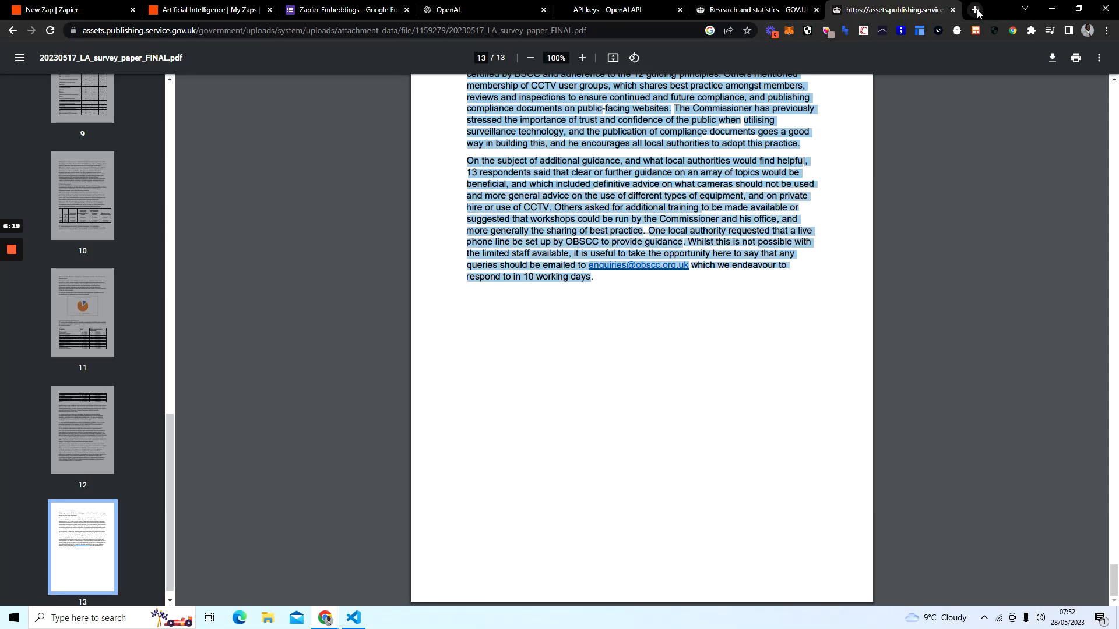
pyautogui.click(977, 13)
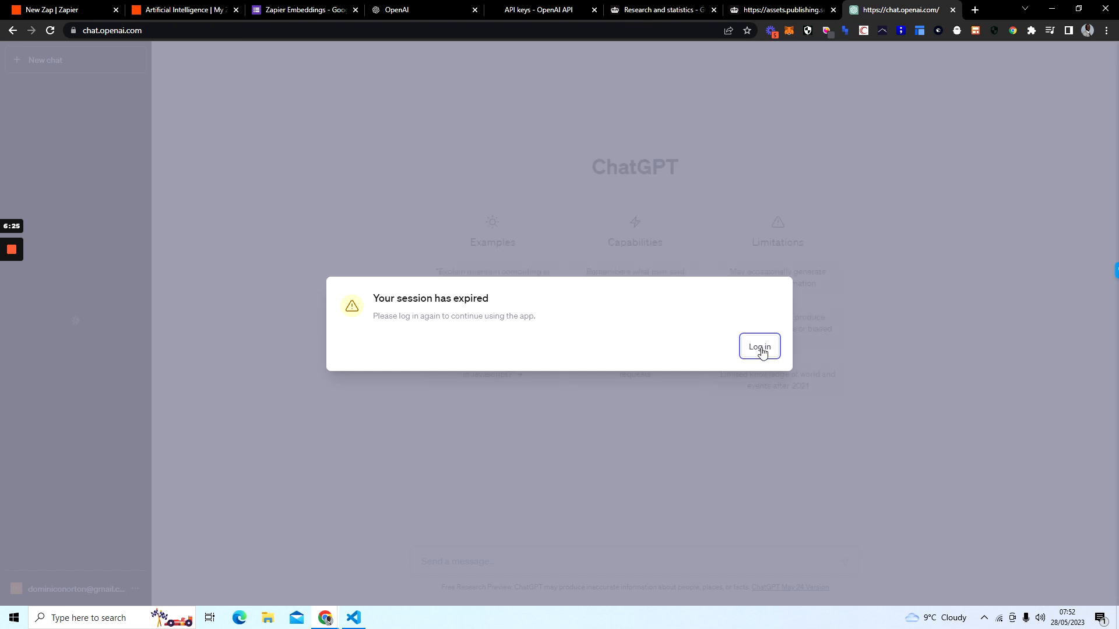
pyautogui.click(759, 346)
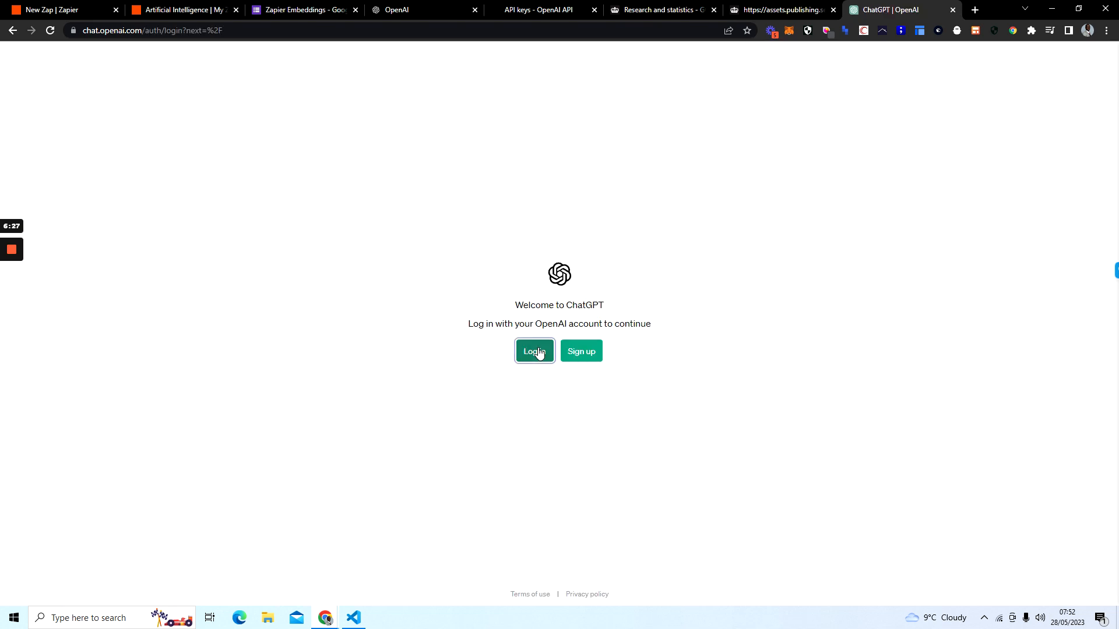
pyautogui.click(534, 351)
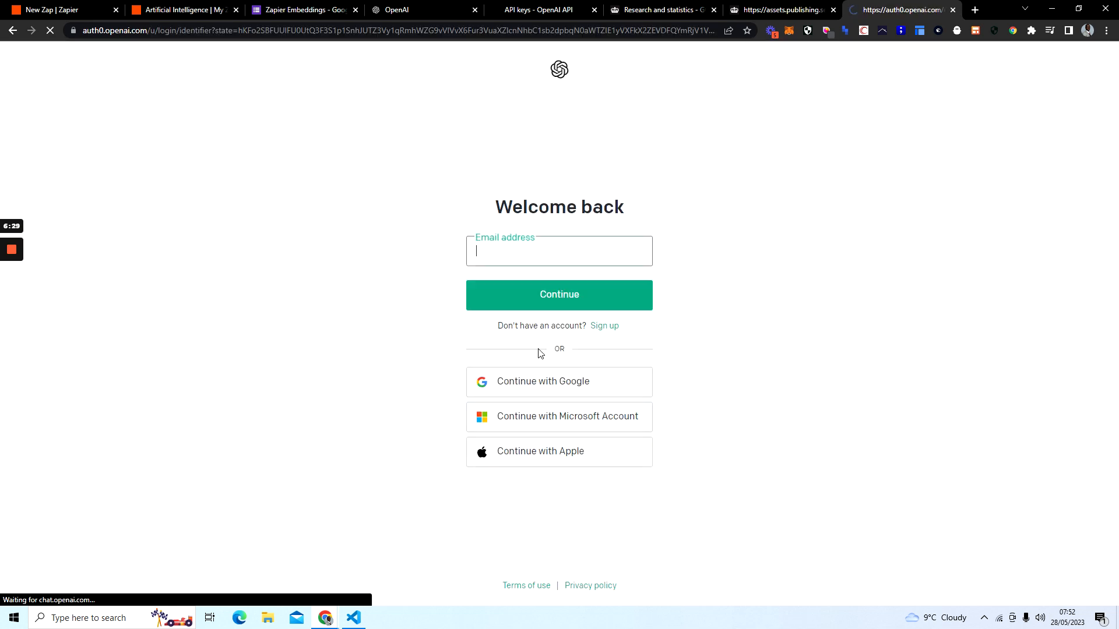
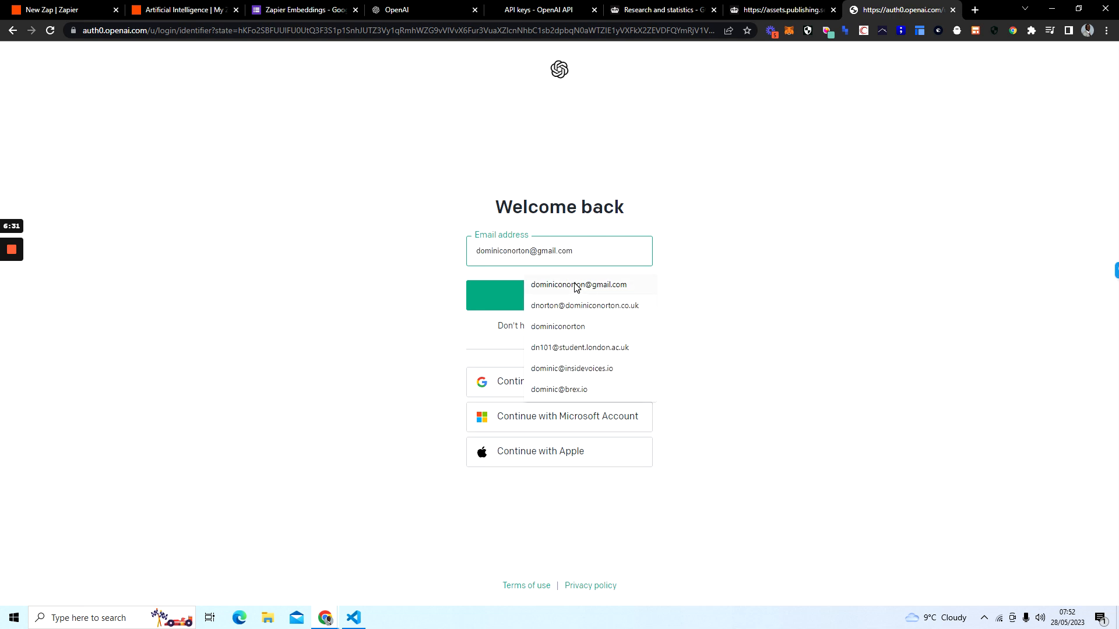
pyautogui.click(559, 295)
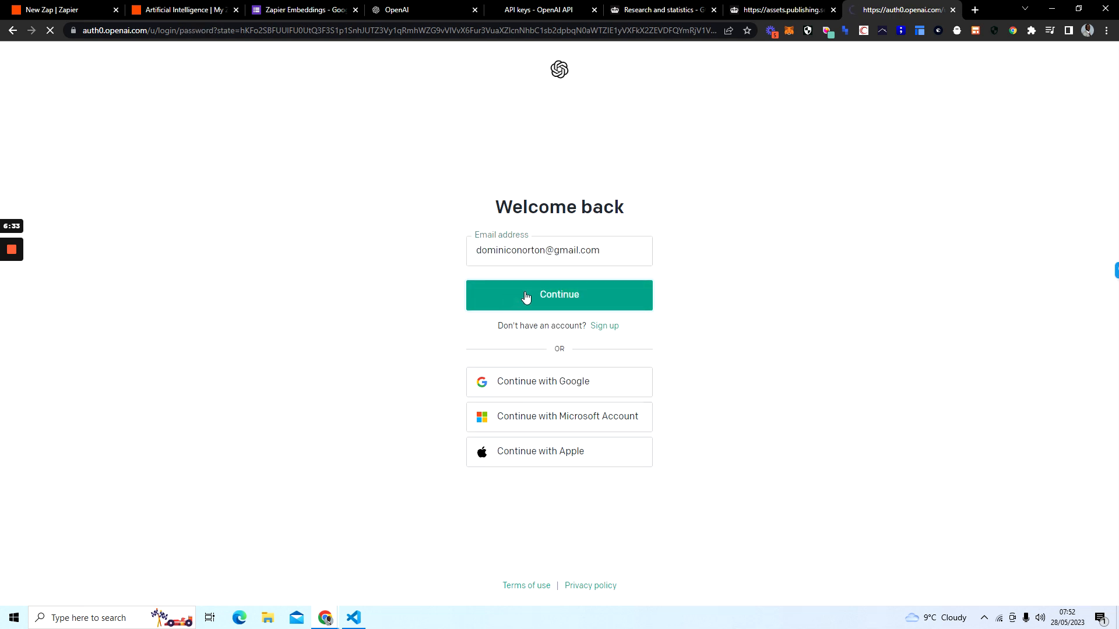
pyautogui.click(559, 294)
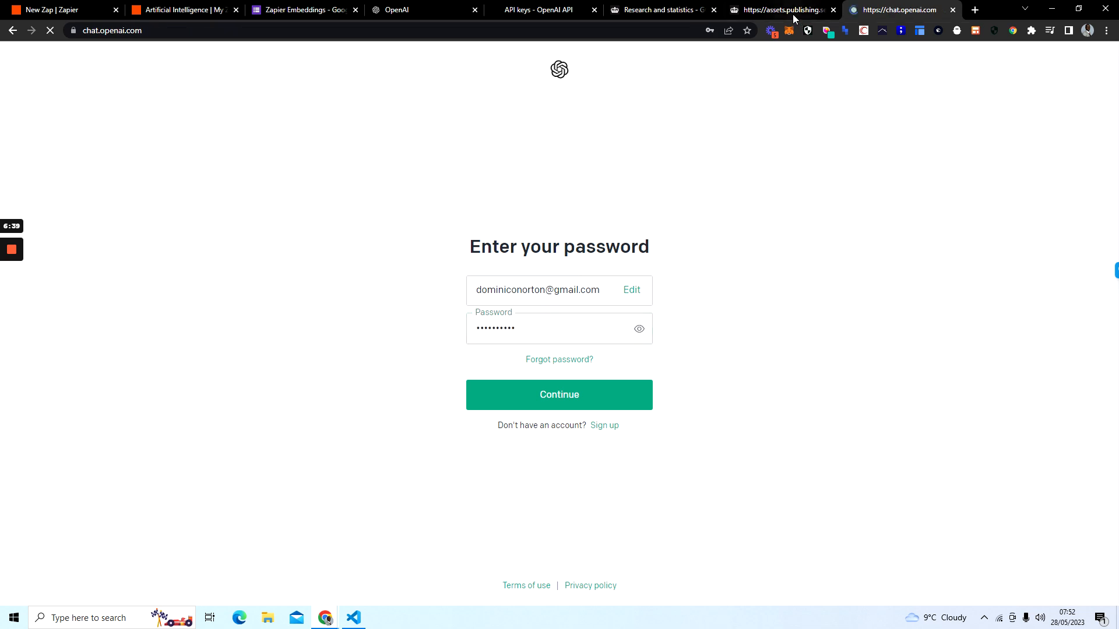
# - Return to the survey report PDF and scroll back up to its Background section
pyautogui.click(778, 9)
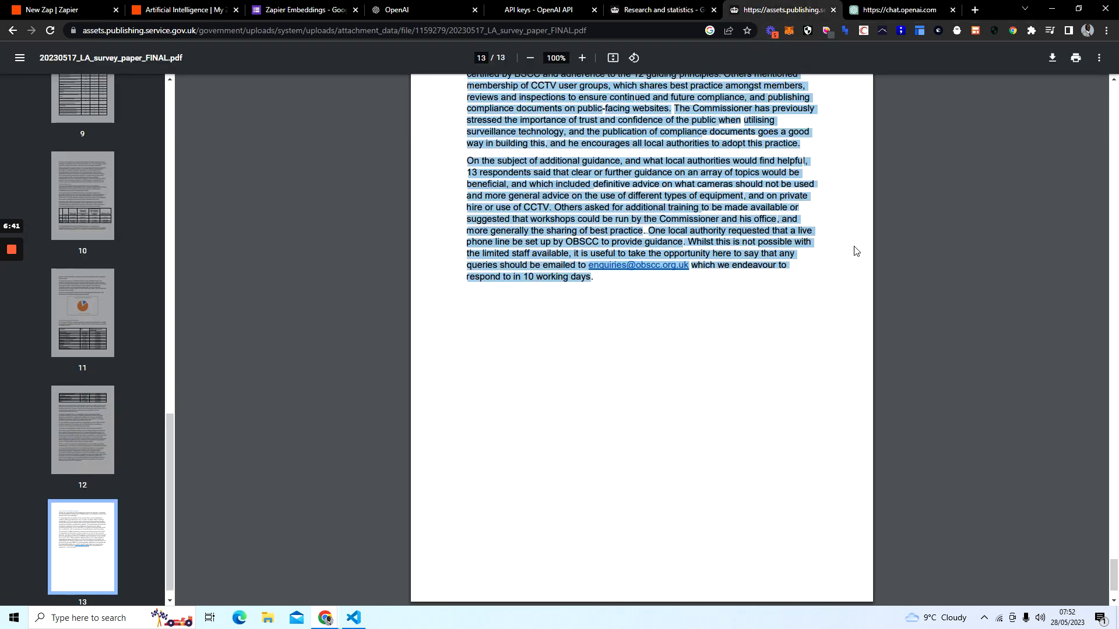
pyautogui.scroll(3)
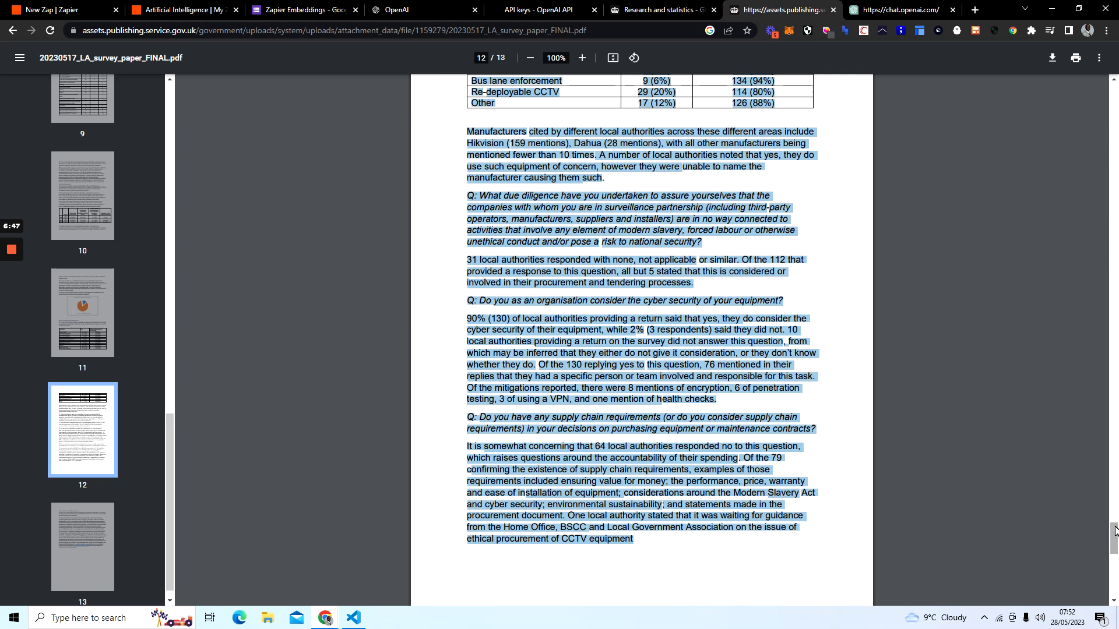
pyautogui.scroll(3)
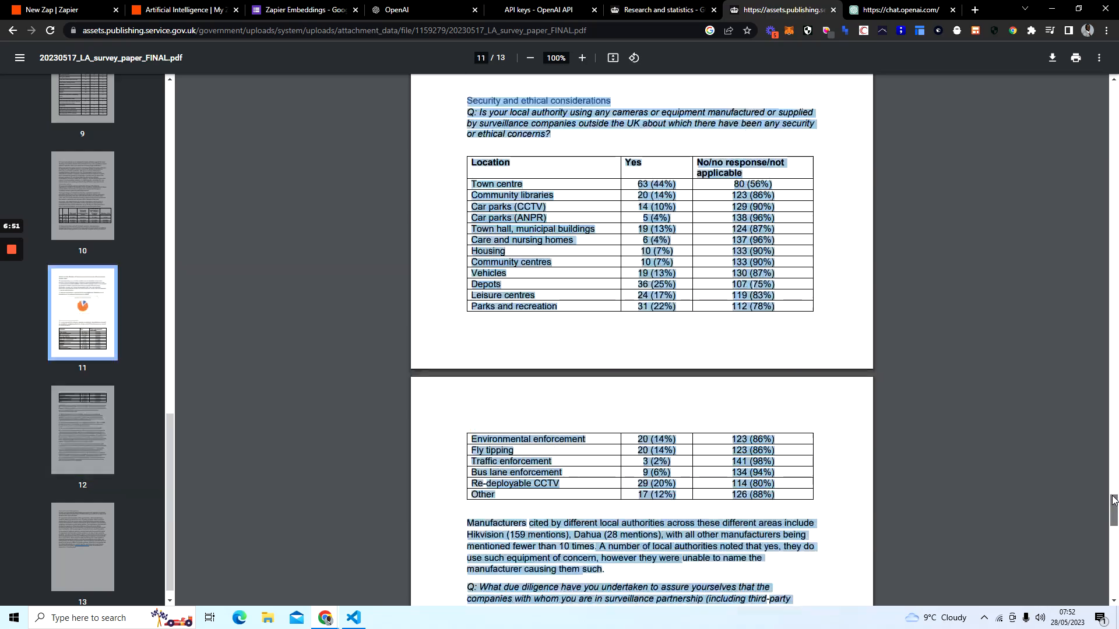
pyautogui.scroll(3)
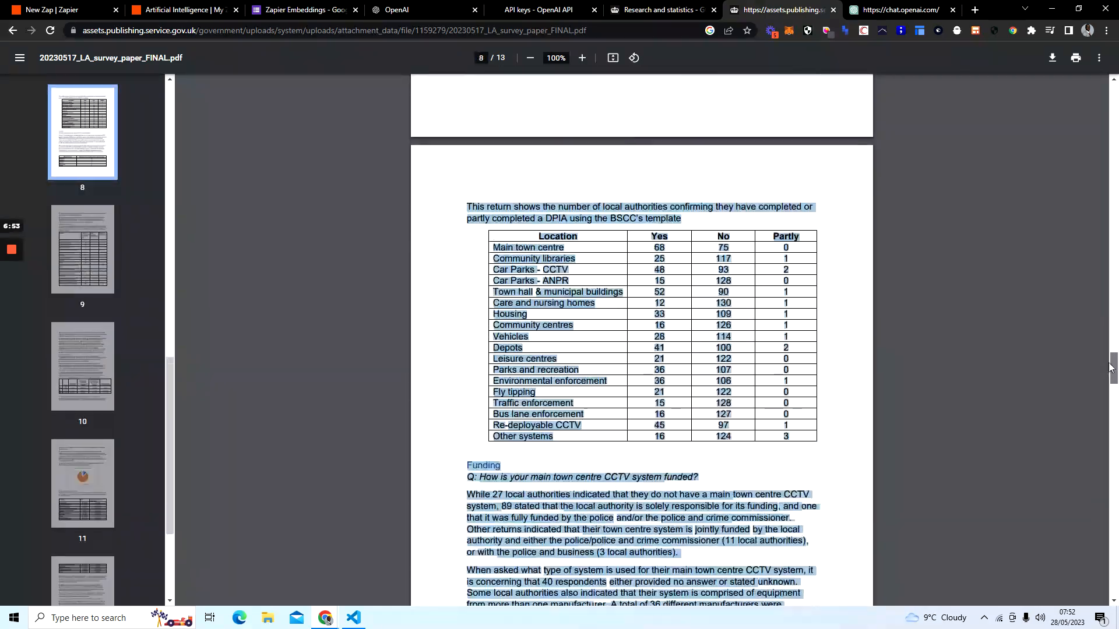
pyautogui.scroll(3)
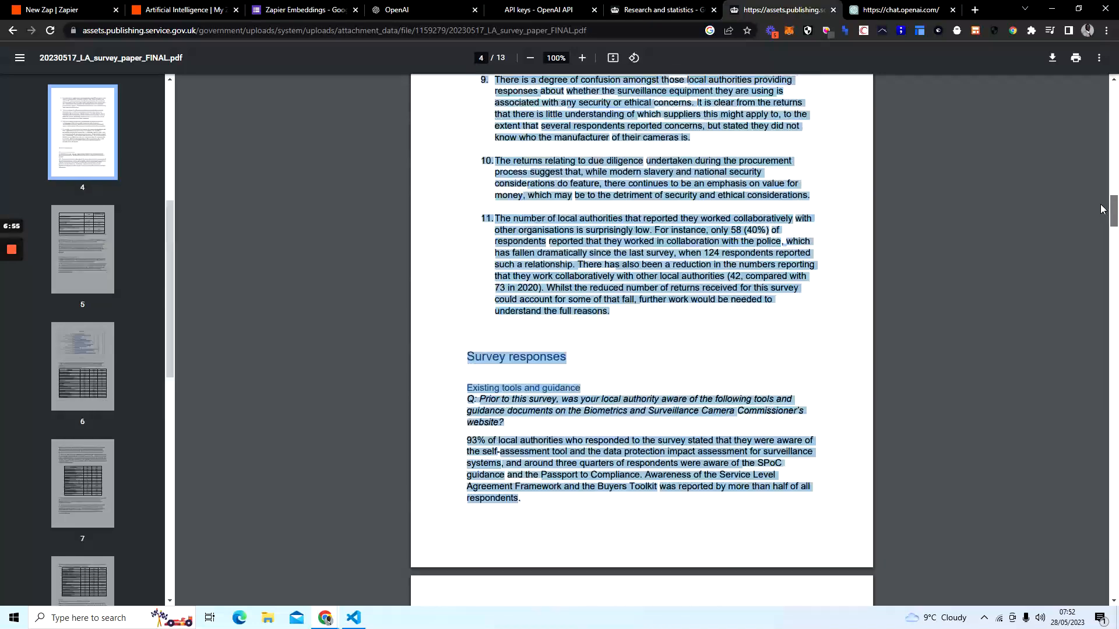
pyautogui.scroll(3)
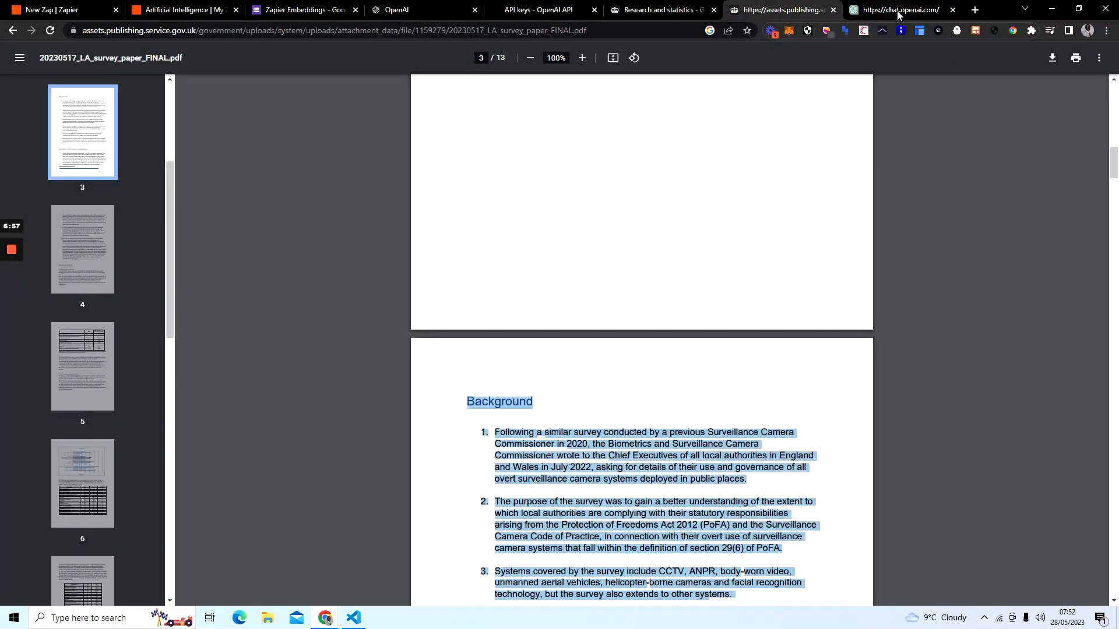
# - In ChatGPT, type the prompt 'Reduce the following into text chunks for semantic search'
pyautogui.click(898, 9)
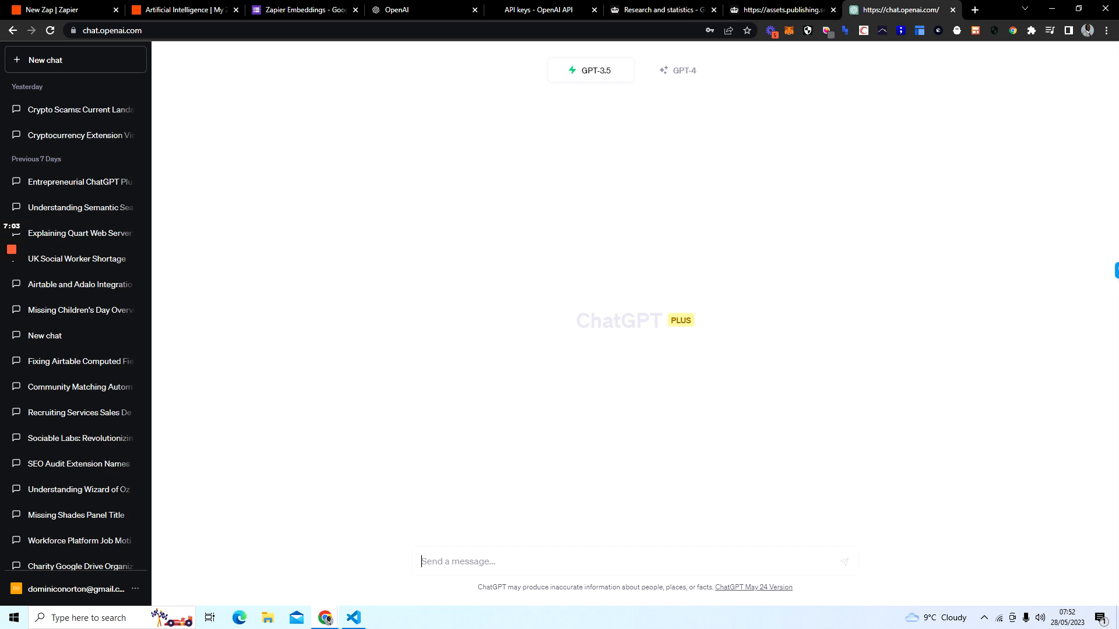
pyautogui.write('Red')
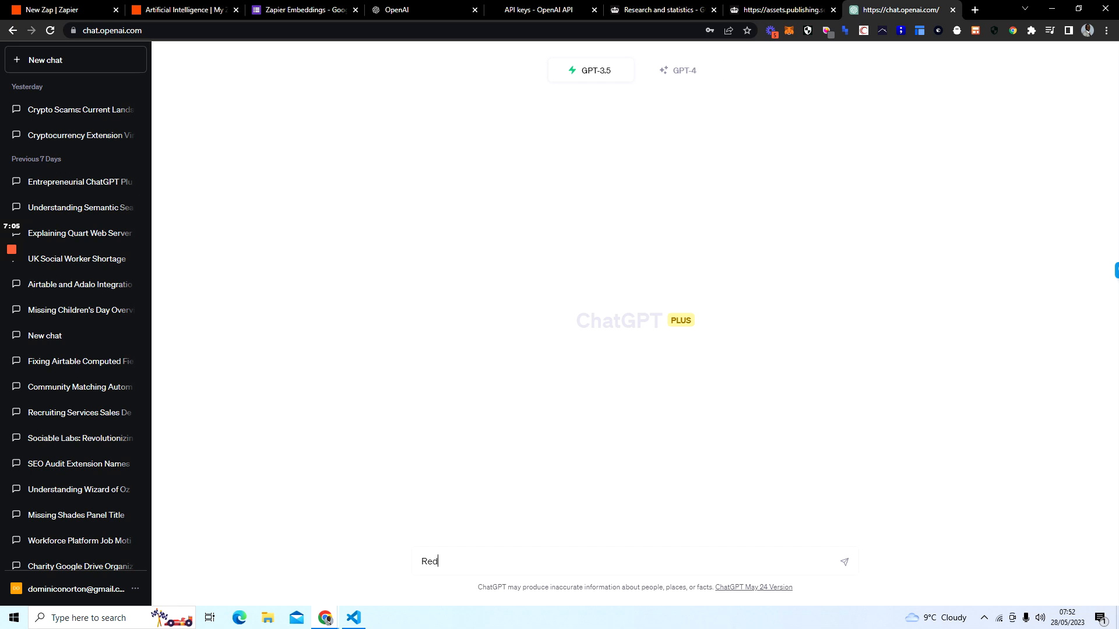
pyautogui.write('Reduce the follo')
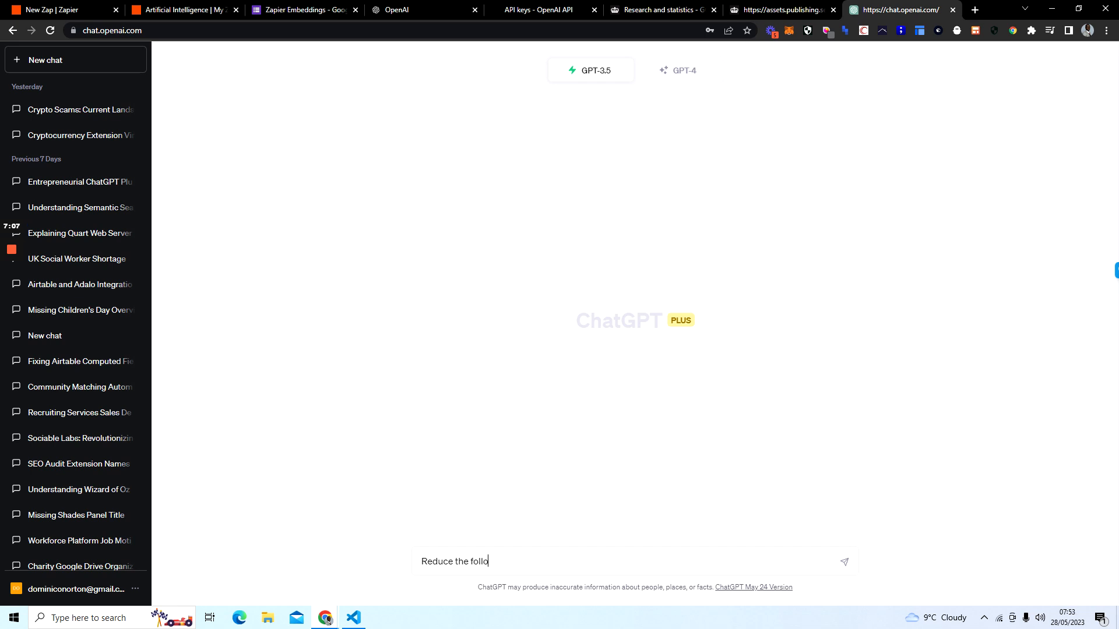
pyautogui.write('wing into t')
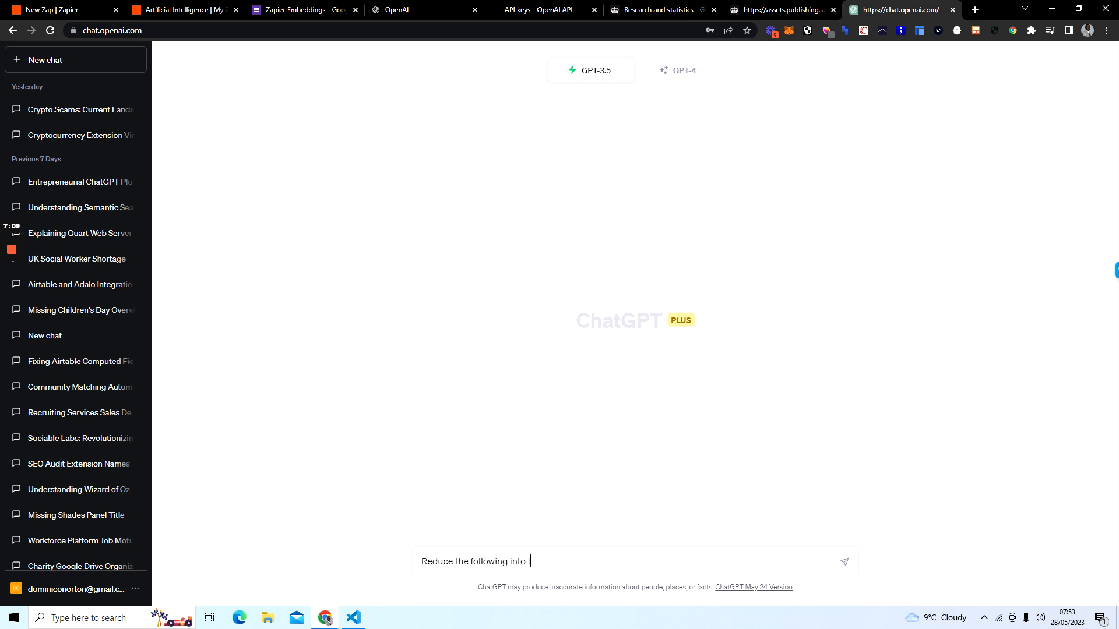
pyautogui.write('ext c')
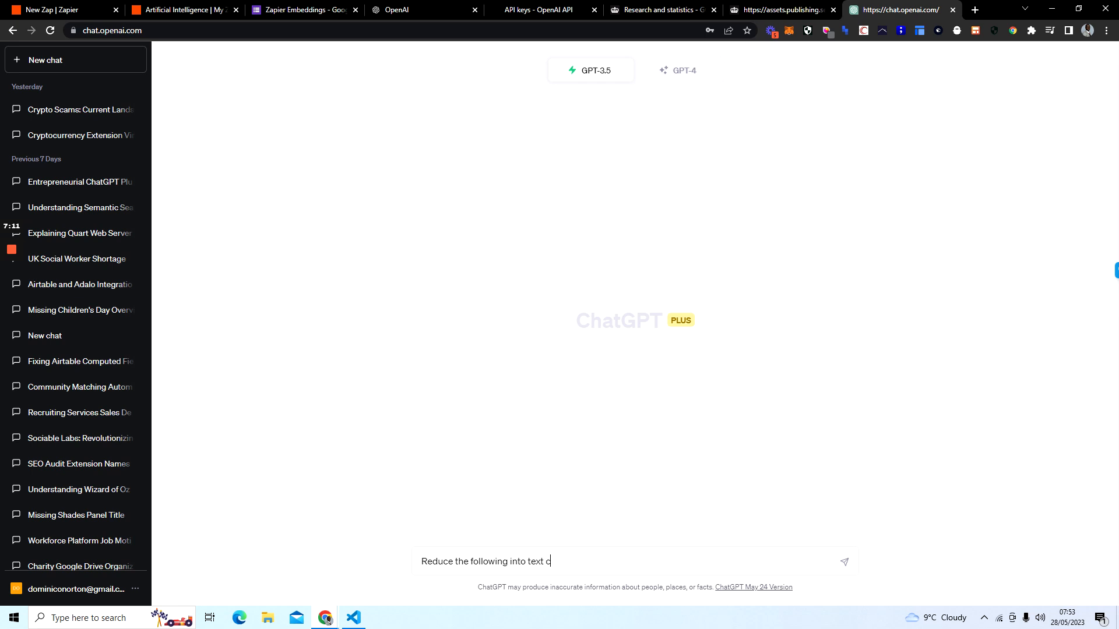
pyautogui.write('hunks fo')
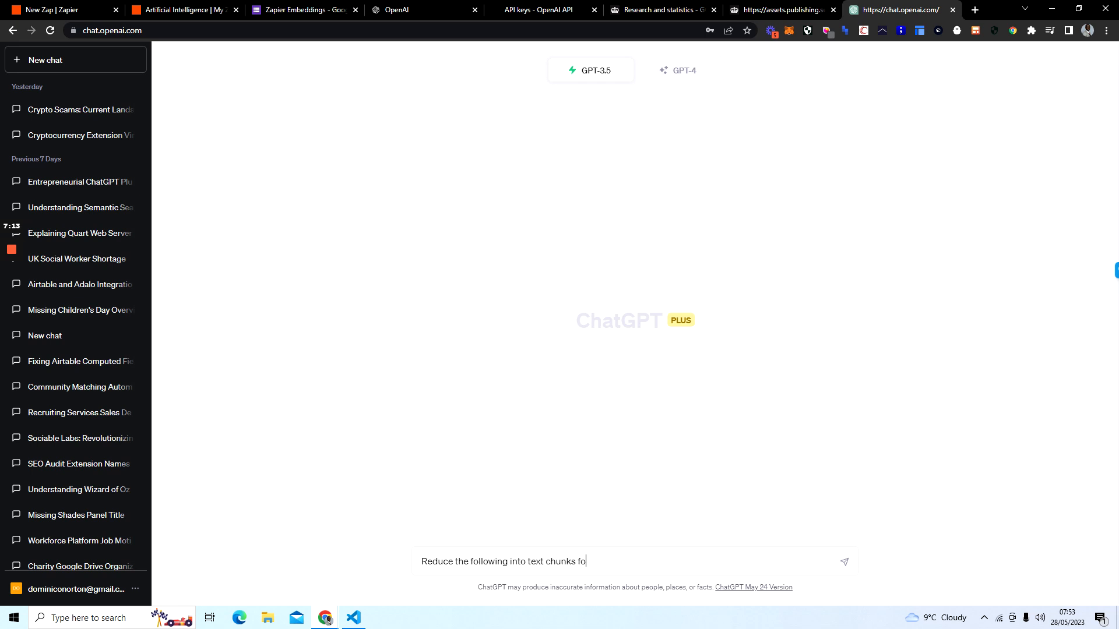
pyautogui.write('r semantic')
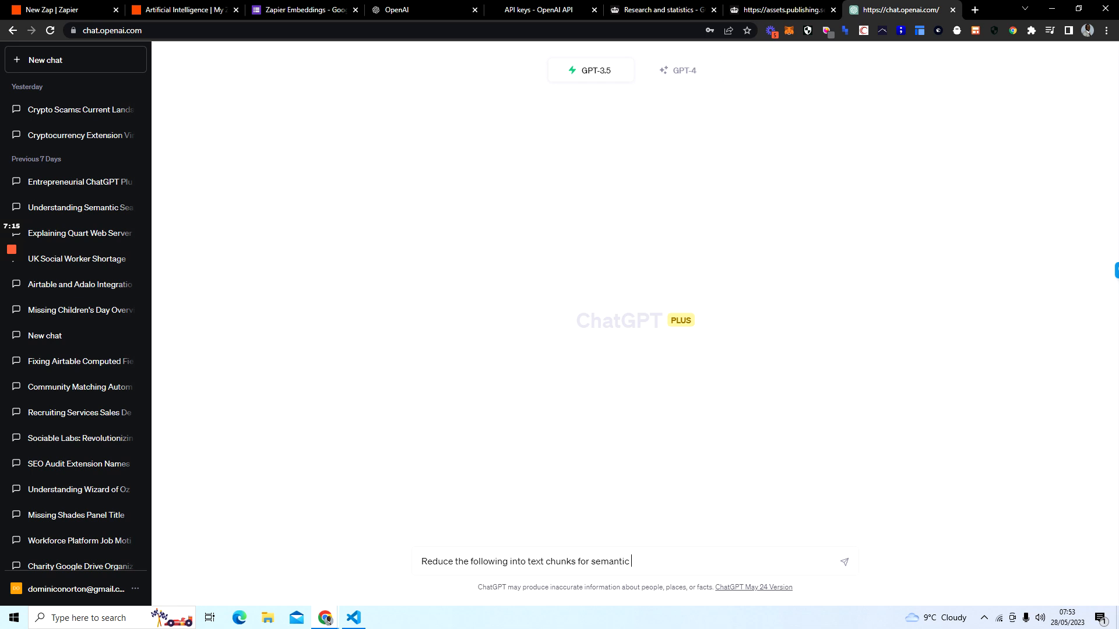
pyautogui.write('search')
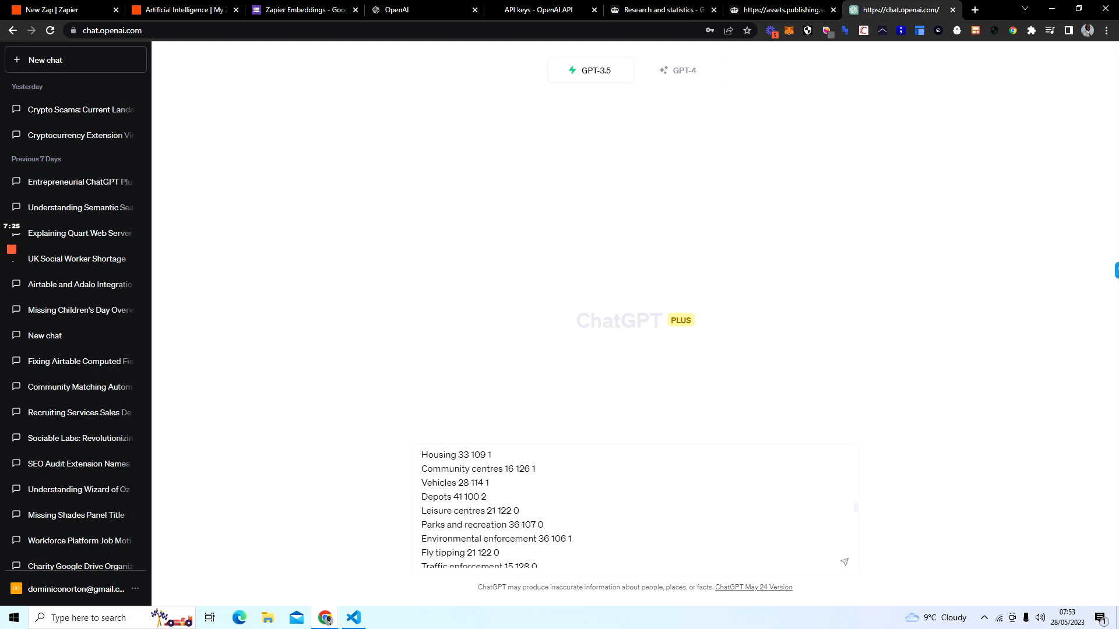
# - Scroll through ChatGPT's numbered semantic-search chunks of the survey report
pyautogui.scroll(3)
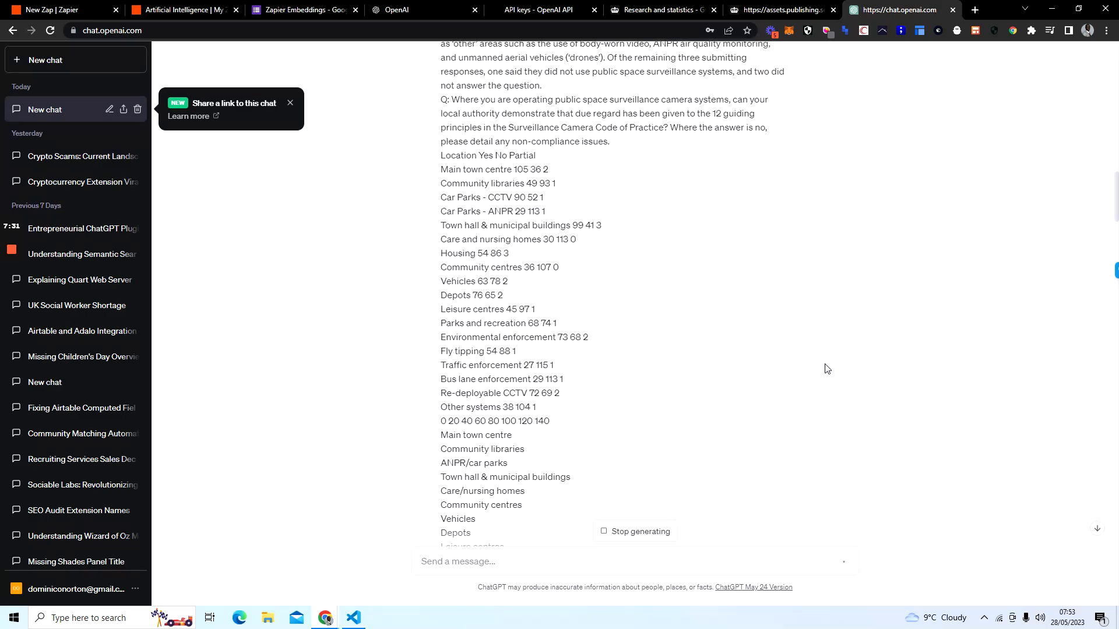
pyautogui.scroll(-3)
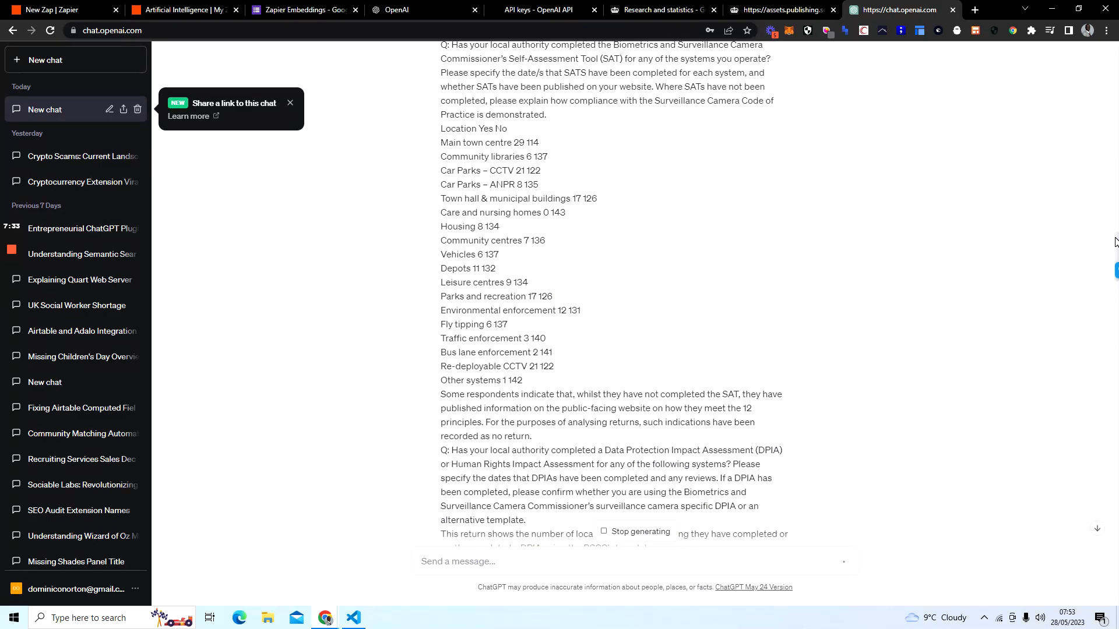
pyautogui.scroll(-3)
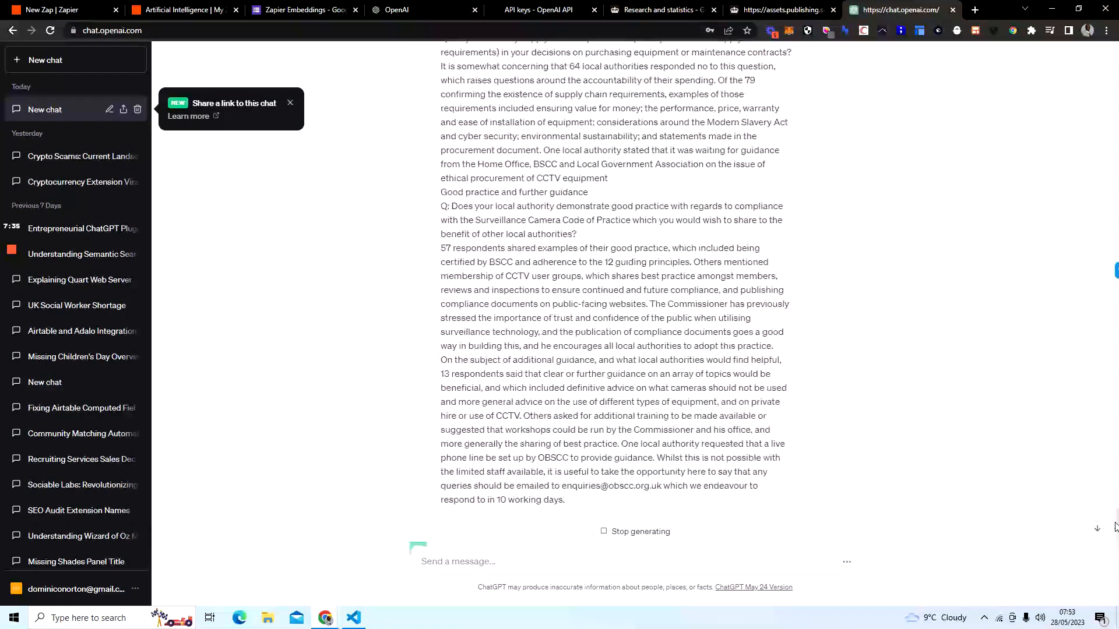
pyautogui.scroll(-3)
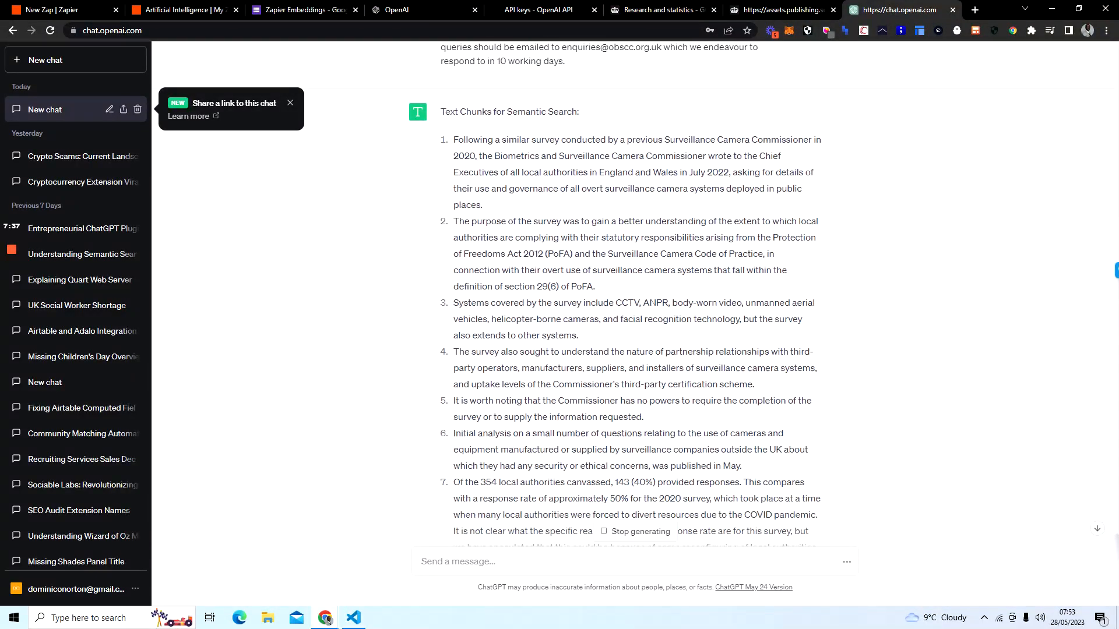
pyautogui.scroll(-3)
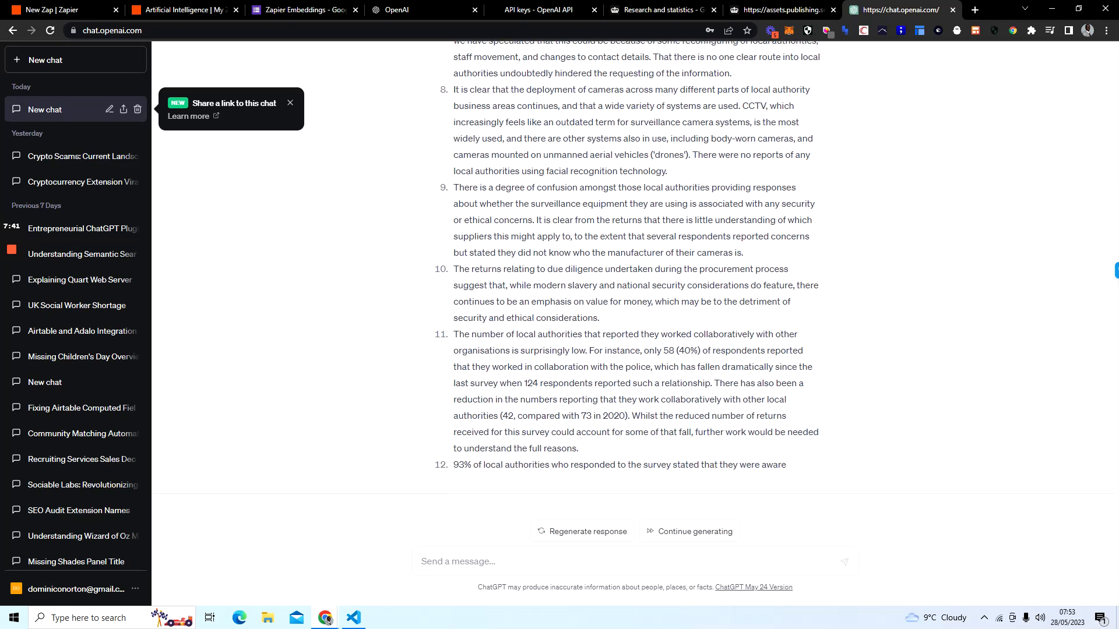
pyautogui.scroll(3)
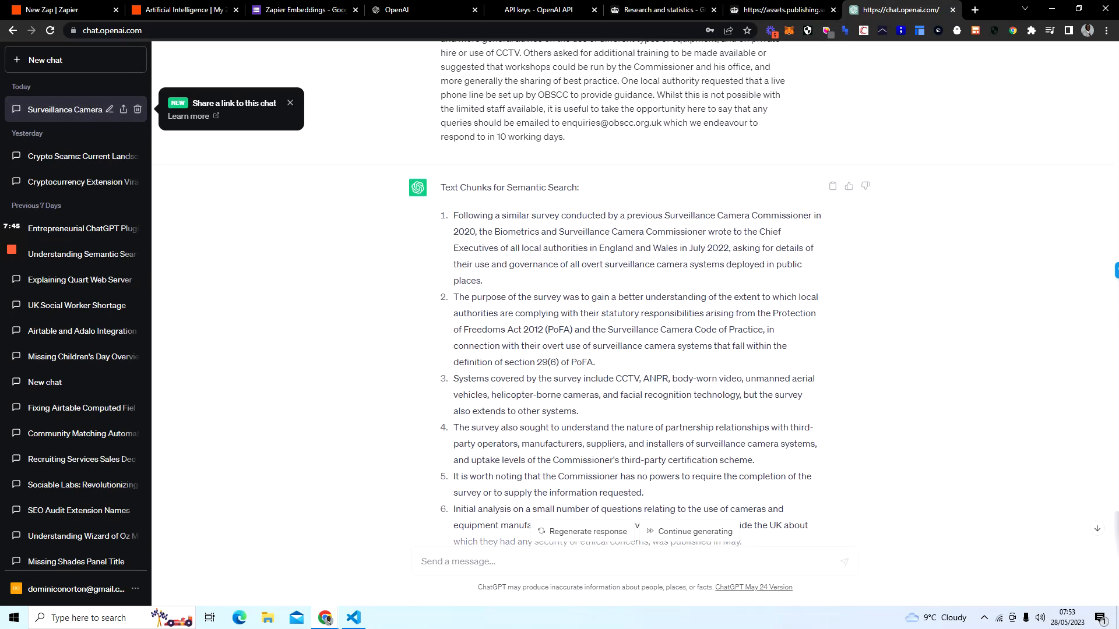
pyautogui.scroll(-3)
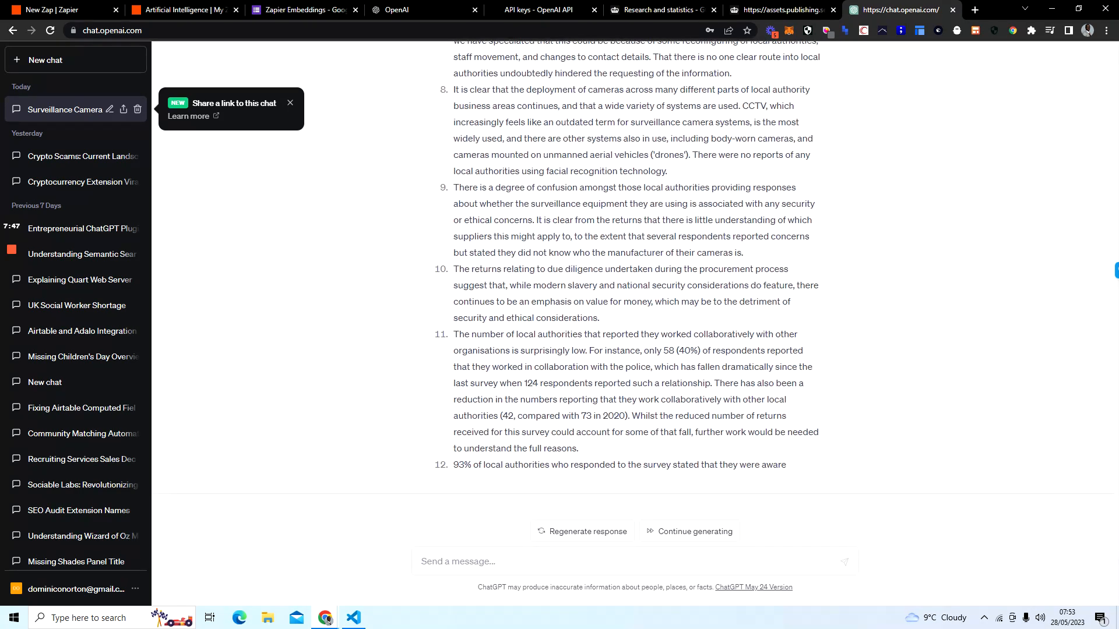
pyautogui.scroll(-3)
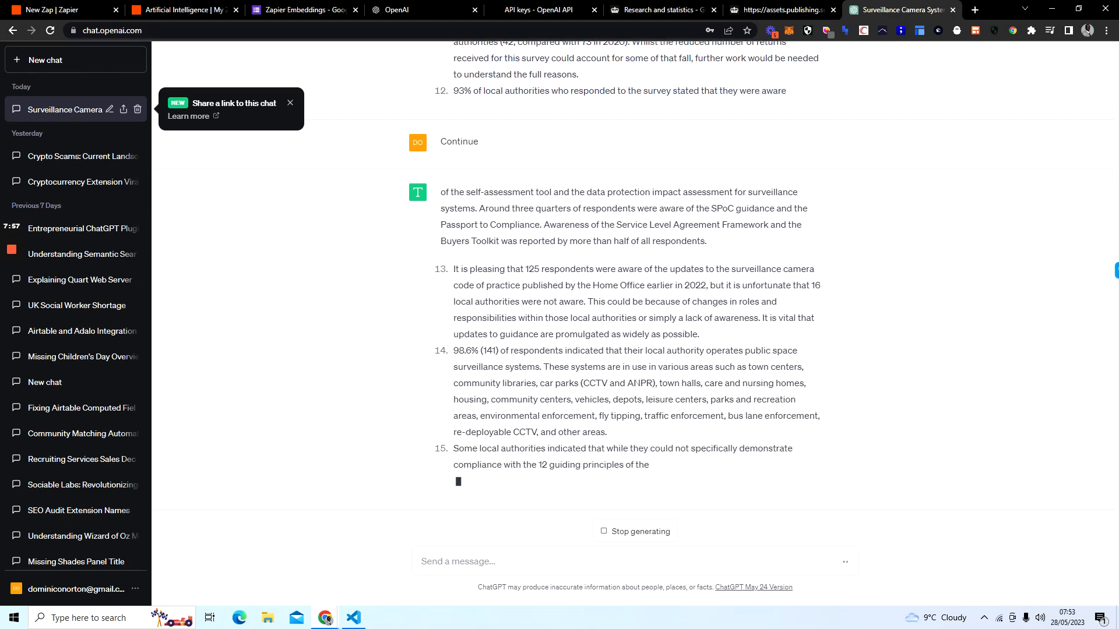
pyautogui.scroll(-3)
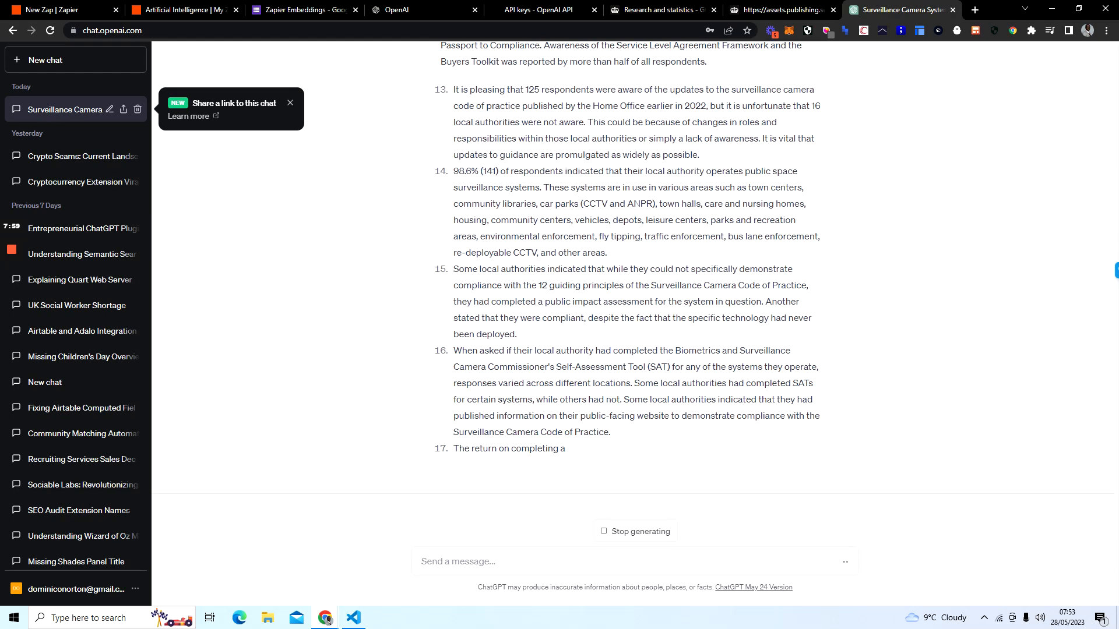
pyautogui.scroll(3)
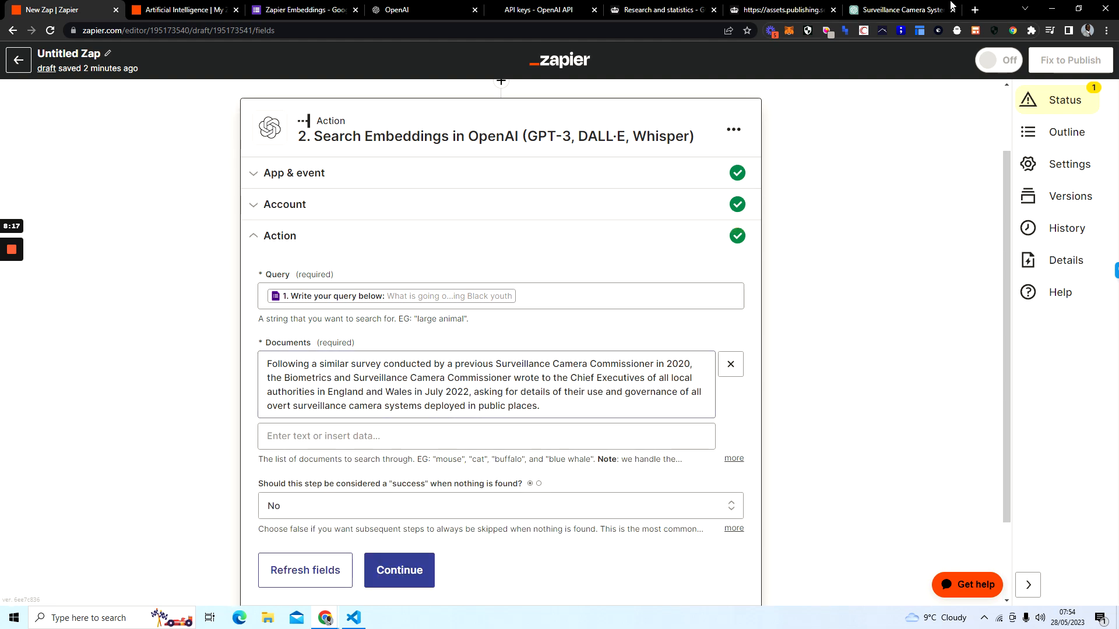
# - Paste survey paragraphs three through five from ChatGPT into new Documents entries
pyautogui.click(902, 9)
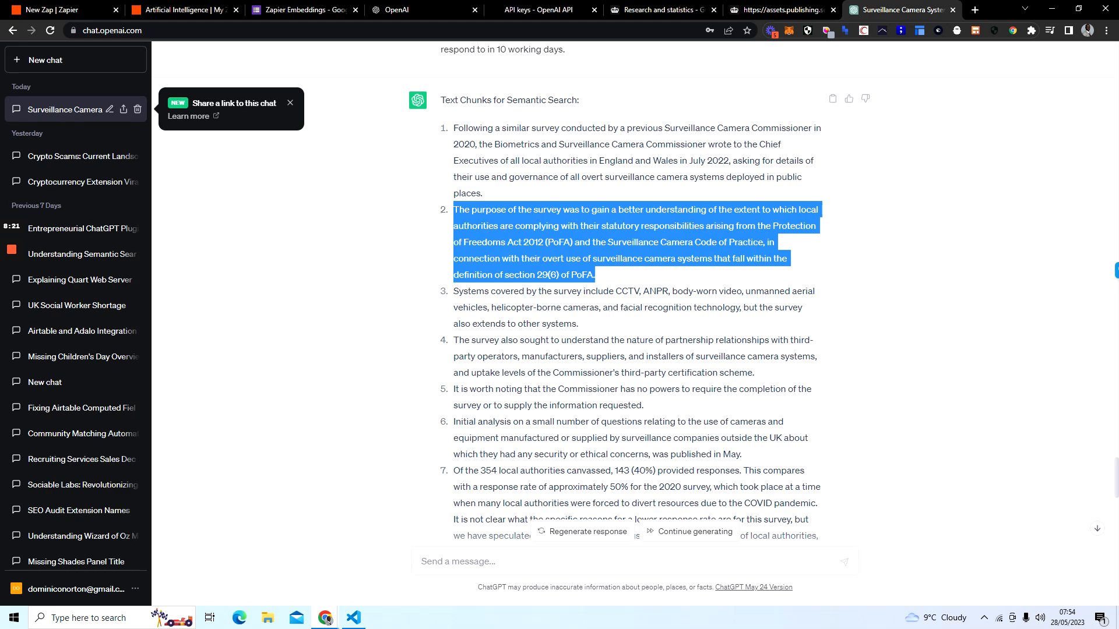
pyautogui.click(61, 10)
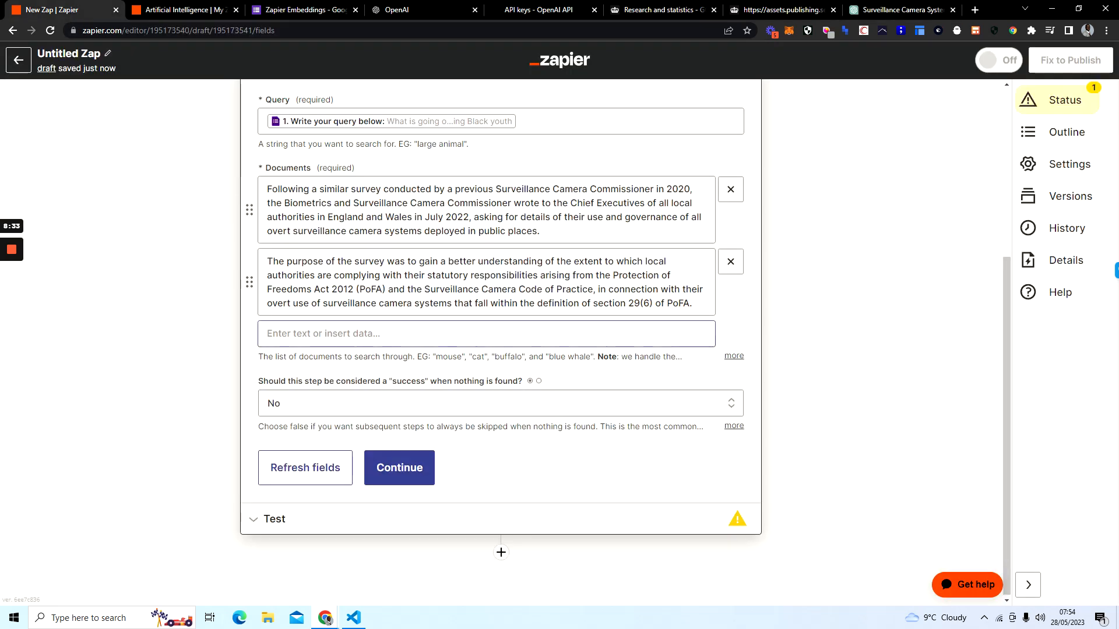
pyautogui.click(398, 467)
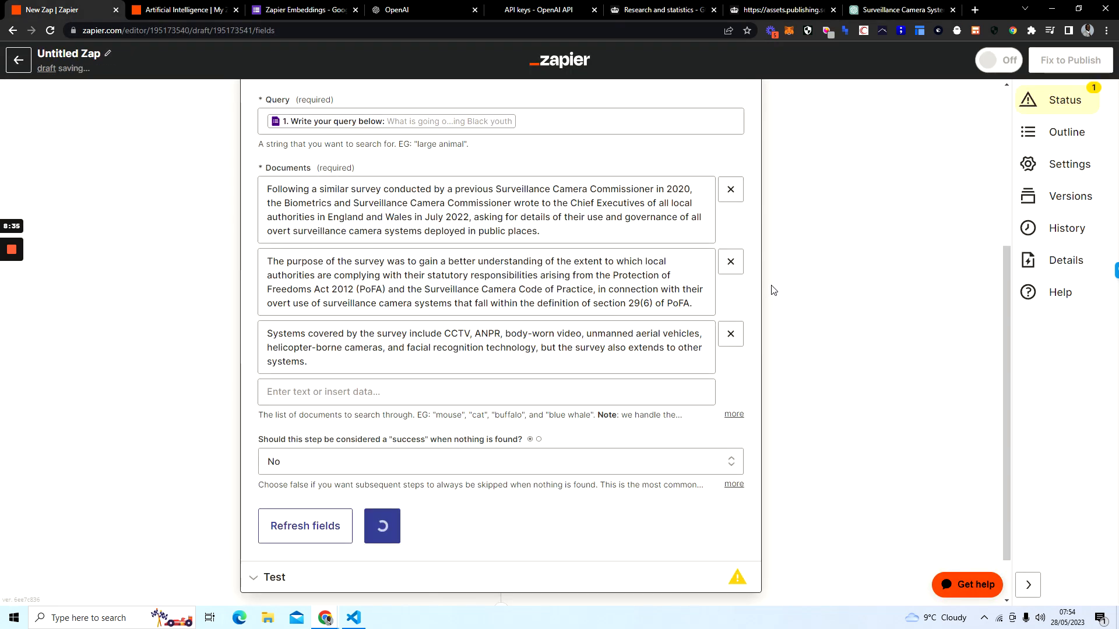
pyautogui.click(900, 10)
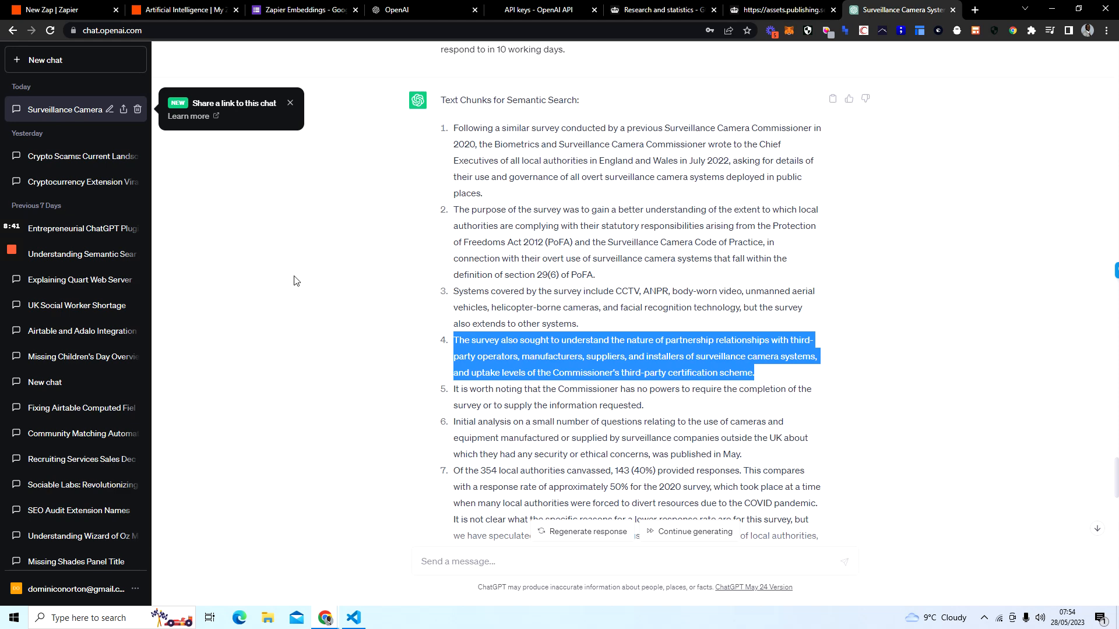
pyautogui.moveTo(57, 9)
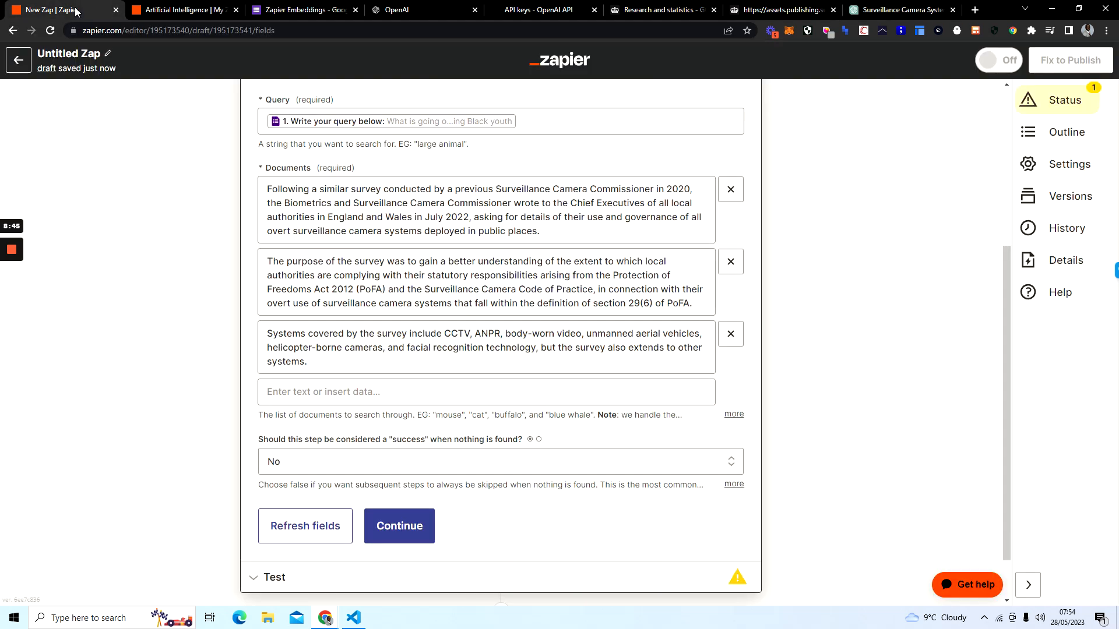
pyautogui.click(398, 525)
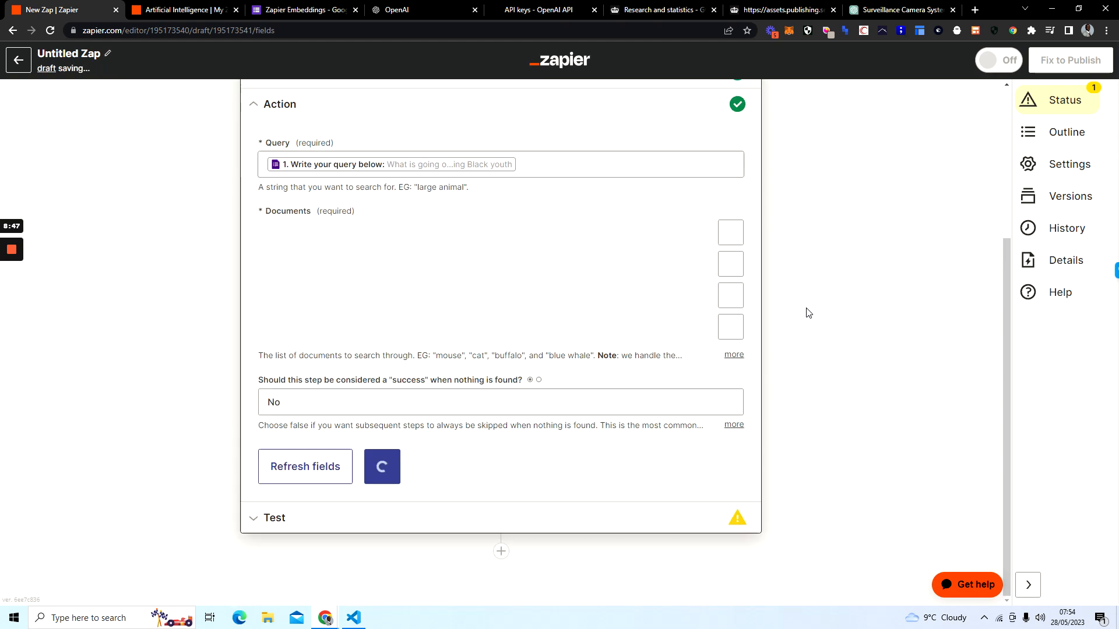
pyautogui.click(900, 9)
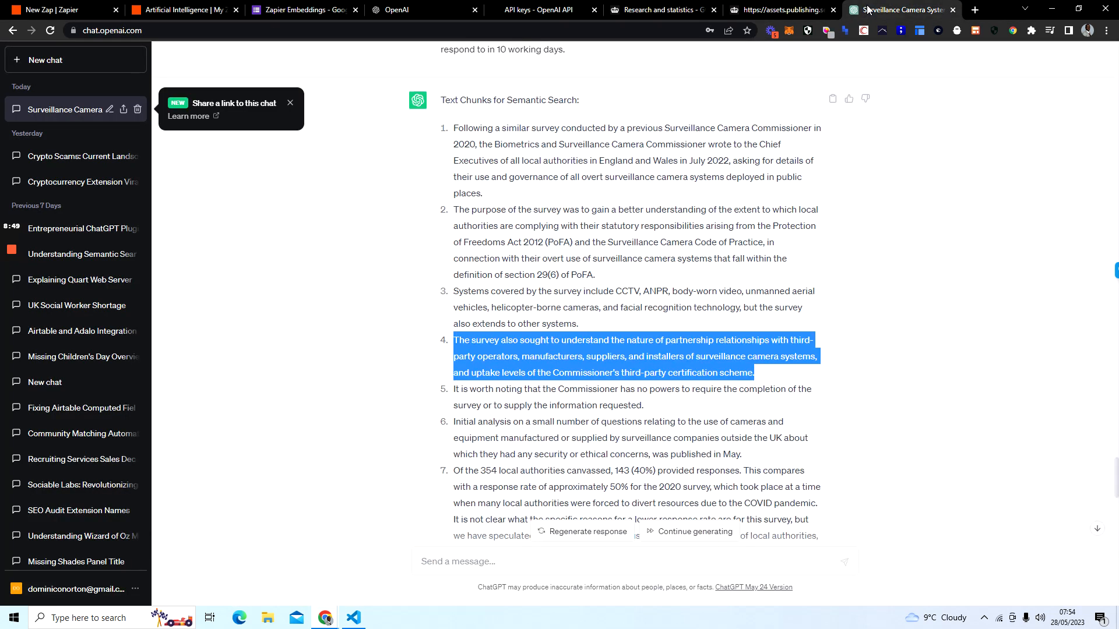
pyautogui.click(454, 388)
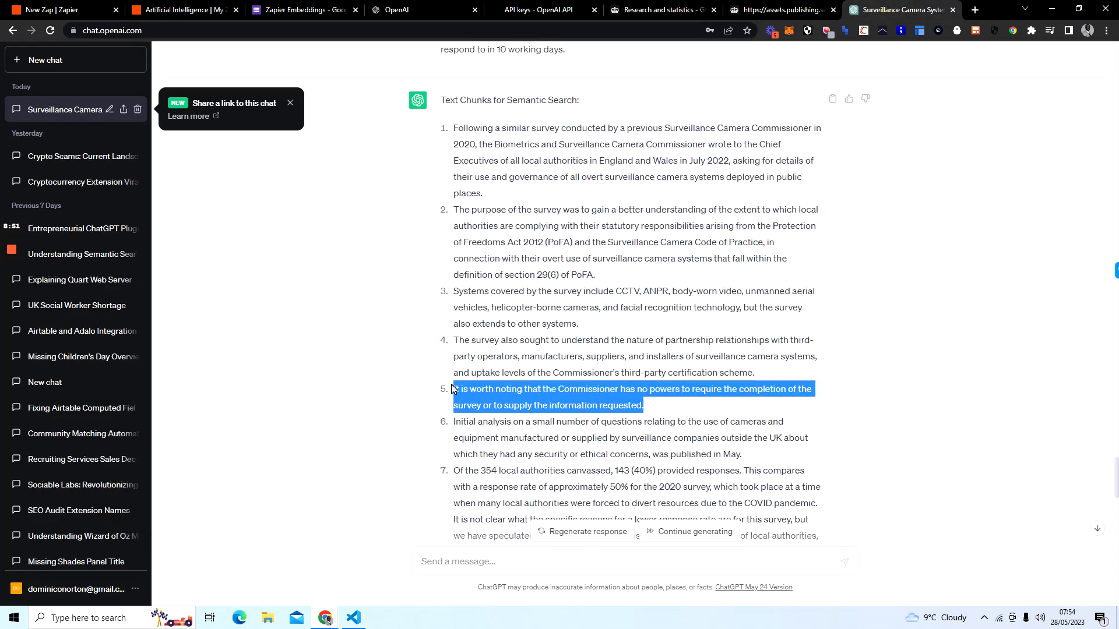
pyautogui.click(57, 10)
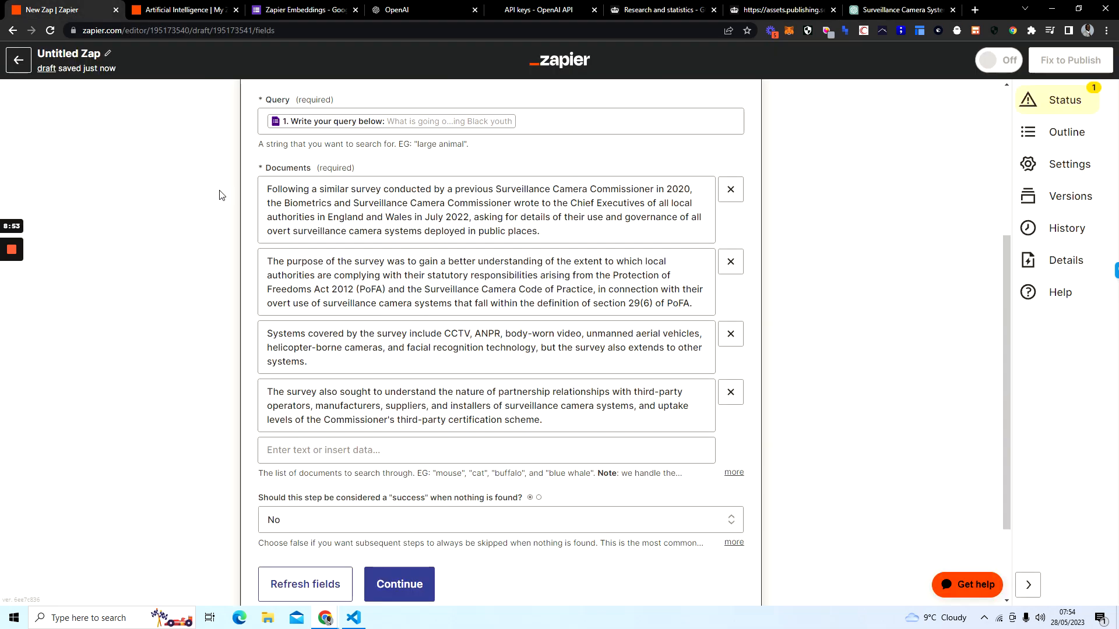
pyautogui.click(399, 584)
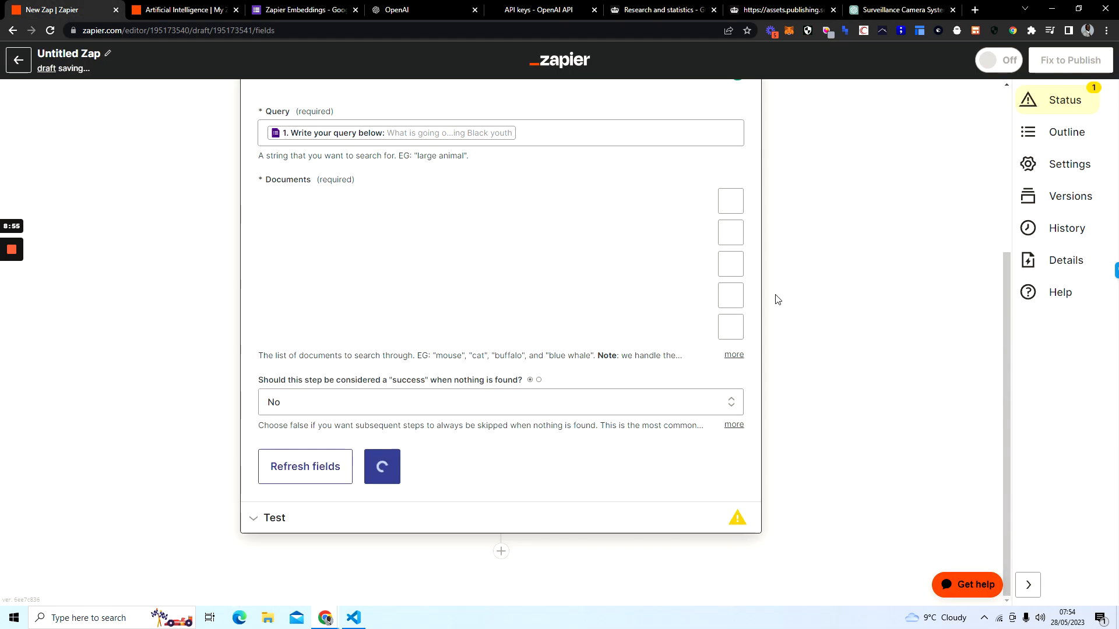
# - Add survey paragraphs six through eight as further Documents entries
pyautogui.click(901, 9)
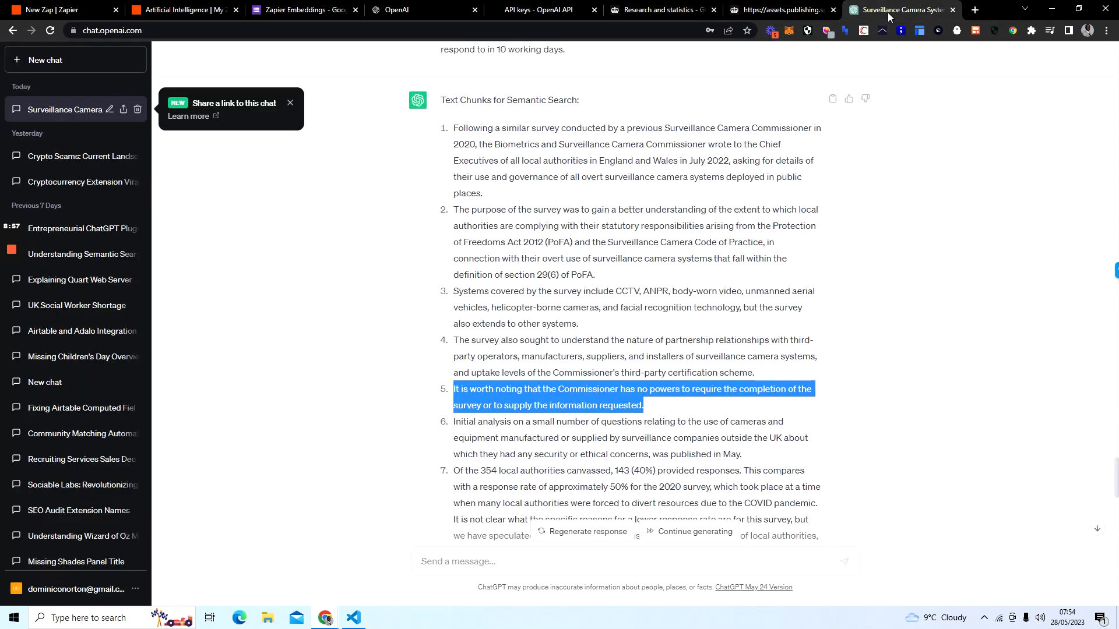
pyautogui.scroll(-3)
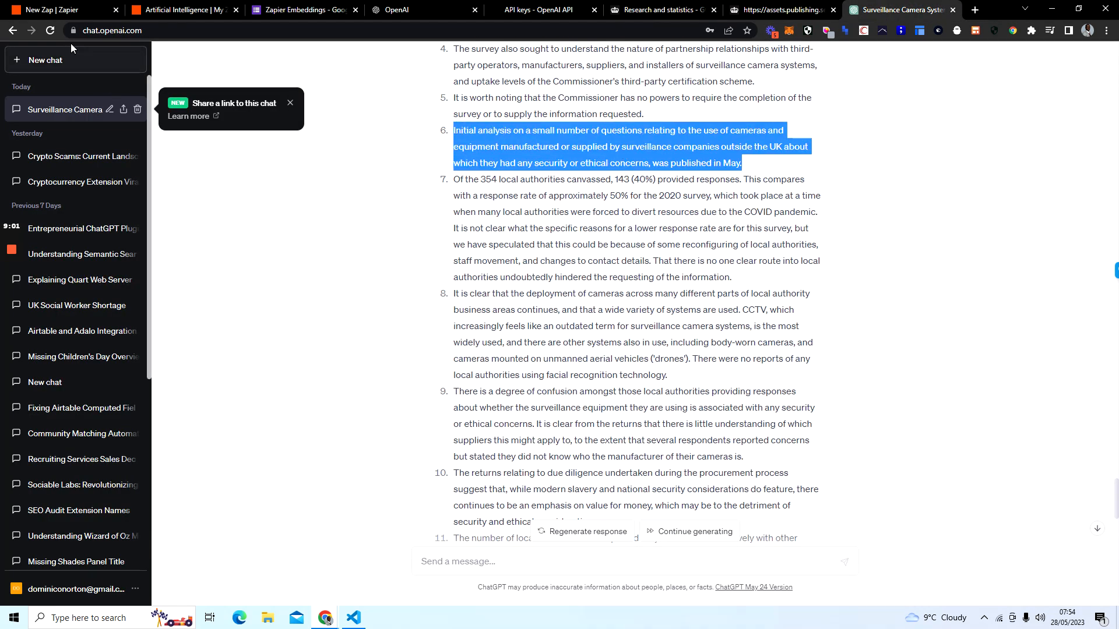
pyautogui.click(60, 9)
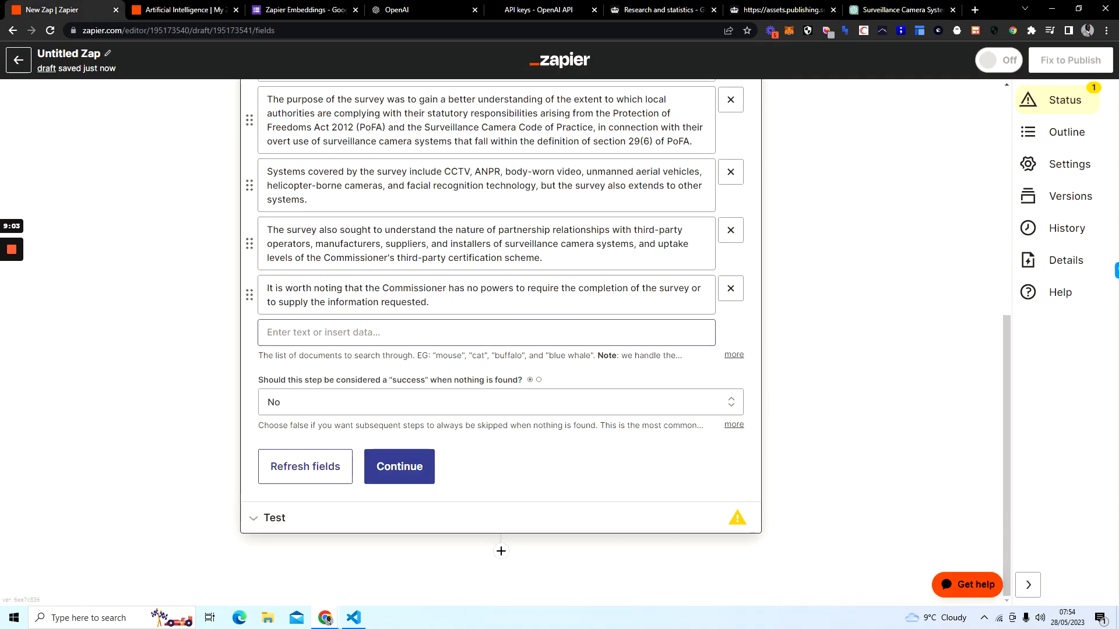
pyautogui.click(398, 466)
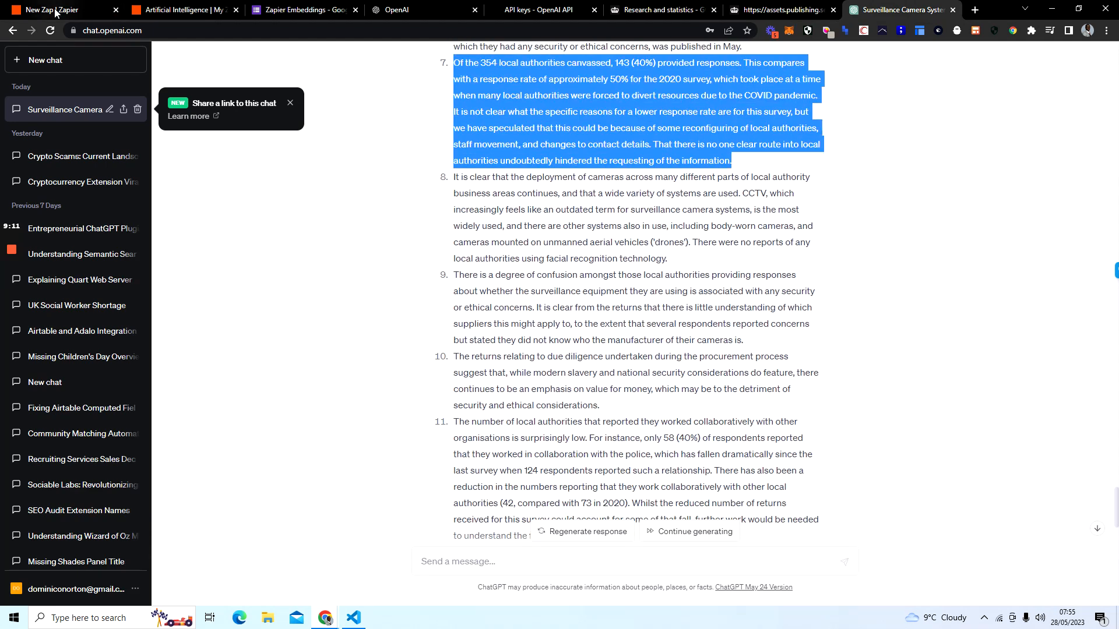
pyautogui.click(57, 10)
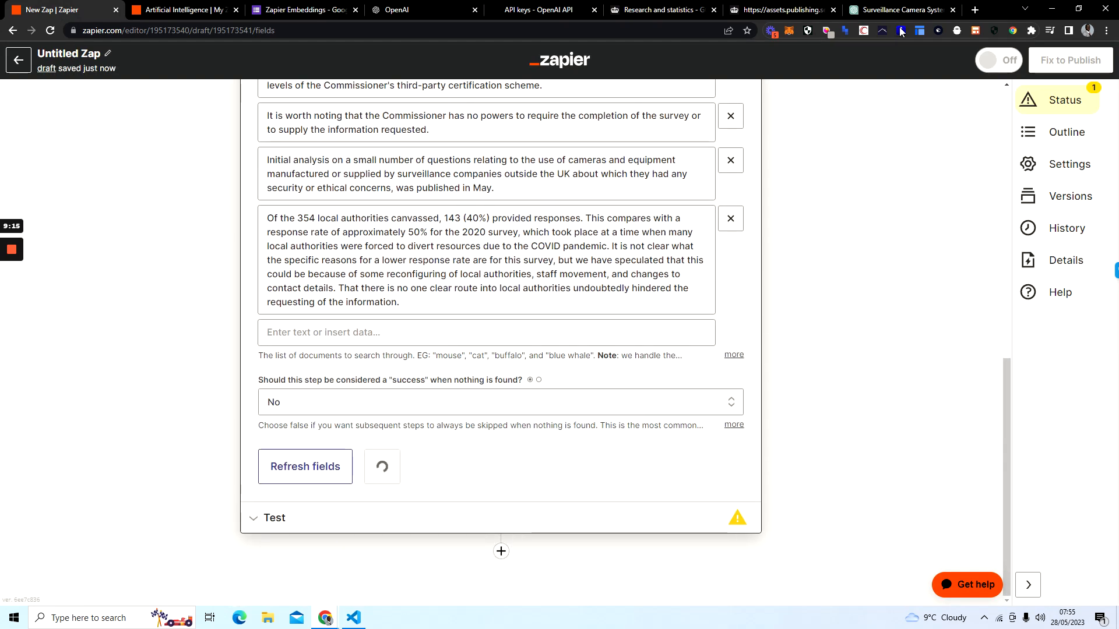
pyautogui.click(900, 9)
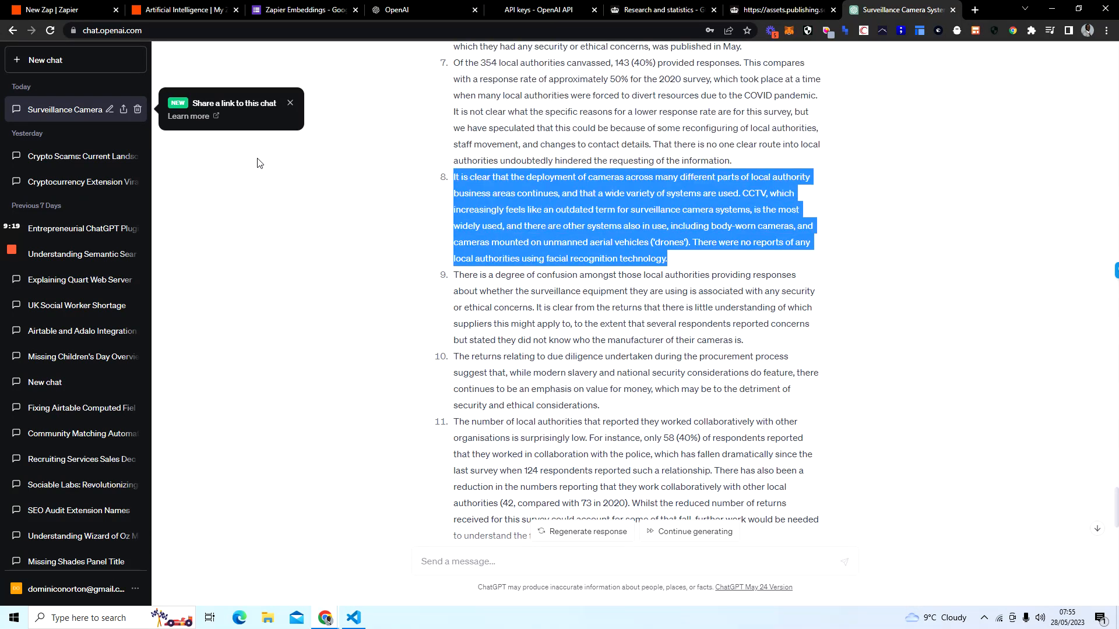
pyautogui.click(54, 9)
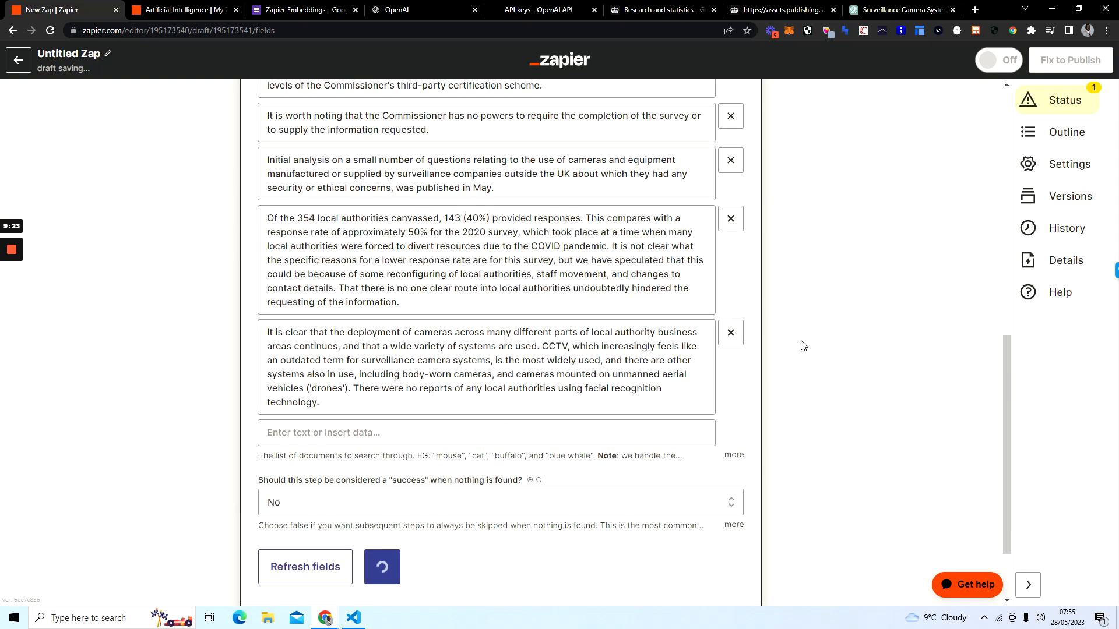
pyautogui.click(900, 9)
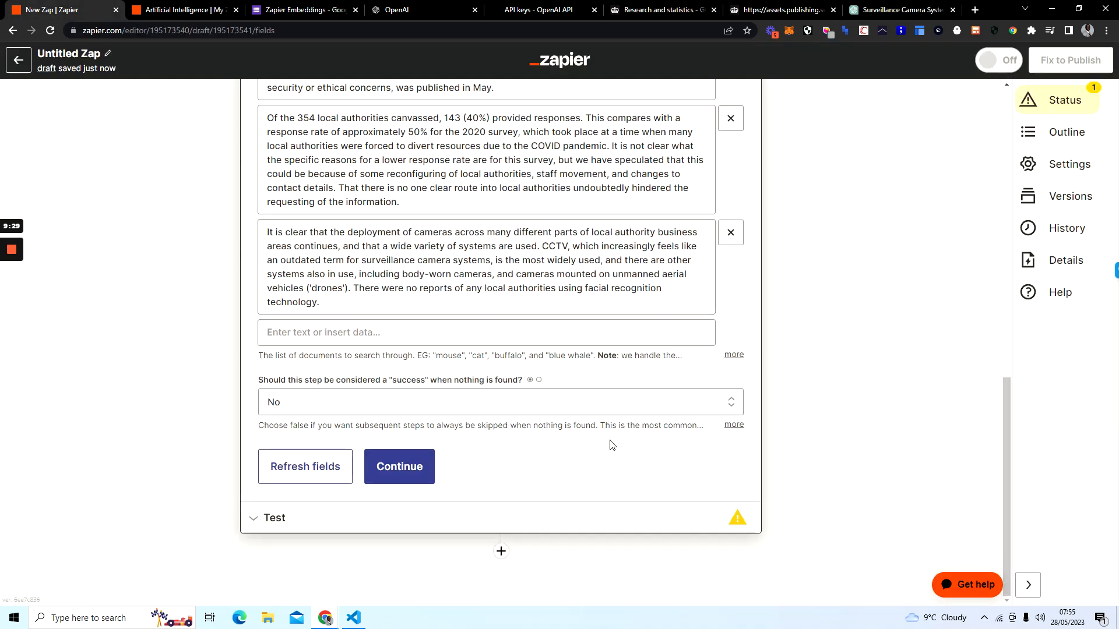
pyautogui.click(398, 466)
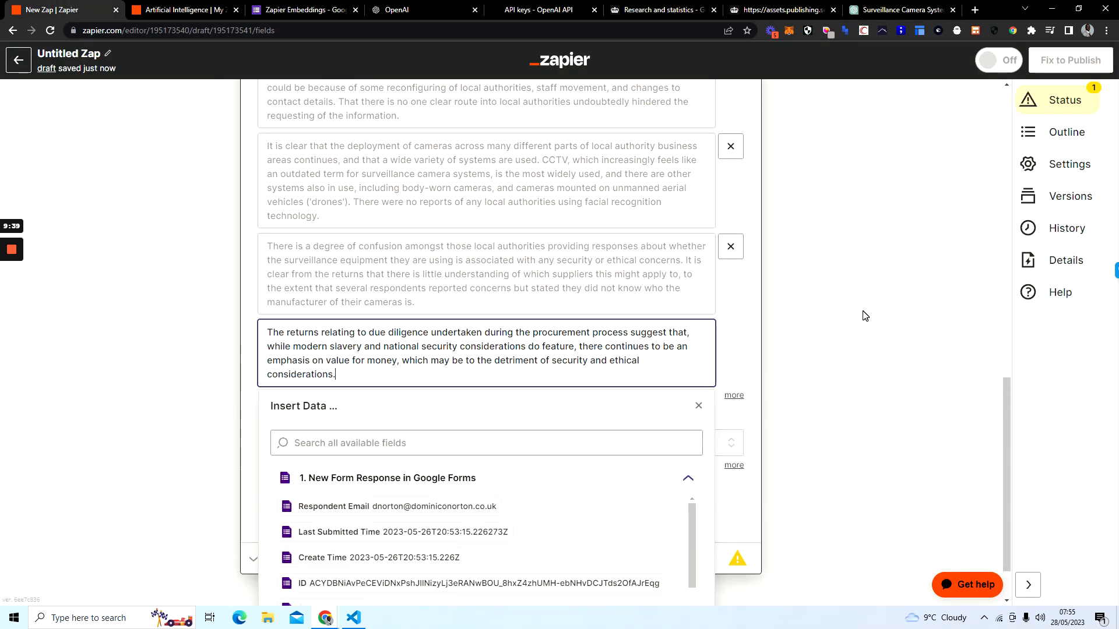
# - Add paragraphs eleven and twelve, joining the twelfth across ChatGPT's continuation break
pyautogui.click(901, 10)
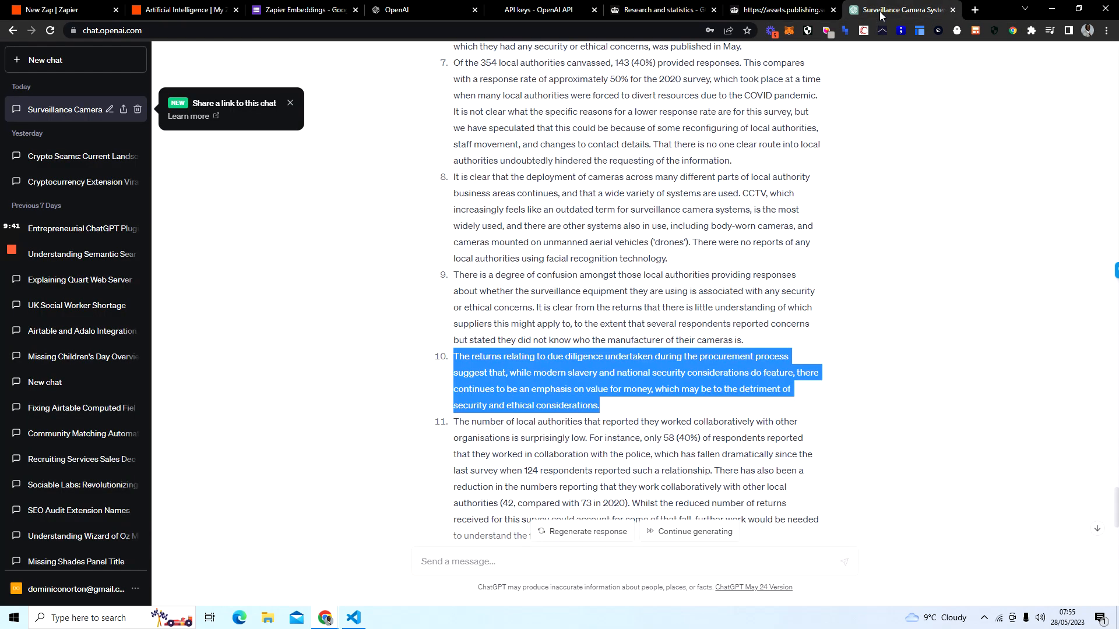
pyautogui.scroll(-3)
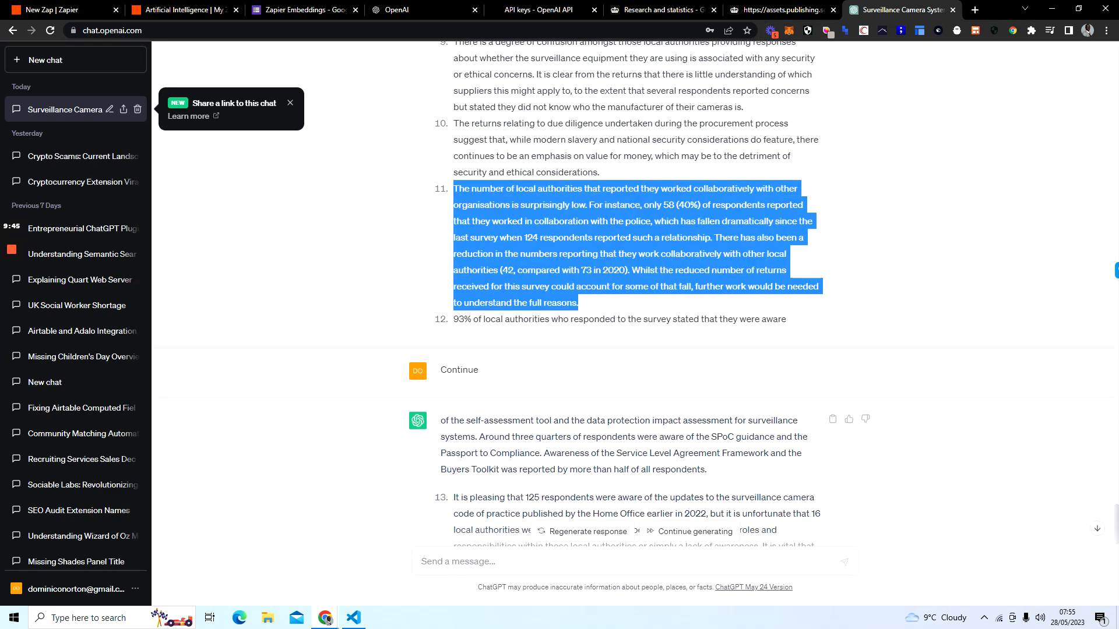
pyautogui.click(54, 9)
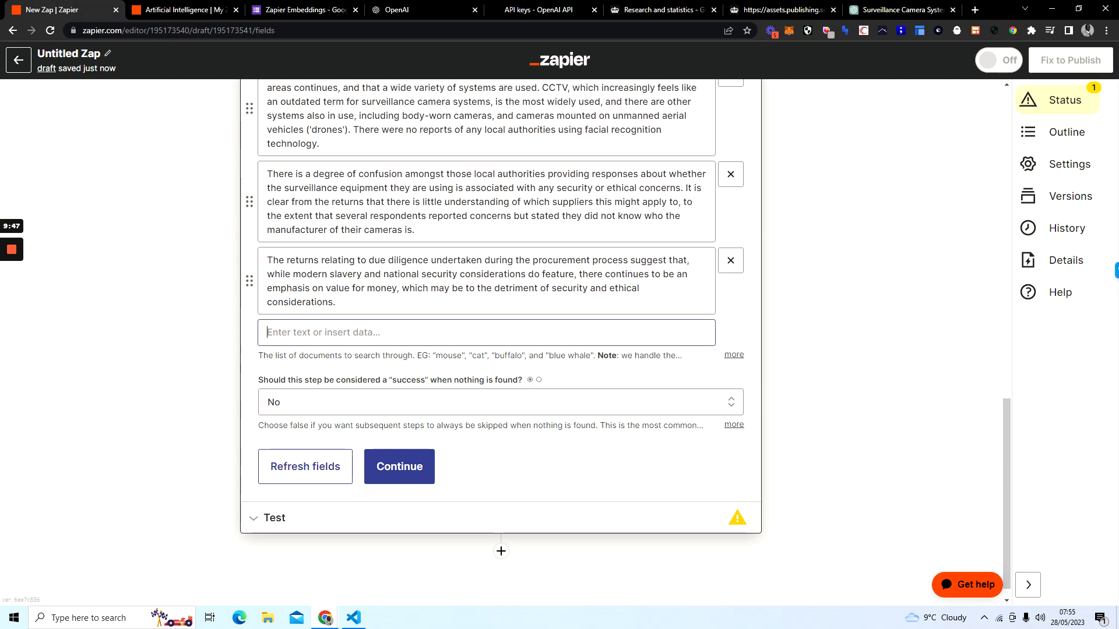
pyautogui.click(398, 466)
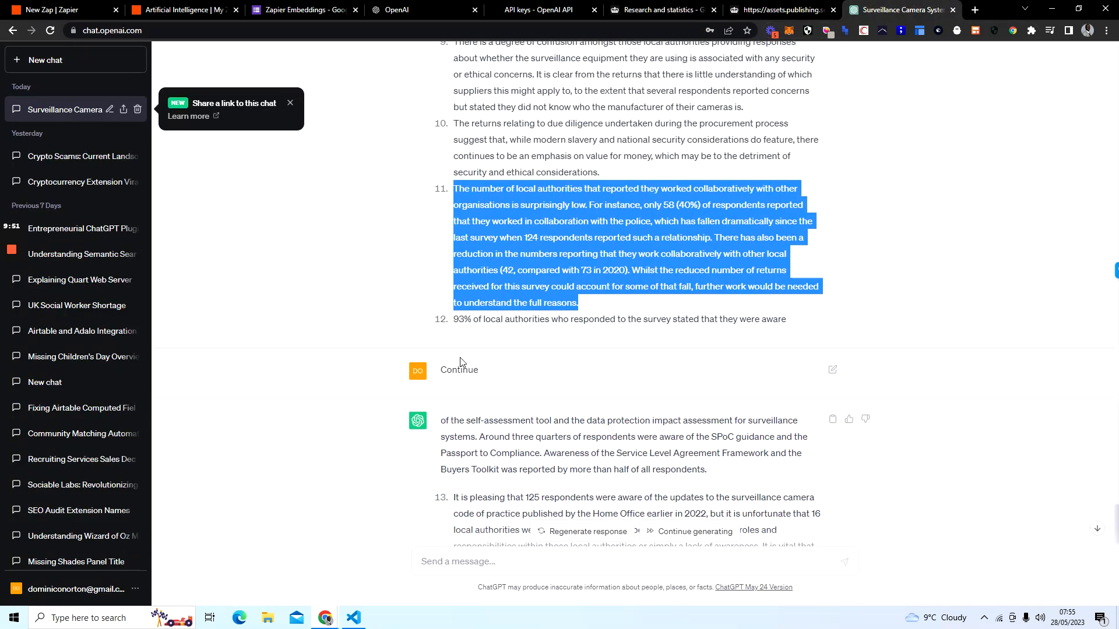
pyautogui.click(790, 320)
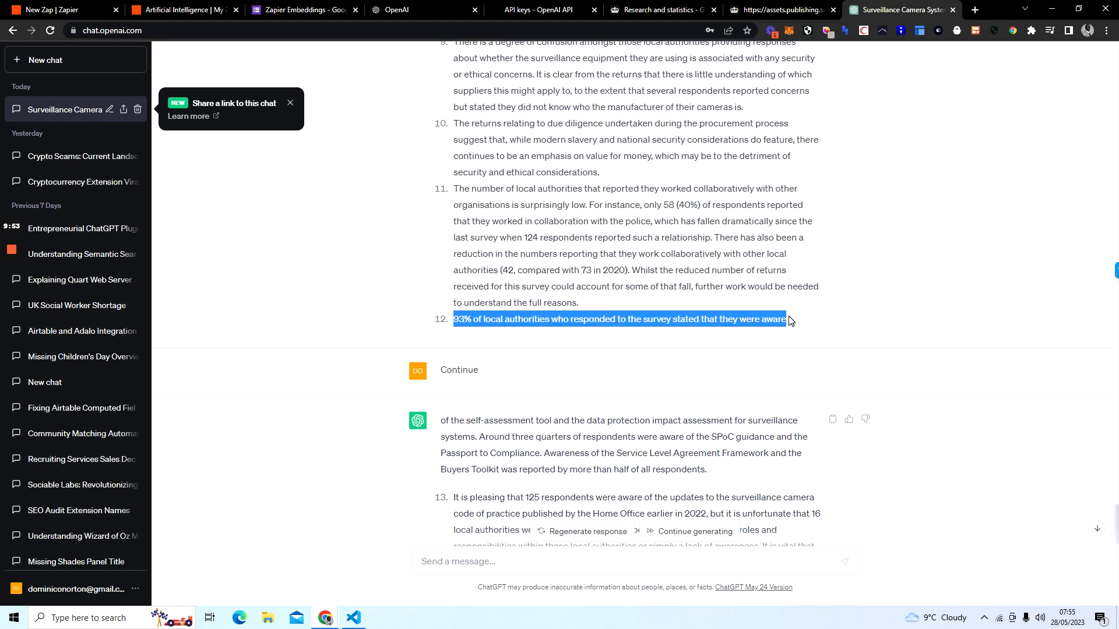
pyautogui.click(54, 9)
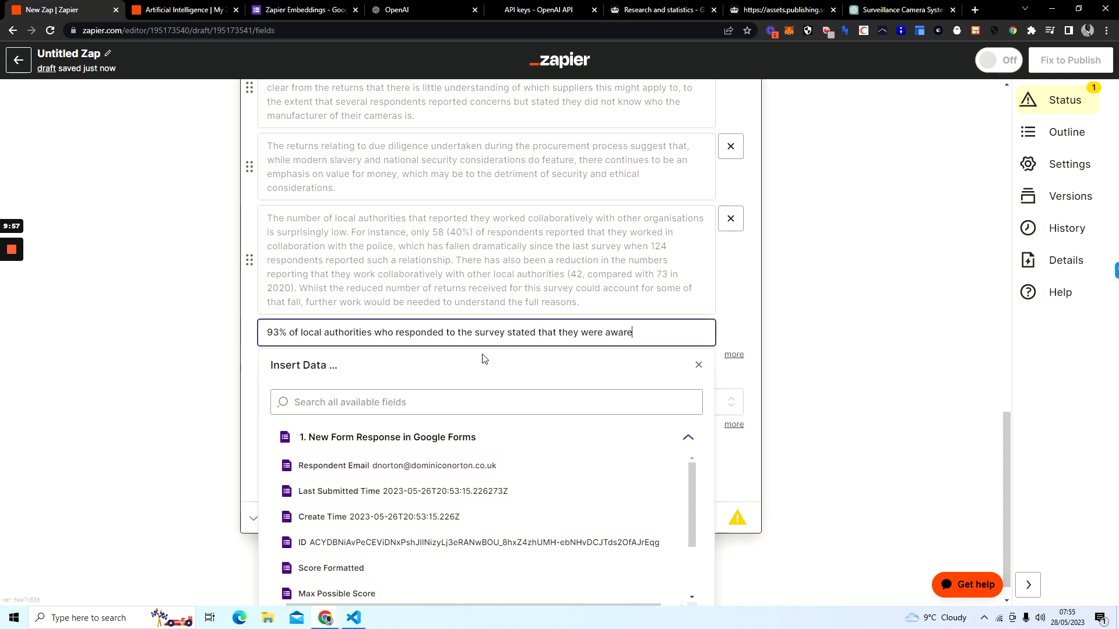
pyautogui.click(900, 10)
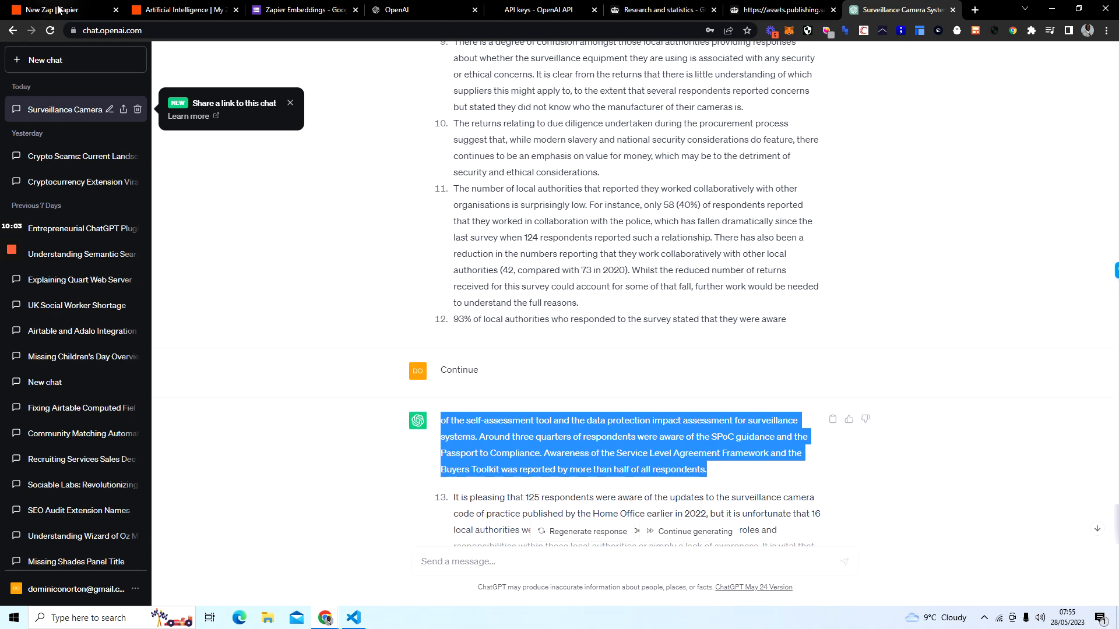
pyautogui.click(60, 9)
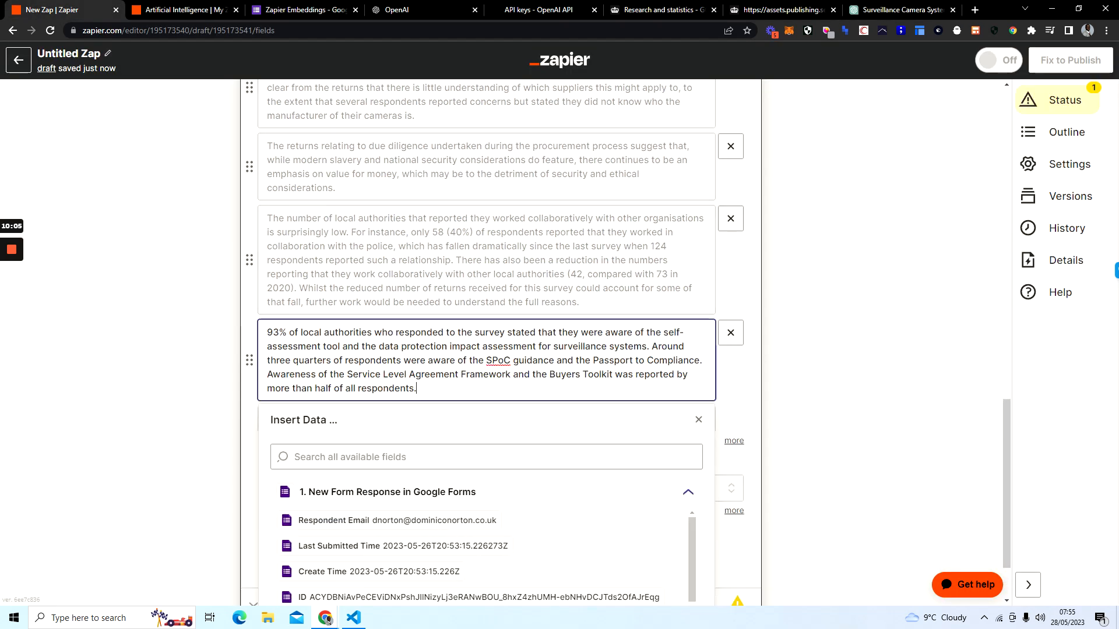
pyautogui.moveTo(783, 362)
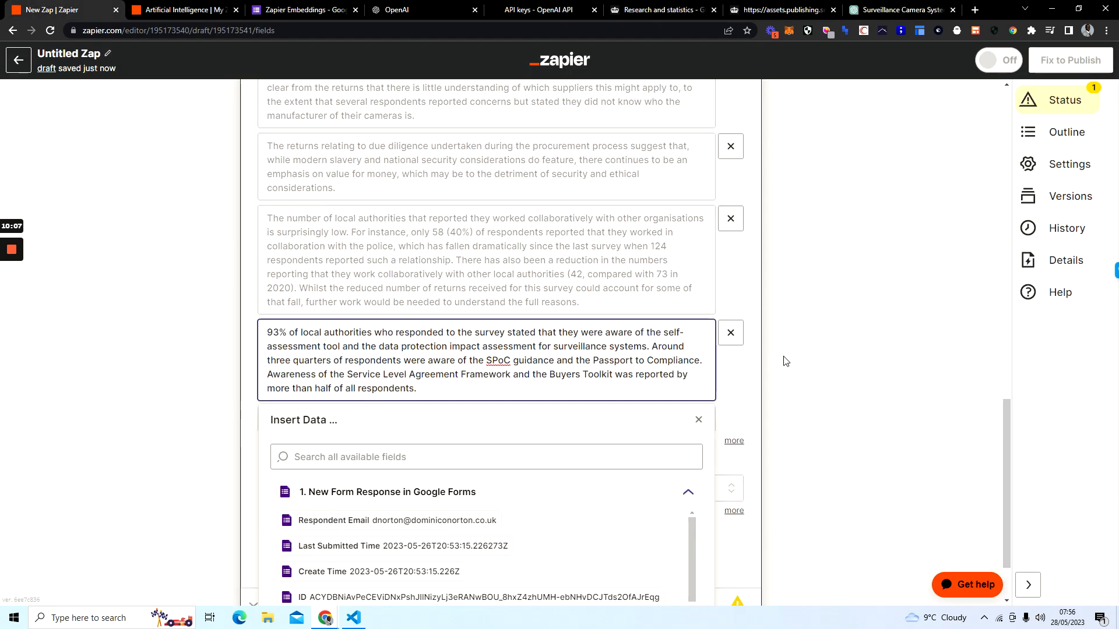
pyautogui.click(698, 419)
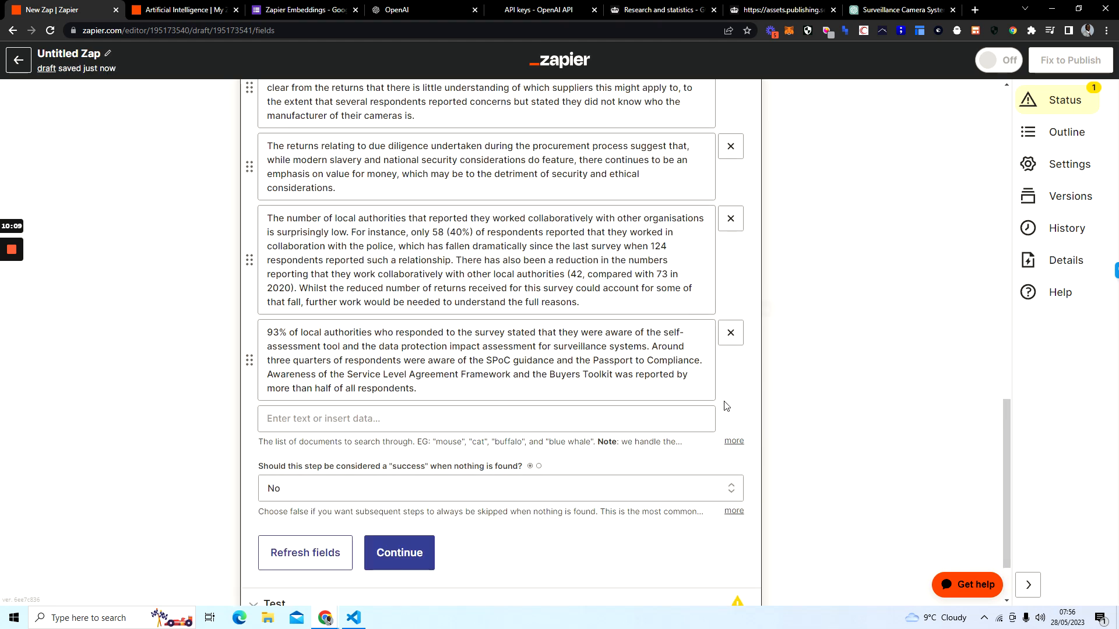
pyautogui.moveTo(323, 459)
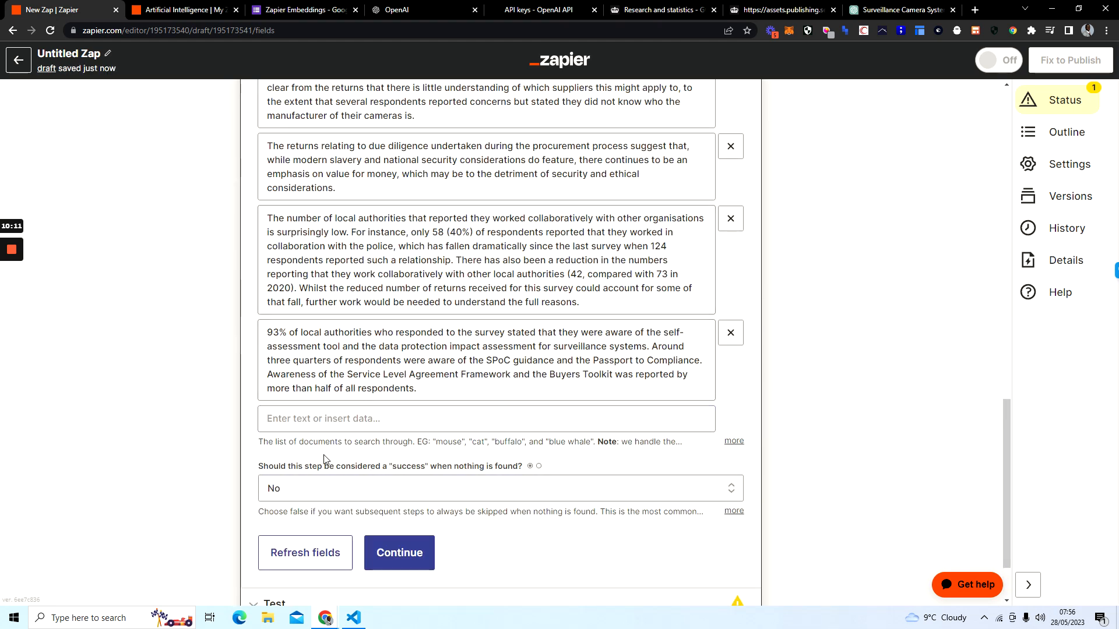
pyautogui.moveTo(406, 473)
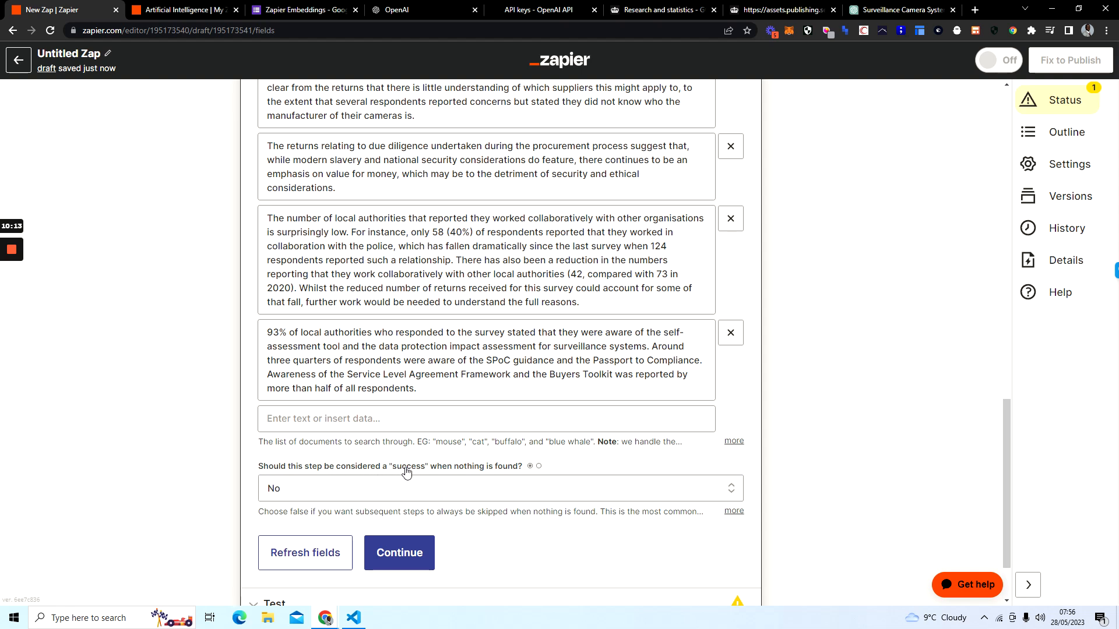
pyautogui.moveTo(985, 409)
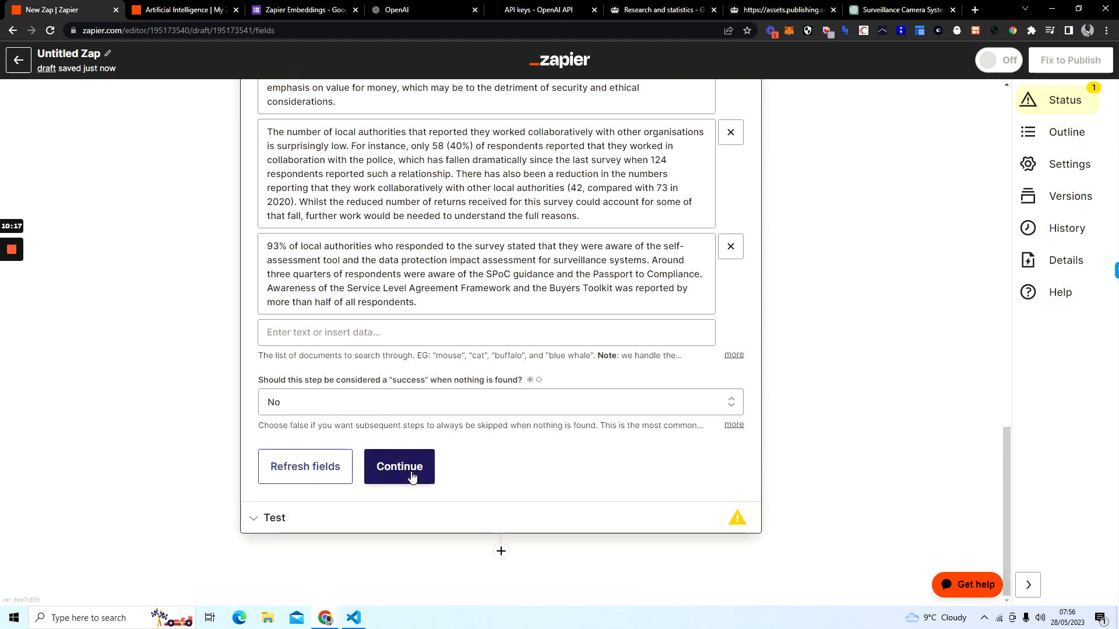
# - Test the Search Embeddings step and review survey chunks ranked by similarity, top about 0.73
pyautogui.click(399, 467)
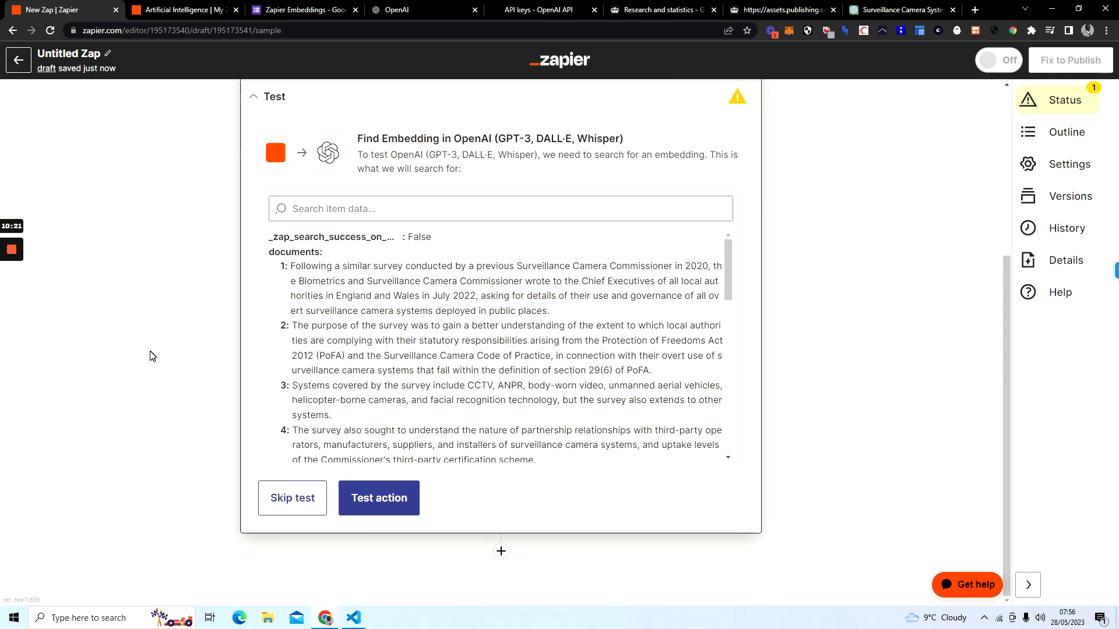
pyautogui.scroll(3)
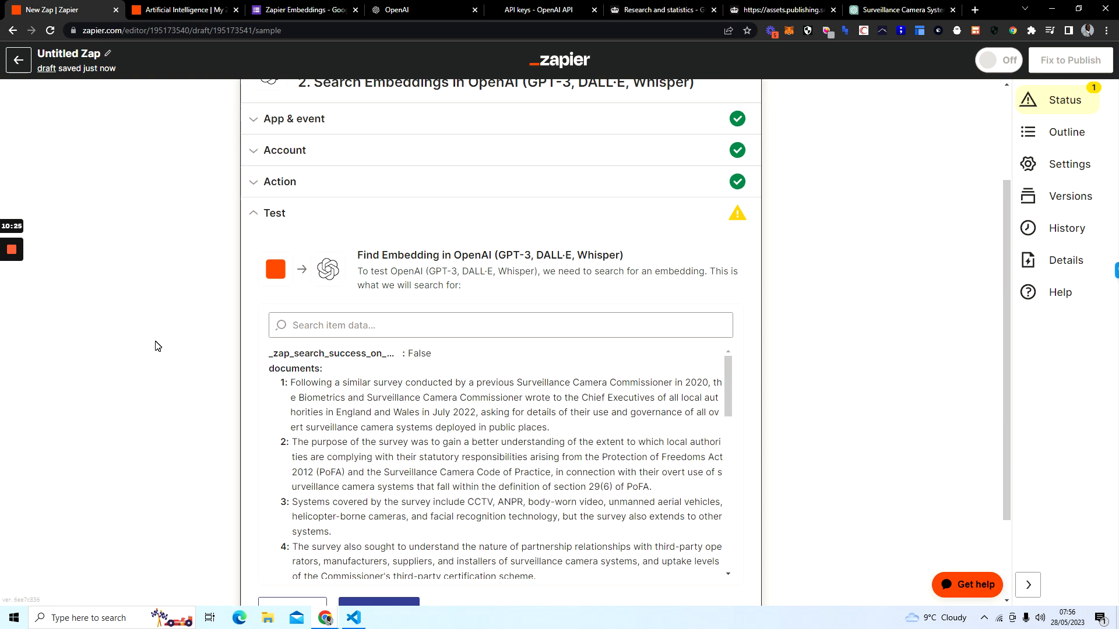
pyautogui.moveTo(254, 377)
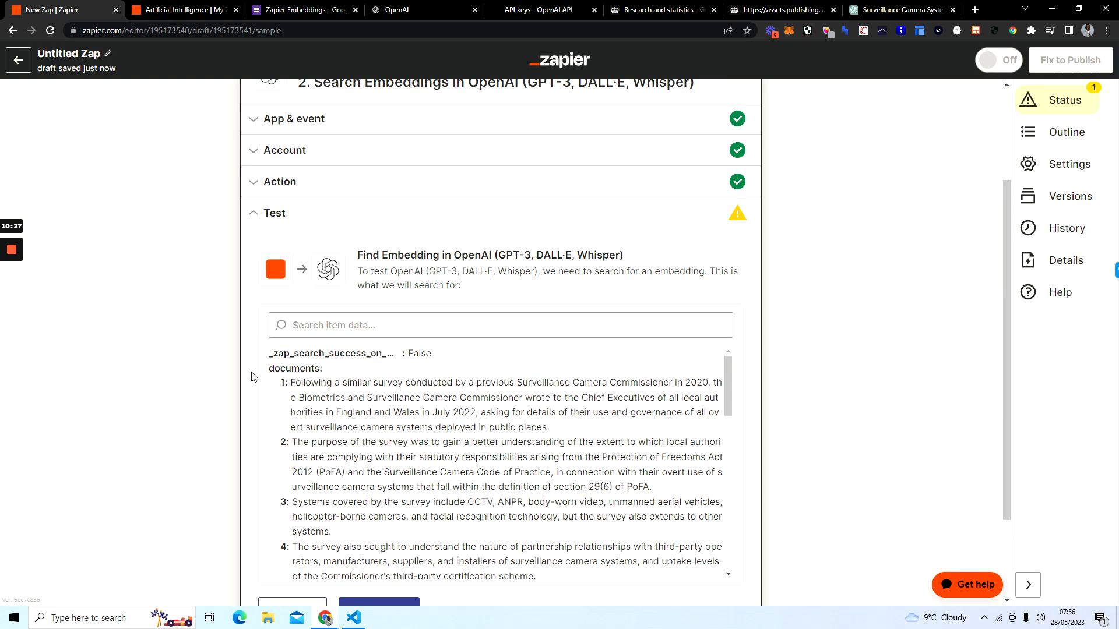
pyautogui.scroll(-3)
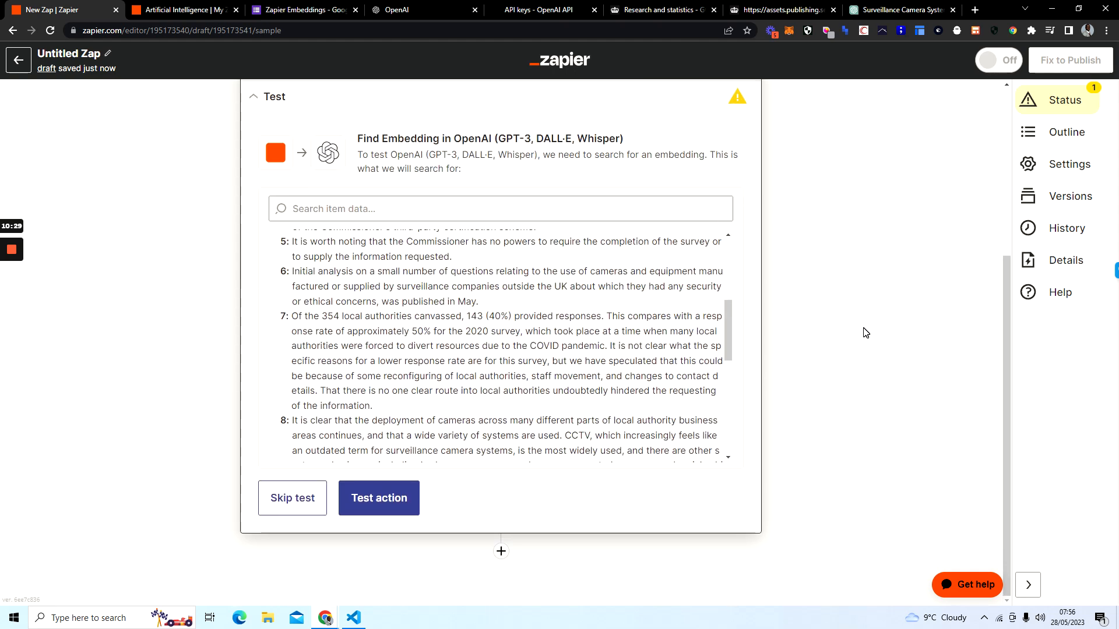
pyautogui.click(378, 498)
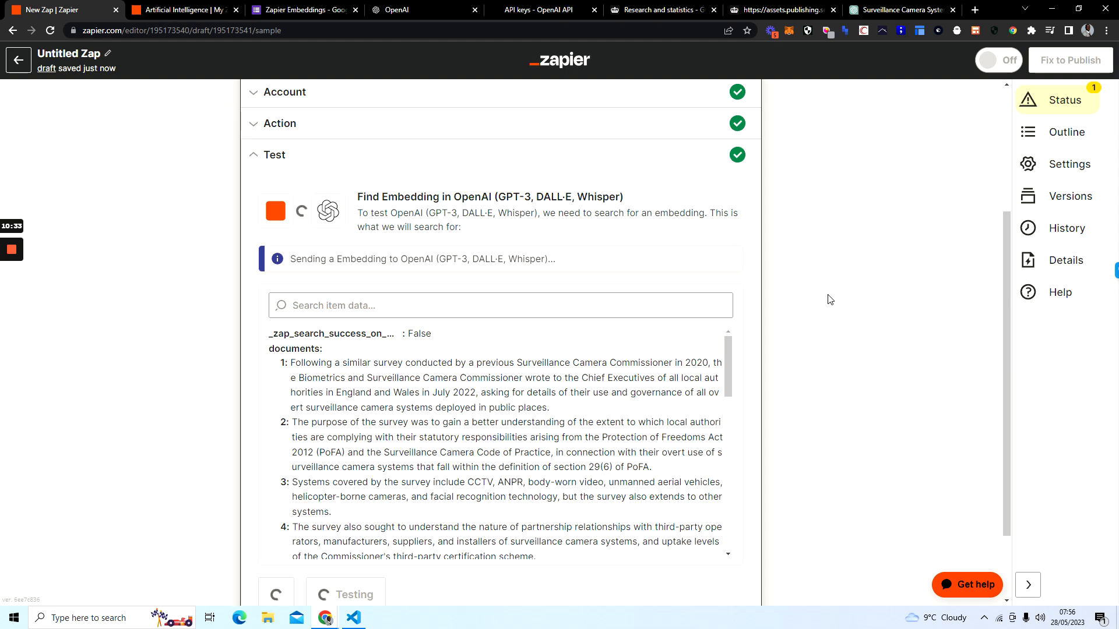
pyautogui.scroll(3)
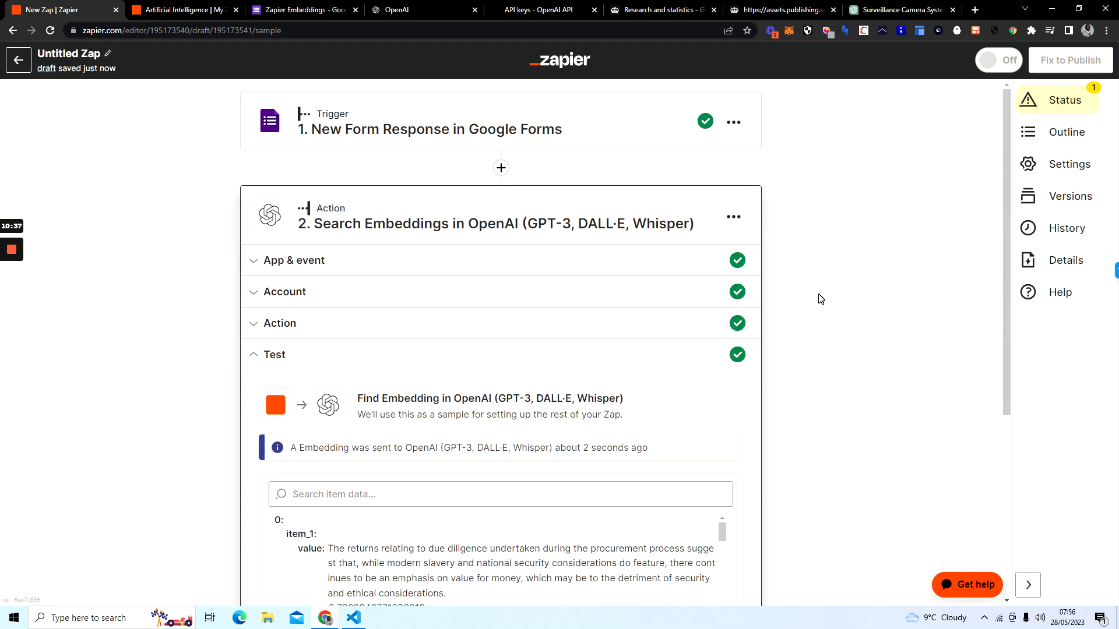
pyautogui.scroll(-3)
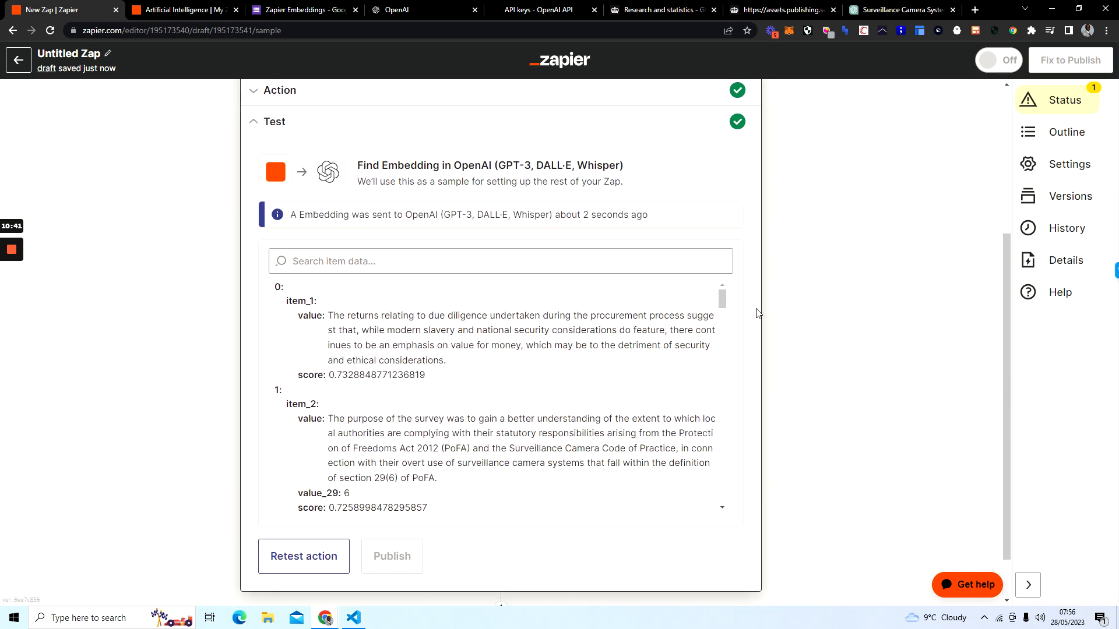
pyautogui.scroll(-3)
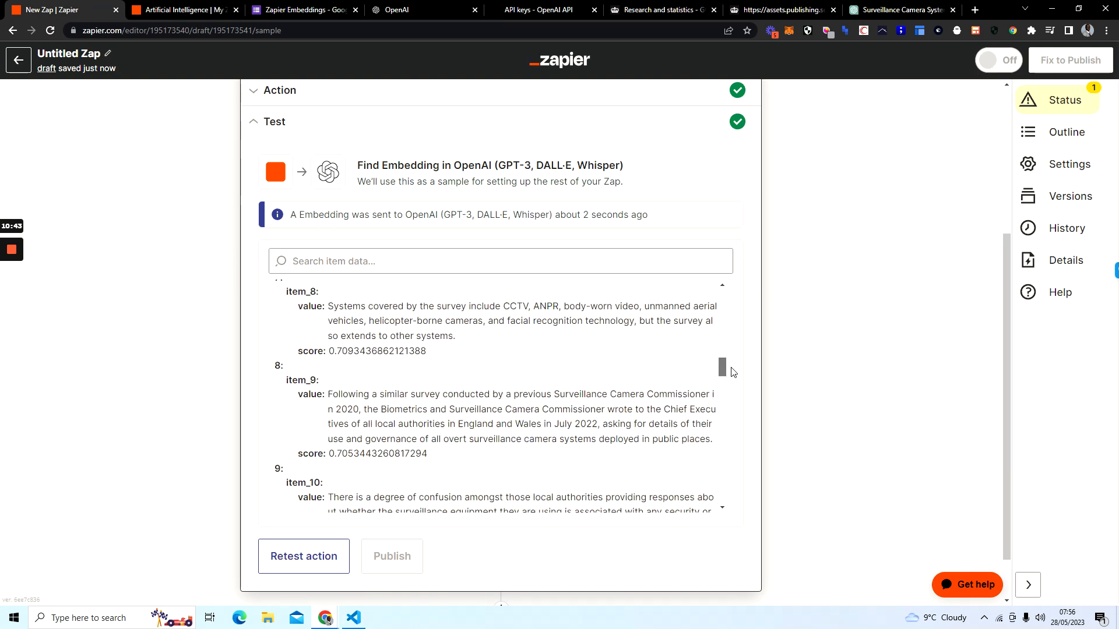
pyautogui.scroll(3)
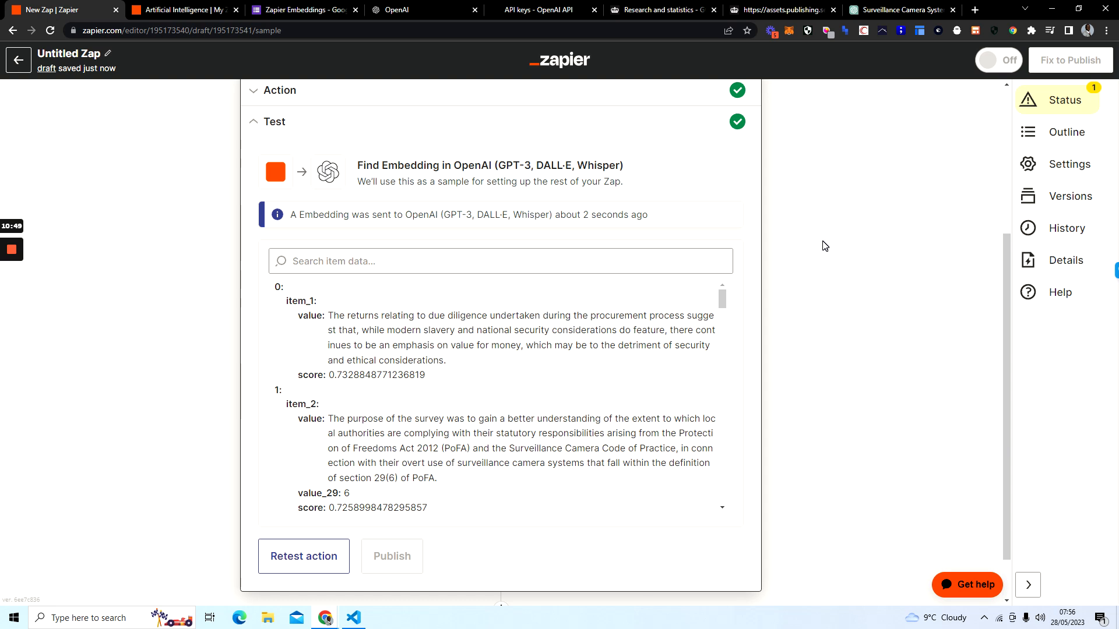
pyautogui.moveTo(565, 335)
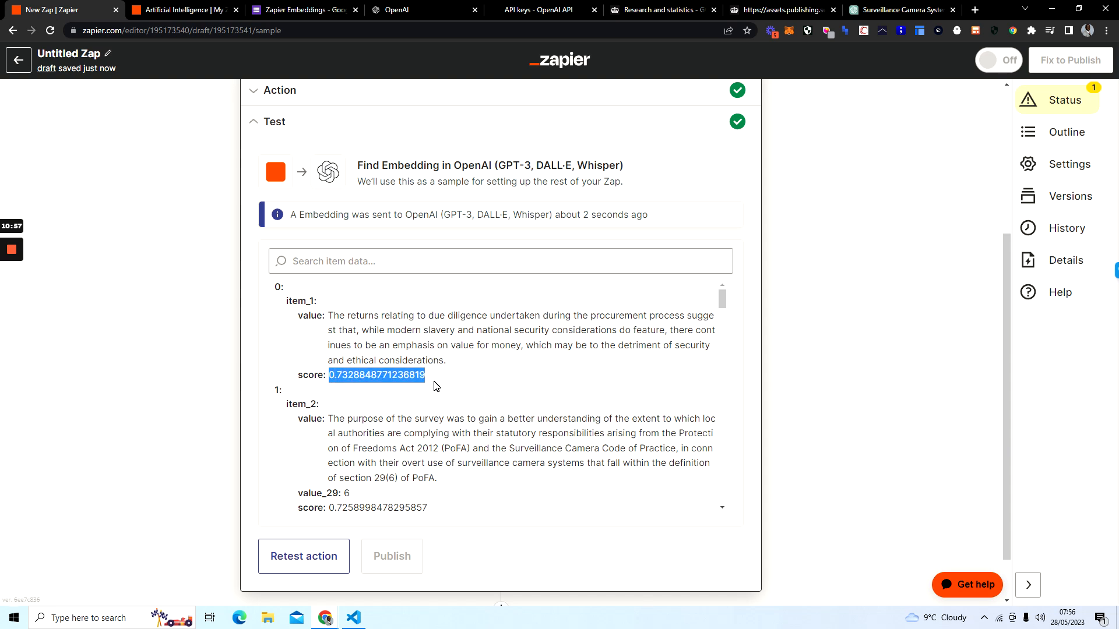
pyautogui.moveTo(511, 370)
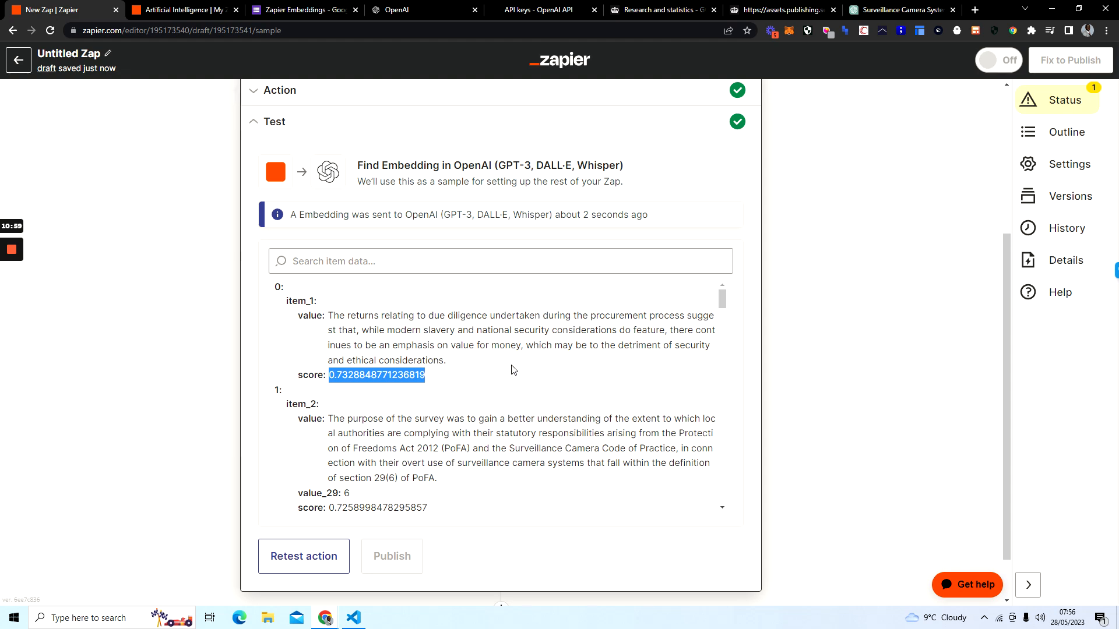
pyautogui.scroll(3)
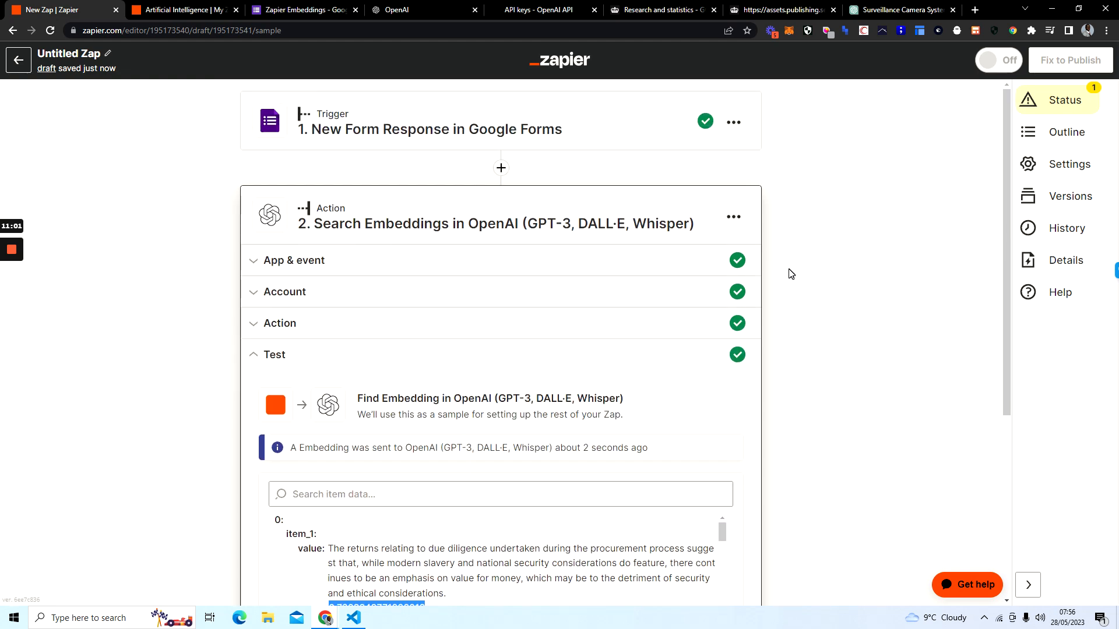
pyautogui.scroll(-3)
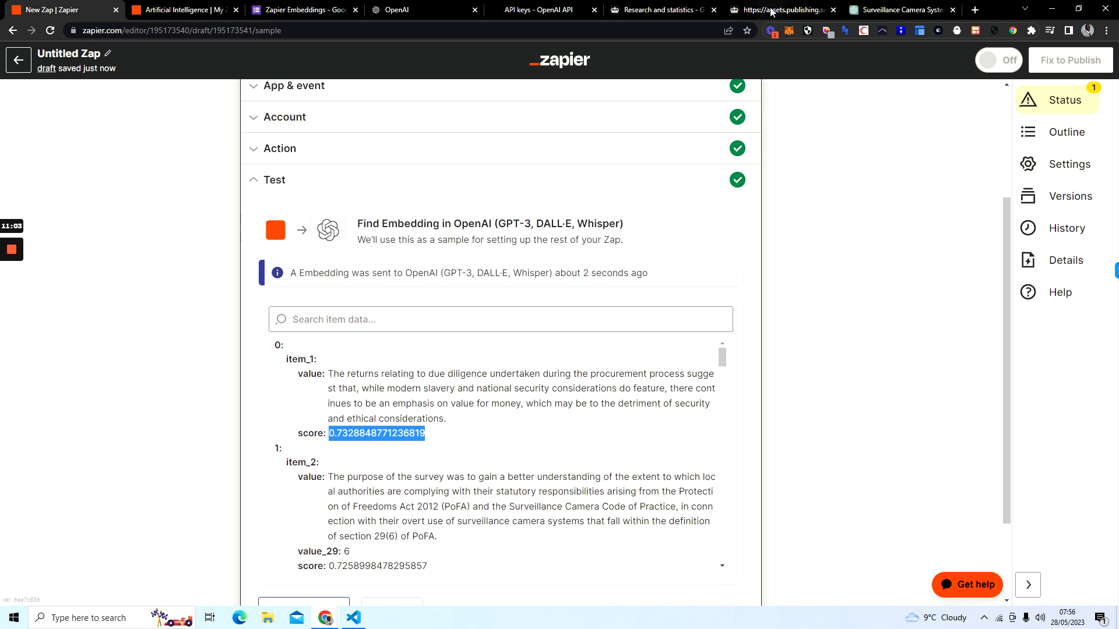
pyautogui.click(782, 10)
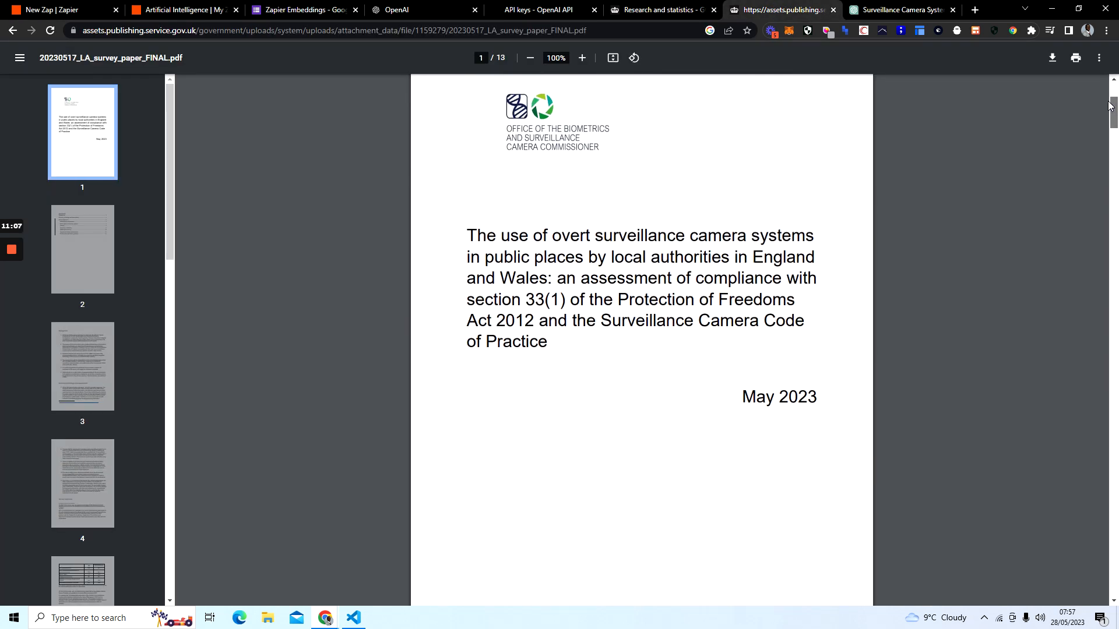
pyautogui.scroll(-3)
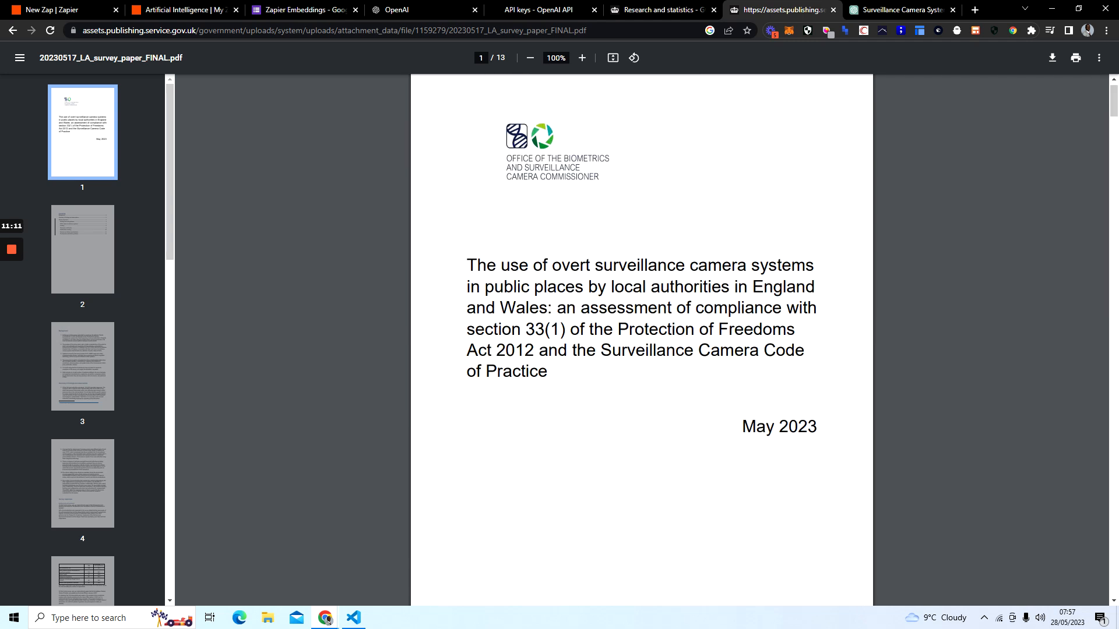
pyautogui.click(302, 9)
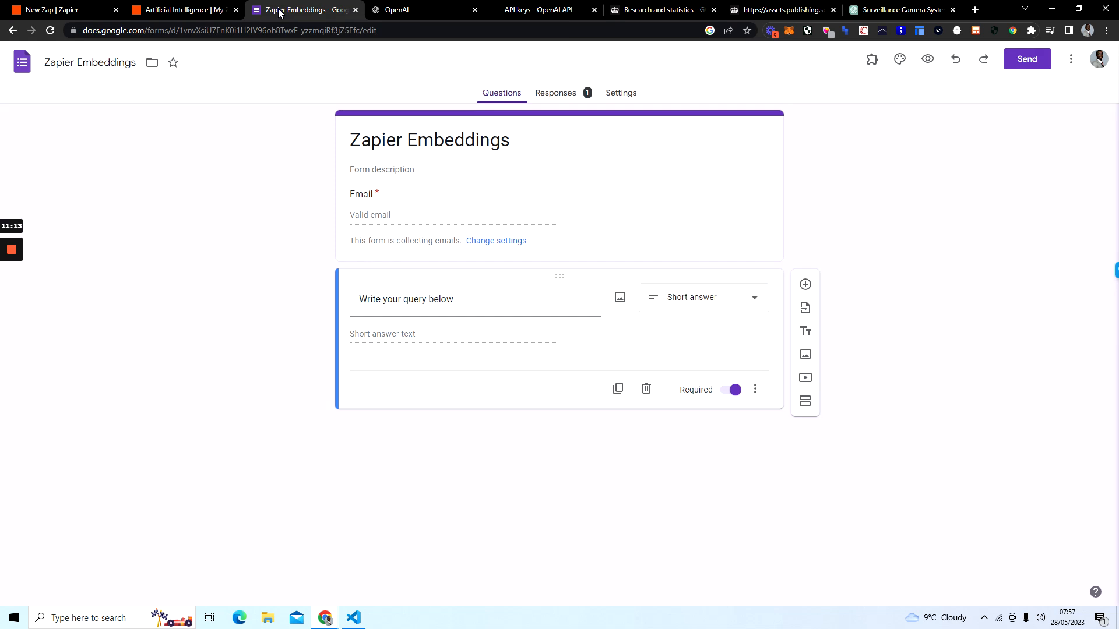
pyautogui.click(61, 9)
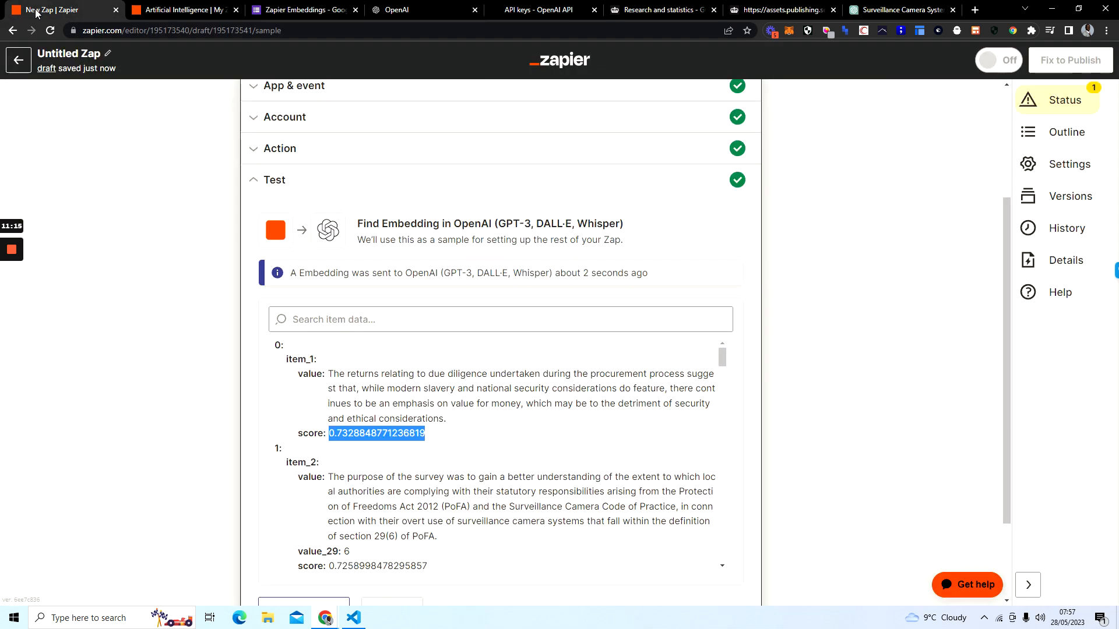
pyautogui.moveTo(834, 352)
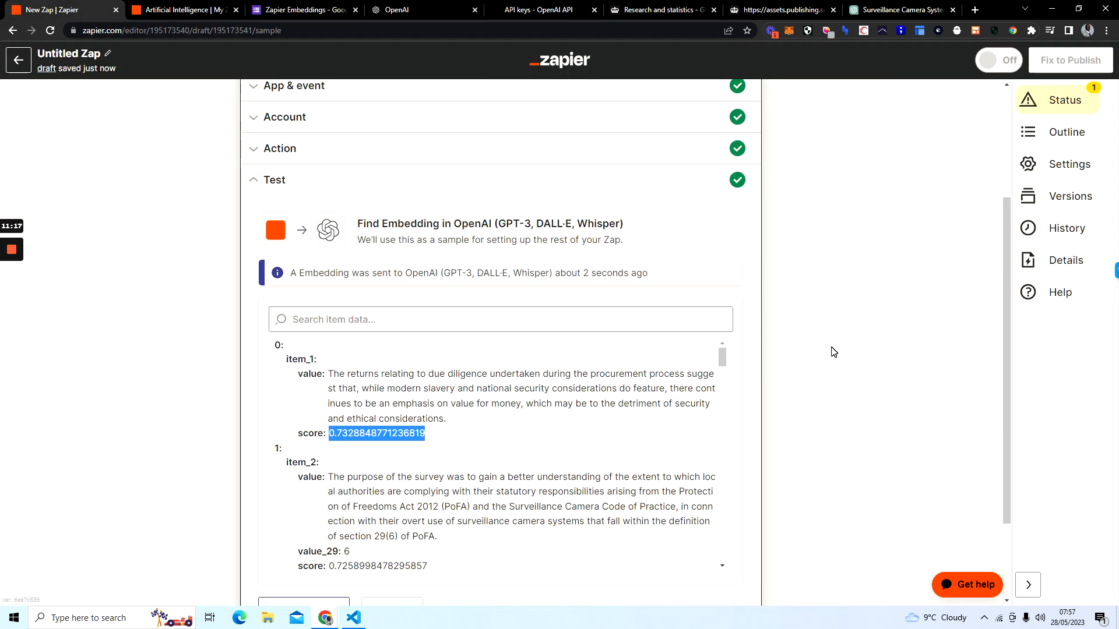
pyautogui.scroll(-3)
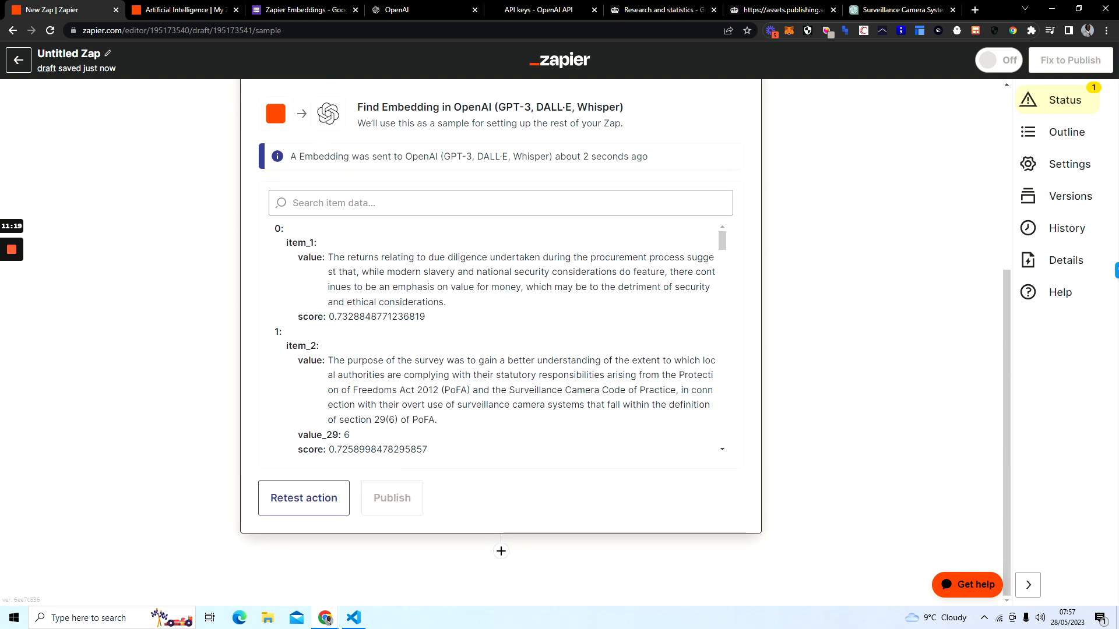
pyautogui.moveTo(535, 530)
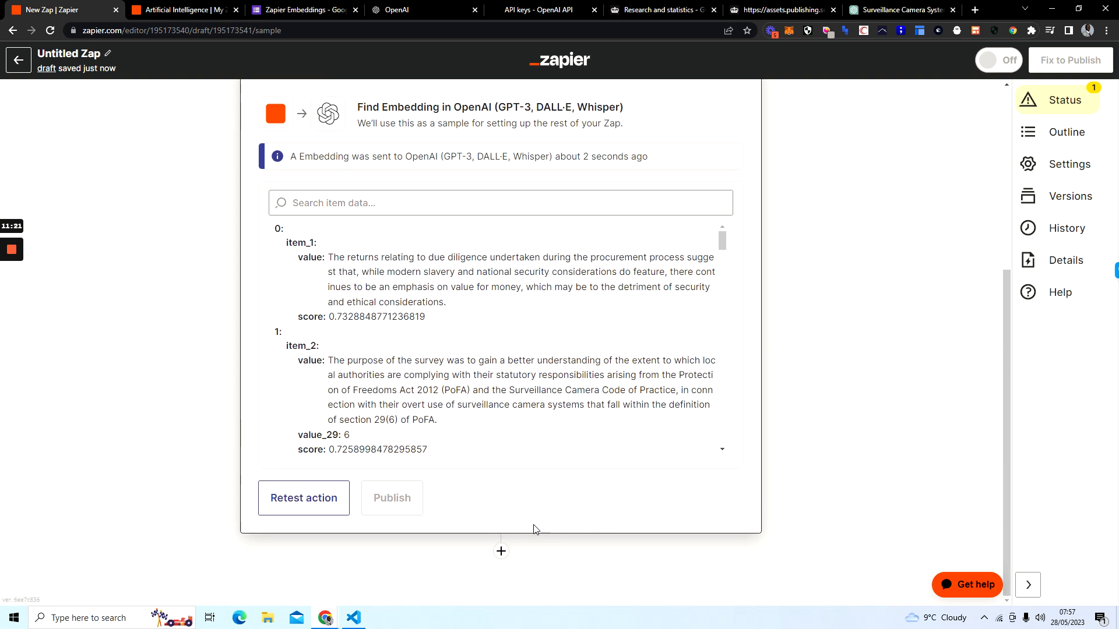
pyautogui.scroll(3)
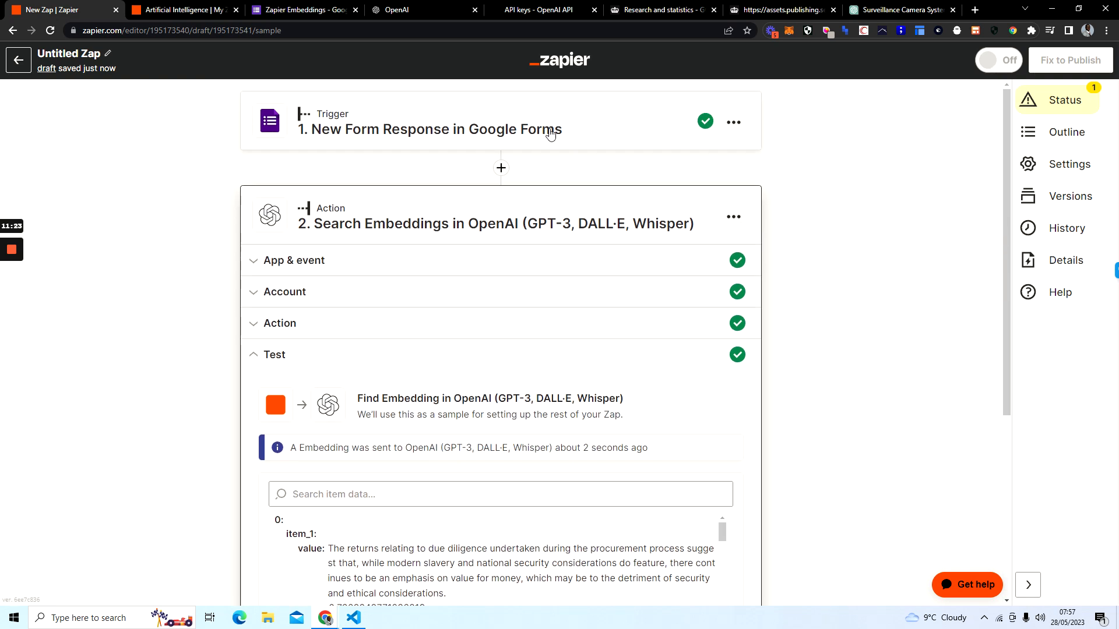
pyautogui.moveTo(664, 198)
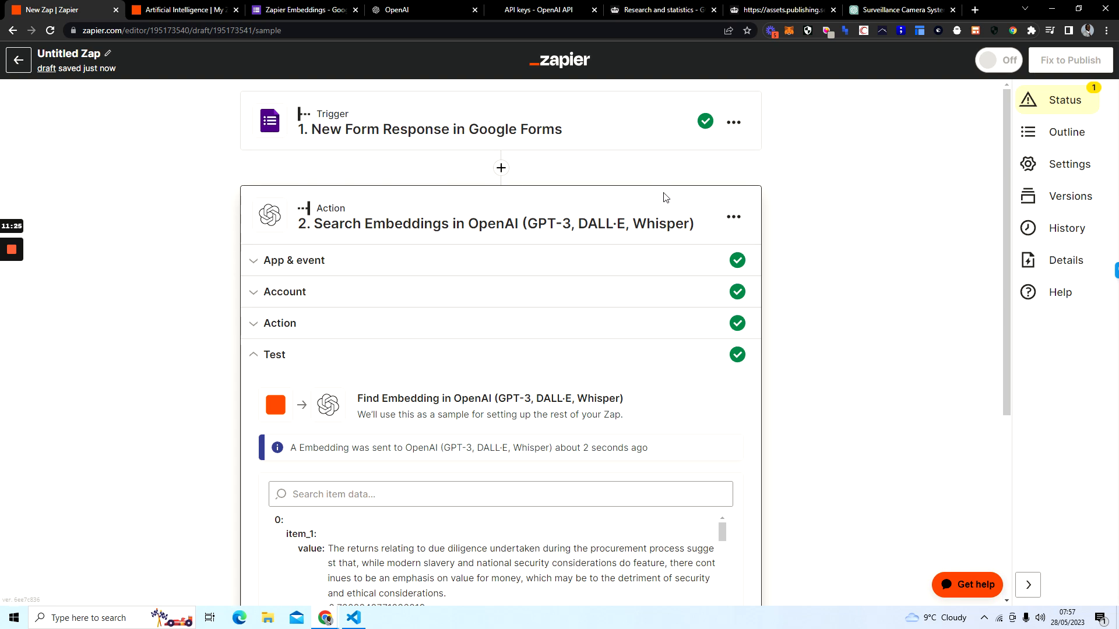
pyautogui.scroll(-3)
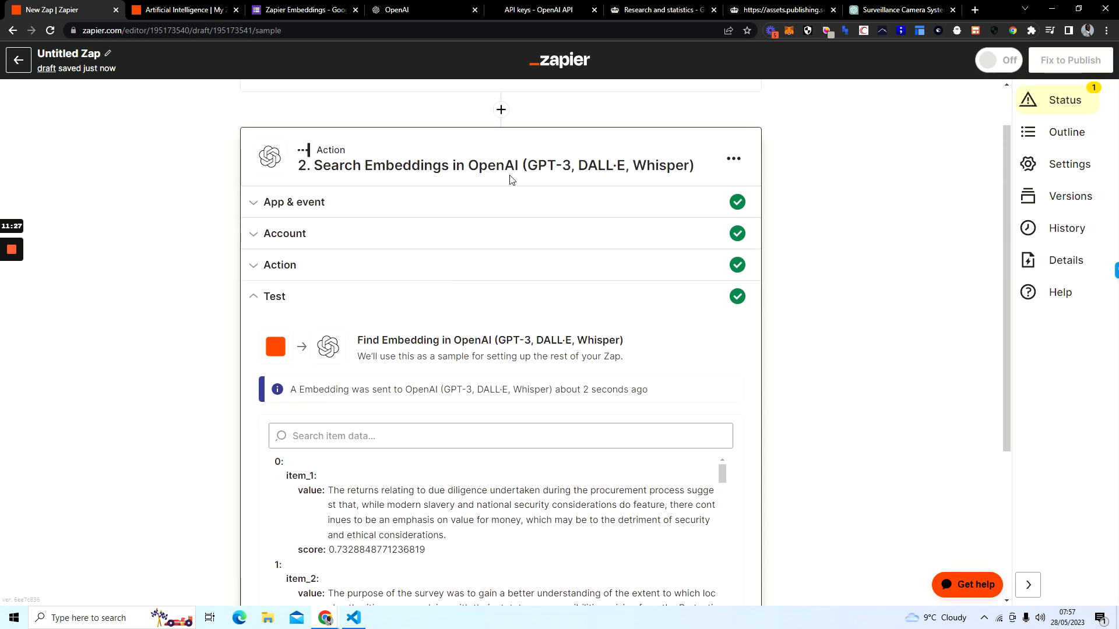
pyautogui.moveTo(221, 212)
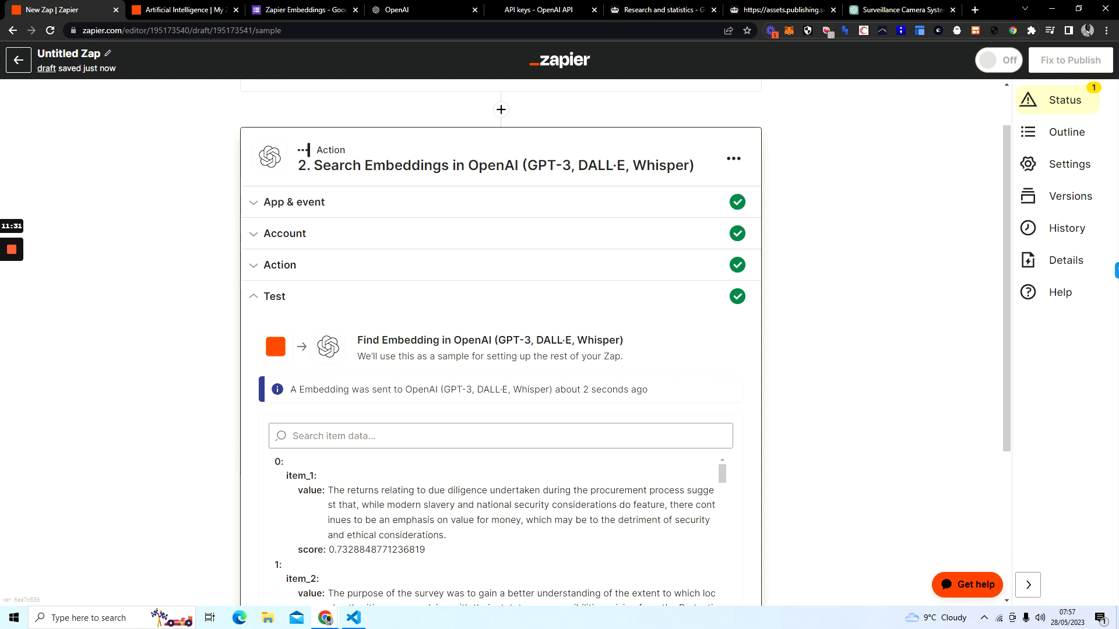
pyautogui.scroll(-3)
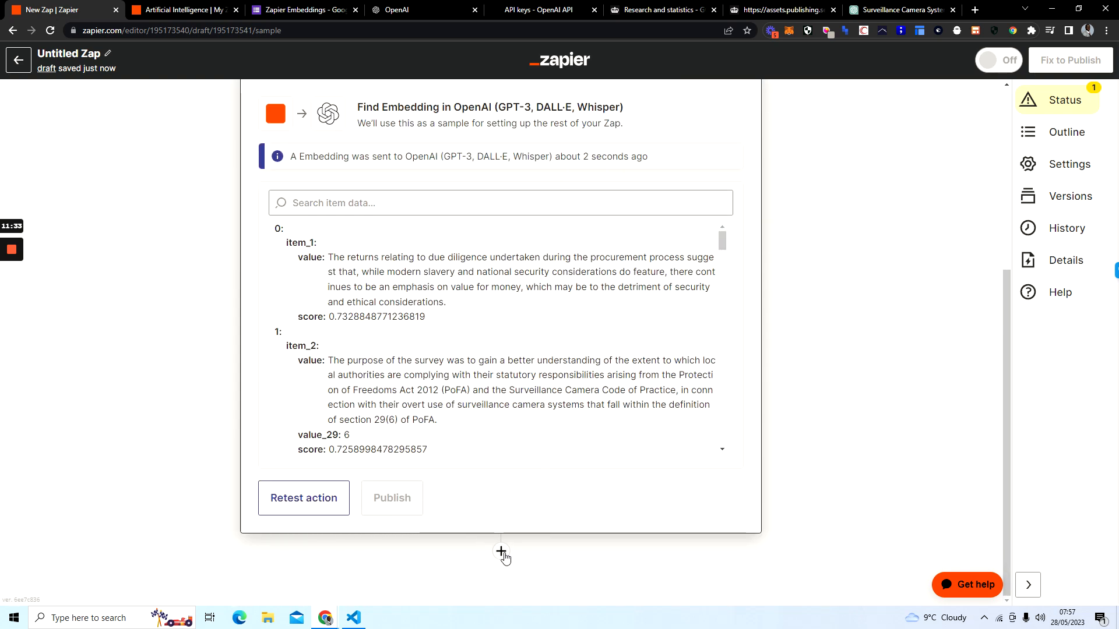
# - Add a third step after the embeddings search using the Gmail app
pyautogui.click(500, 556)
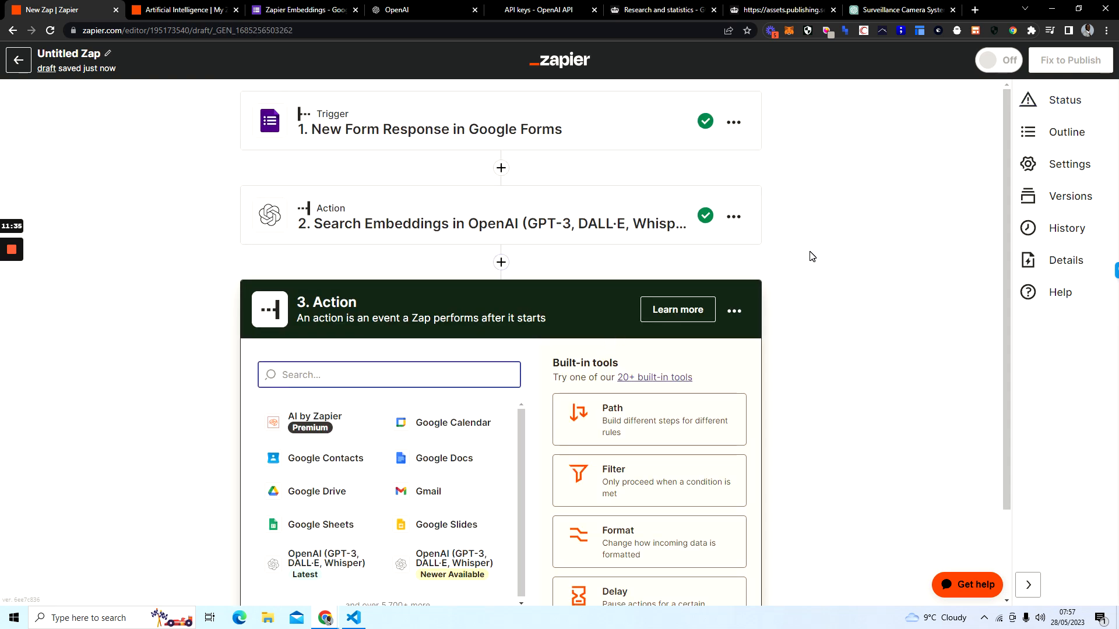
pyautogui.scroll(-3)
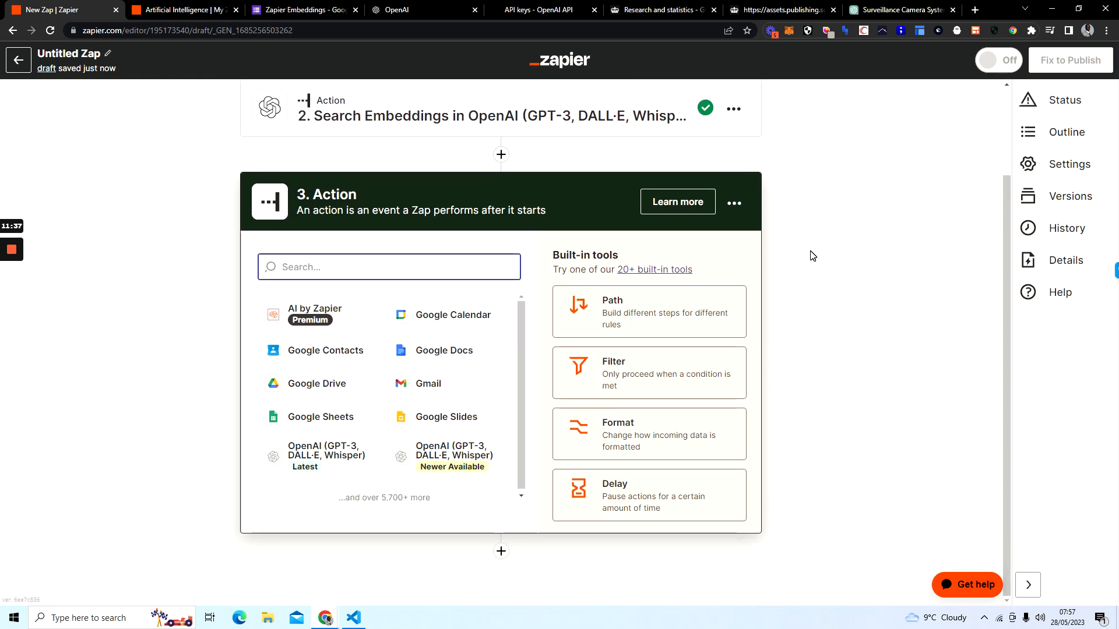
pyautogui.write('gm')
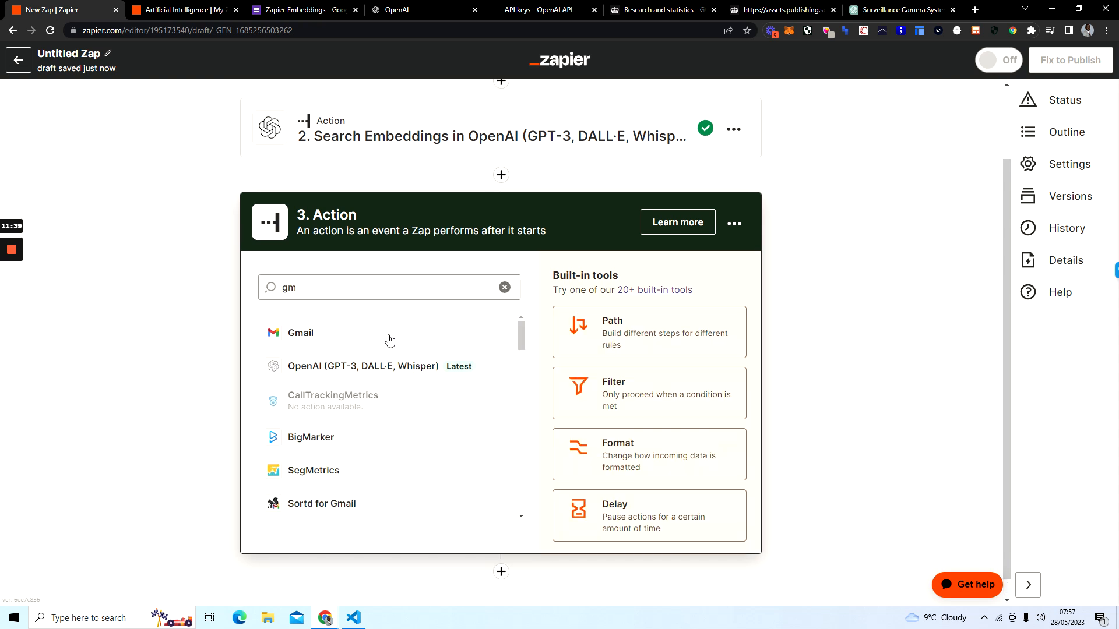
pyautogui.click(300, 333)
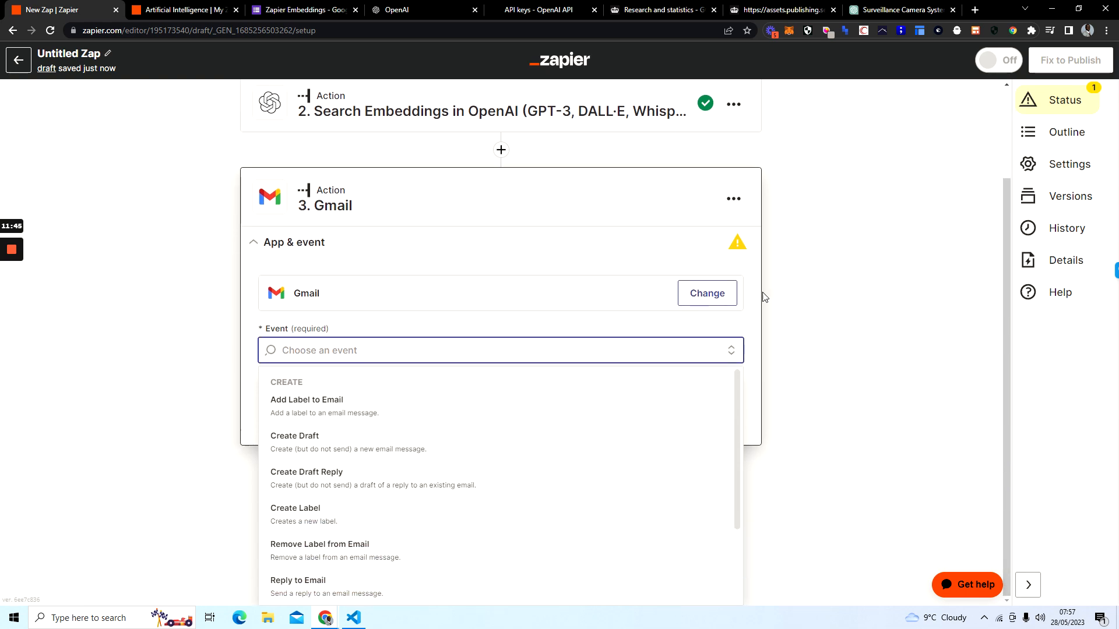
pyautogui.click(706, 293)
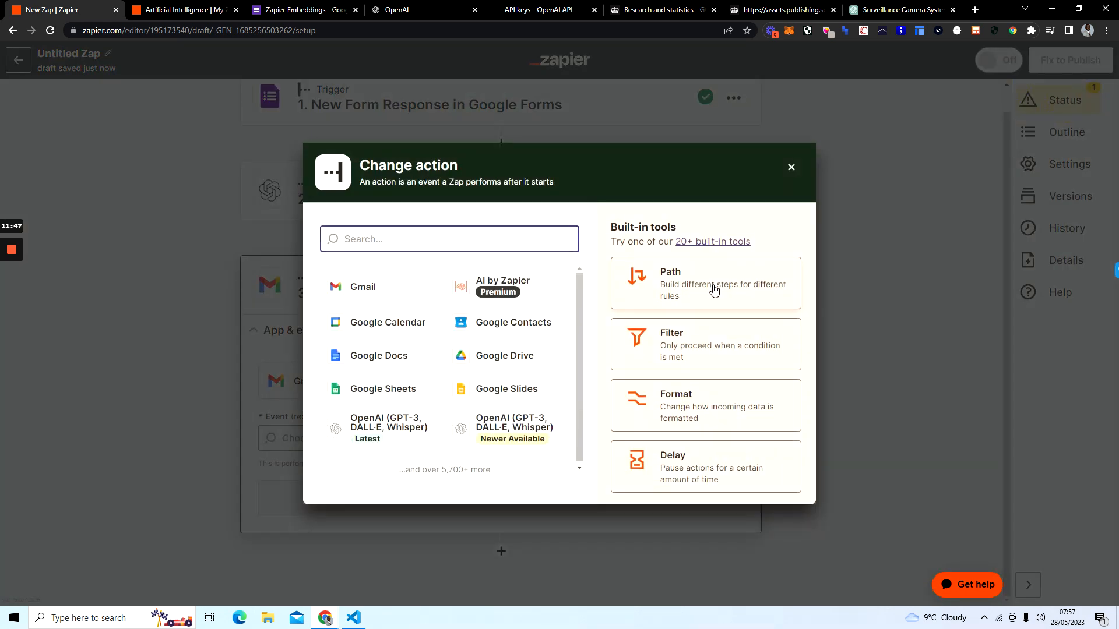
pyautogui.click(362, 286)
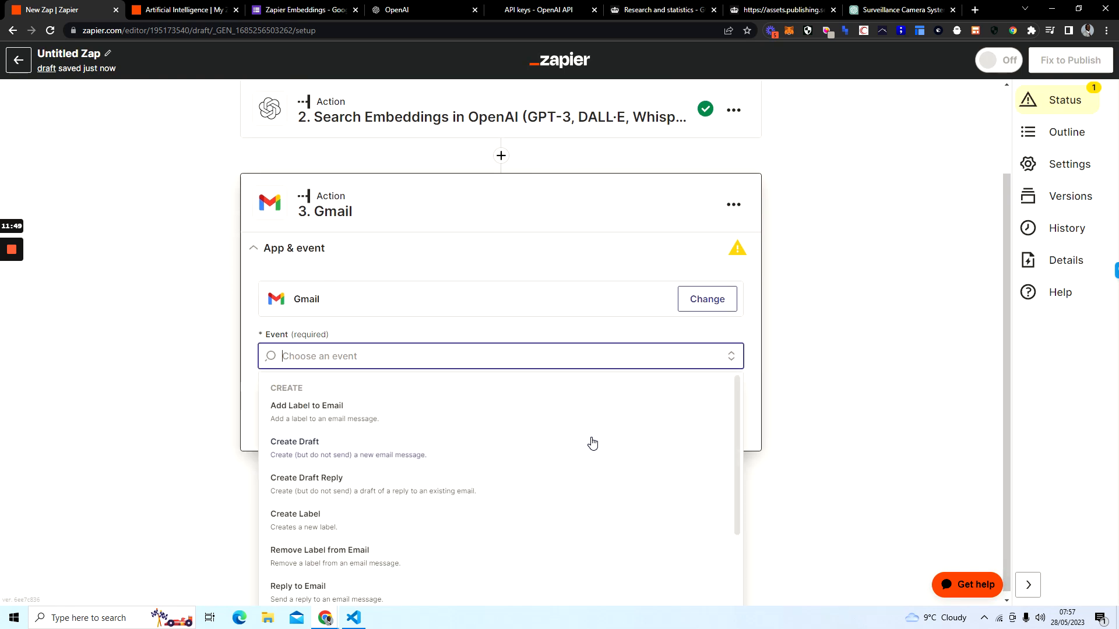
# - Choose Send Email as the event and confirm the connected Gmail account
pyautogui.scroll(-3)
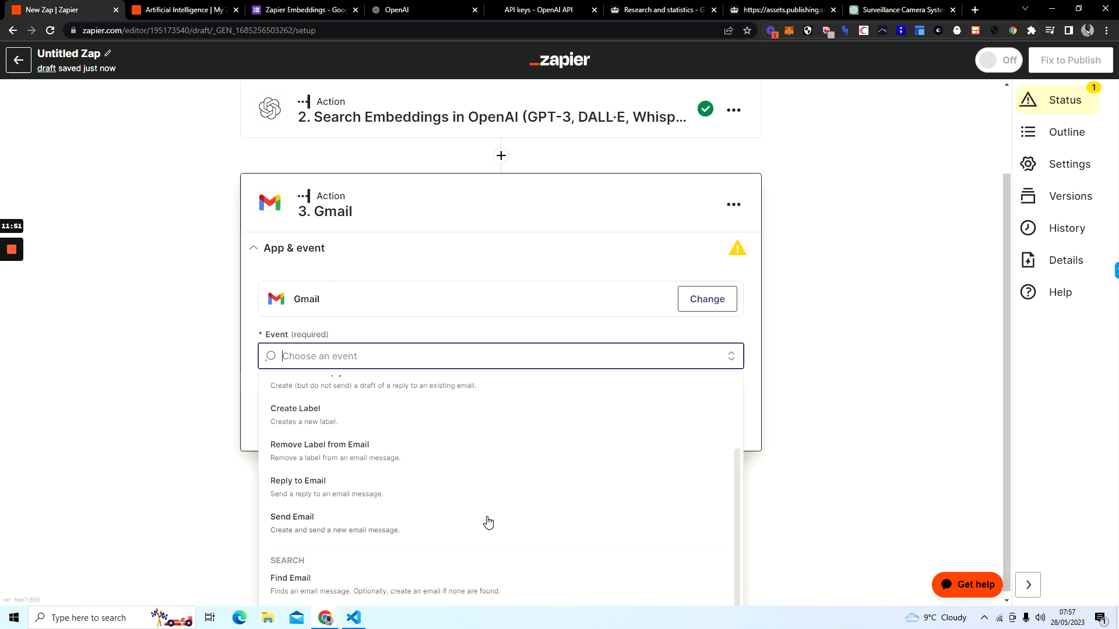
pyautogui.click(292, 517)
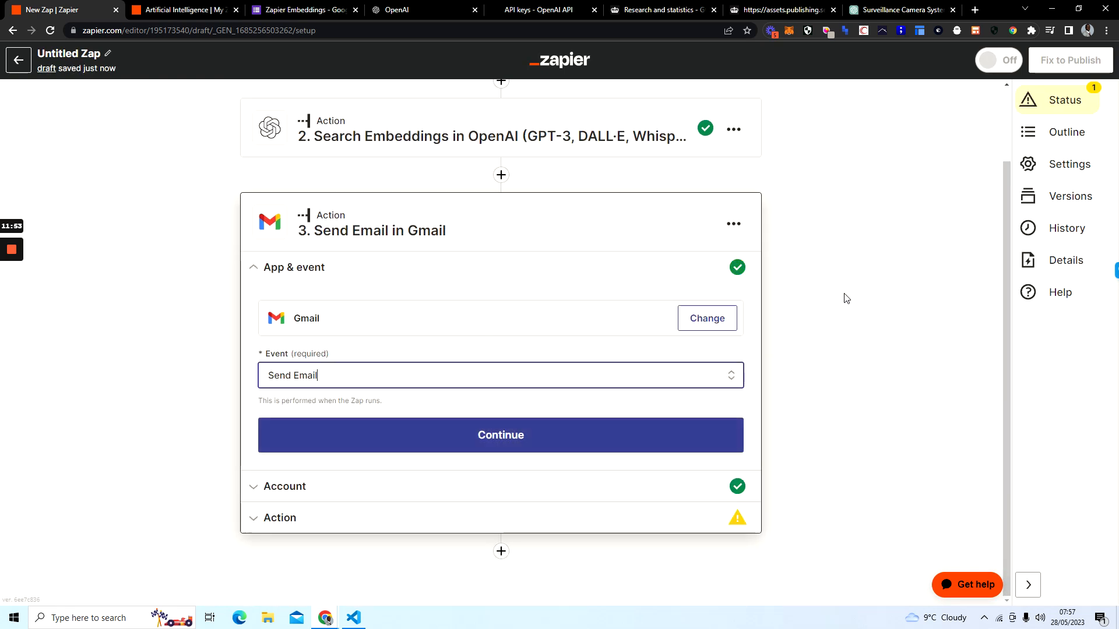
pyautogui.click(500, 435)
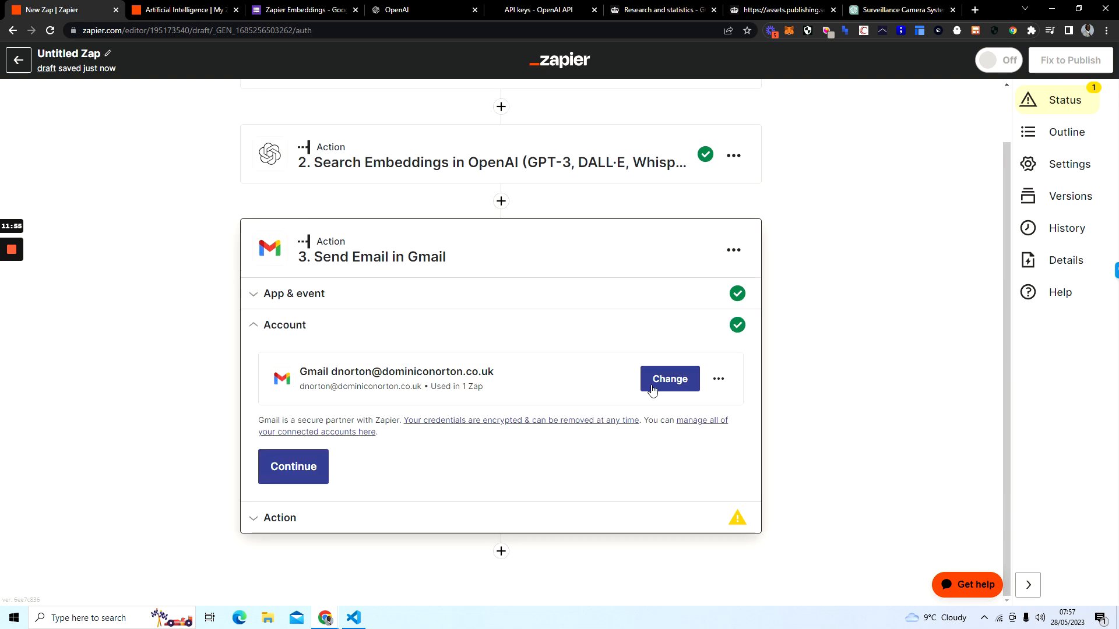
pyautogui.click(292, 466)
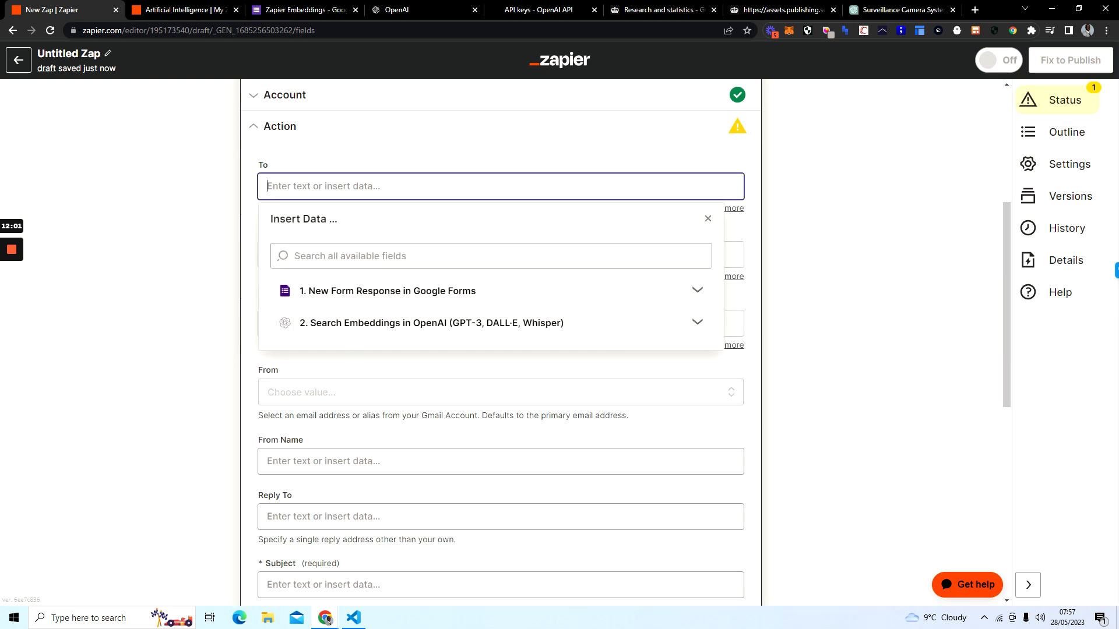
# - Enter 'Zapier AI Search Tutorial' in the Gmail step's Subject field
pyautogui.click(387, 290)
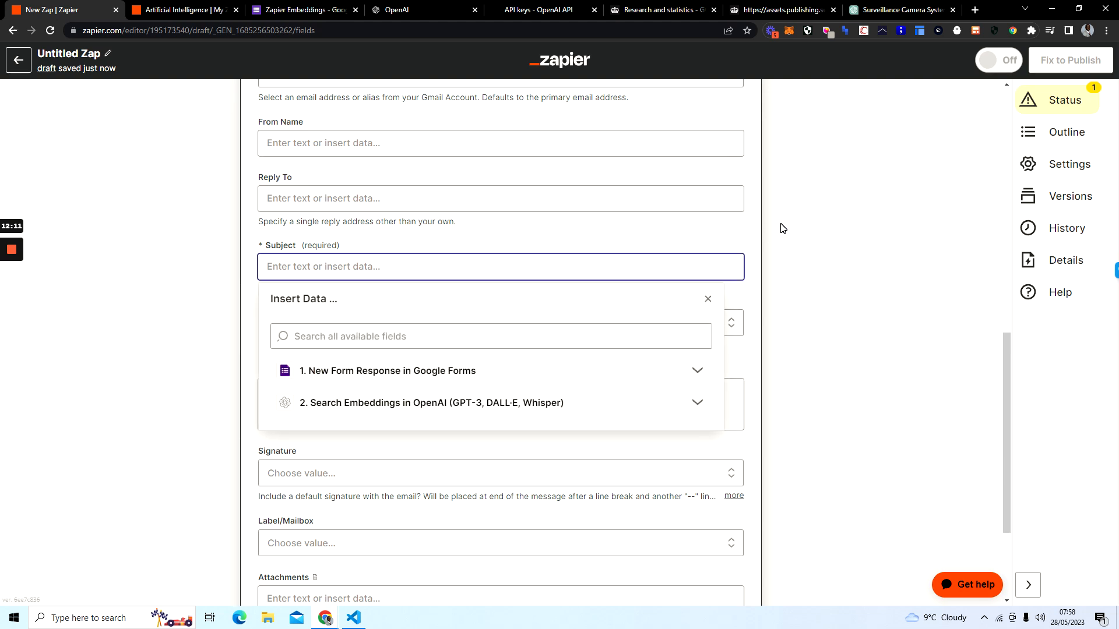
pyautogui.write('Z')
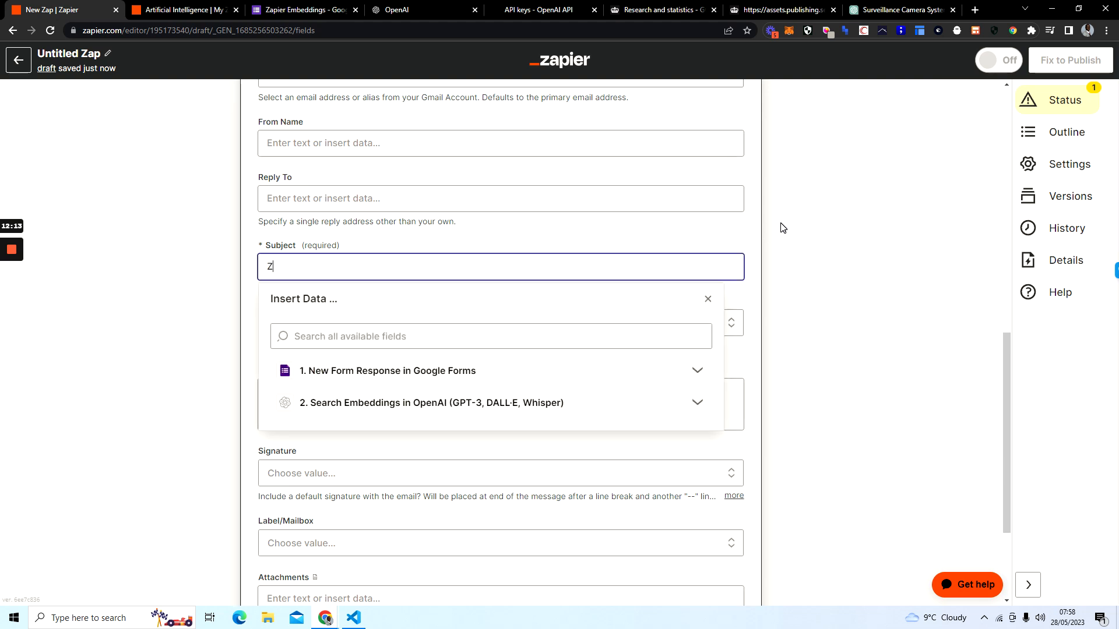
pyautogui.write('apier')
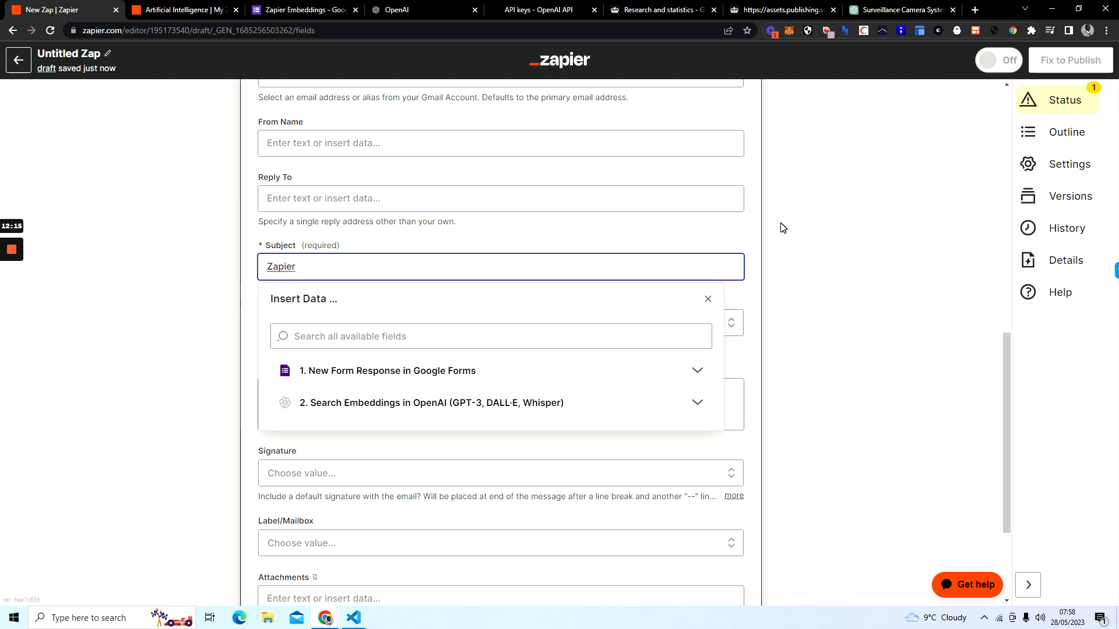
pyautogui.write('Search T')
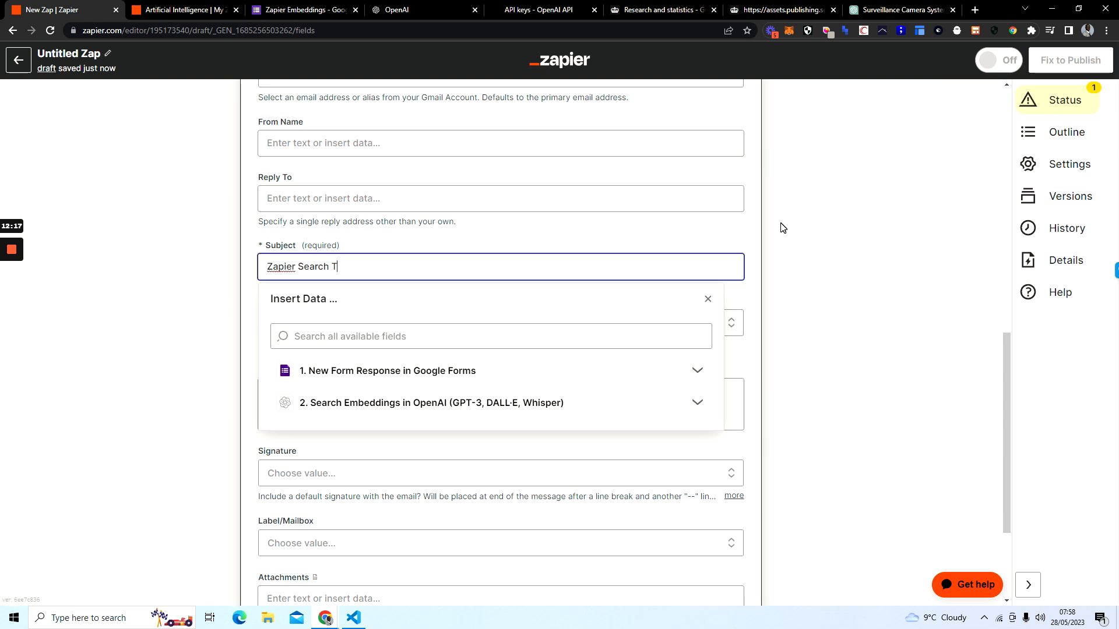
pyautogui.write('utorial')
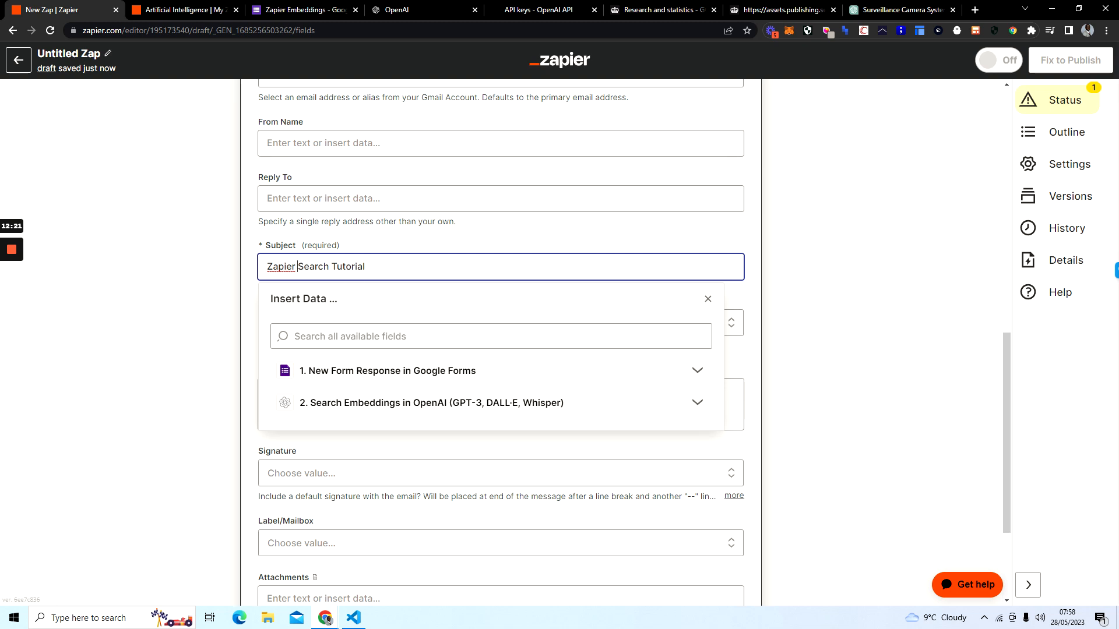
pyautogui.write('AI')
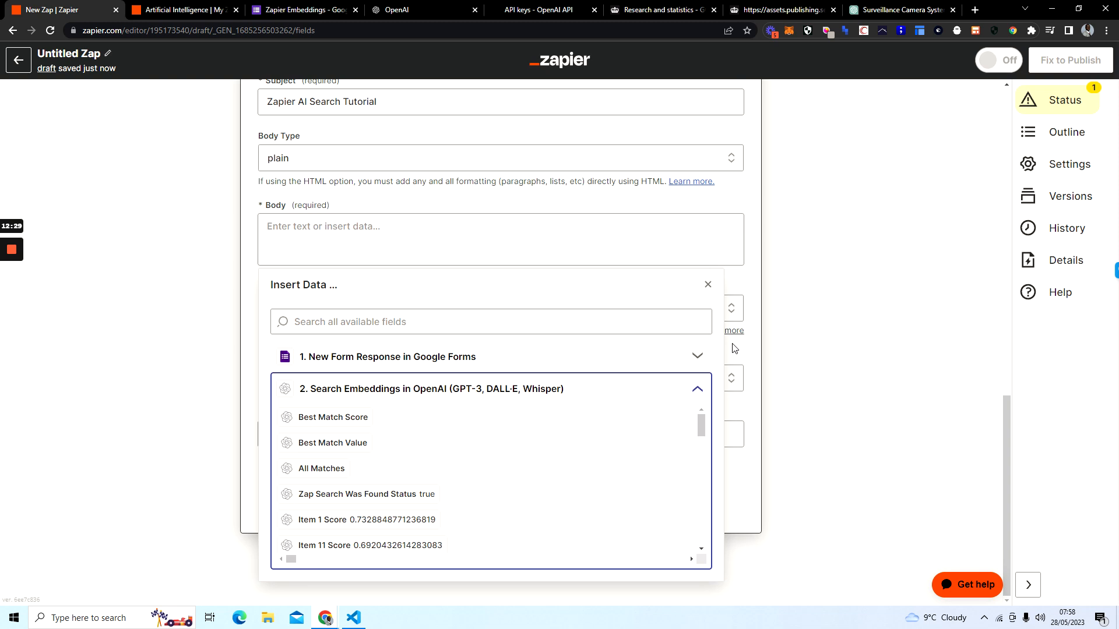
# - Map the email Body to step 2's Best Match Value from the embeddings search
pyautogui.scroll(-3)
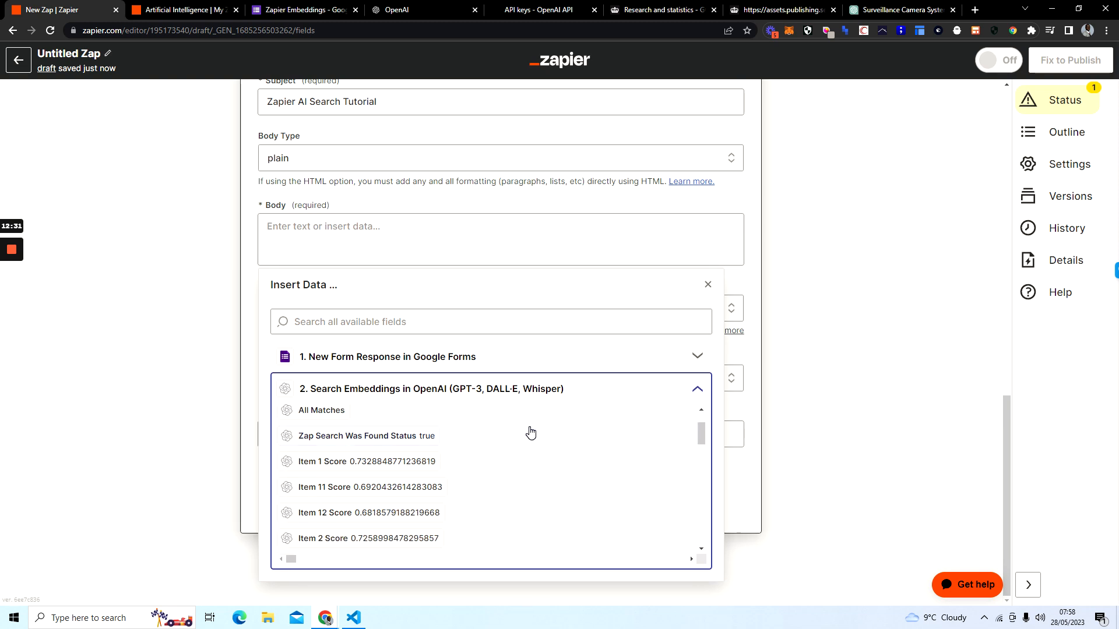
pyautogui.scroll(3)
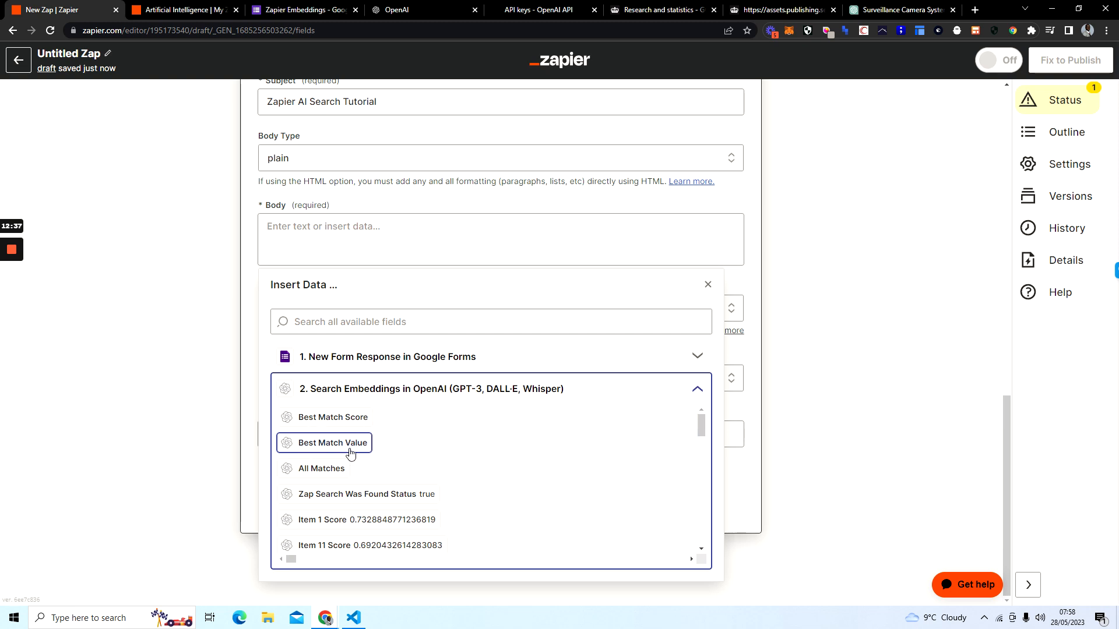
pyautogui.moveTo(363, 452)
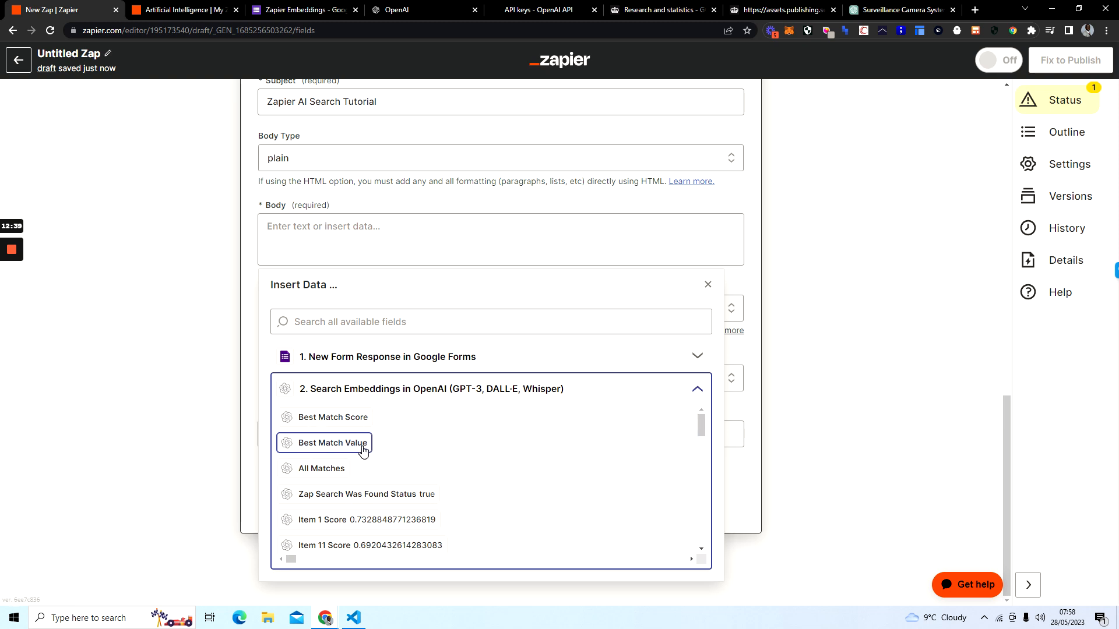
pyautogui.click(331, 442)
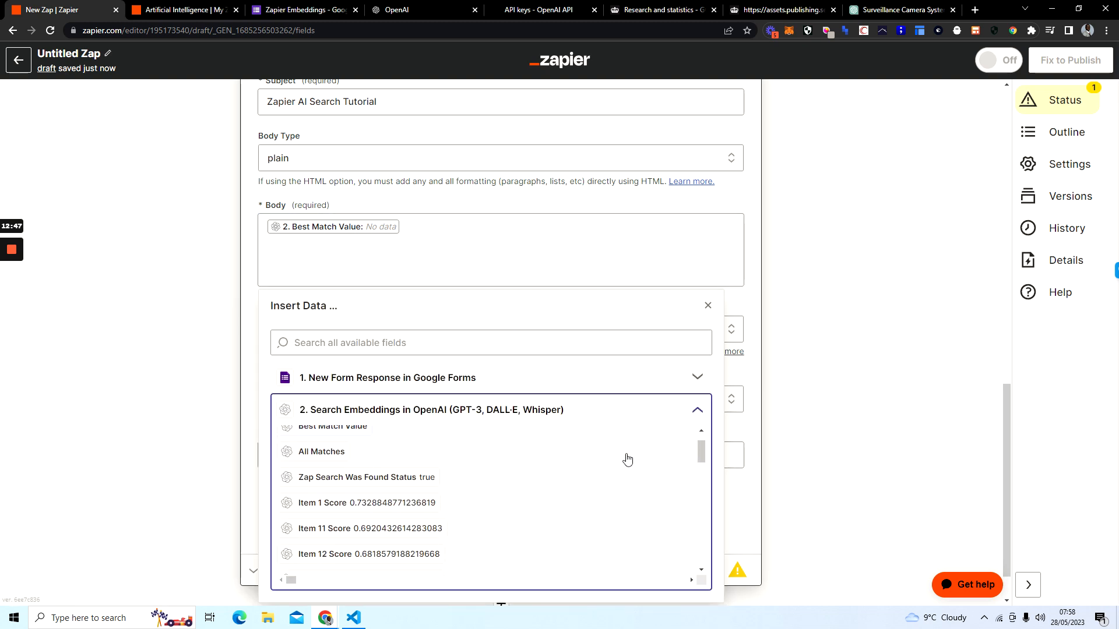
pyautogui.scroll(-3)
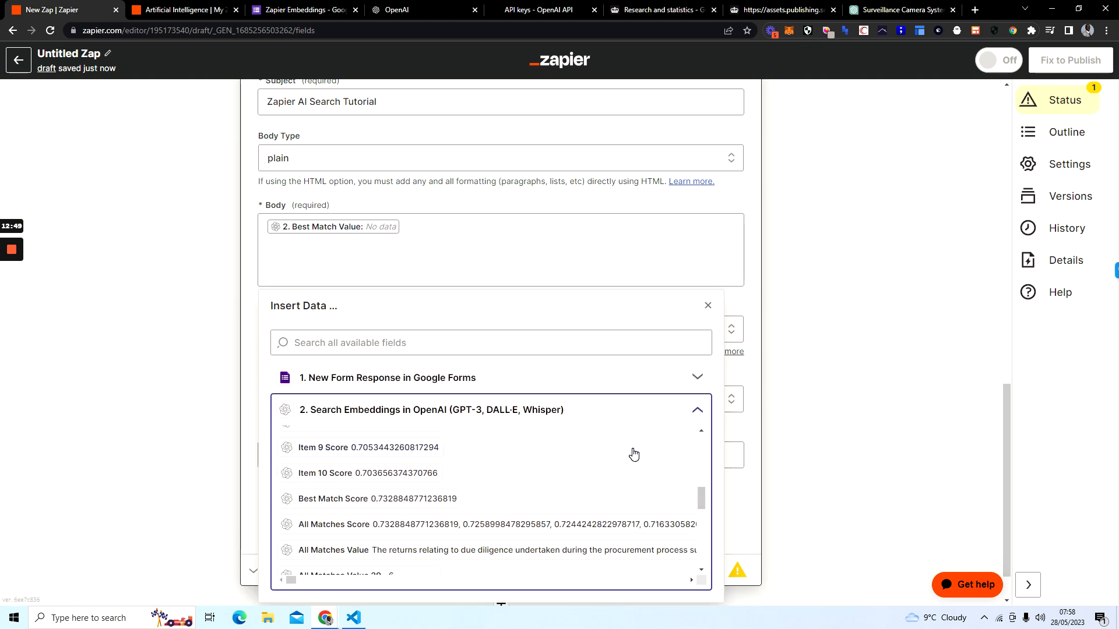
pyautogui.scroll(3)
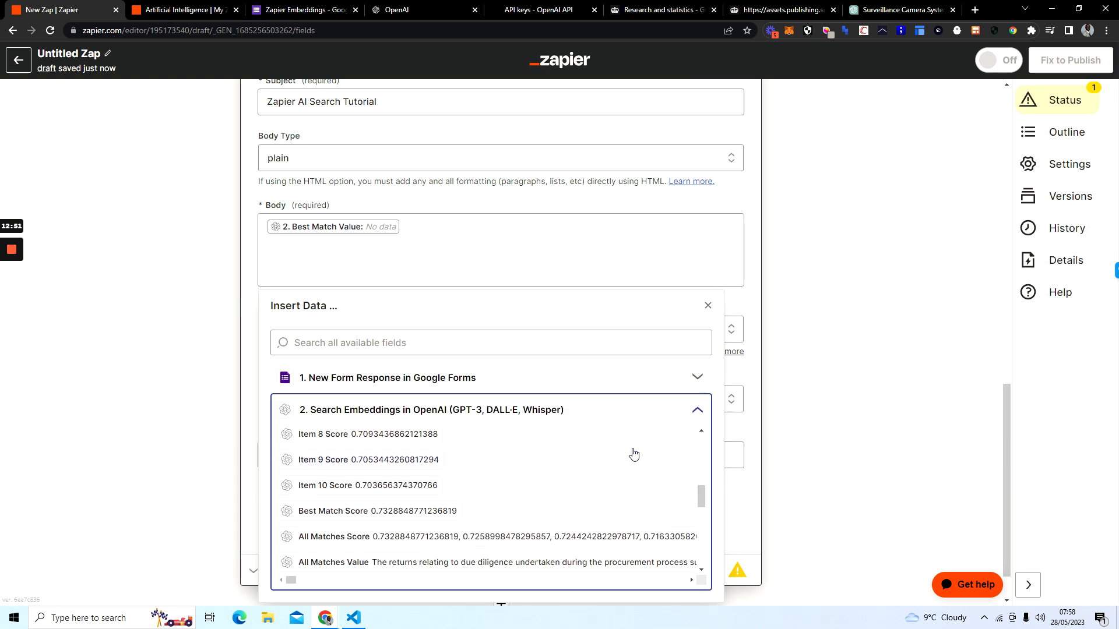
pyautogui.scroll(-3)
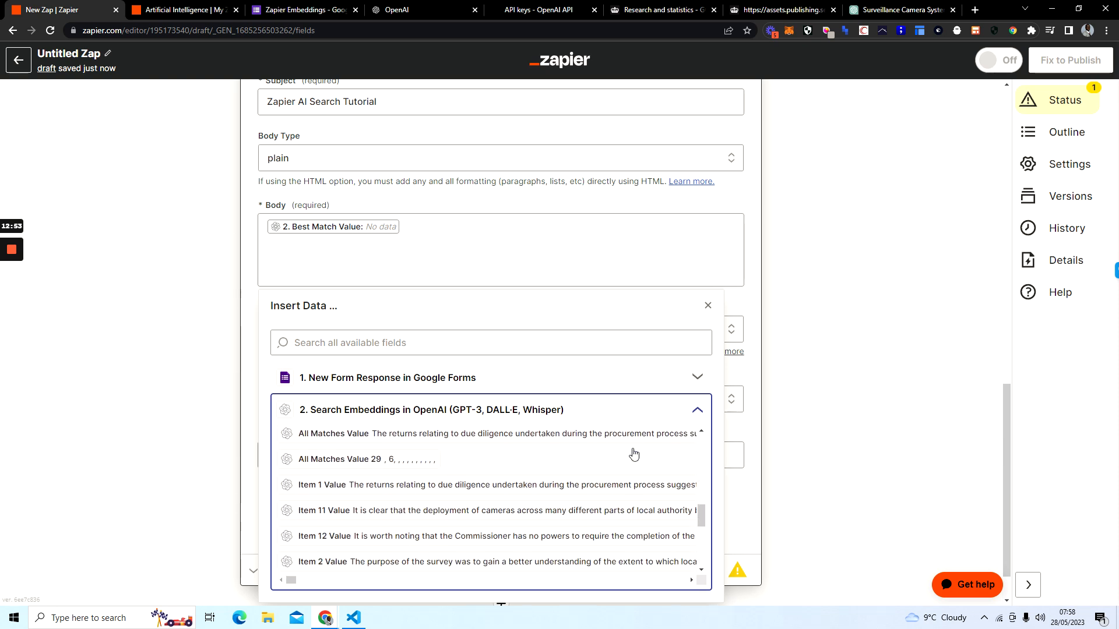
pyautogui.scroll(-3)
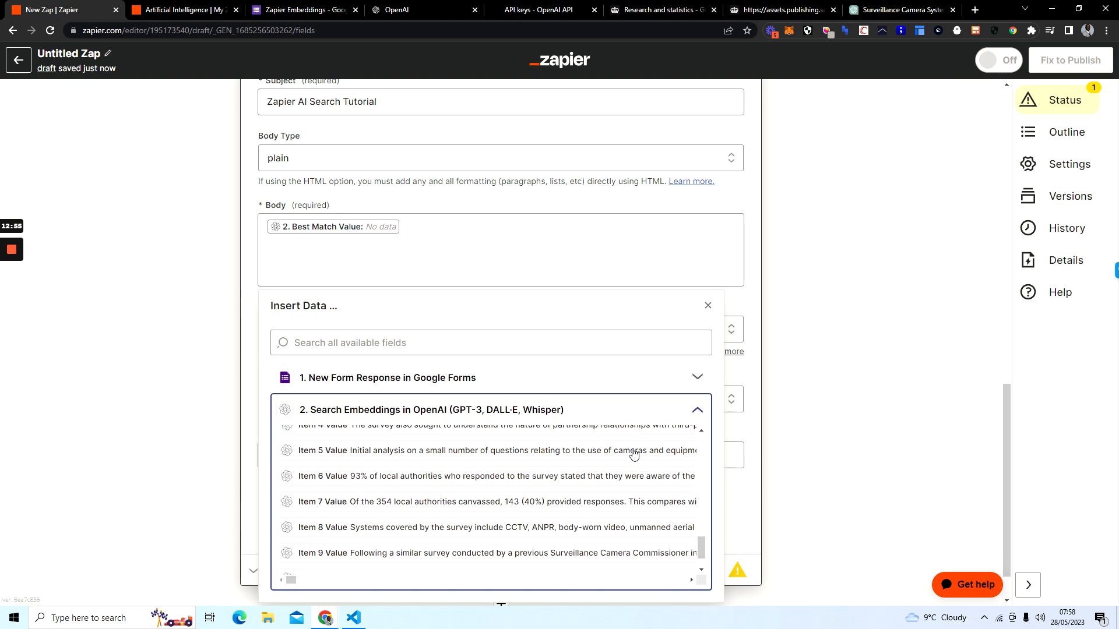
pyautogui.scroll(-3)
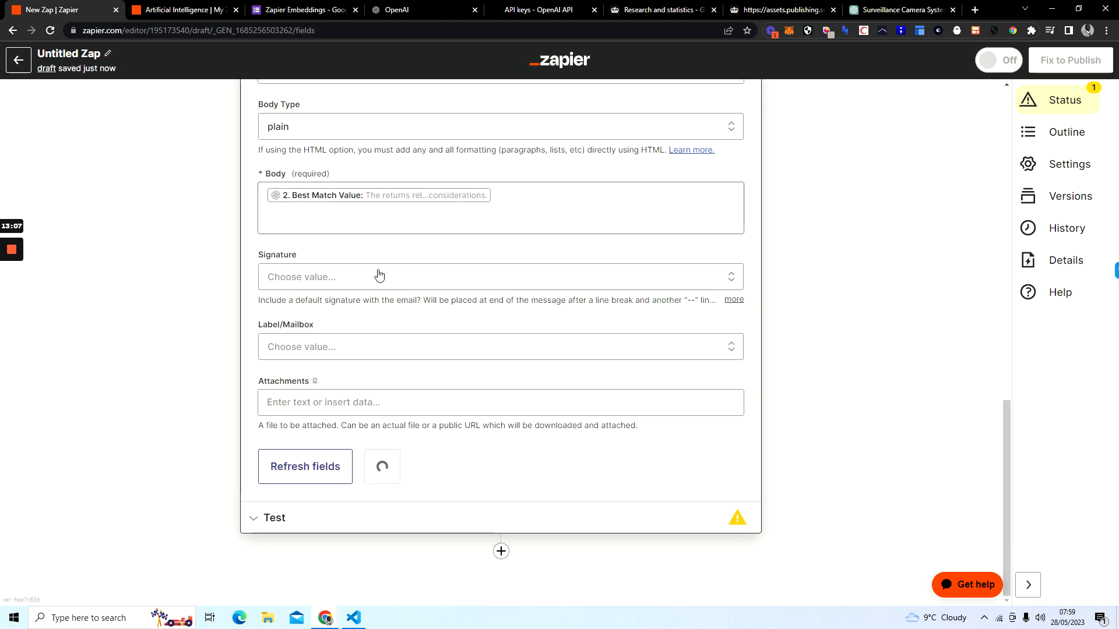
# - Send the Gmail step's test email, then open Gmail in another tab
pyautogui.click(274, 518)
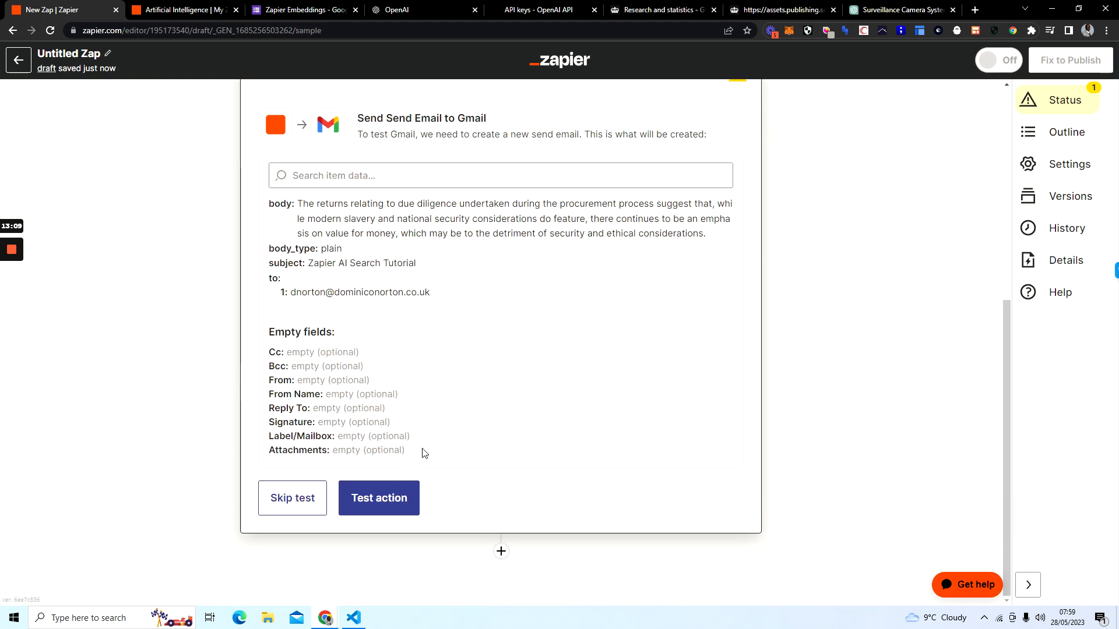
pyautogui.moveTo(460, 478)
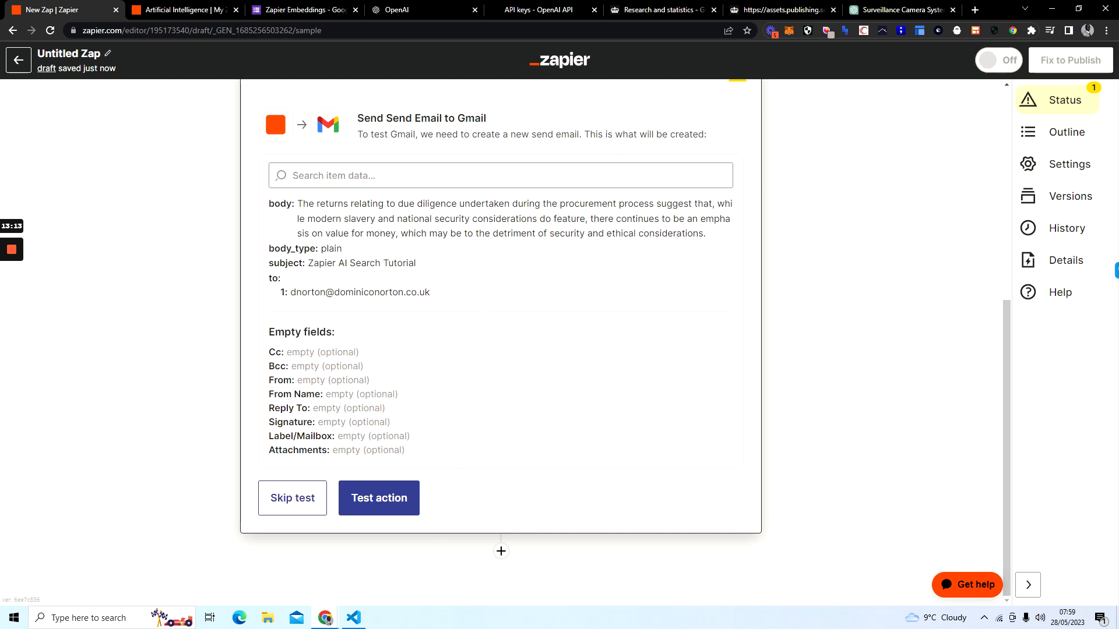
pyautogui.moveTo(429, 273)
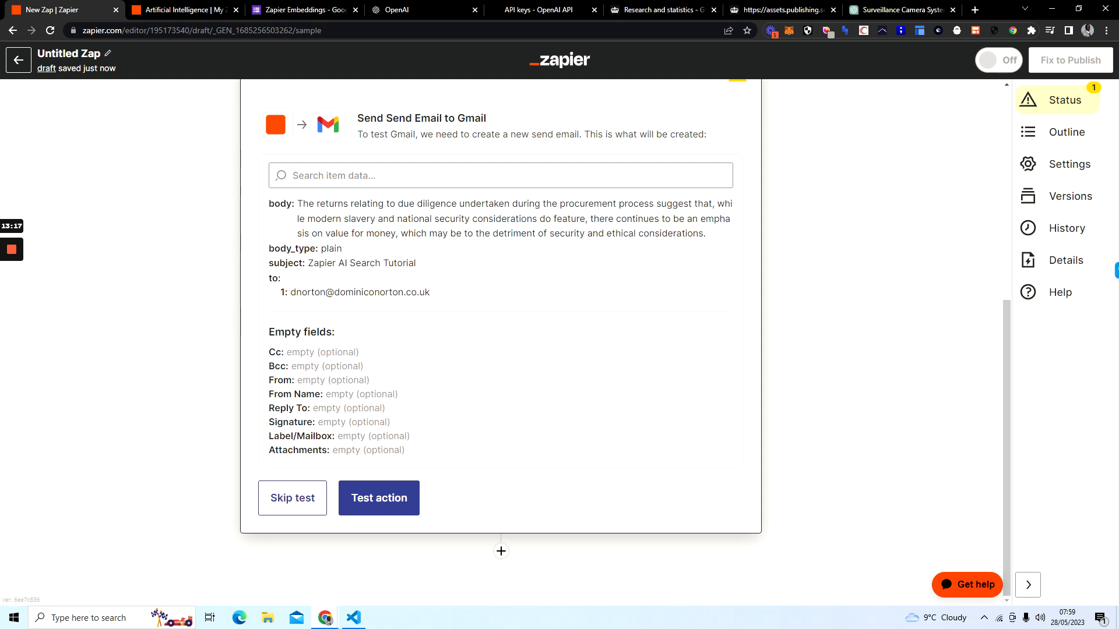
pyautogui.click(378, 498)
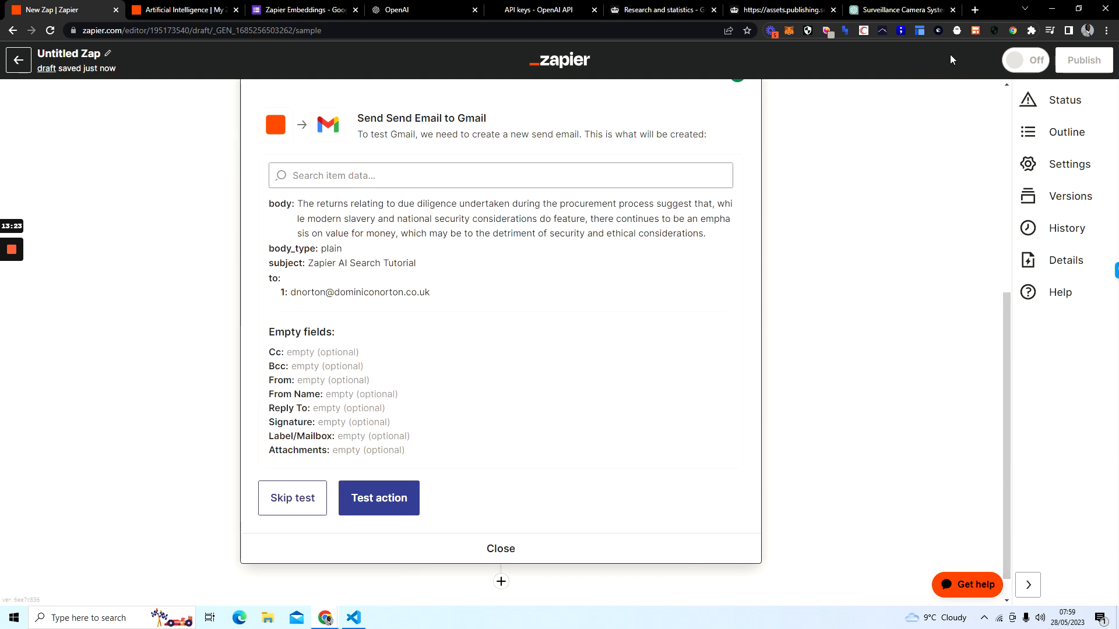
pyautogui.click(973, 10)
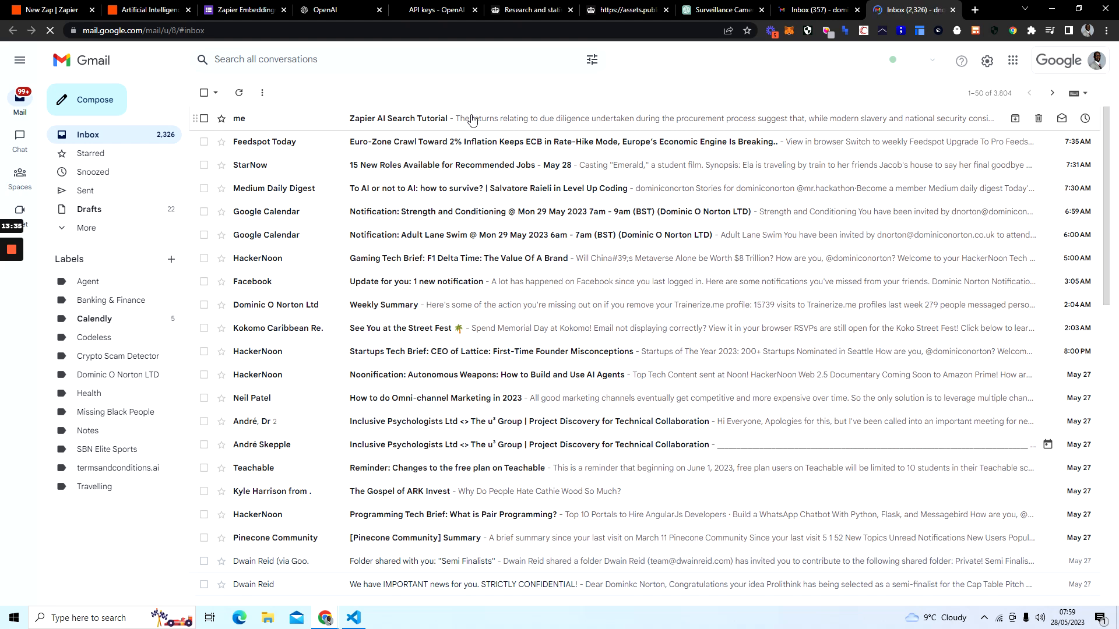
# - Open the 'Zapier AI Search Tutorial' email in Gmail, then return to Zapier
pyautogui.click(398, 118)
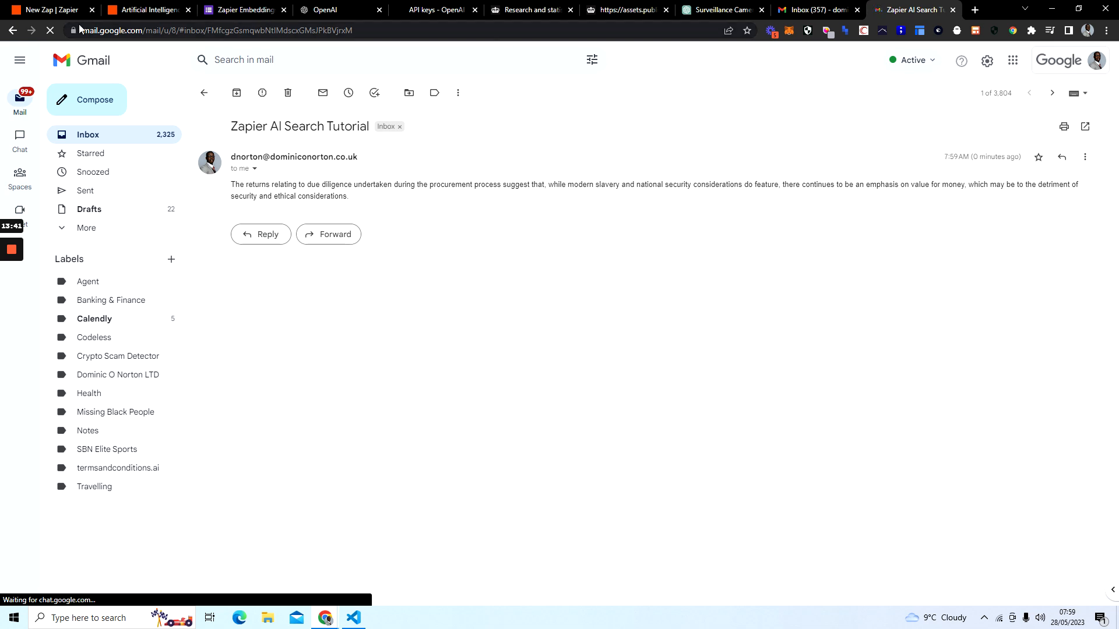
pyautogui.click(914, 10)
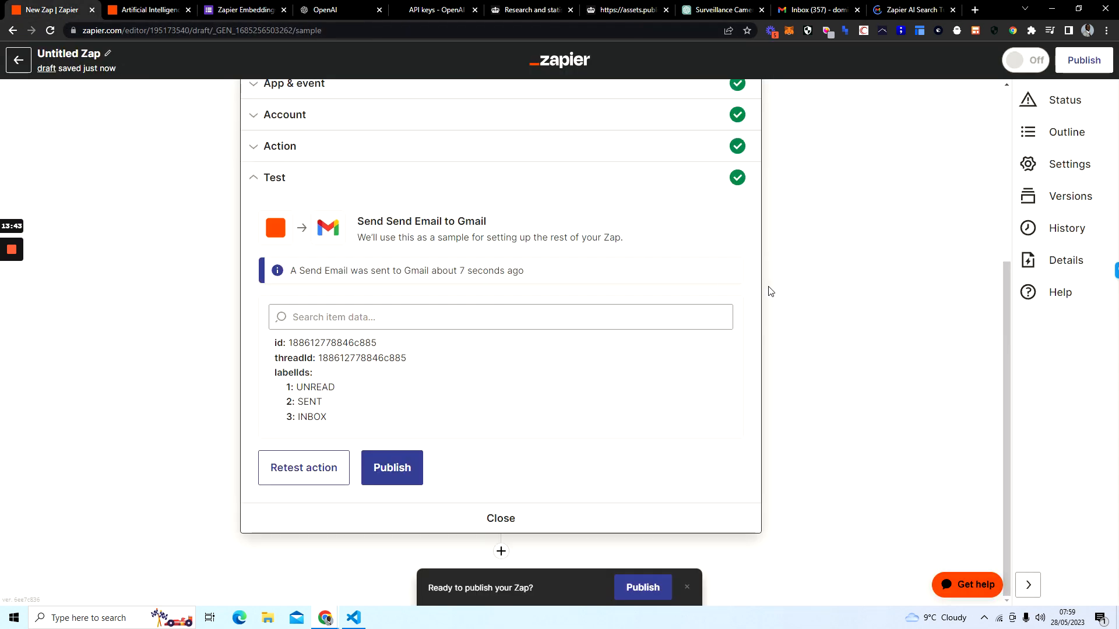
# - Publish the zap, dismiss 'Your Zap is on!', and switch to the Zapier Embeddings form
pyautogui.click(642, 587)
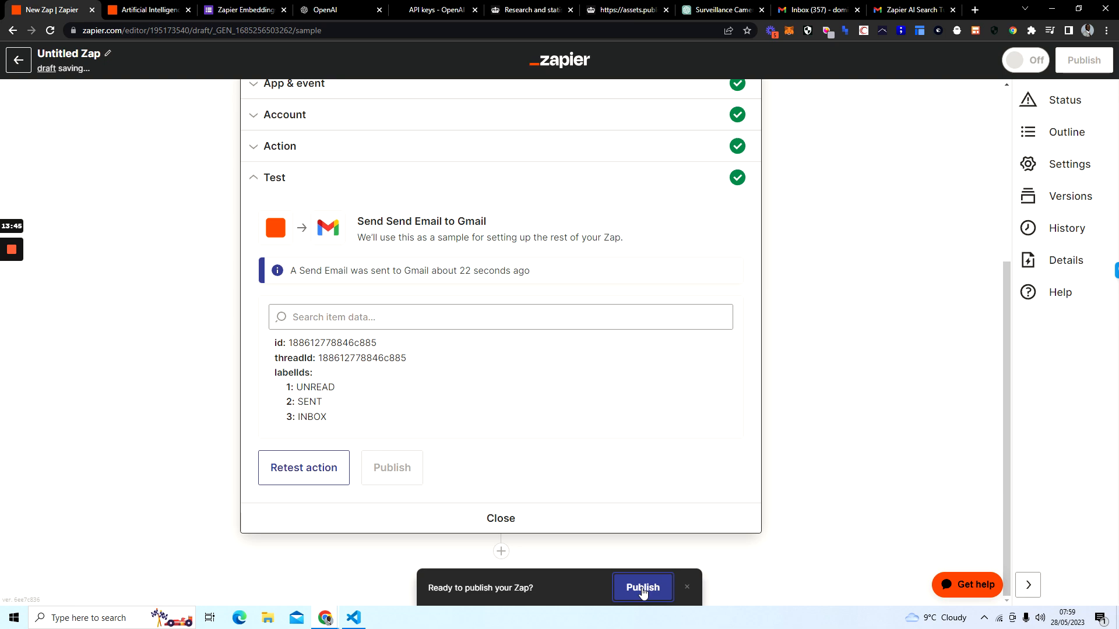
pyautogui.click(642, 587)
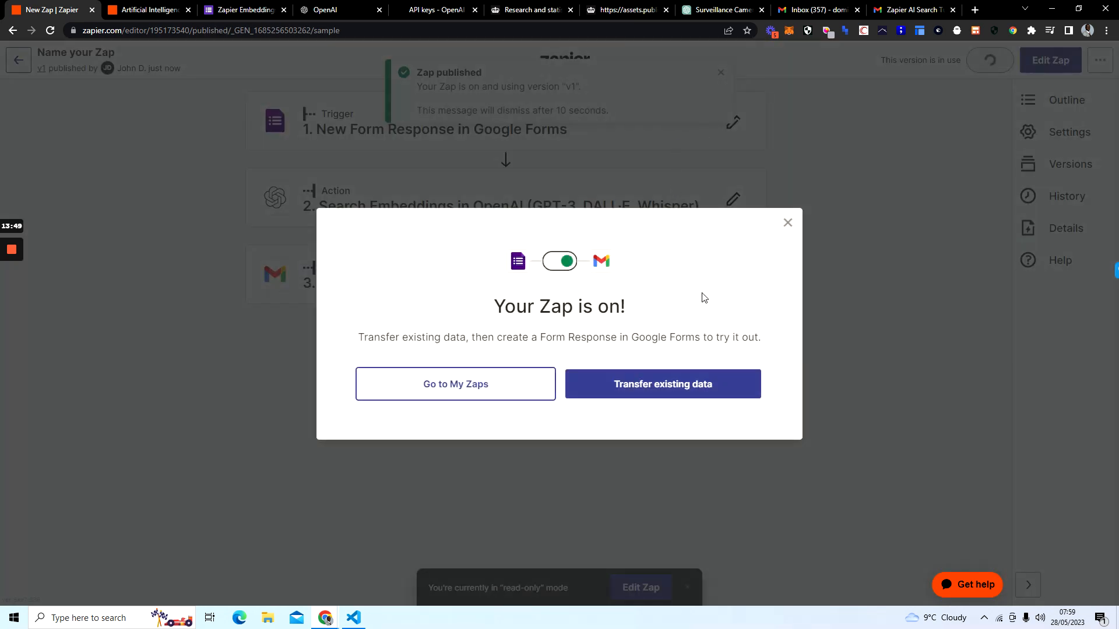
pyautogui.click(788, 222)
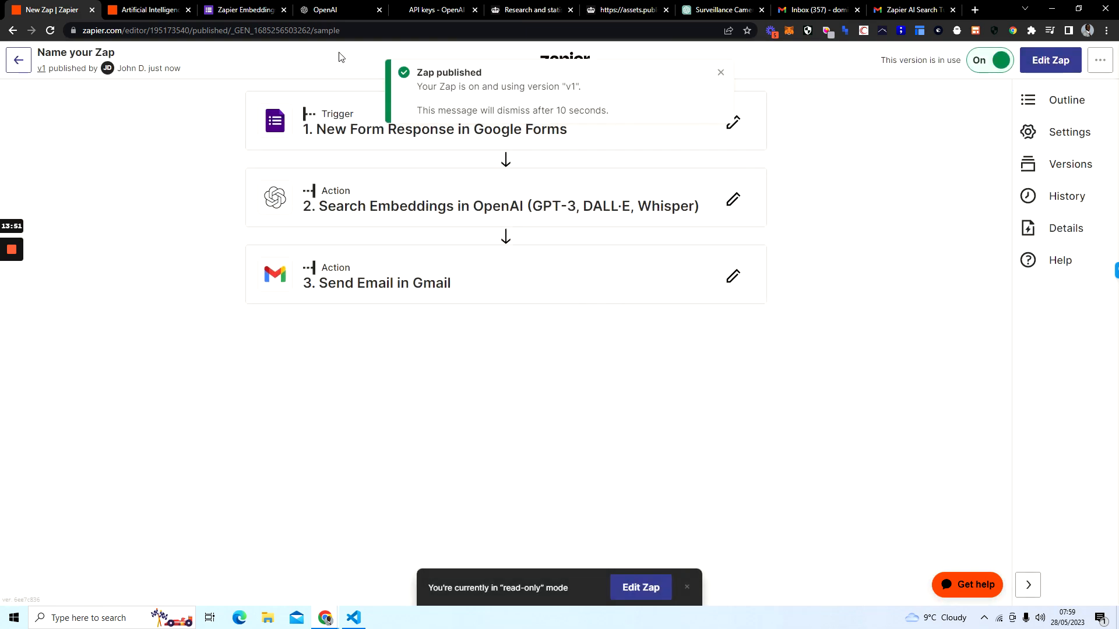
pyautogui.click(242, 10)
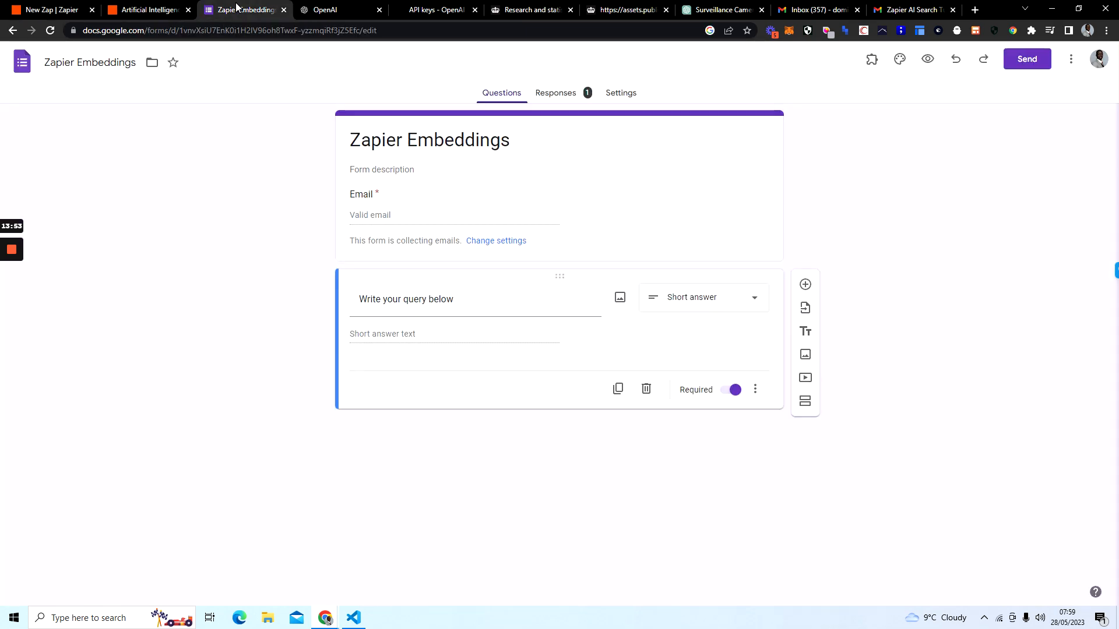
pyautogui.moveTo(439, 214)
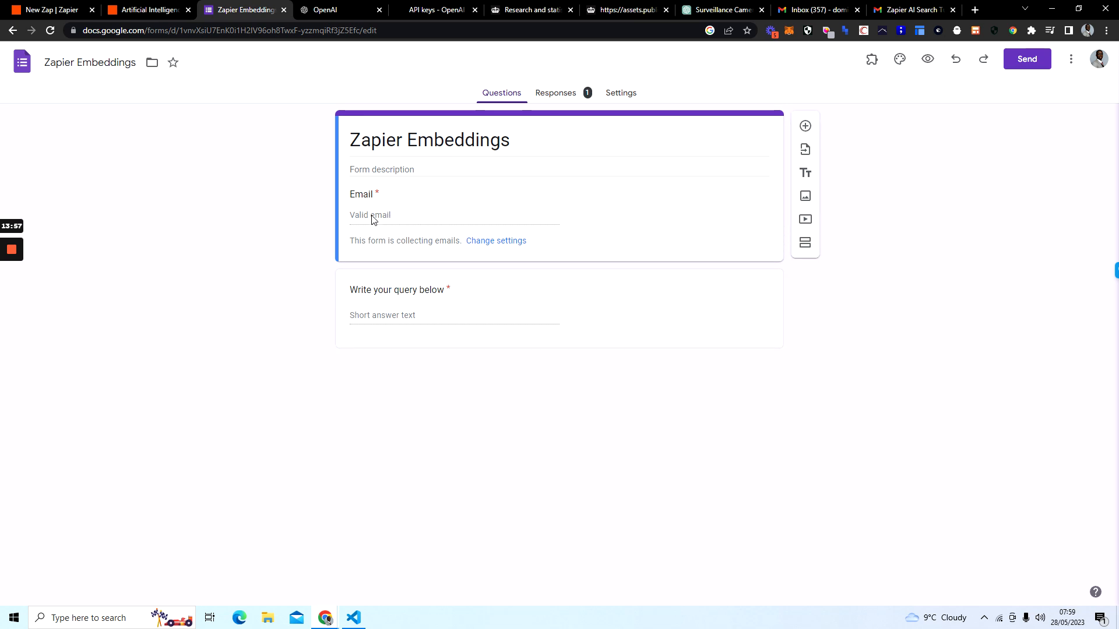
# - Copy the Zapier Embeddings form's shortened share link and paste it into a new browser tab
pyautogui.click(1071, 59)
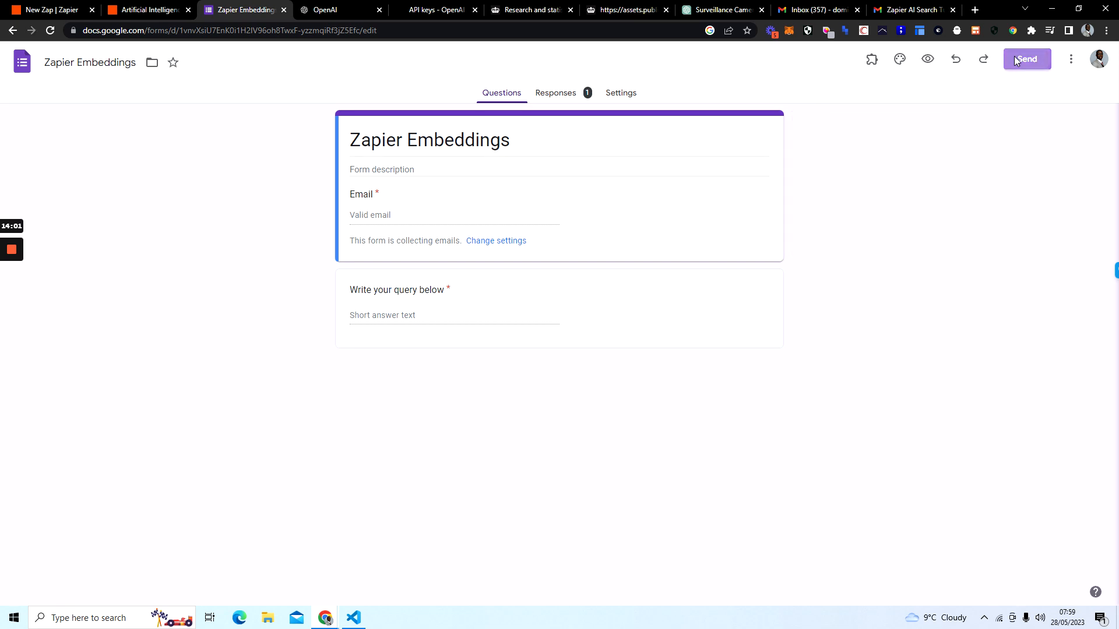
pyautogui.click(1026, 59)
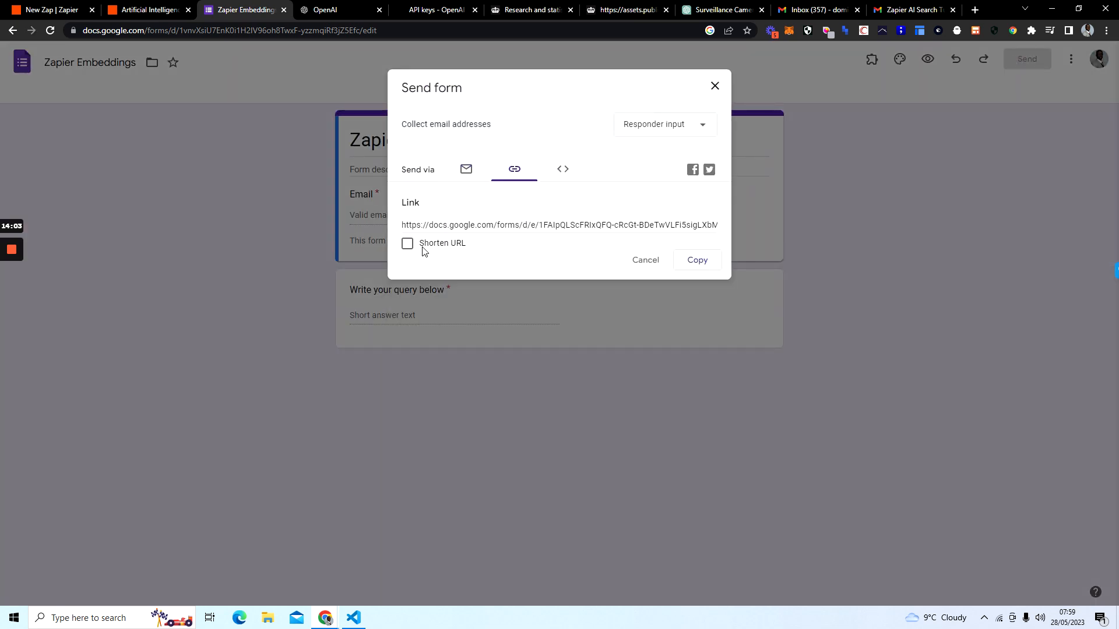
pyautogui.click(407, 244)
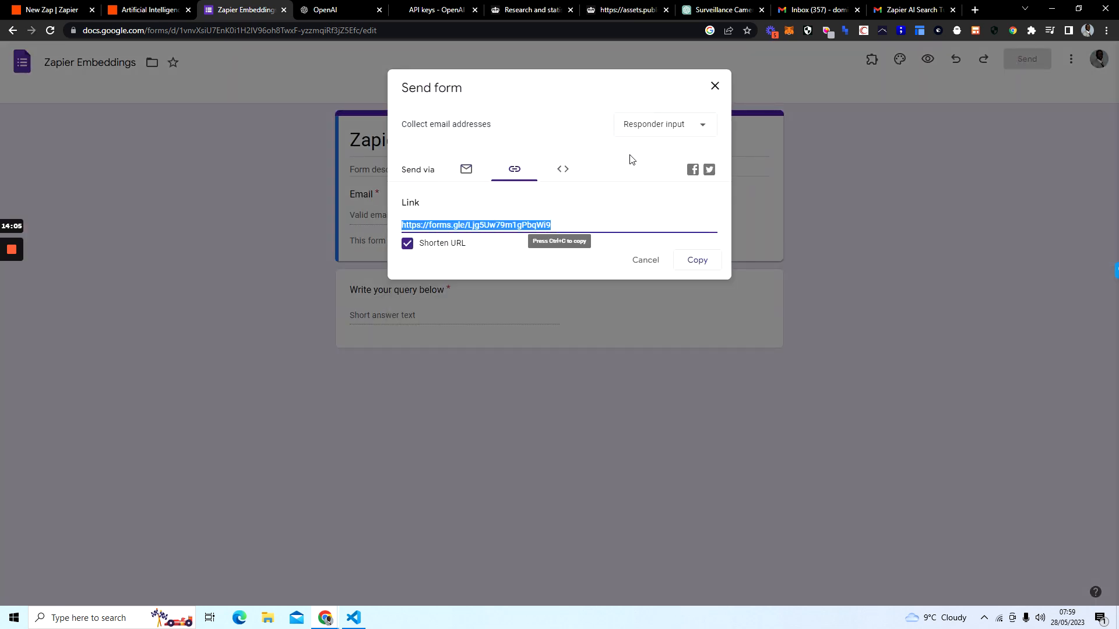
pyautogui.click(975, 10)
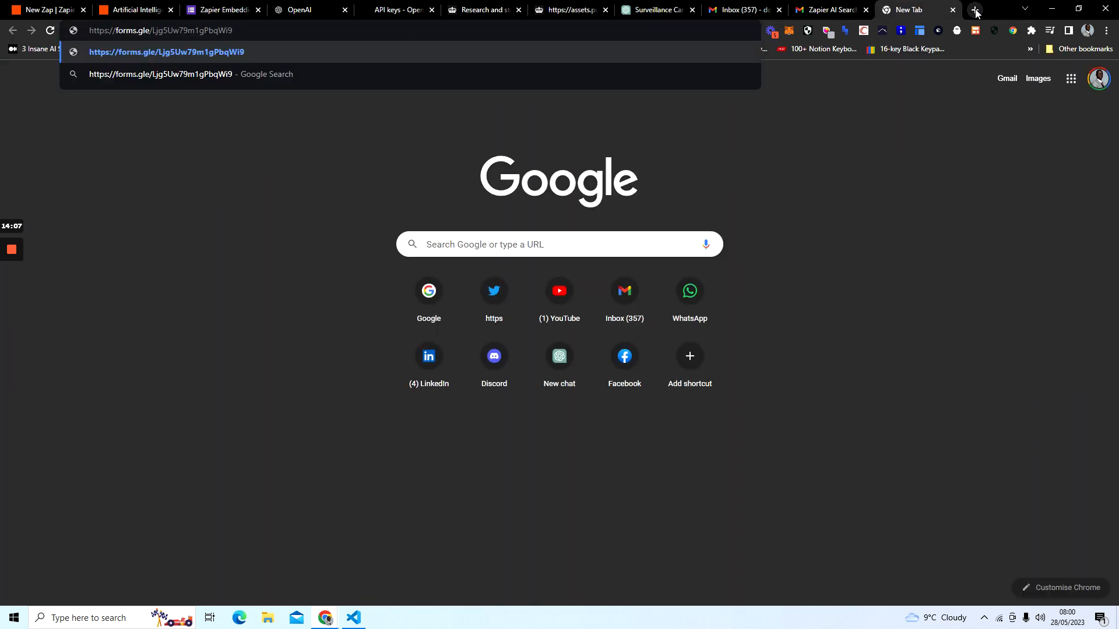
pyautogui.press('Return')
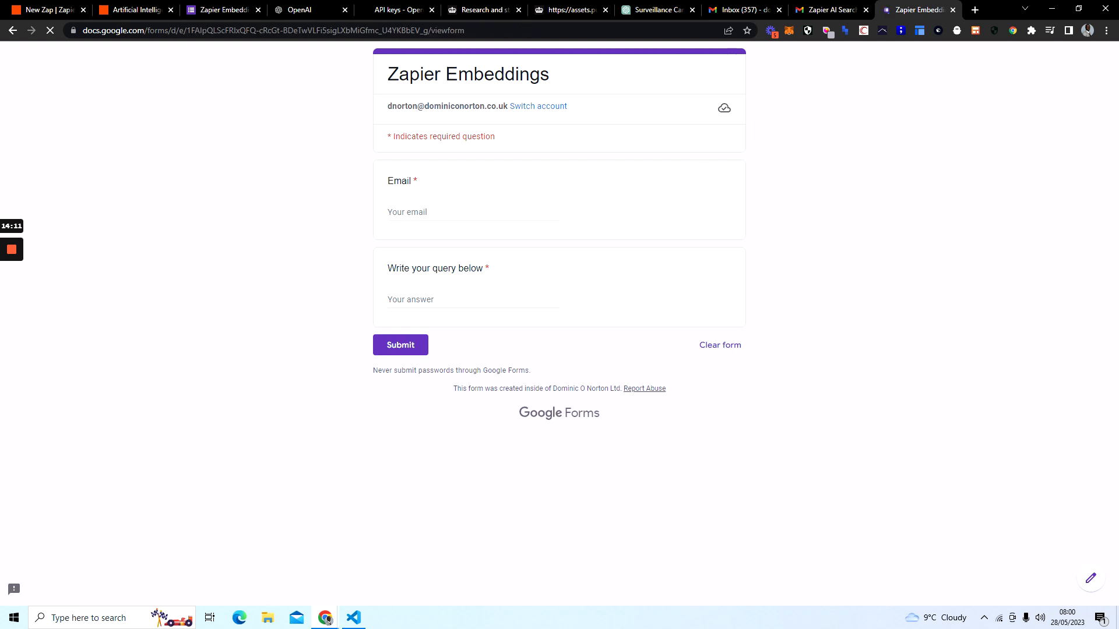
pyautogui.click(473, 212)
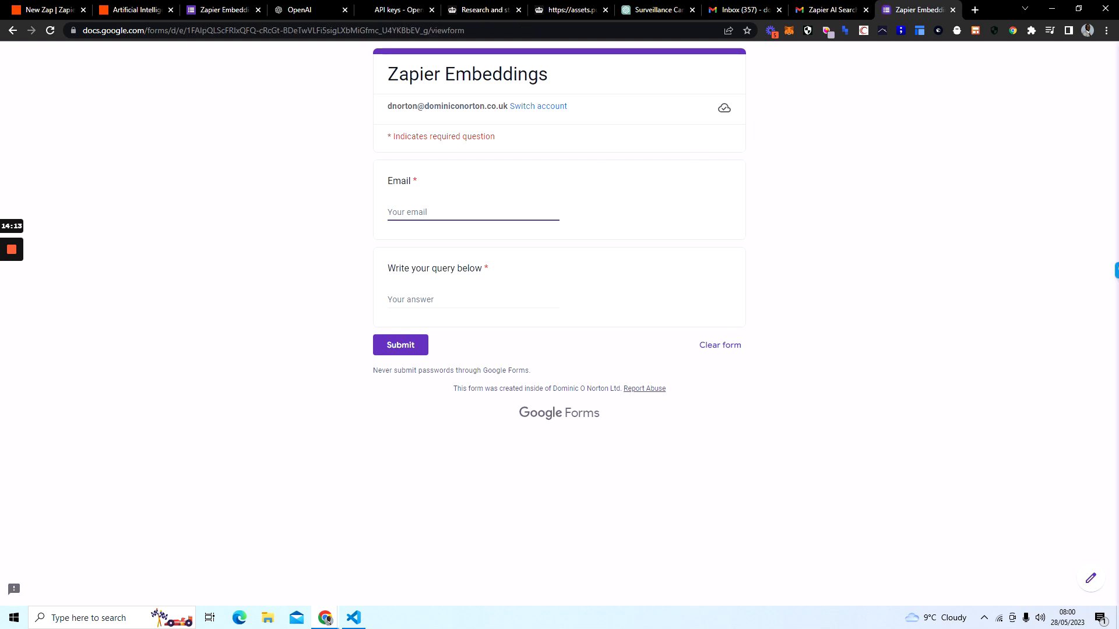
pyautogui.write('DN')
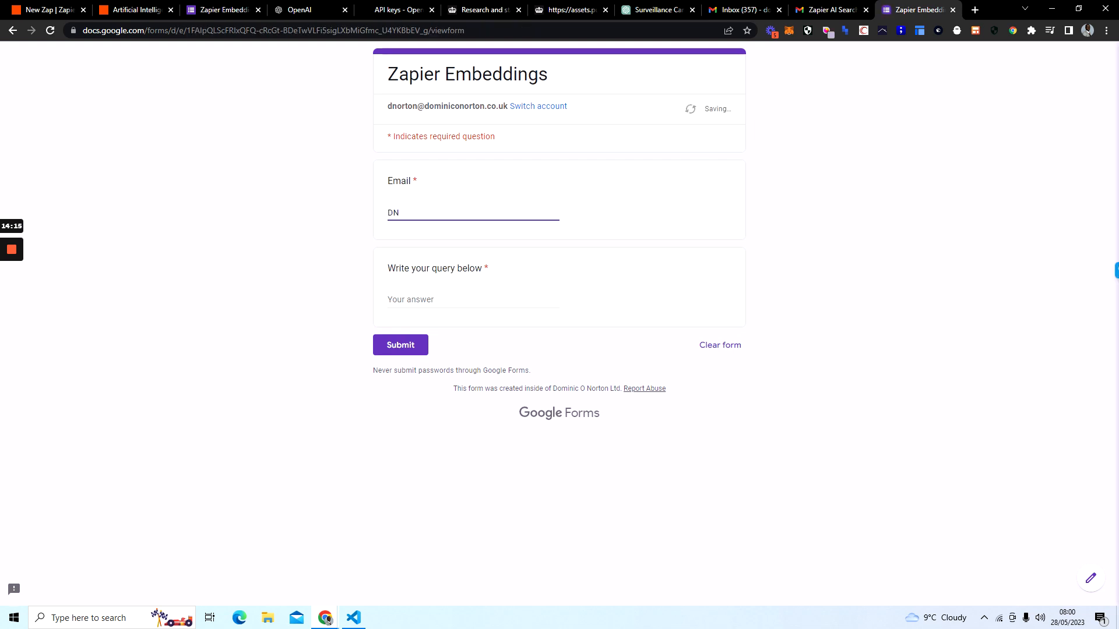
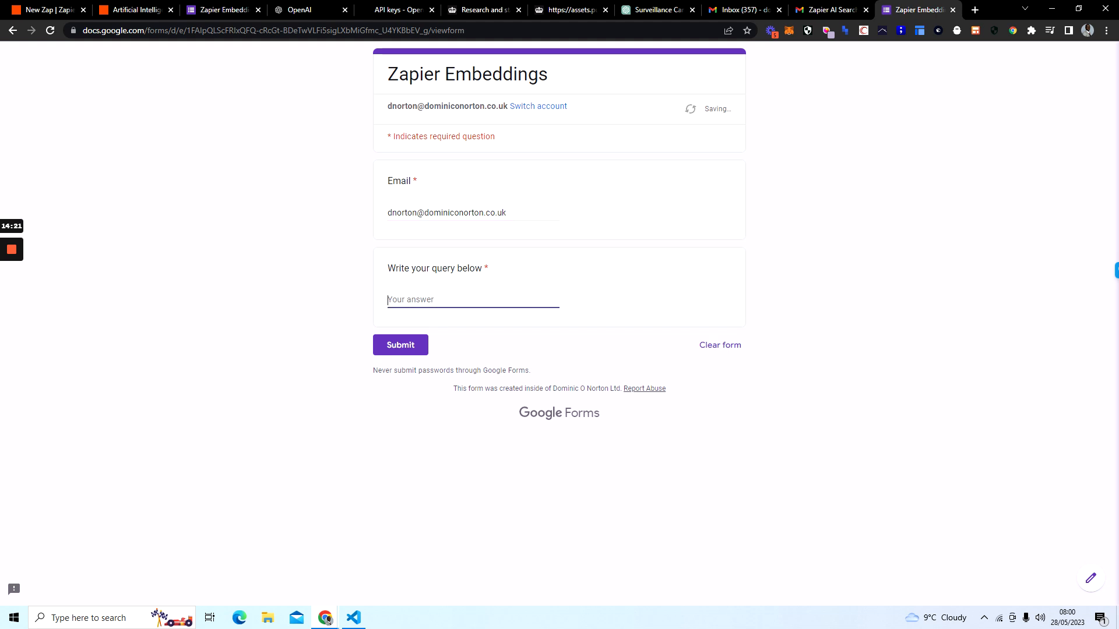
pyautogui.moveTo(649, 19)
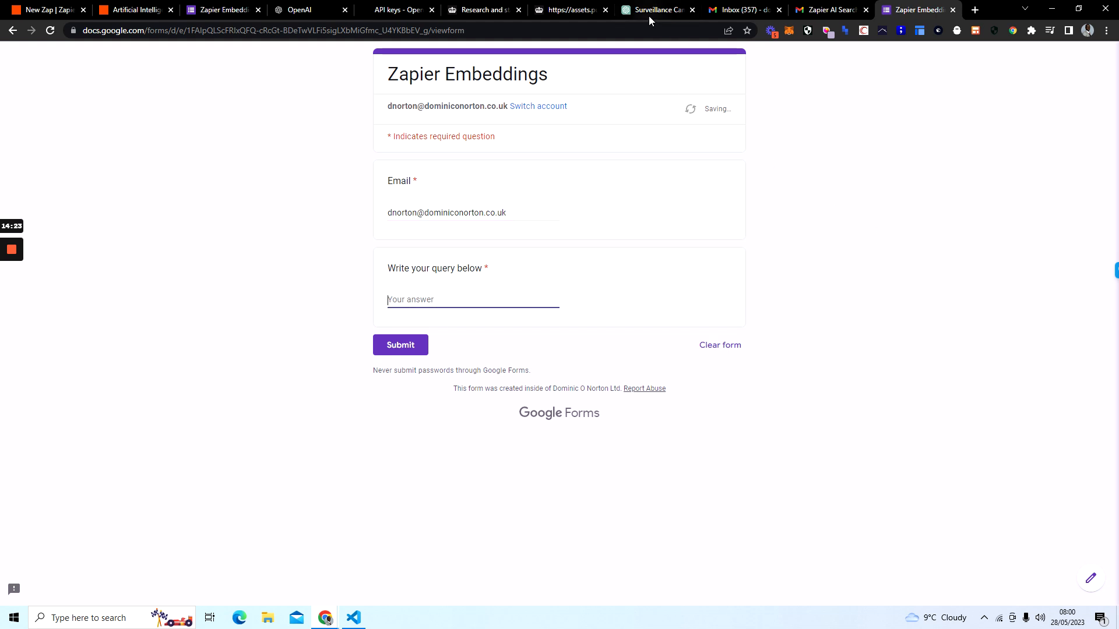
pyautogui.click(564, 10)
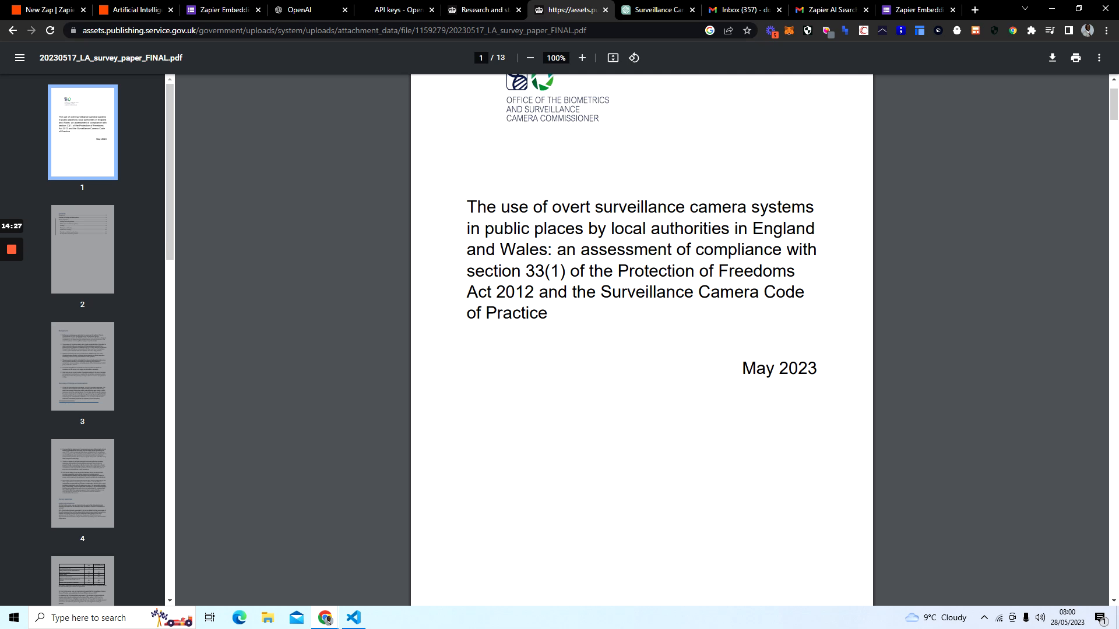
# - Read the survey report's page 3 Background section, then return to the form
pyautogui.scroll(-3)
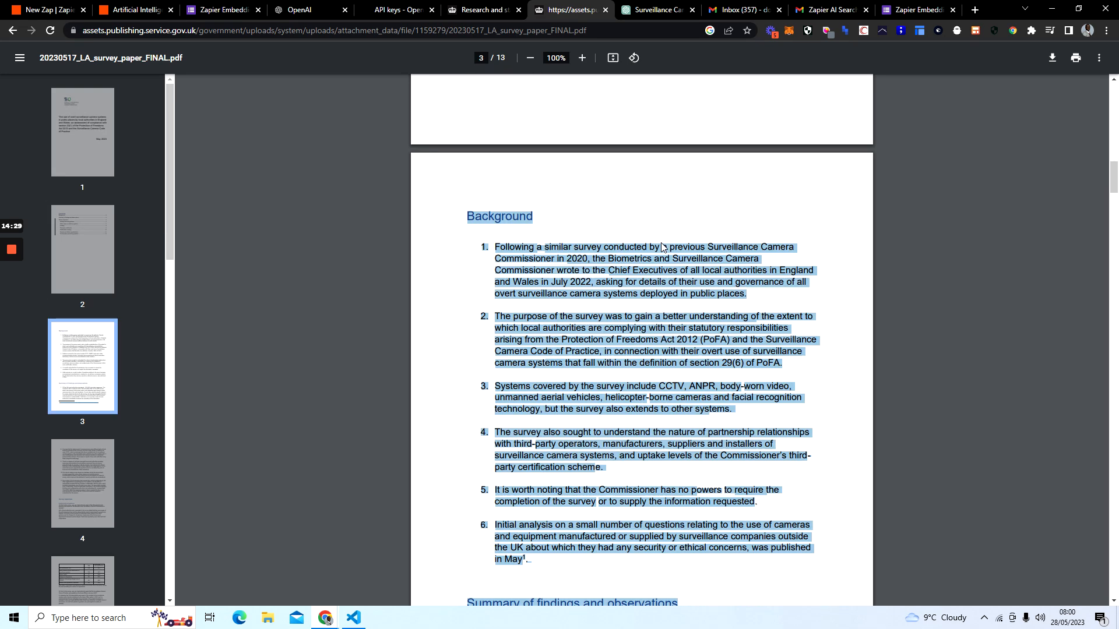
pyautogui.scroll(-3)
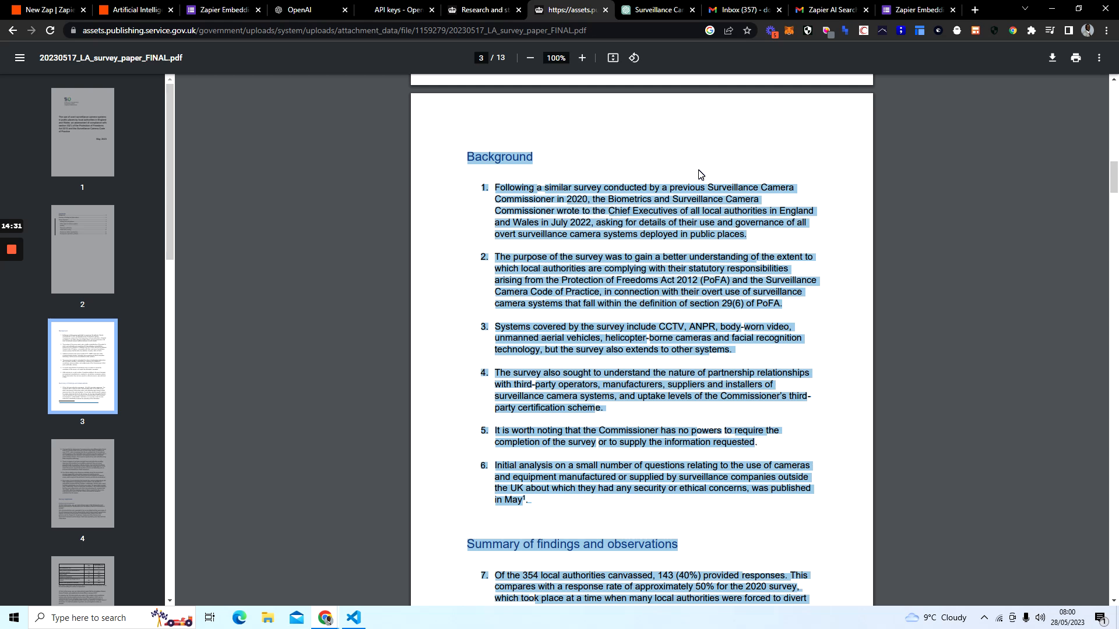
pyautogui.scroll(-3)
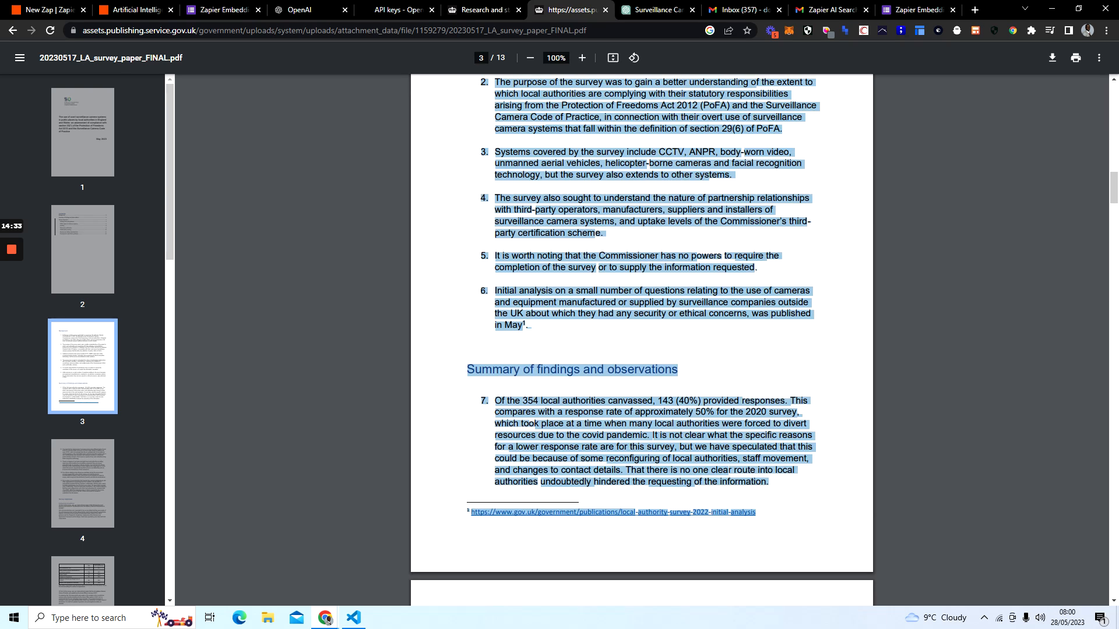
pyautogui.click(916, 9)
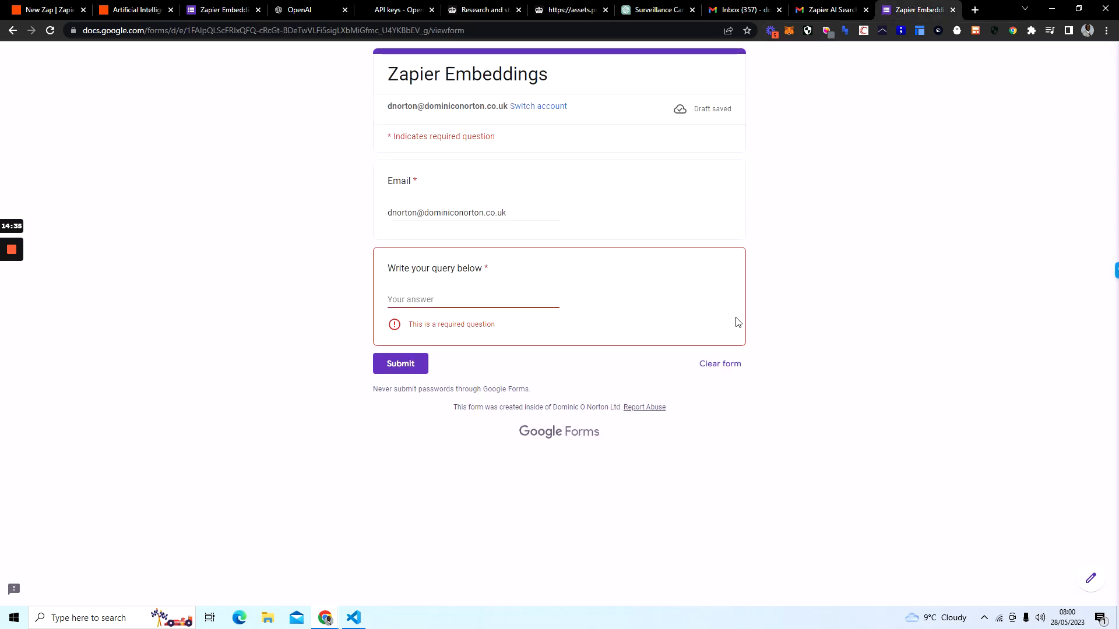
# - Type 'How many local authorities were' into the query answer
pyautogui.write('How')
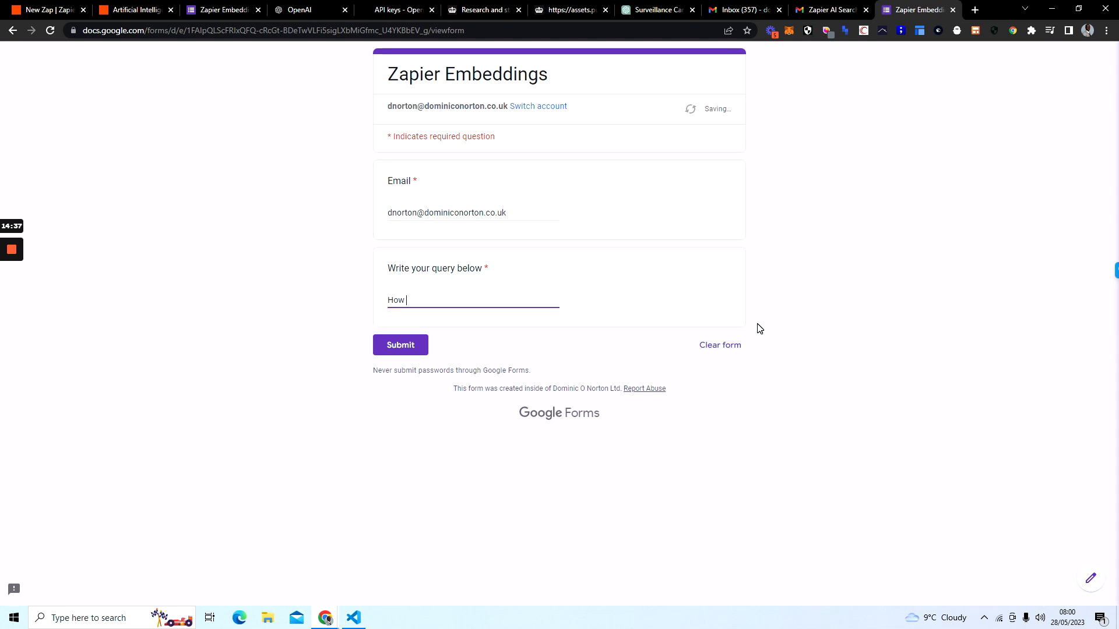
pyautogui.write('many l')
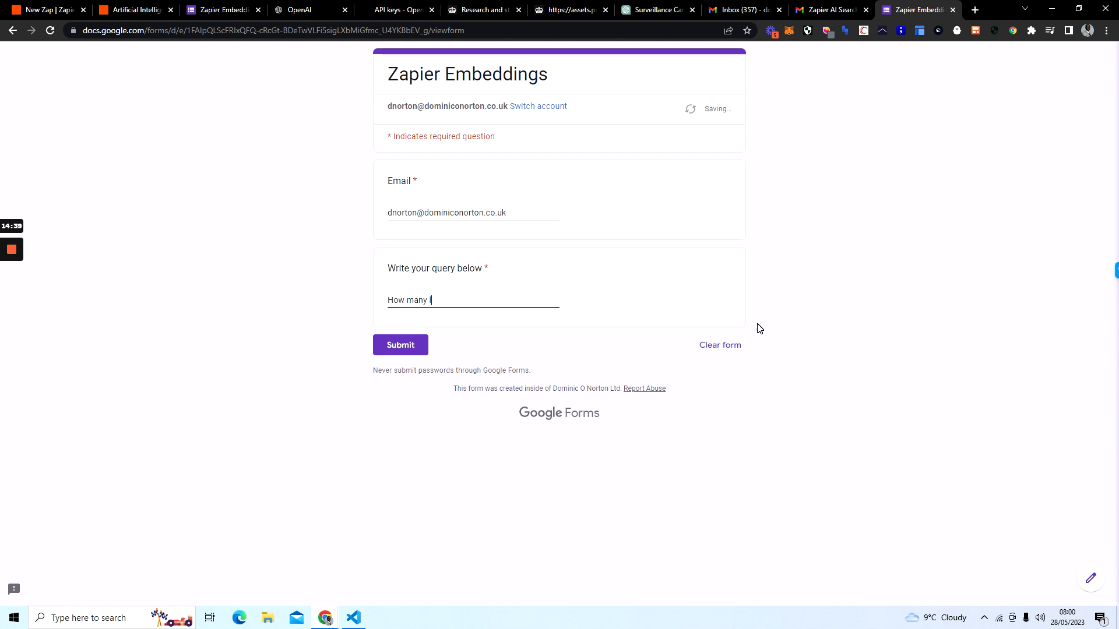
pyautogui.write('ocal auth')
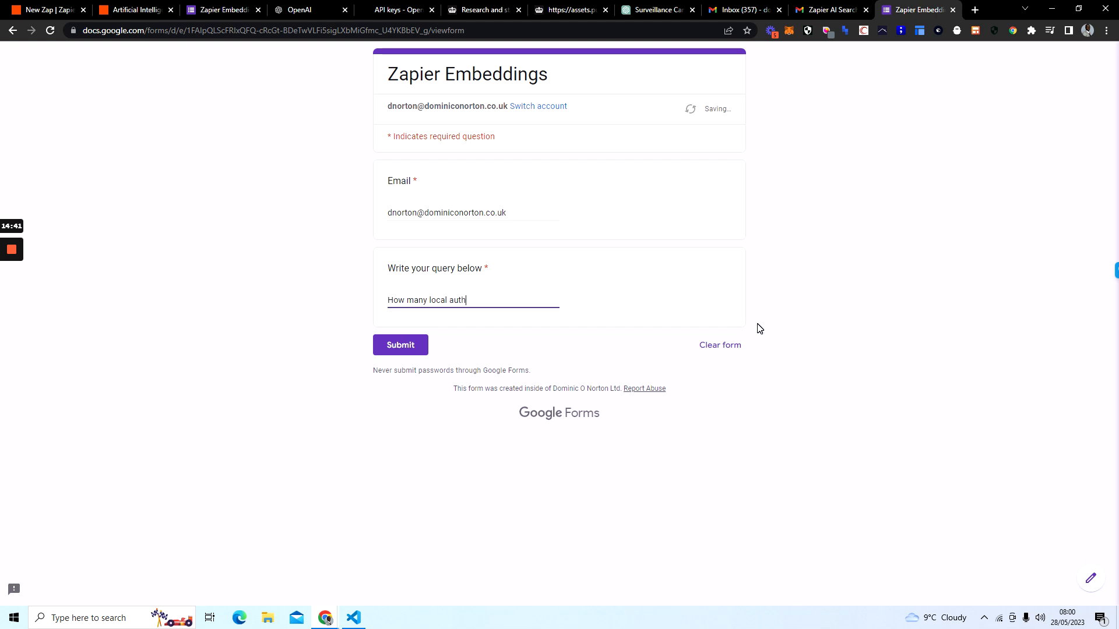
pyautogui.write('orities were')
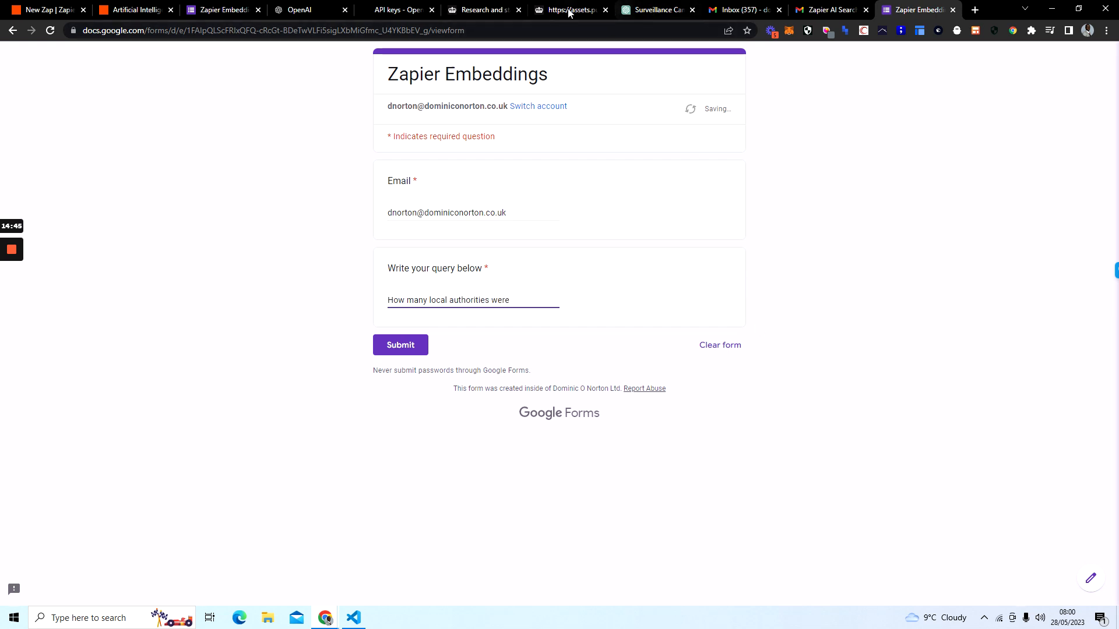
# - Add 'canvassed' from the report and a '?' to the query, then submit the response
pyautogui.click(569, 9)
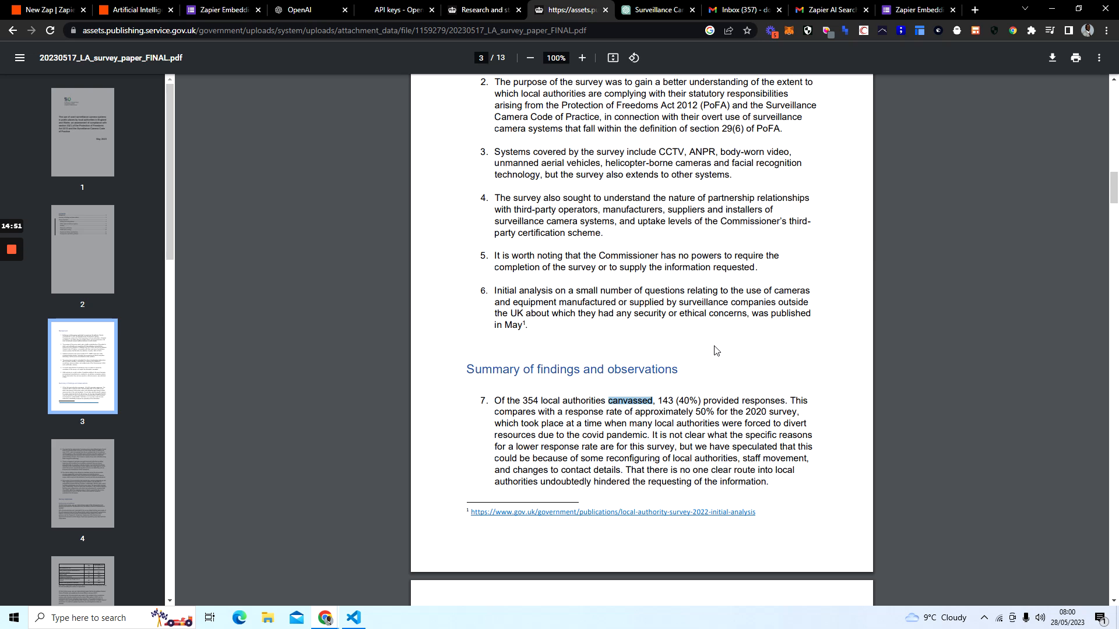
pyautogui.click(918, 10)
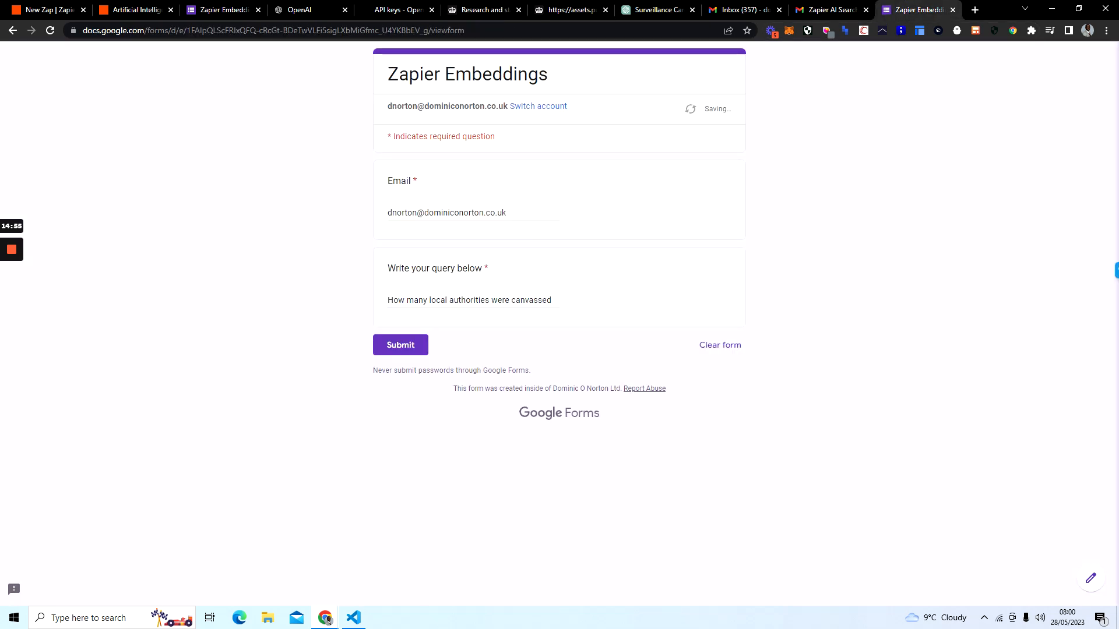
pyautogui.write('?')
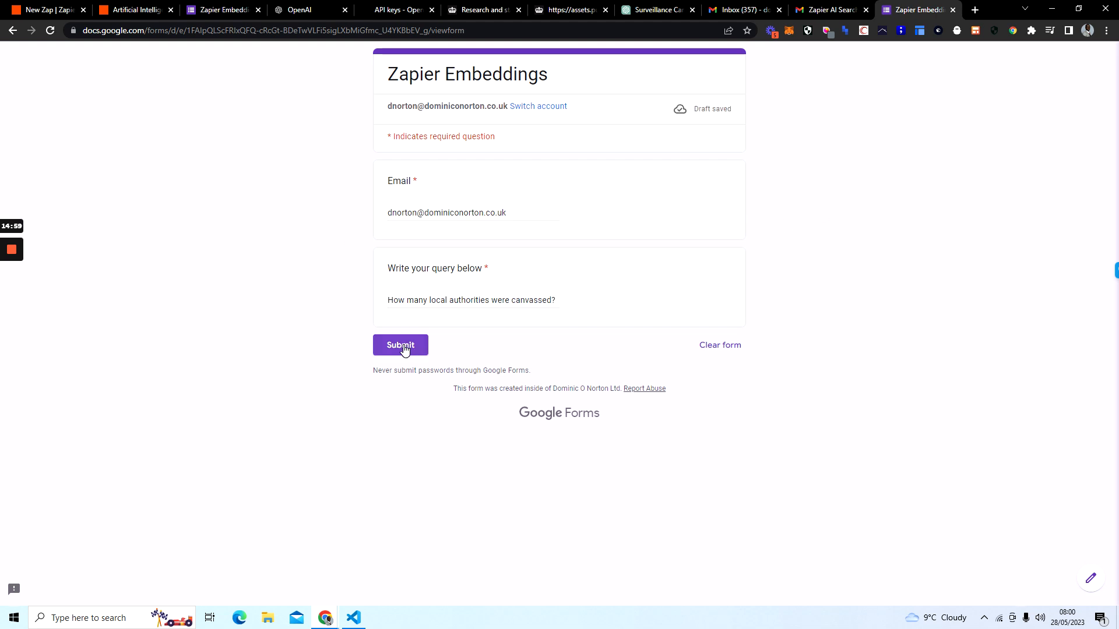
pyautogui.click(399, 345)
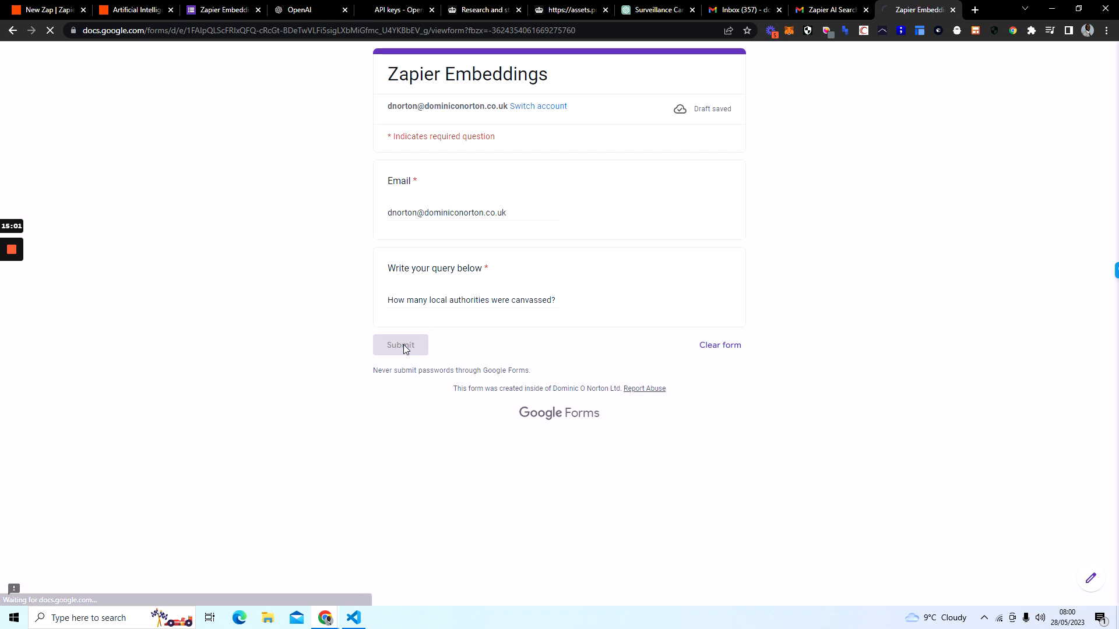
pyautogui.click(400, 345)
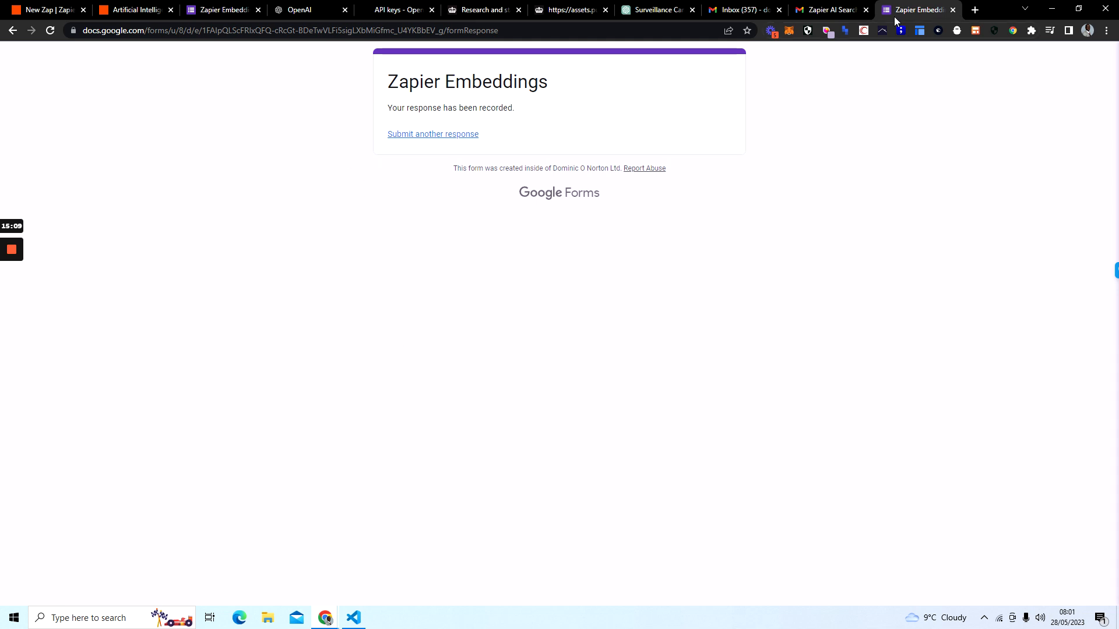
# - Confirm the zap is On in My Zaps, then reload the Gmail inbox
pyautogui.click(828, 10)
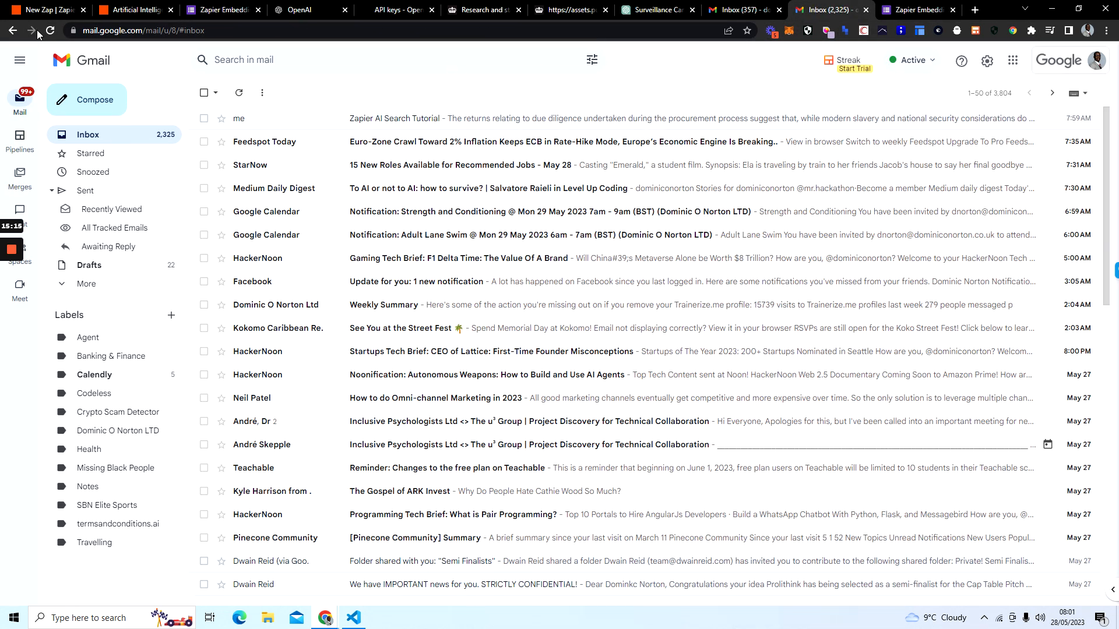
pyautogui.click(43, 9)
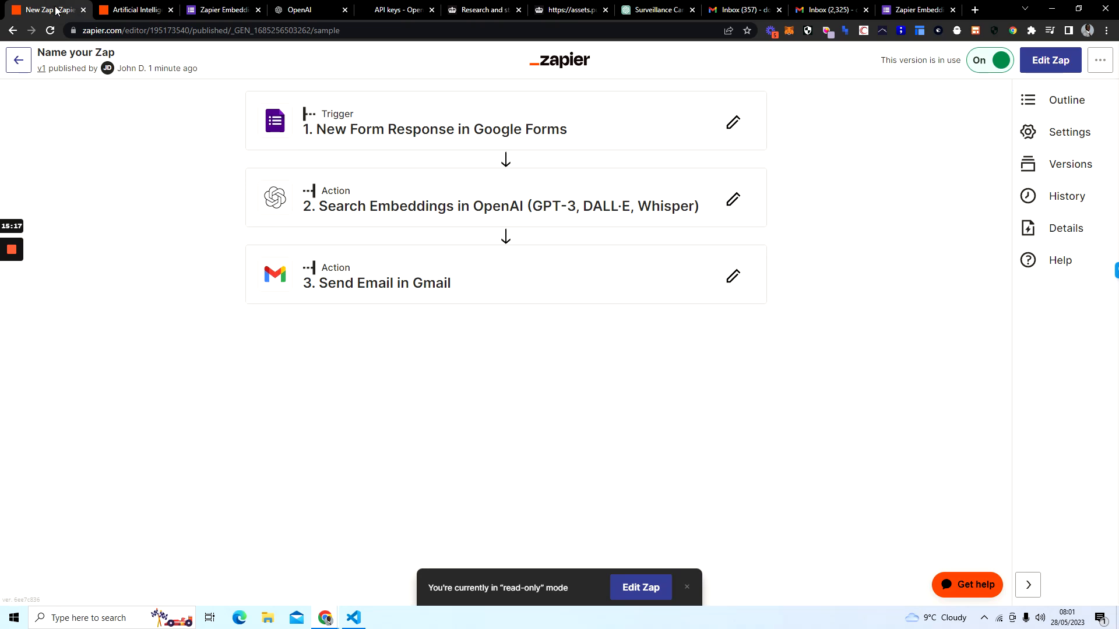
pyautogui.moveTo(228, 162)
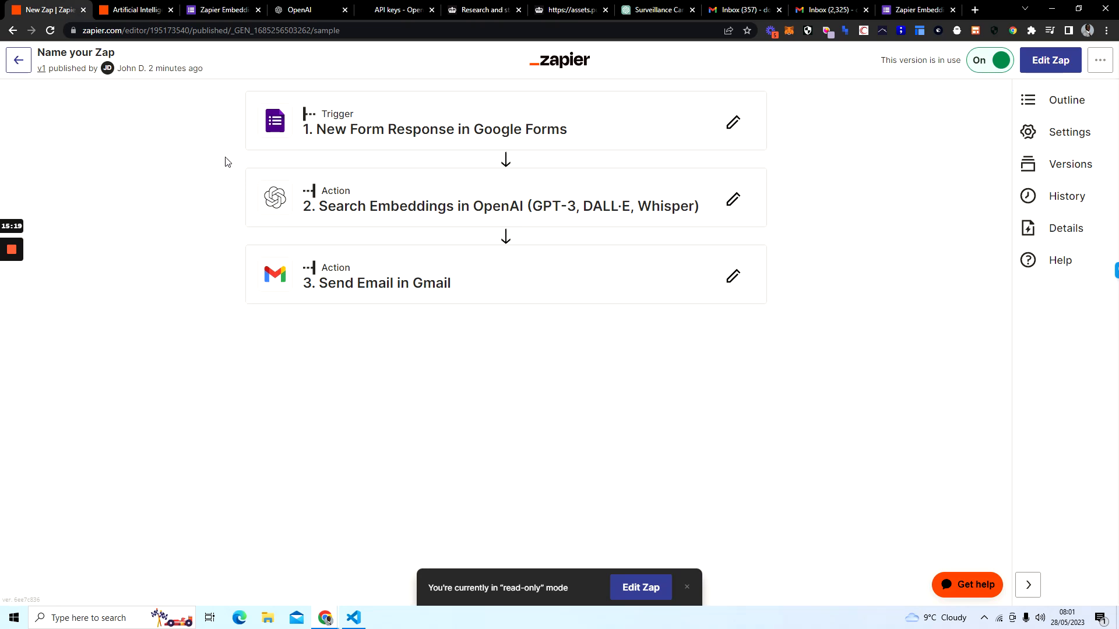
pyautogui.moveTo(18, 60)
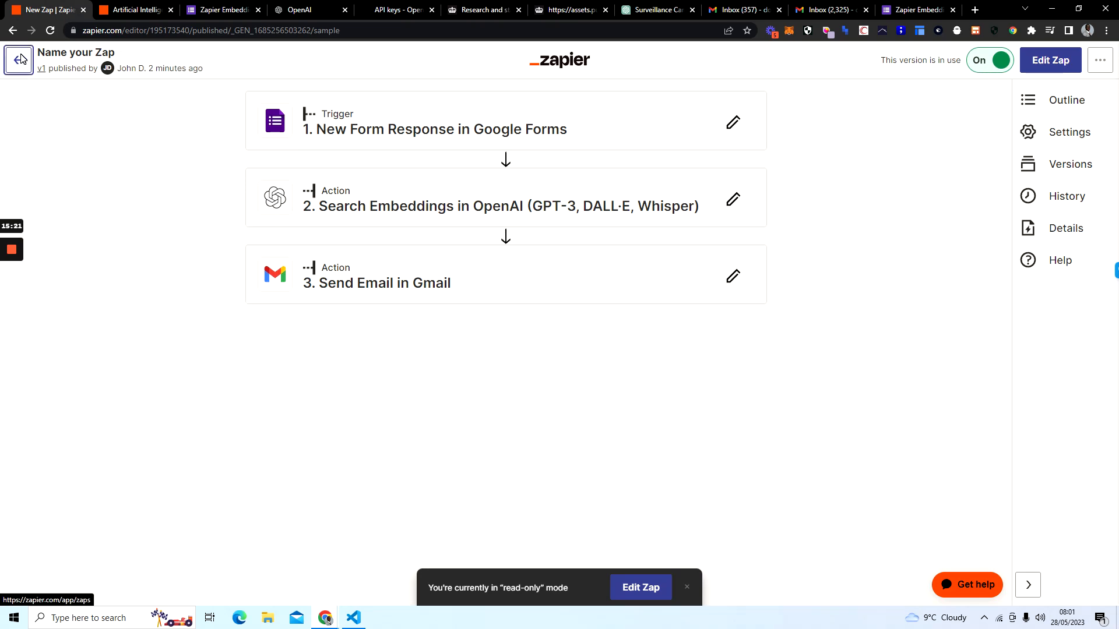
pyautogui.click(19, 60)
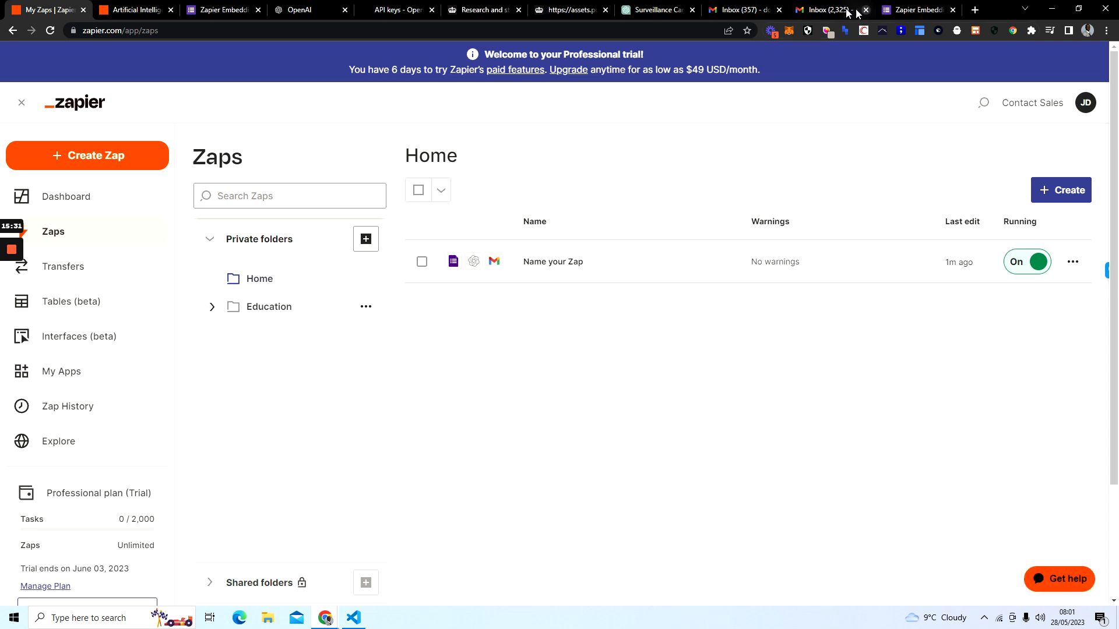
pyautogui.click(828, 10)
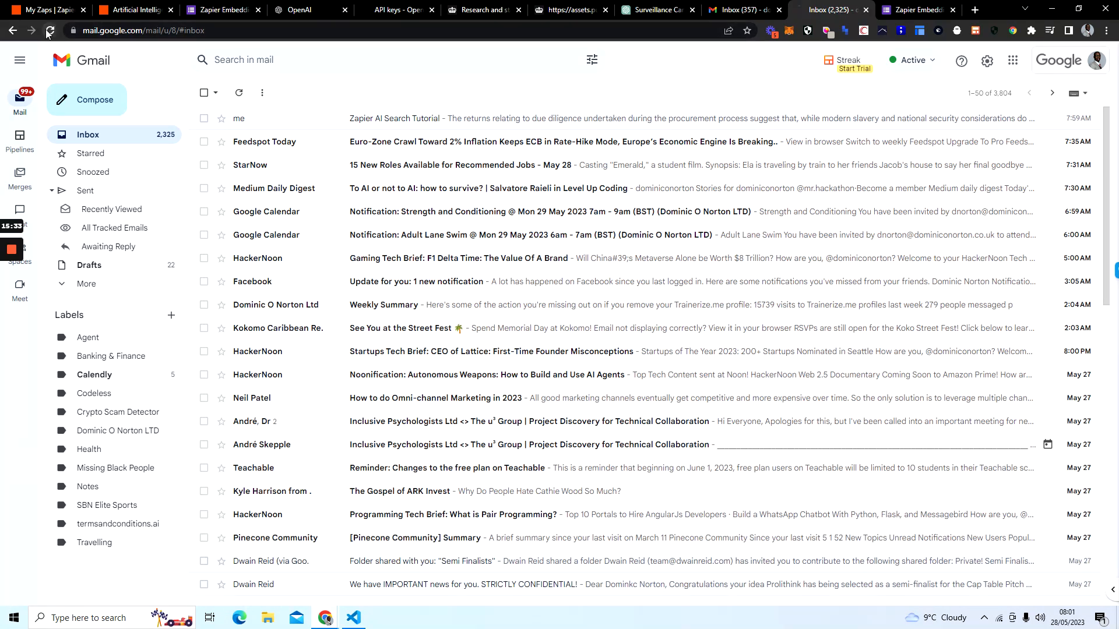
pyautogui.click(49, 29)
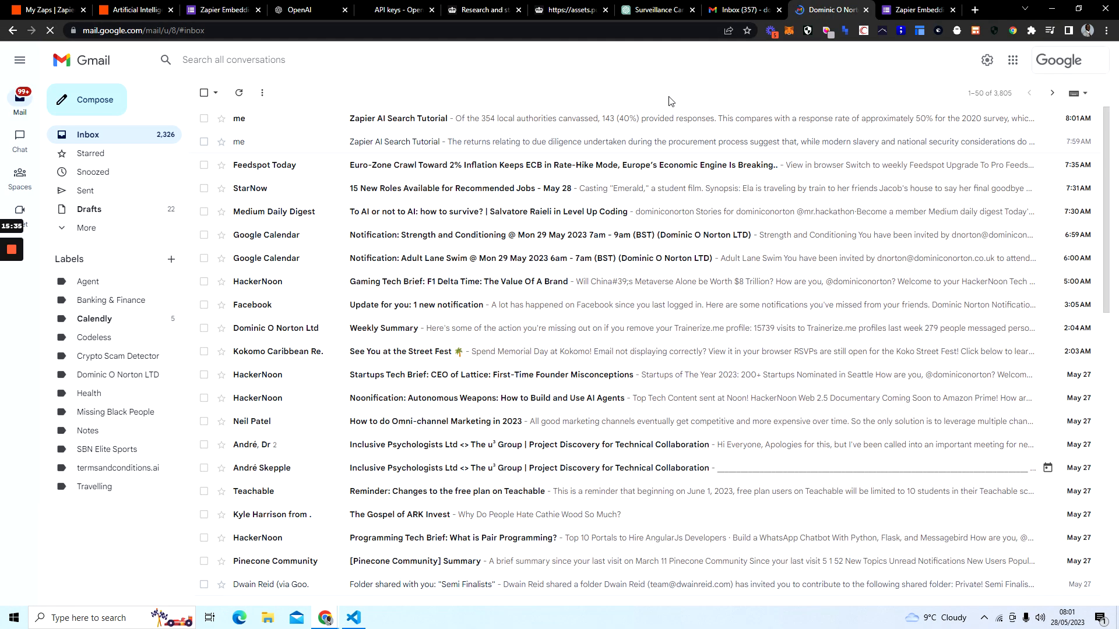
# - Read the Zapier AI Search Tutorial email, then return to GOV.UK's Research and statistics page
pyautogui.click(398, 119)
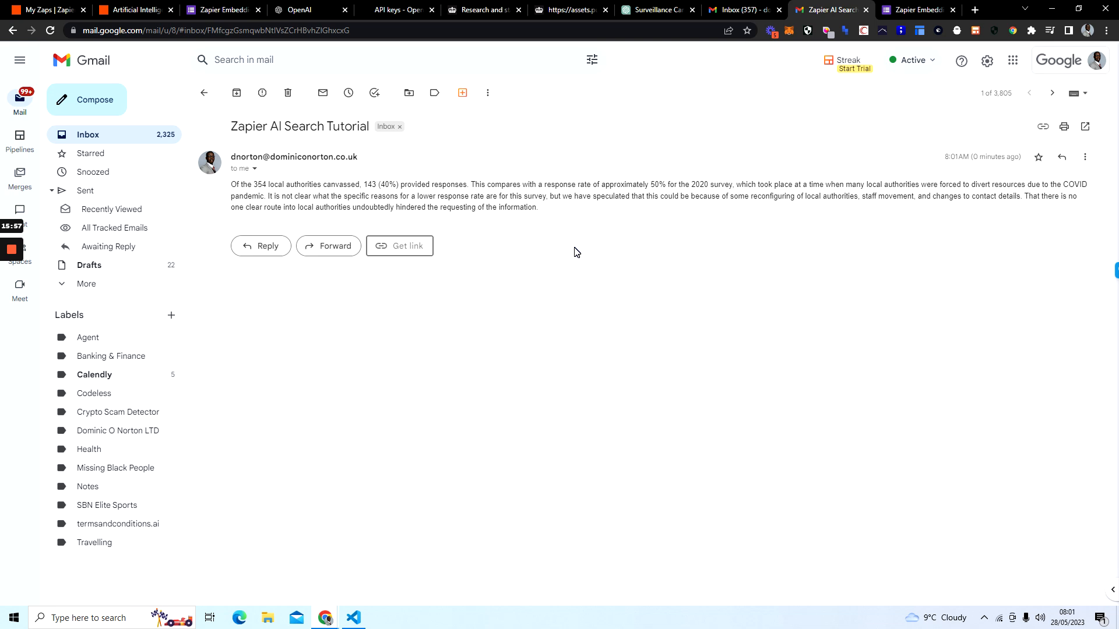
pyautogui.click(483, 10)
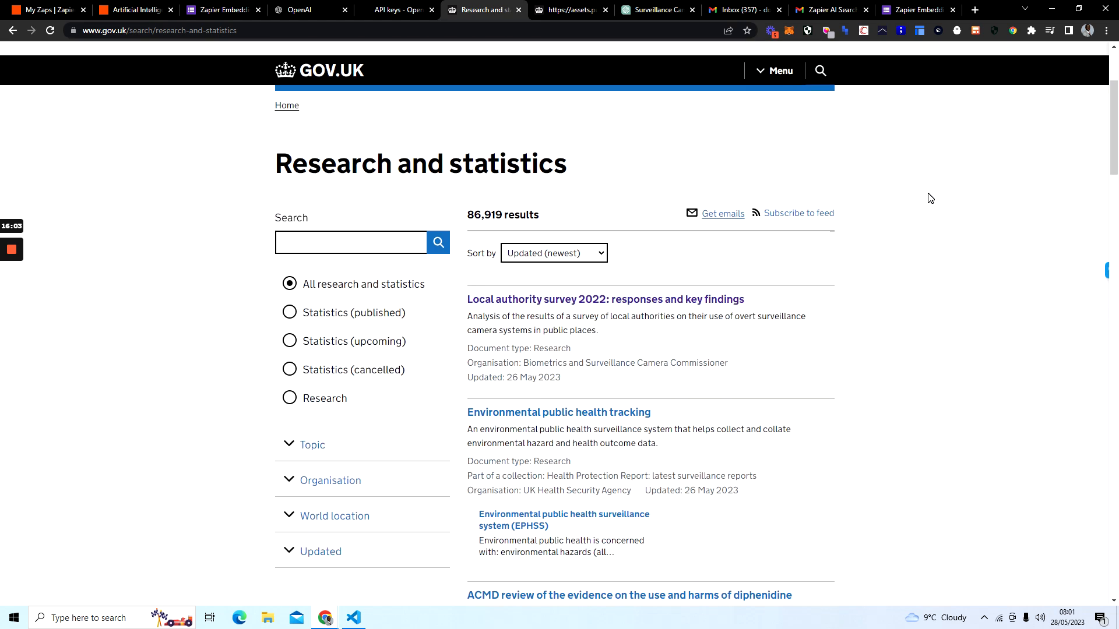
pyautogui.scroll(3)
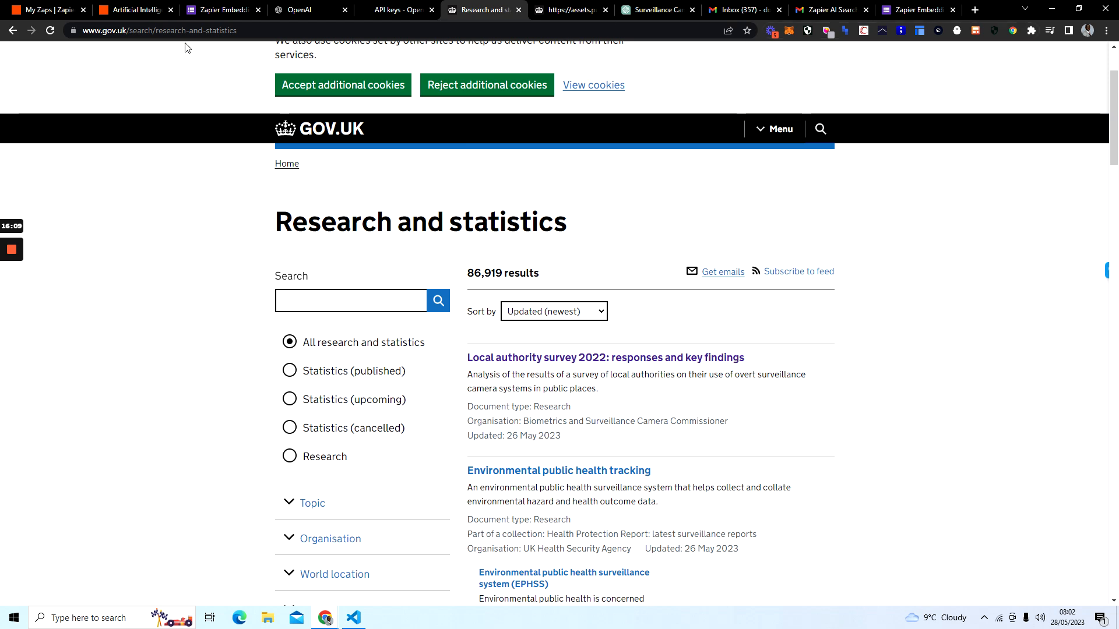
# - Open the published zap in read-only View from its options menu in My Zaps
pyautogui.click(223, 10)
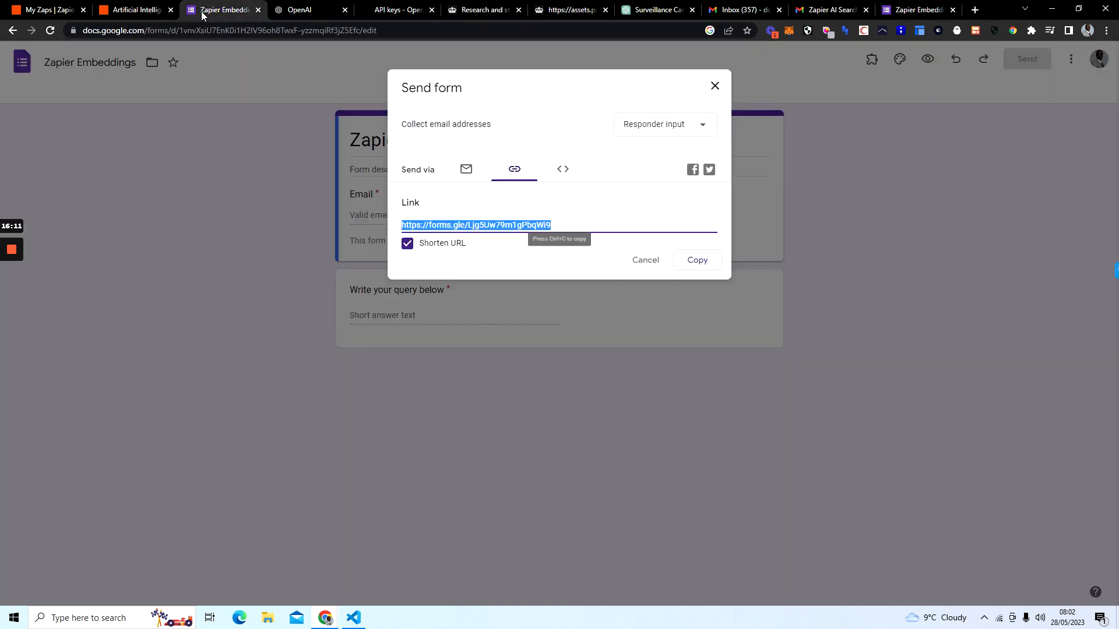
pyautogui.click(47, 10)
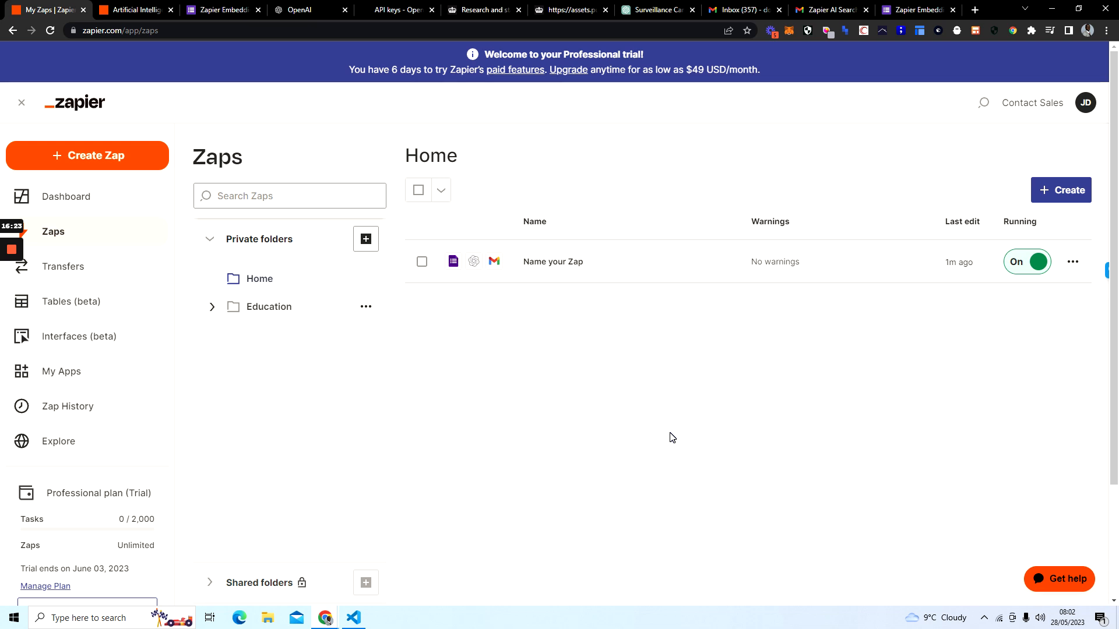
pyautogui.moveTo(570, 410)
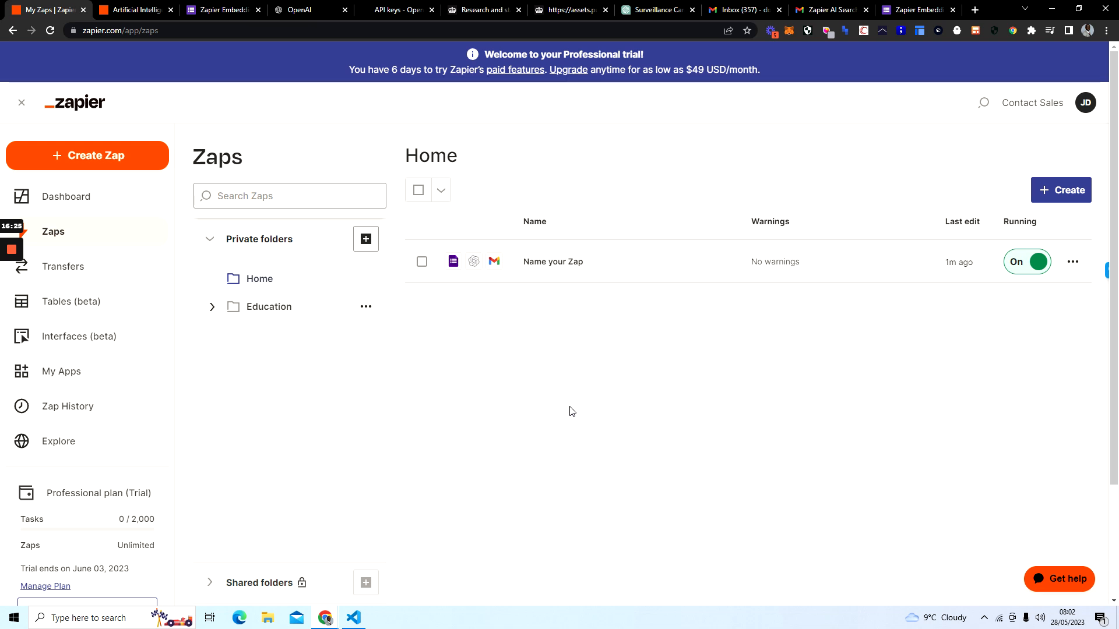
pyautogui.moveTo(204, 87)
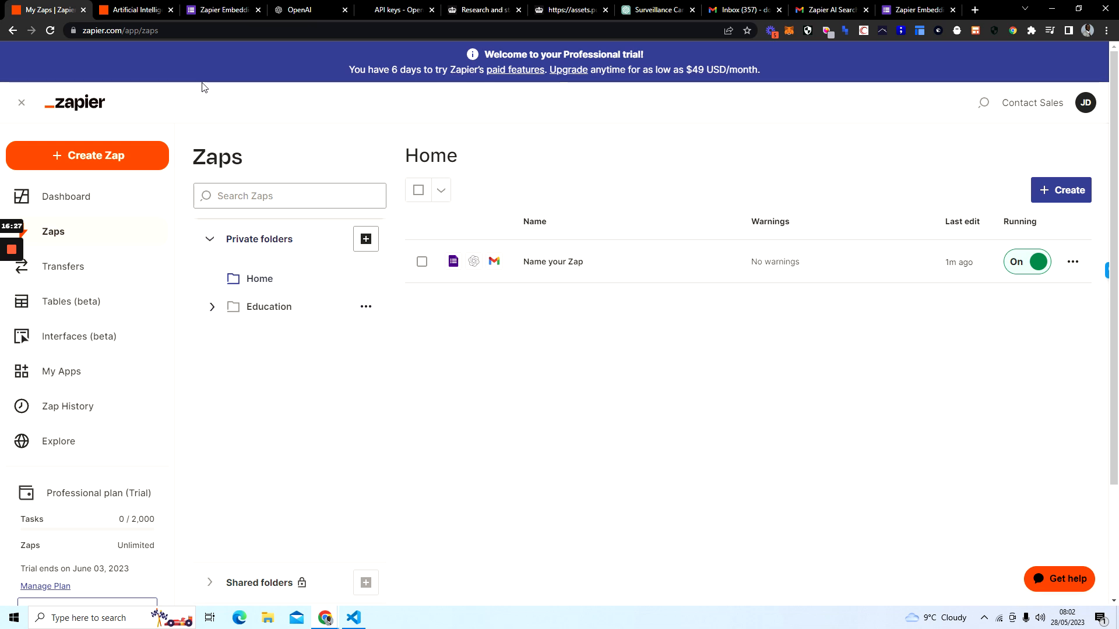
pyautogui.moveTo(1062, 262)
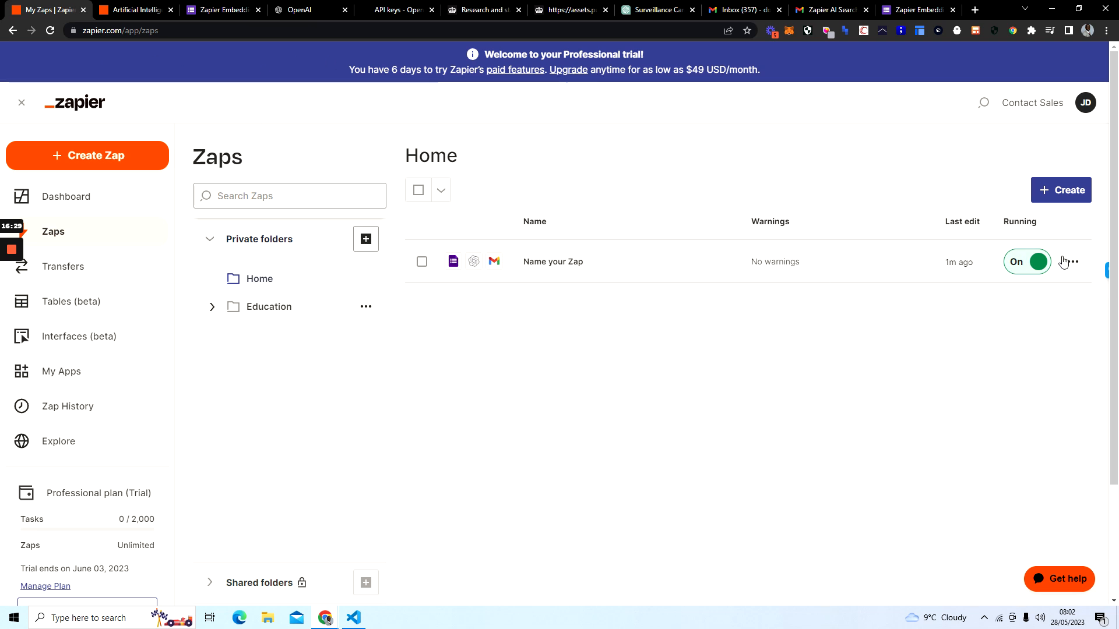
pyautogui.click(1072, 261)
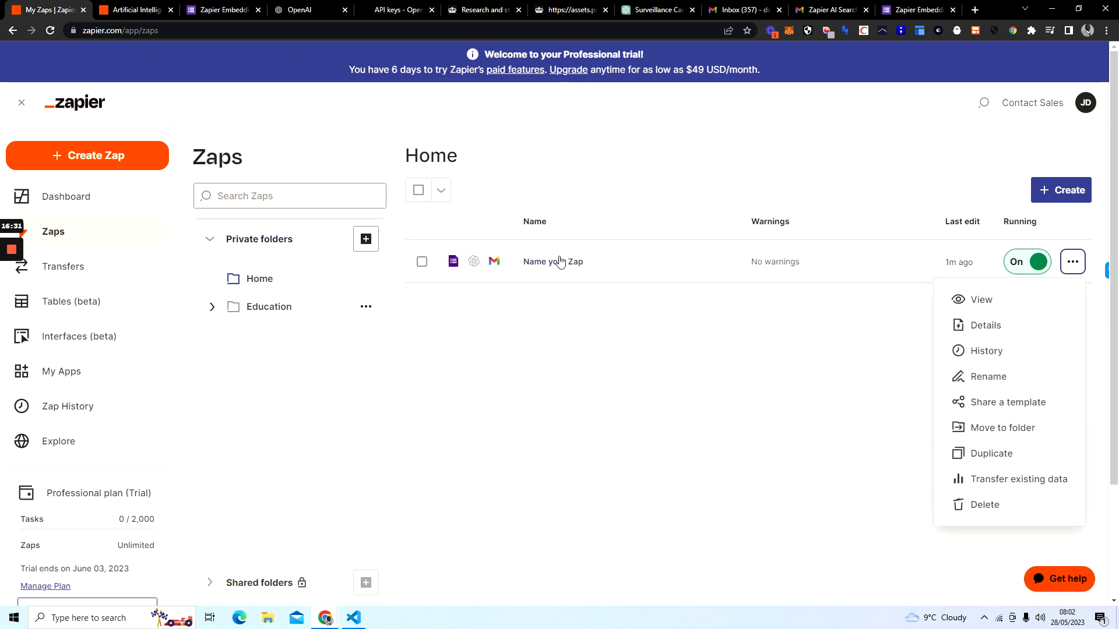
pyautogui.click(981, 299)
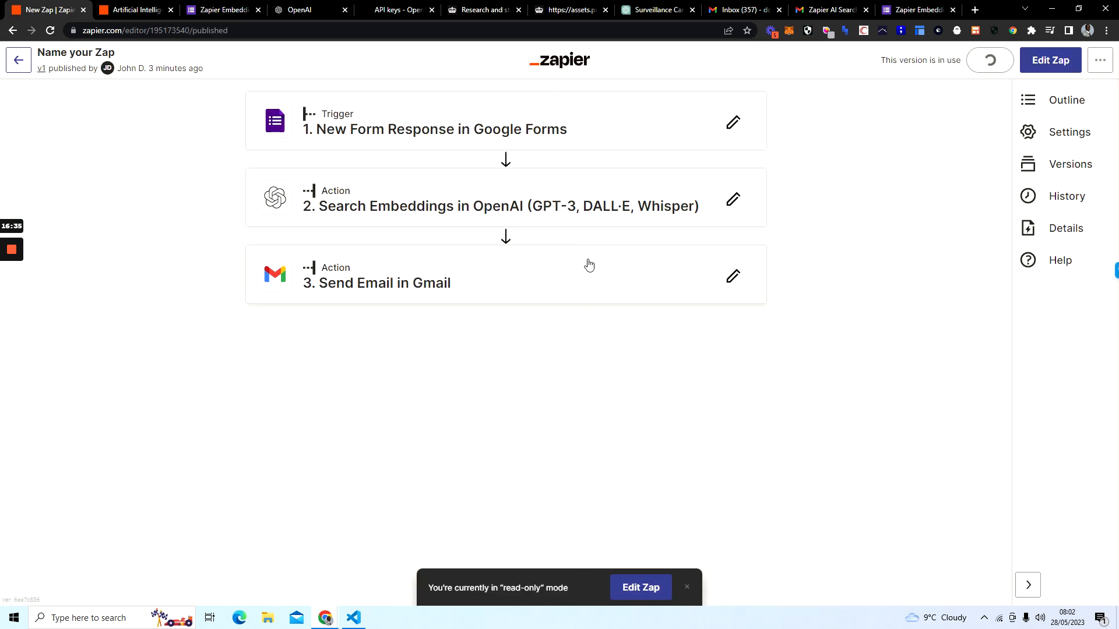
pyautogui.click(990, 60)
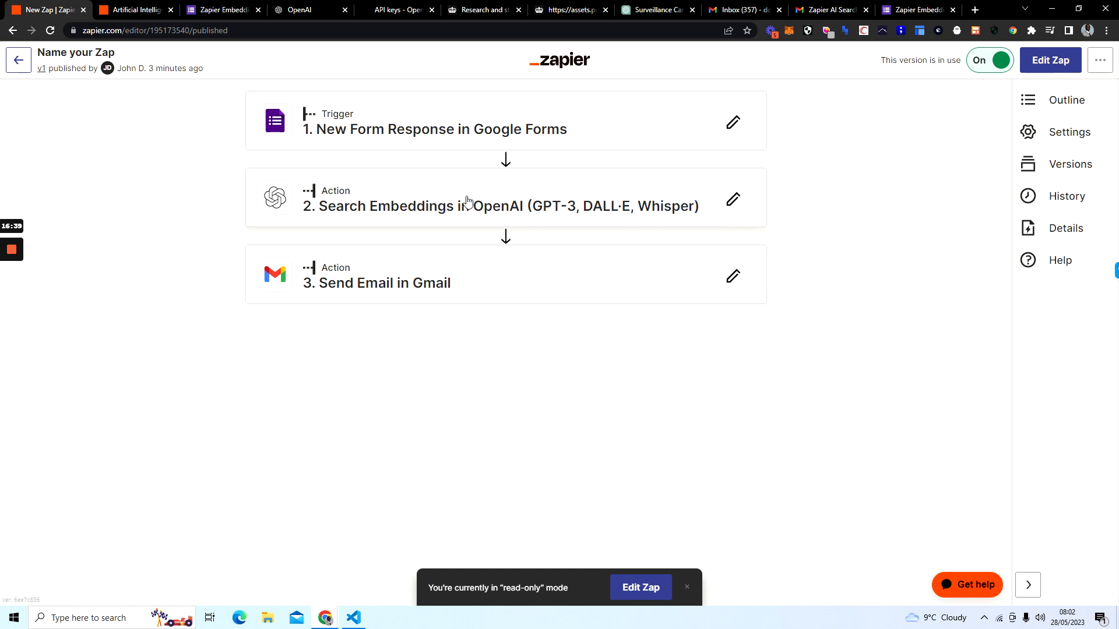
pyautogui.moveTo(571, 115)
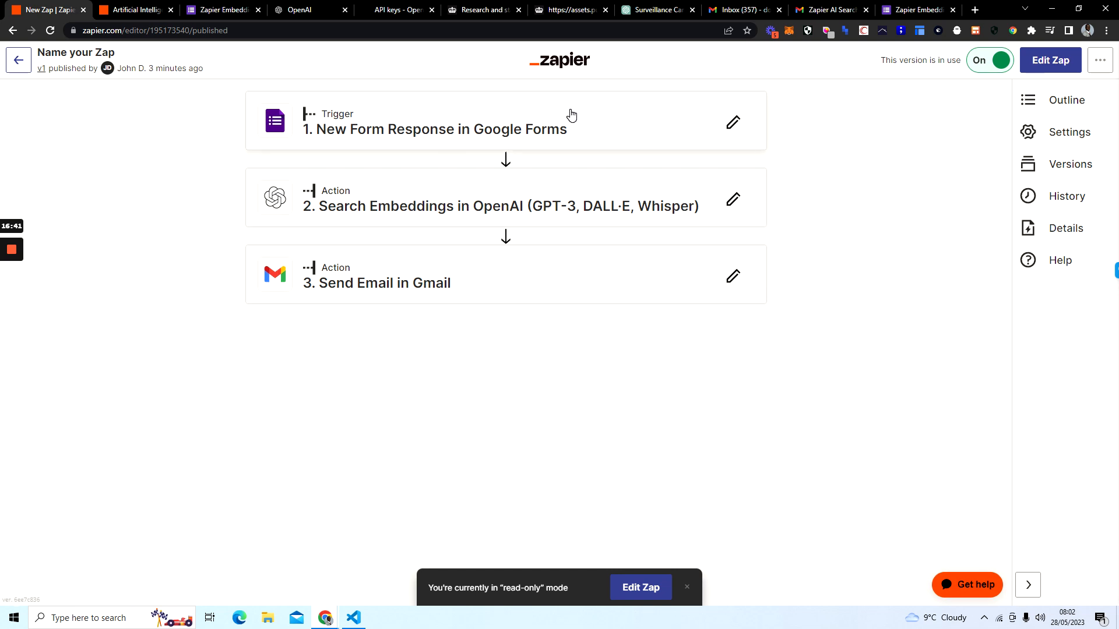
# - In an editing draft, search trigger app alternatives such as Gmail and Adalo
pyautogui.click(434, 121)
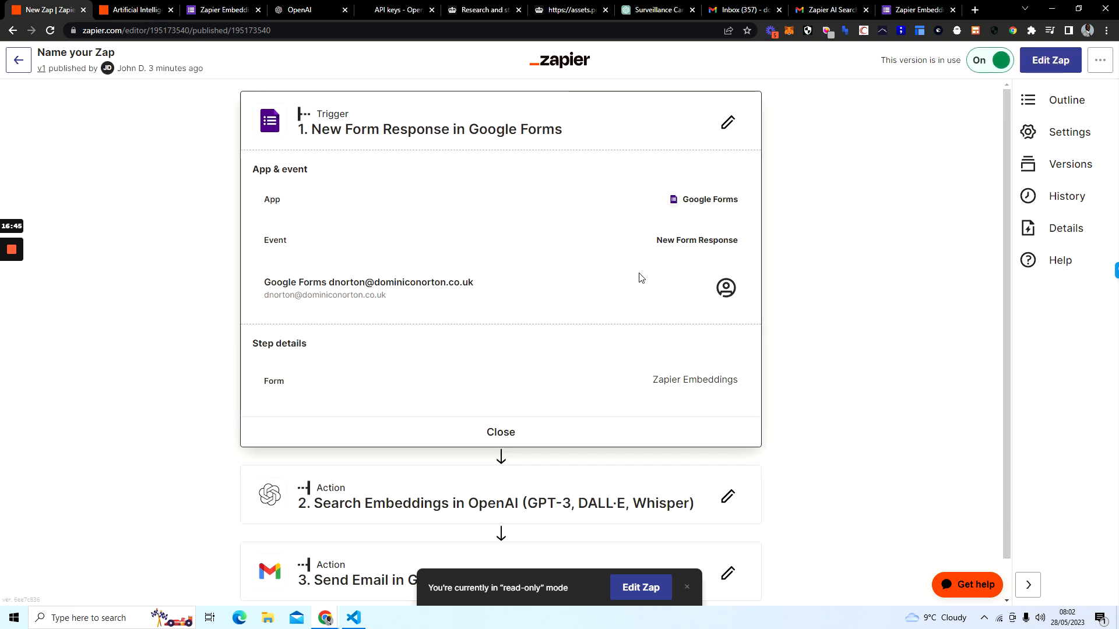
pyautogui.moveTo(727, 122)
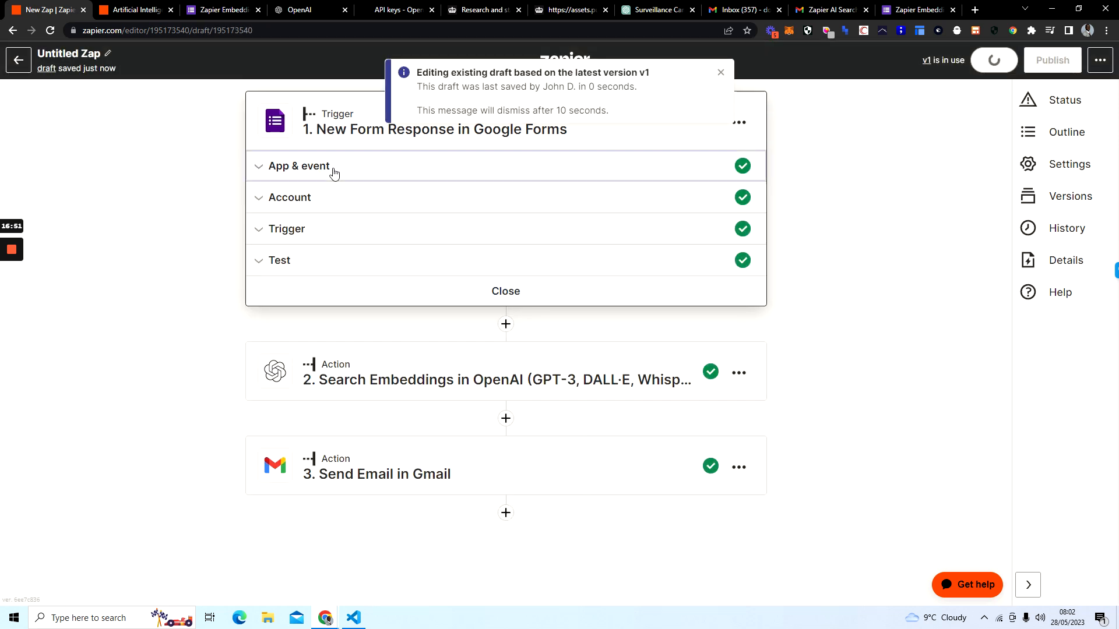
pyautogui.click(298, 166)
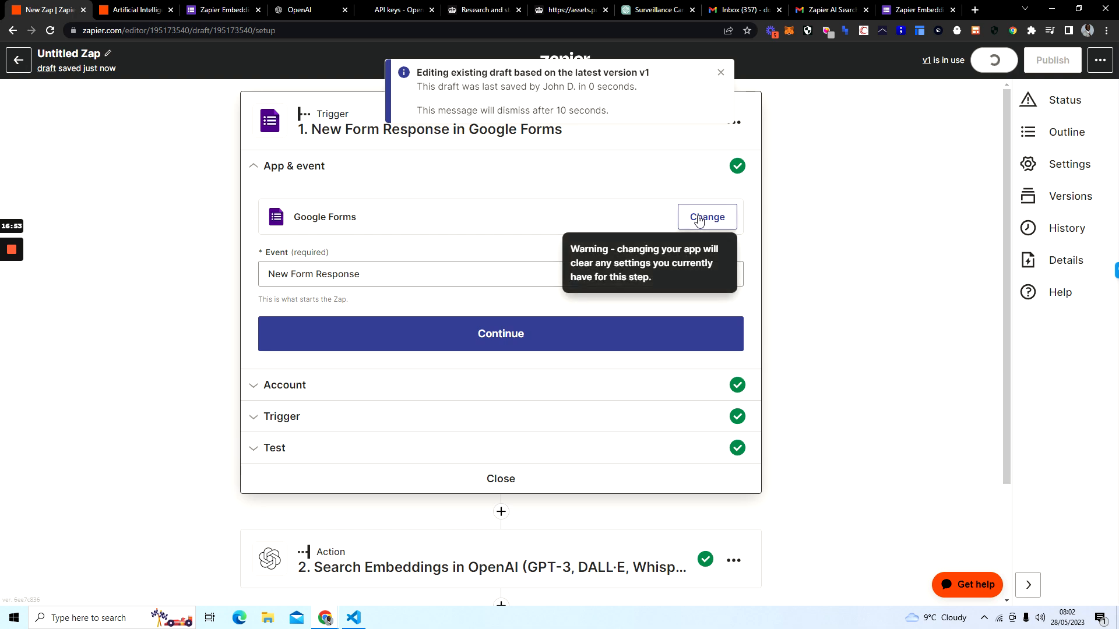
pyautogui.click(706, 216)
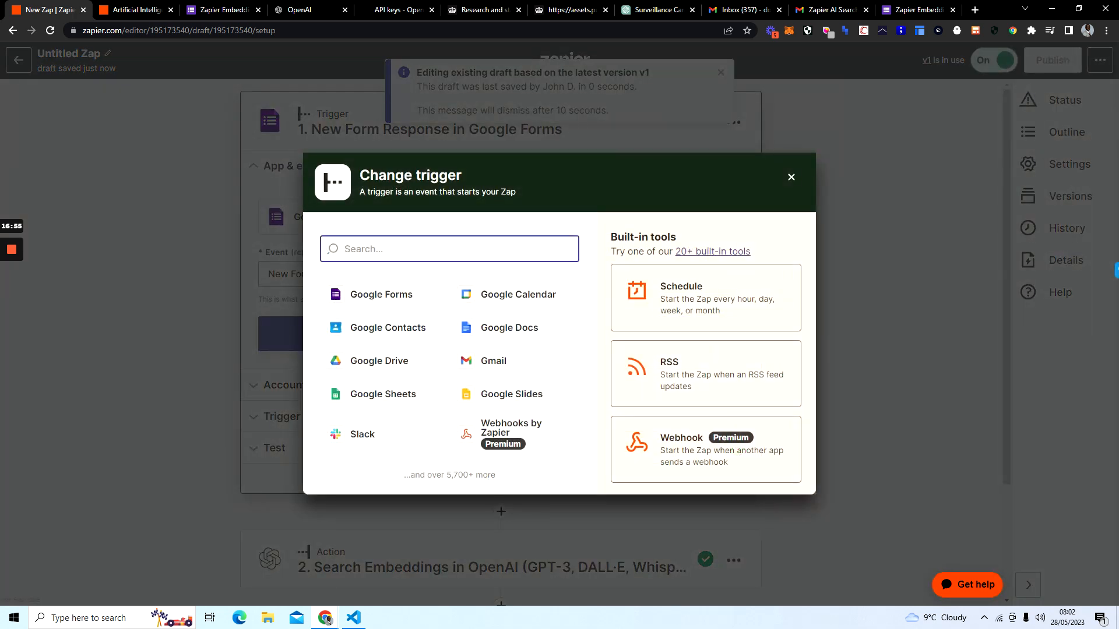
pyautogui.write('gm')
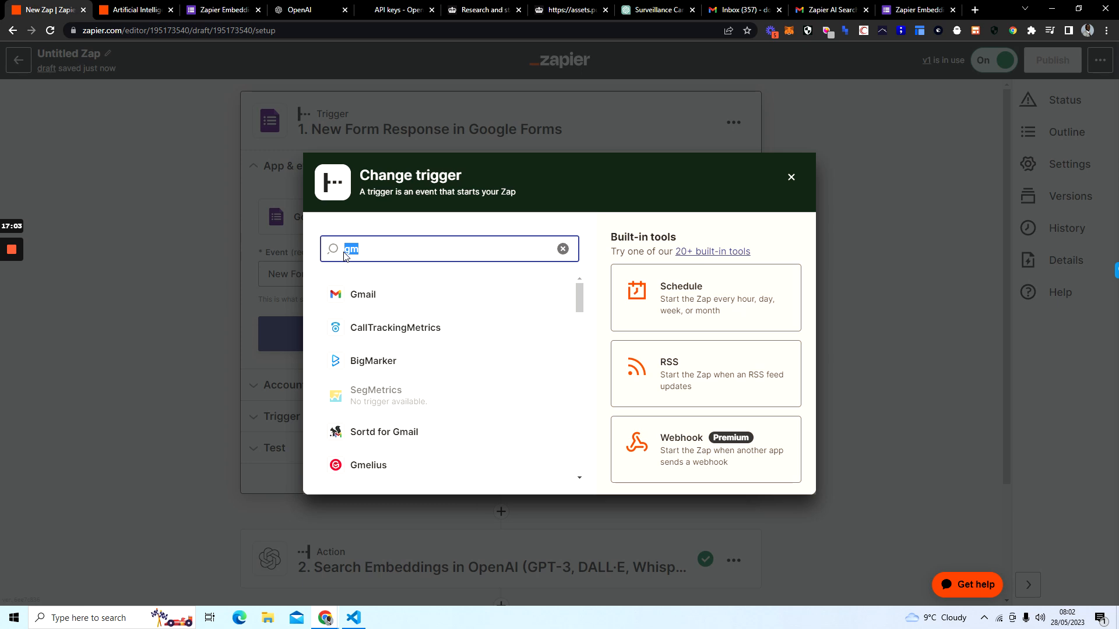
pyautogui.write('aal')
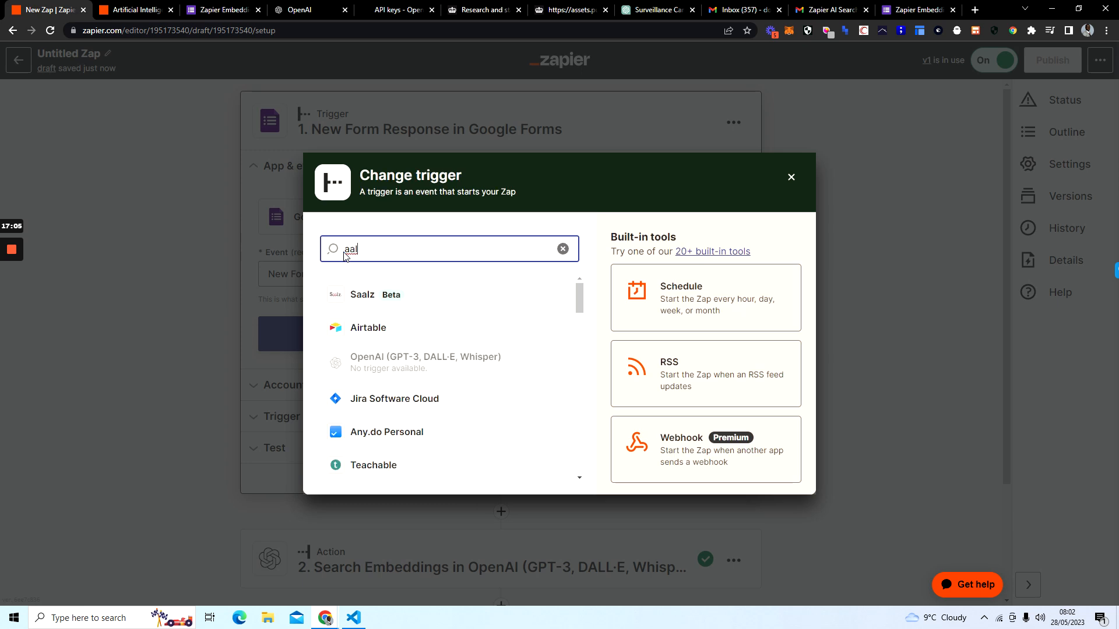
pyautogui.write('adalo')
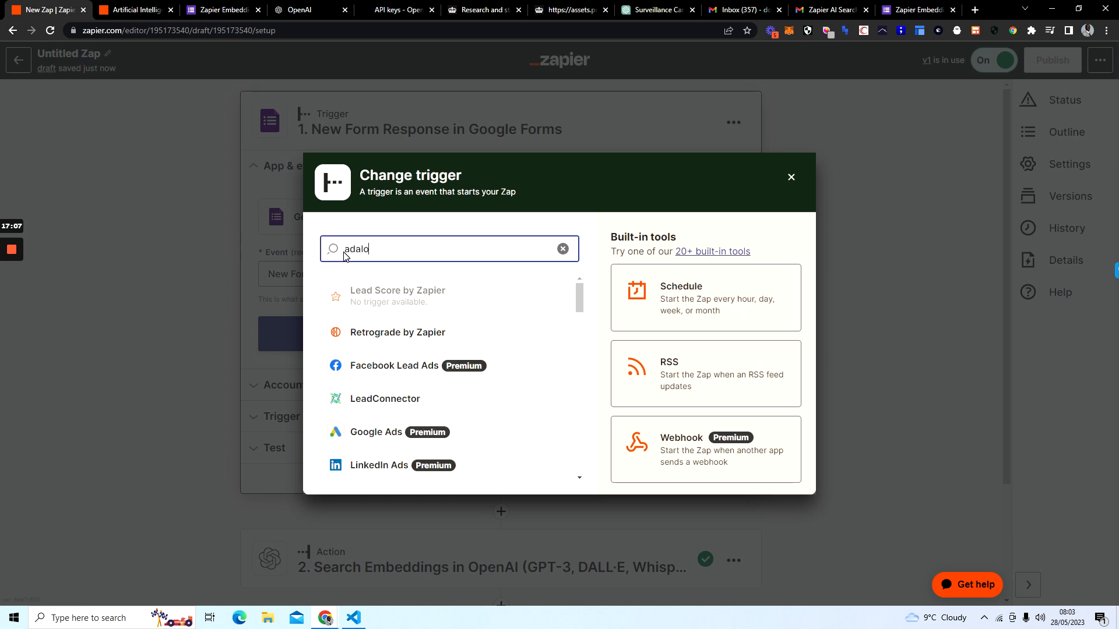
pyautogui.write('adalo')
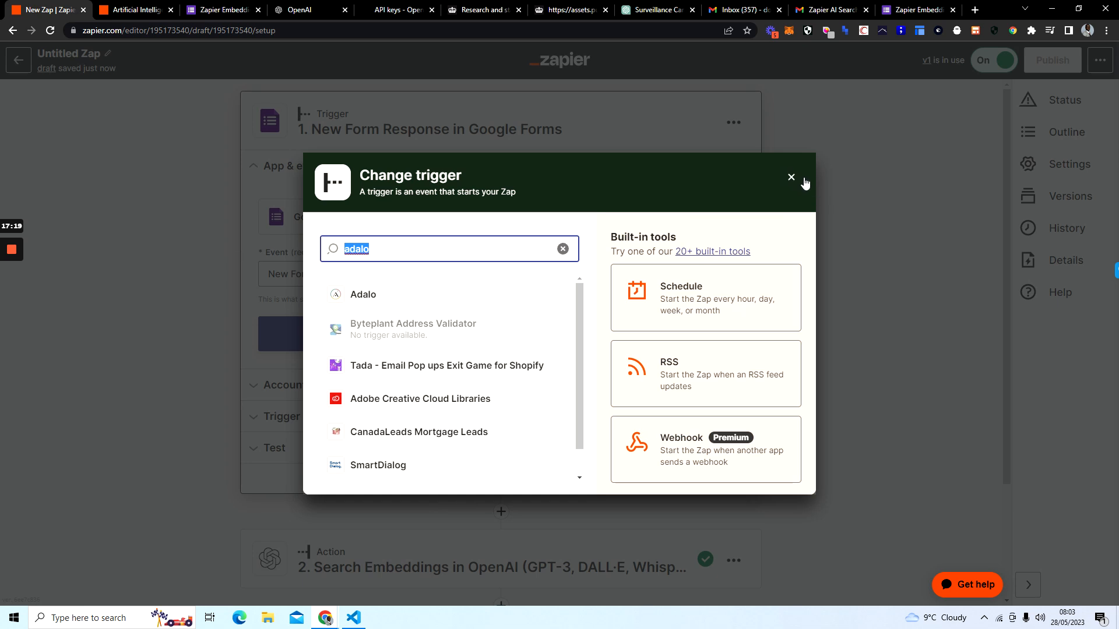
pyautogui.moveTo(309, 353)
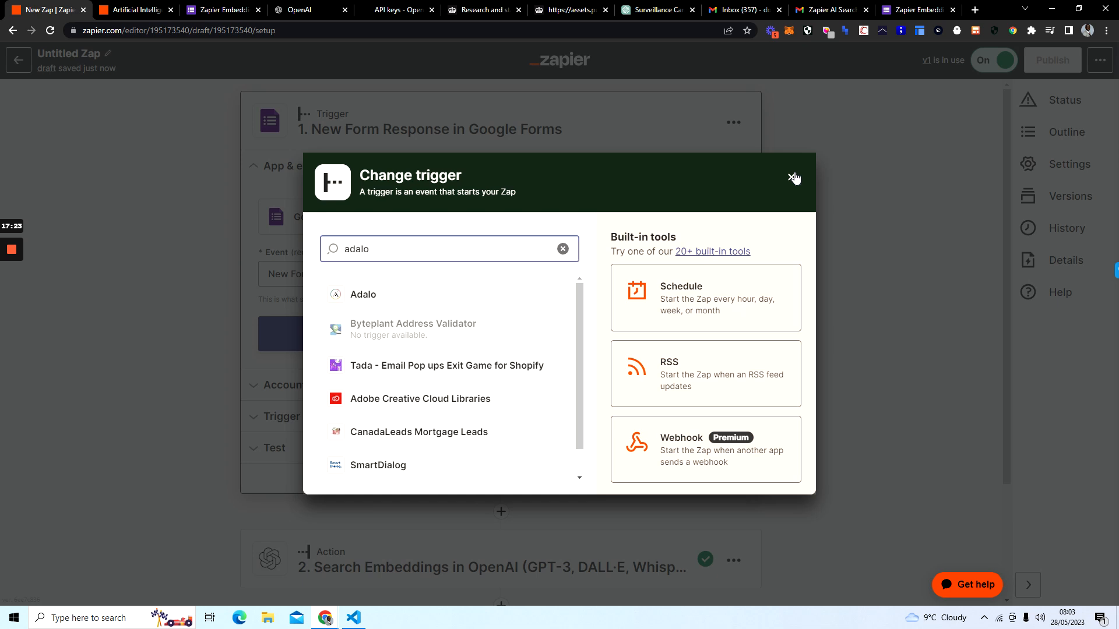
# - Browse Twilio and messenger apps as alternatives for the Gmail step without changing it
pyautogui.click(793, 177)
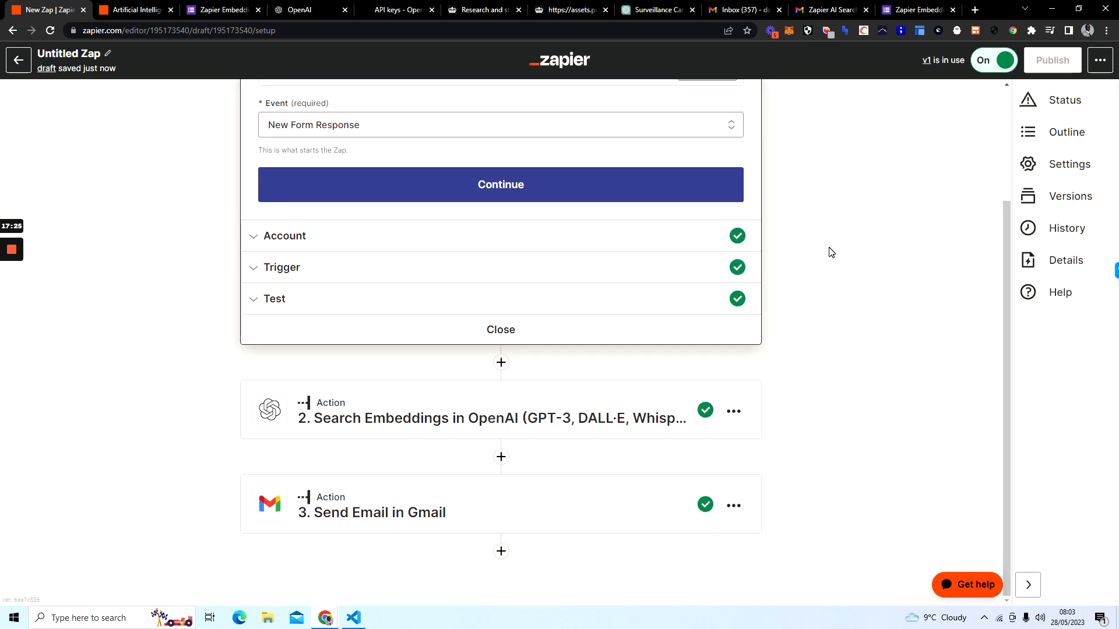
pyautogui.moveTo(284, 489)
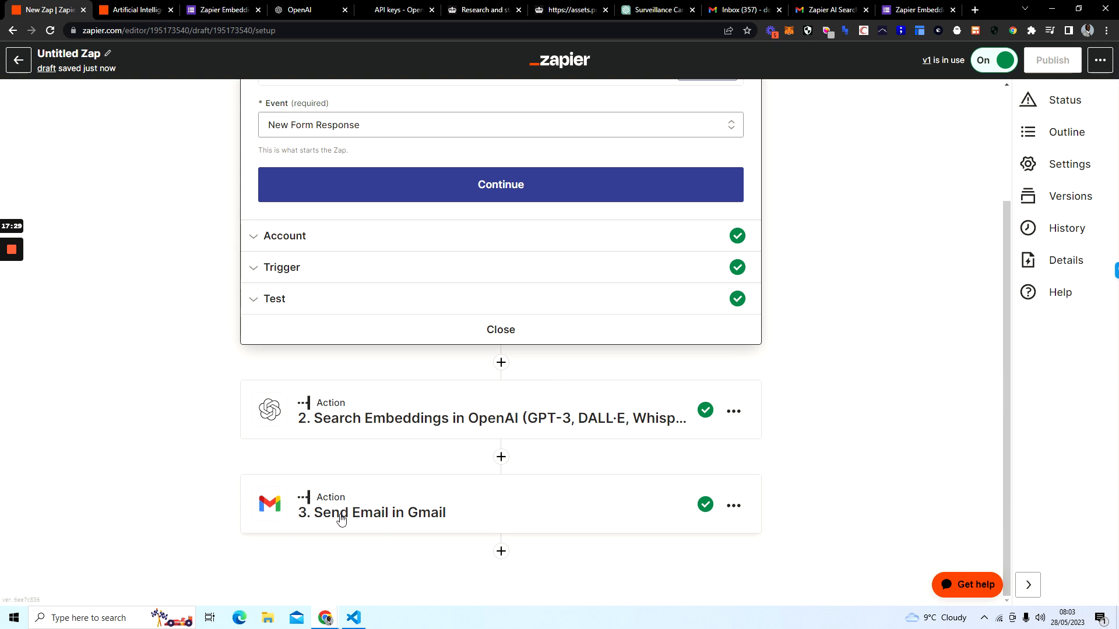
pyautogui.moveTo(414, 502)
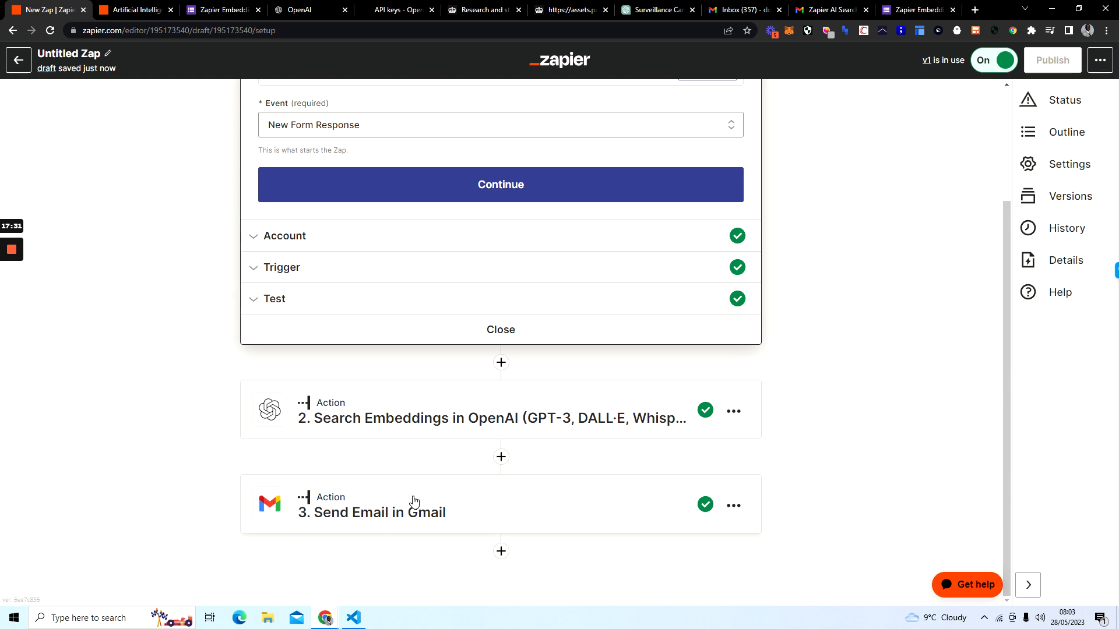
pyautogui.click(371, 513)
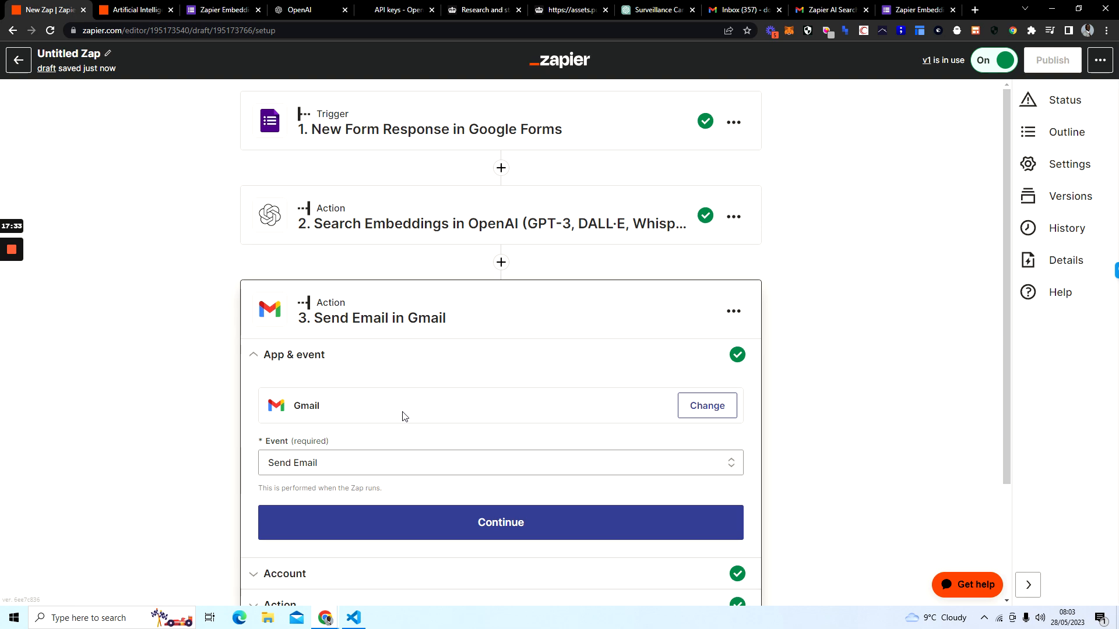
pyautogui.click(706, 405)
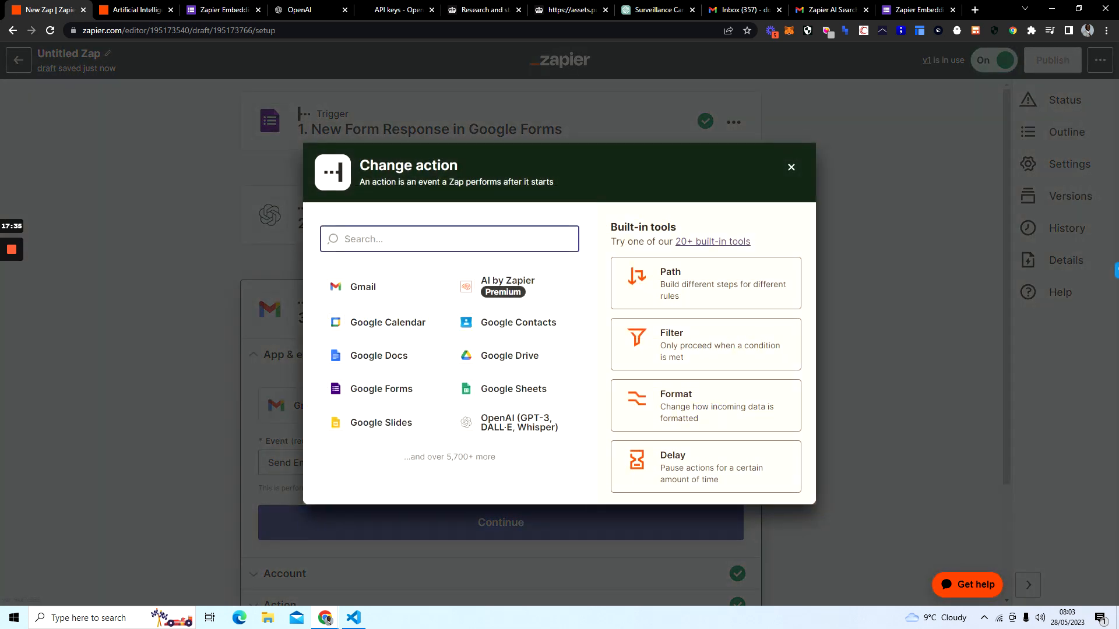
pyautogui.write('twilio')
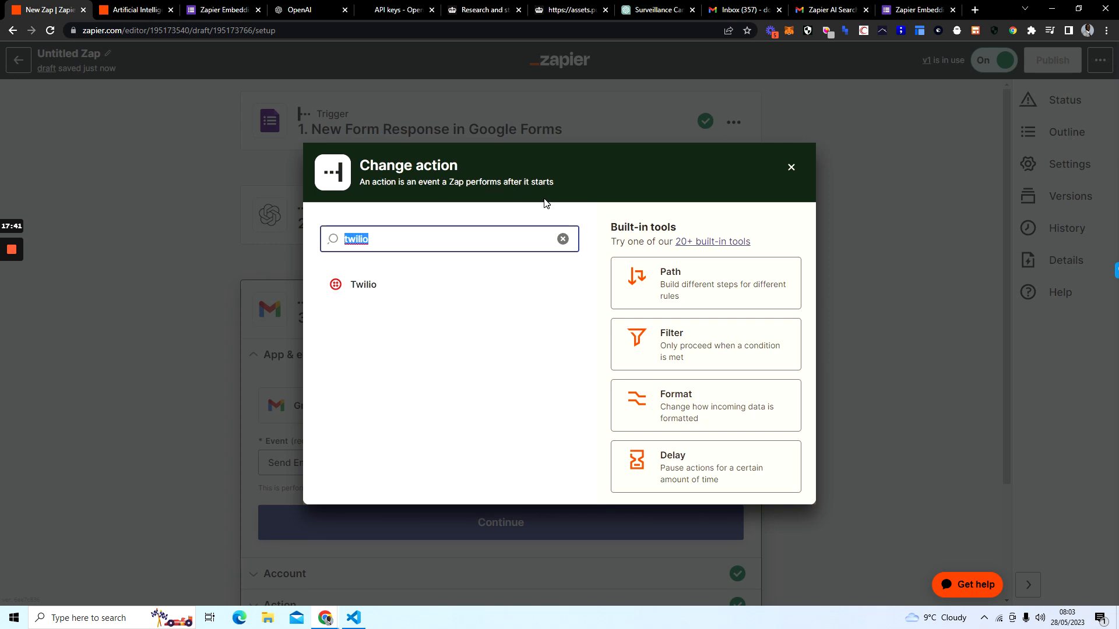
pyautogui.click(562, 238)
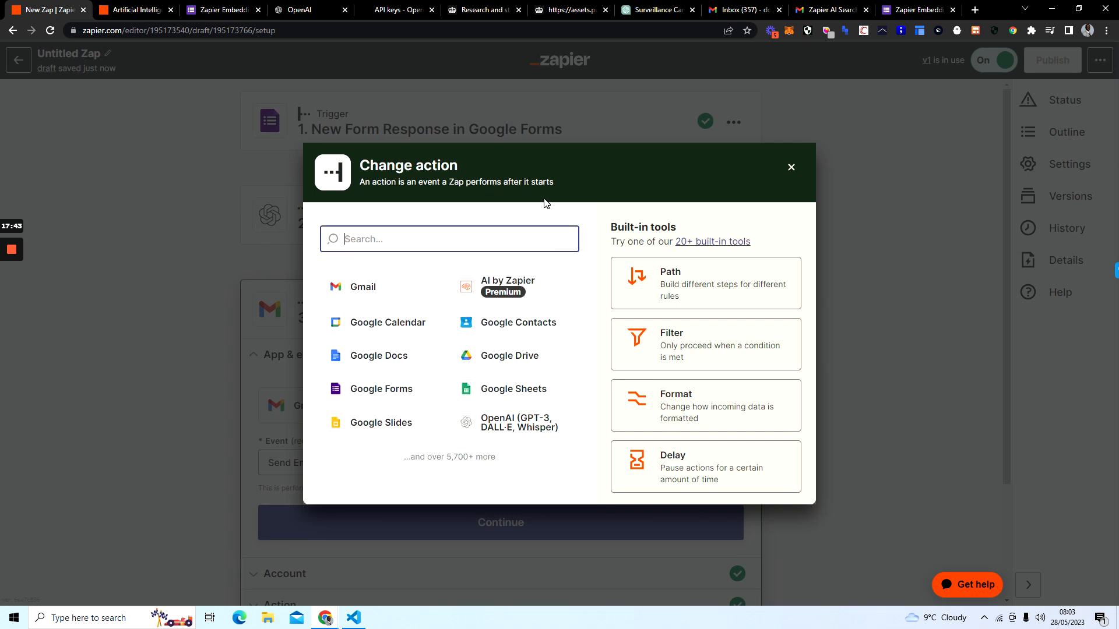
pyautogui.write('messen')
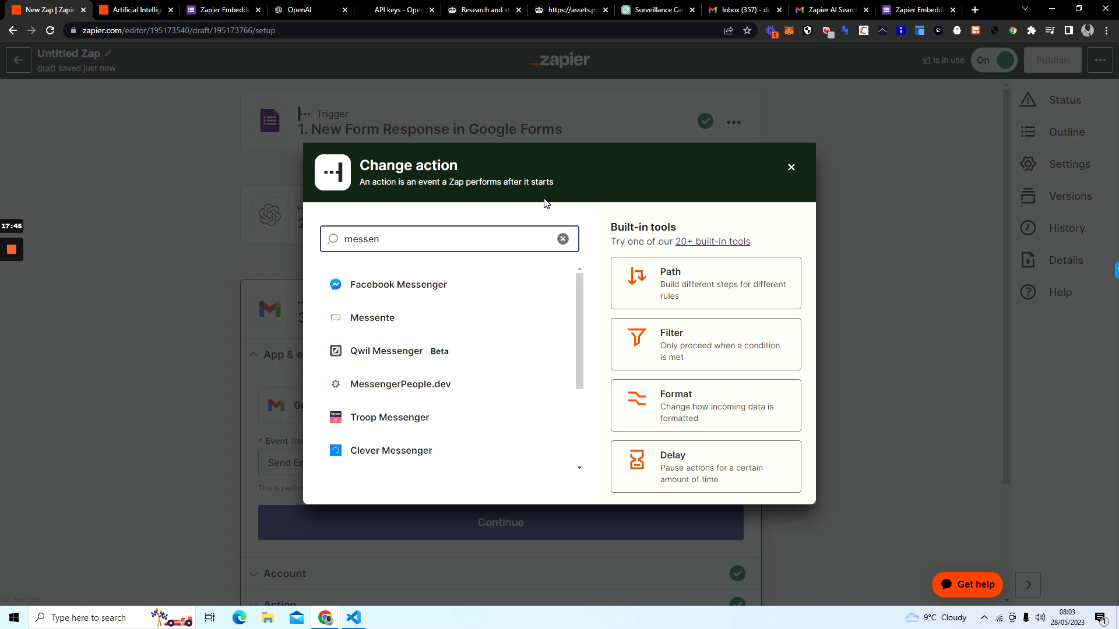
pyautogui.moveTo(489, 276)
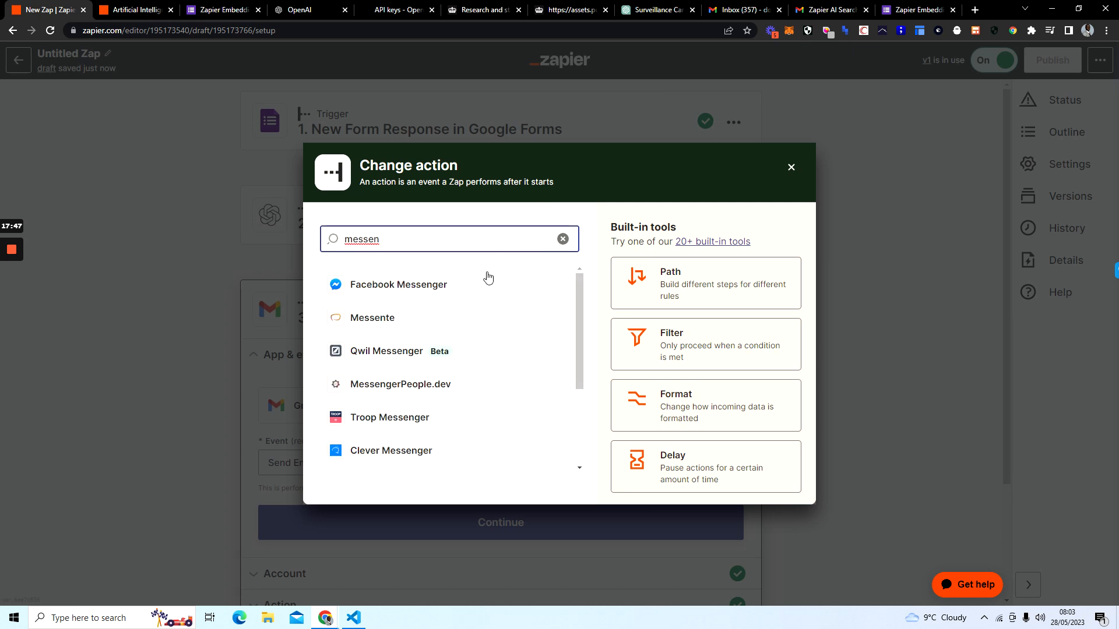
pyautogui.moveTo(788, 193)
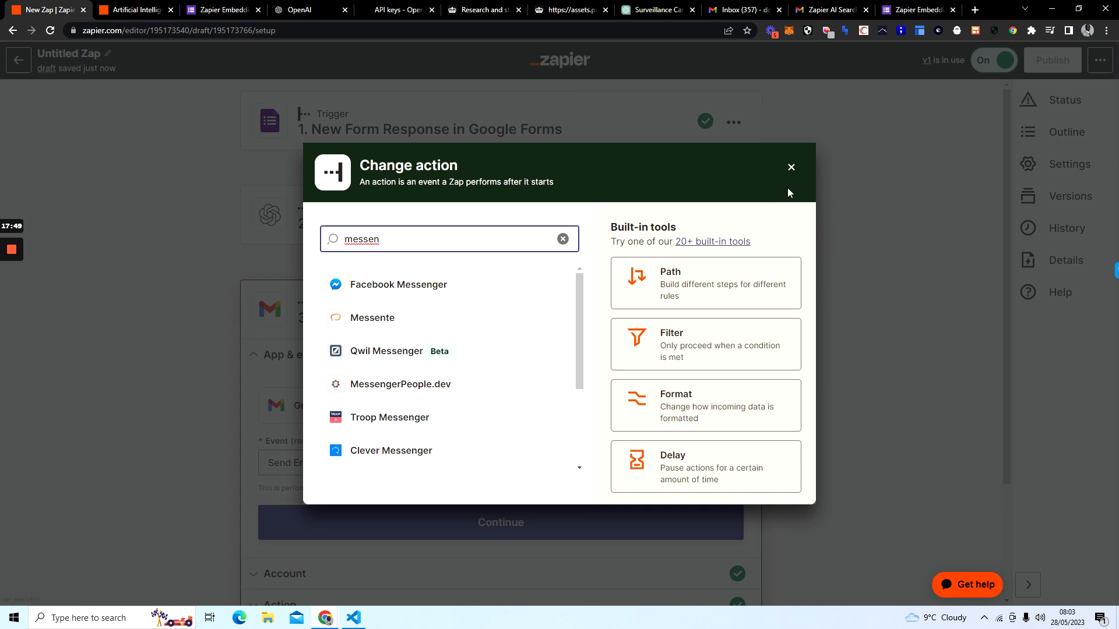
pyautogui.click(791, 167)
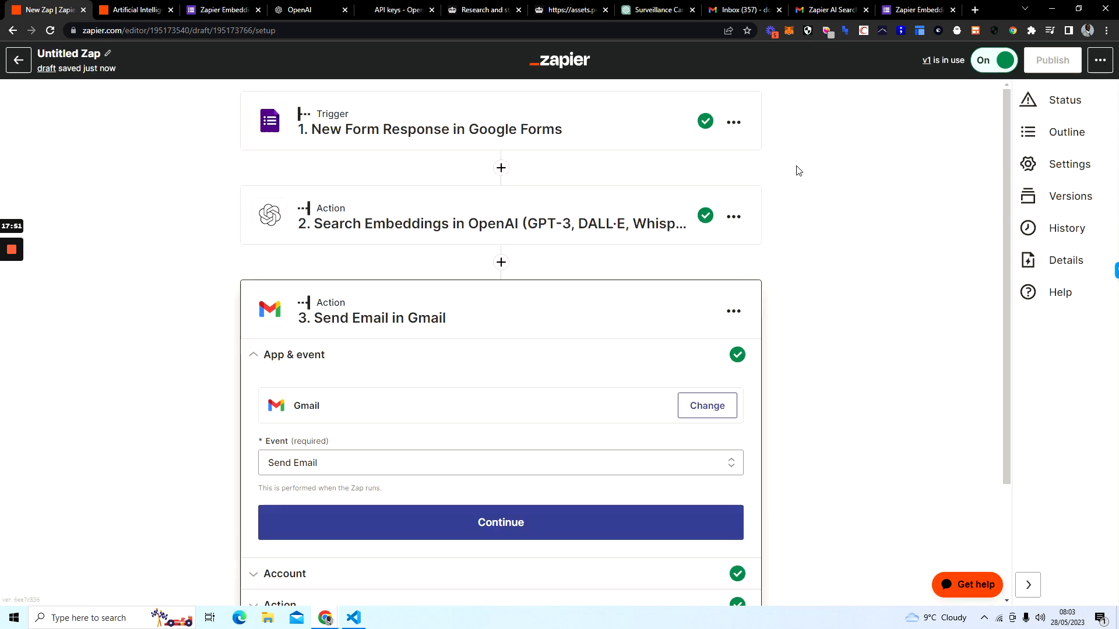
pyautogui.moveTo(506, 309)
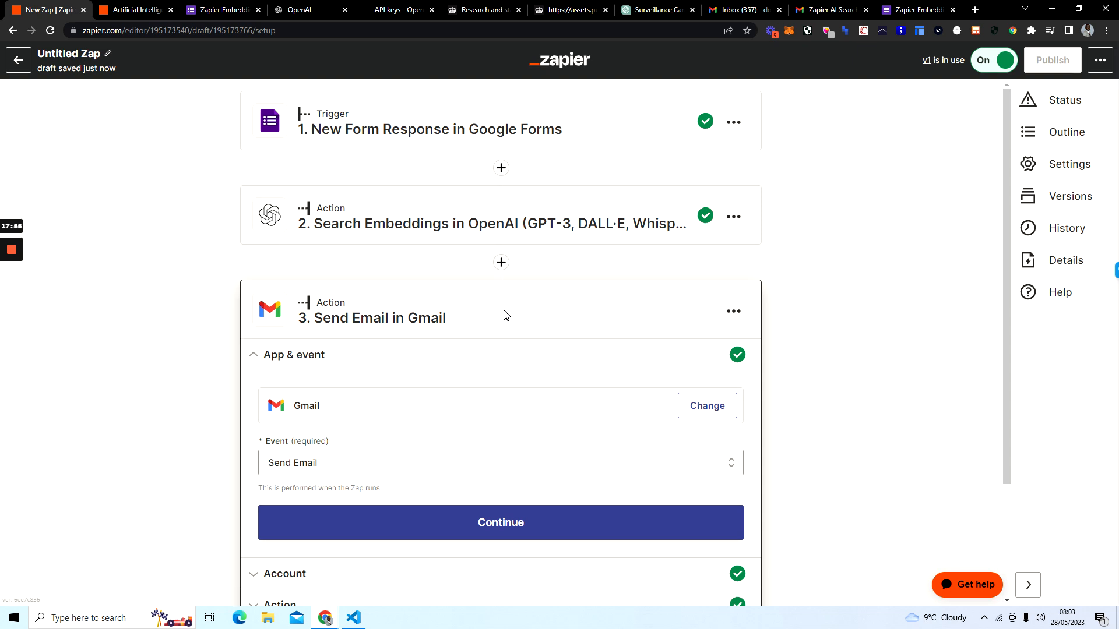
pyautogui.moveTo(528, 299)
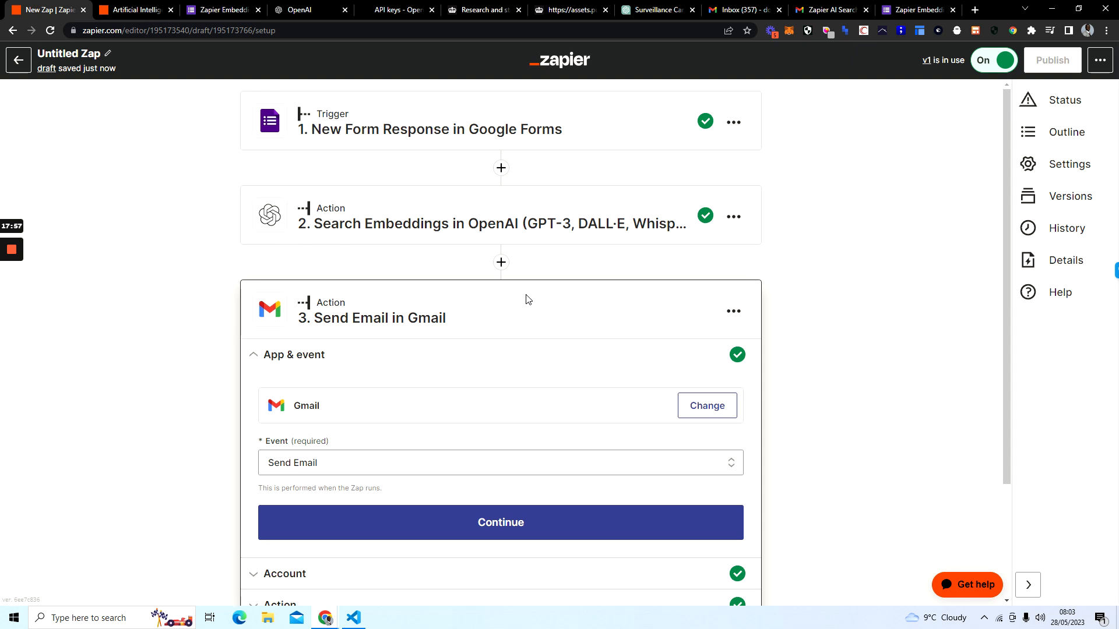